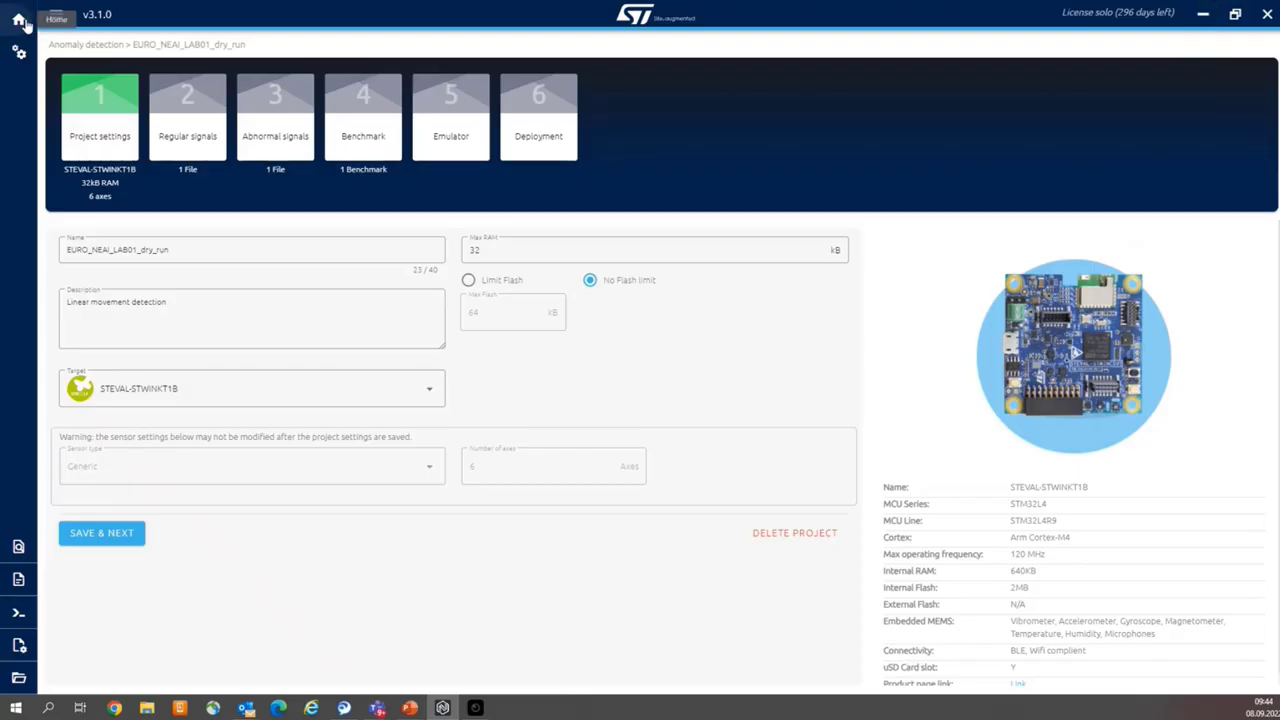
Step: Return to the home screen and expand the Anomaly detection project type's description
click(12, 16)
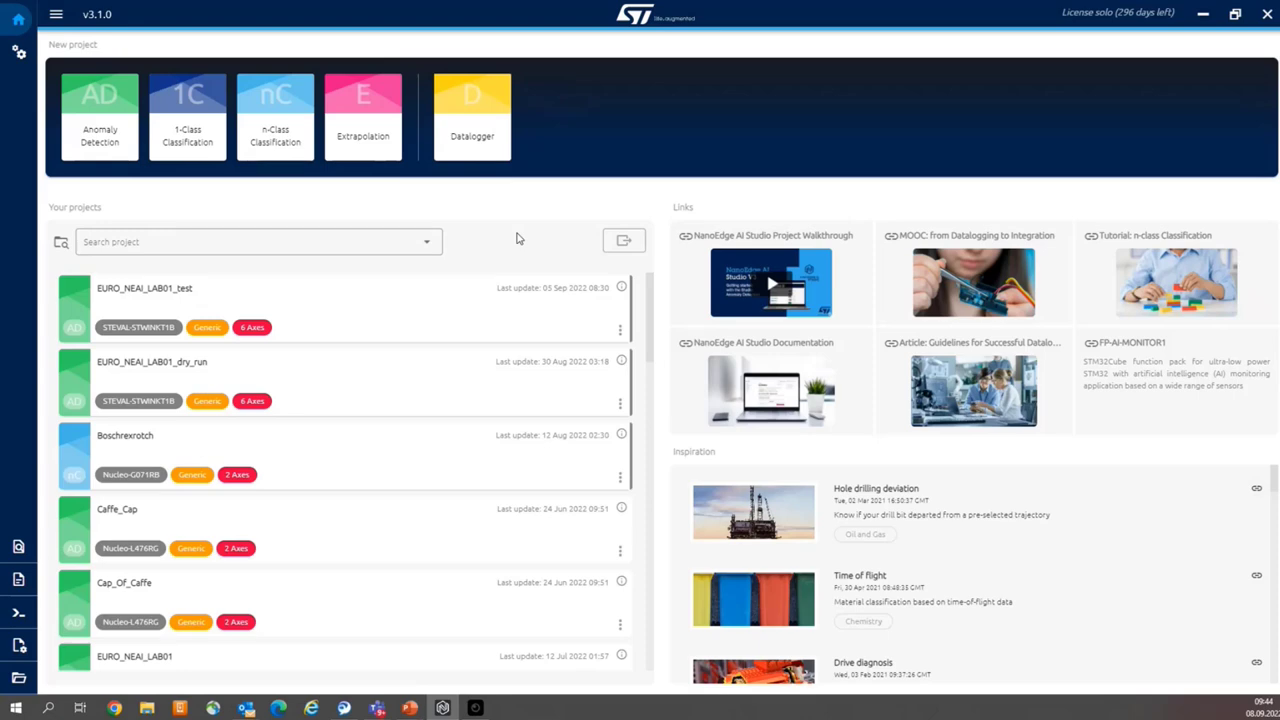
mouse_move(290, 180)
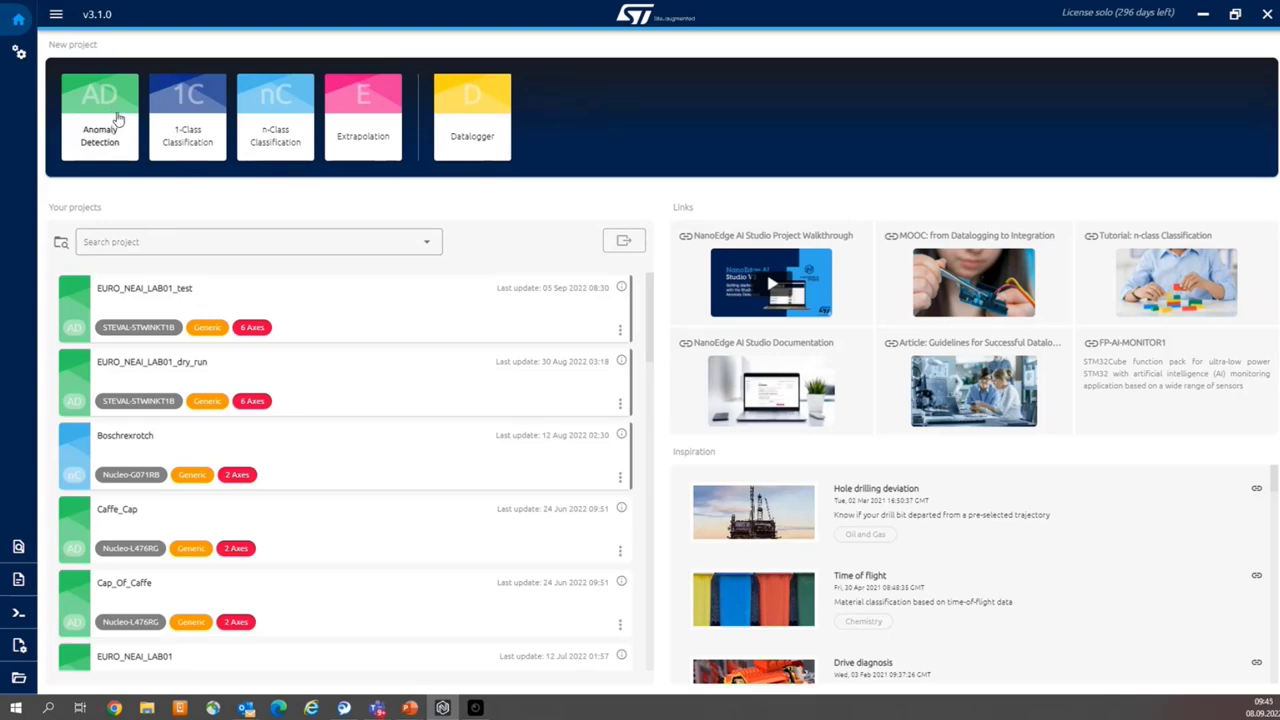
click(100, 114)
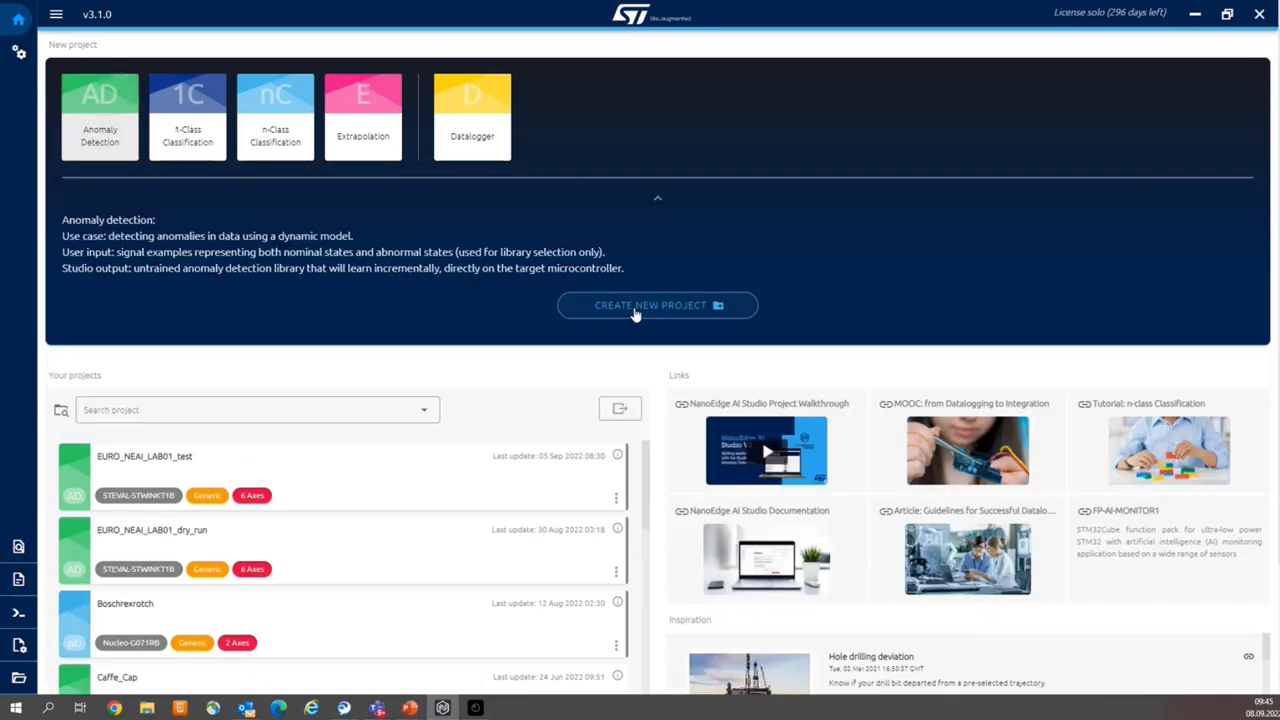
Step: Create a new anomaly detection project, landing on its project settings step
click(656, 304)
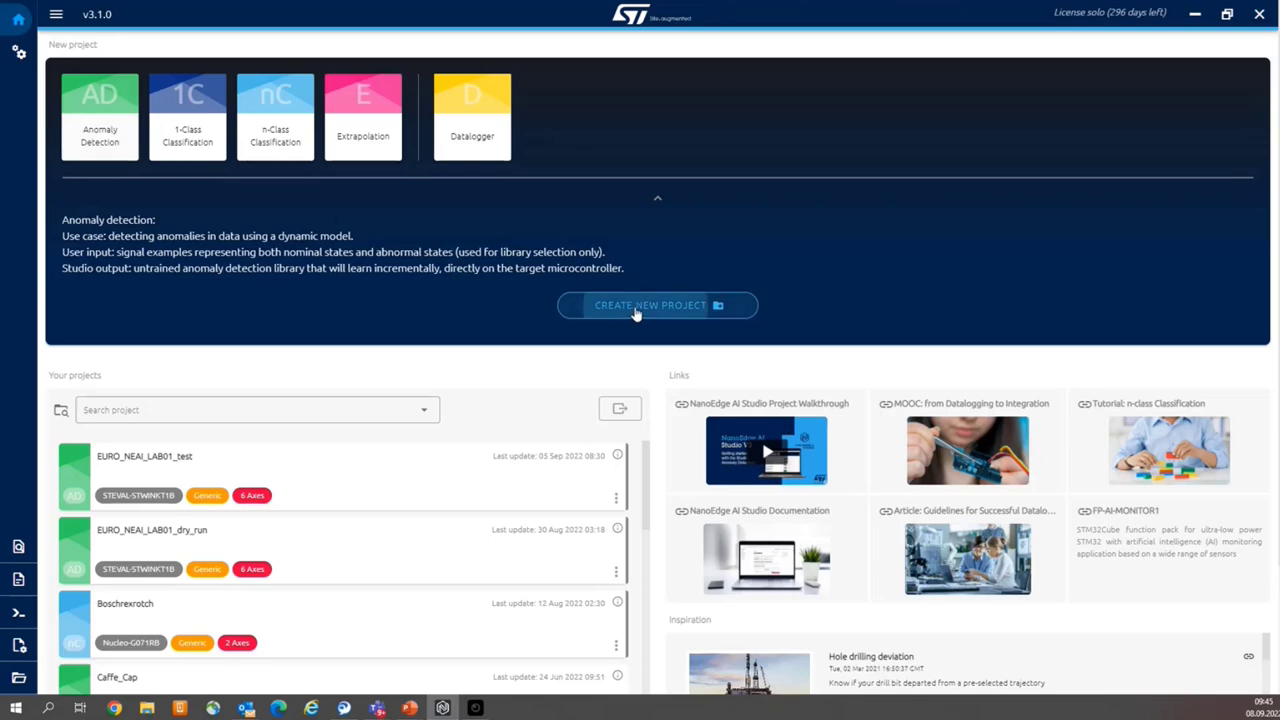
click(656, 304)
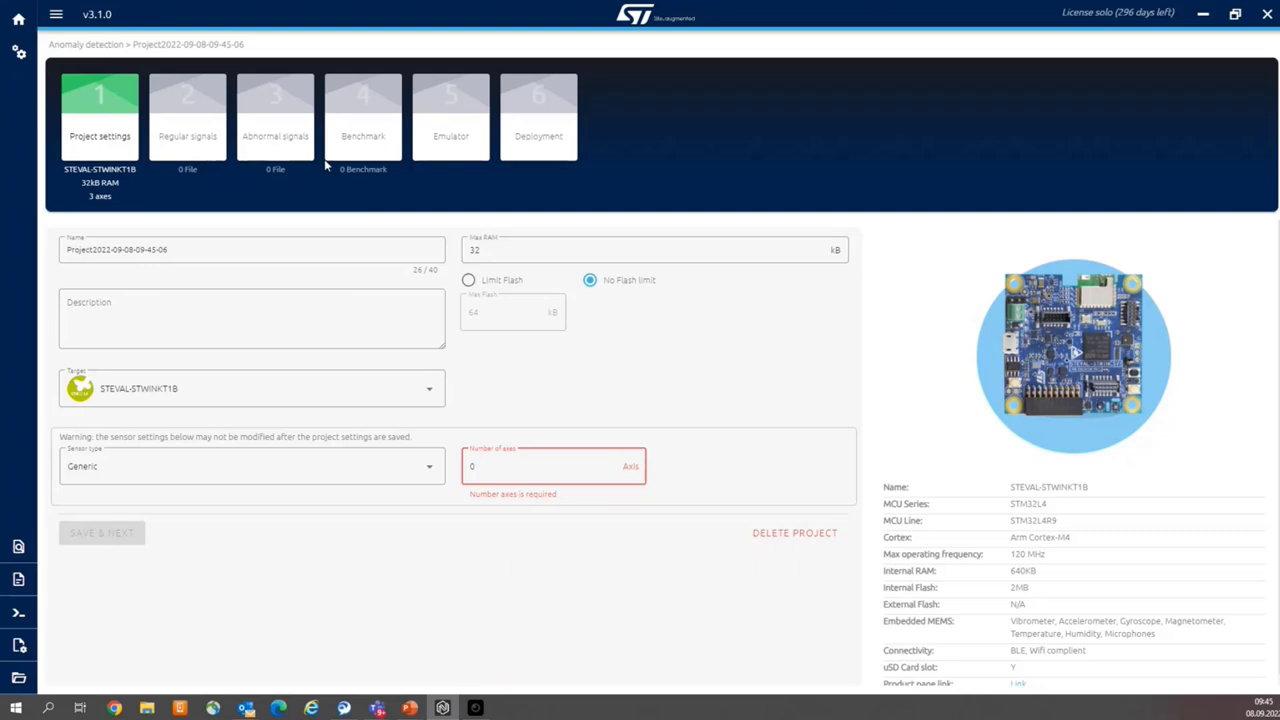
mouse_move(336, 172)
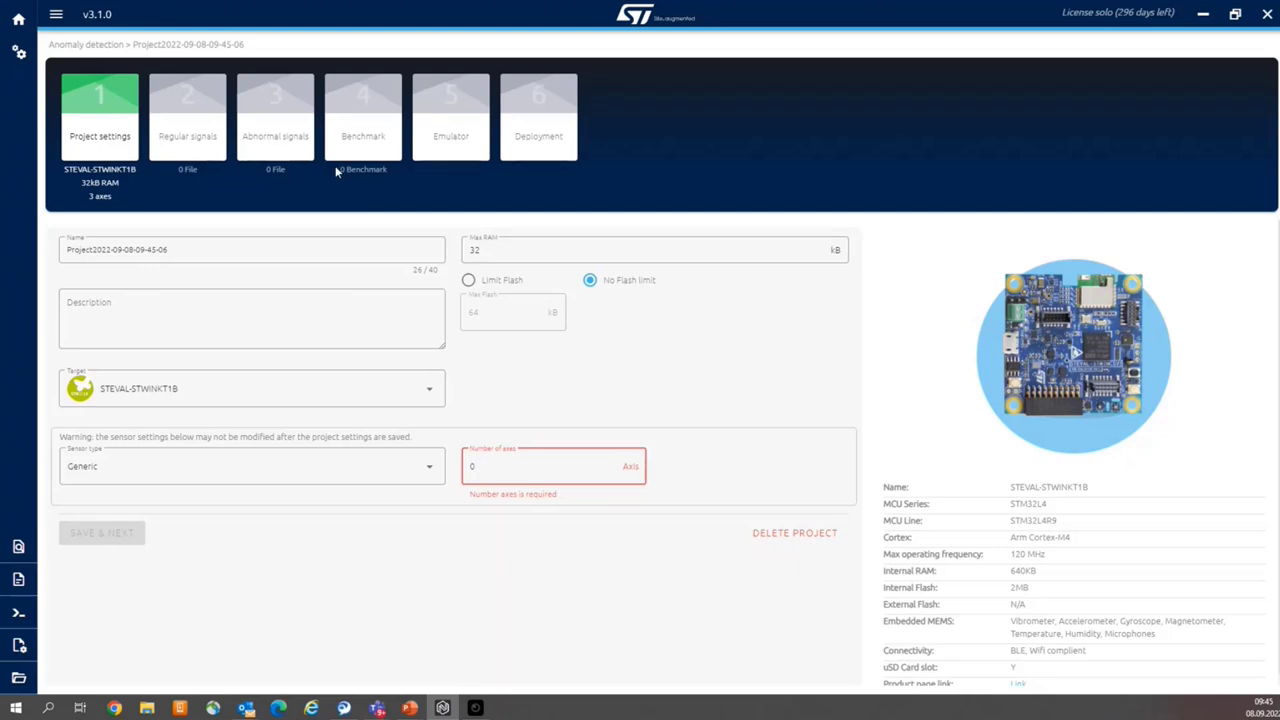
mouse_move(316, 176)
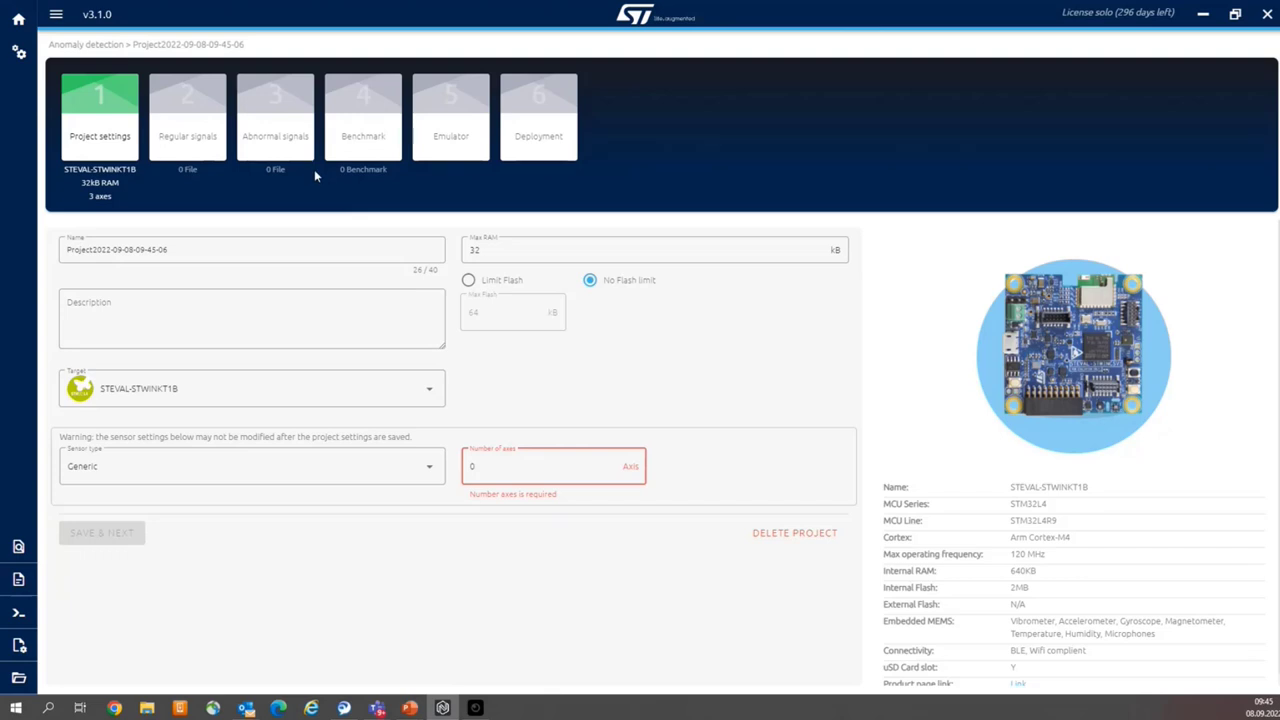
mouse_move(308, 204)
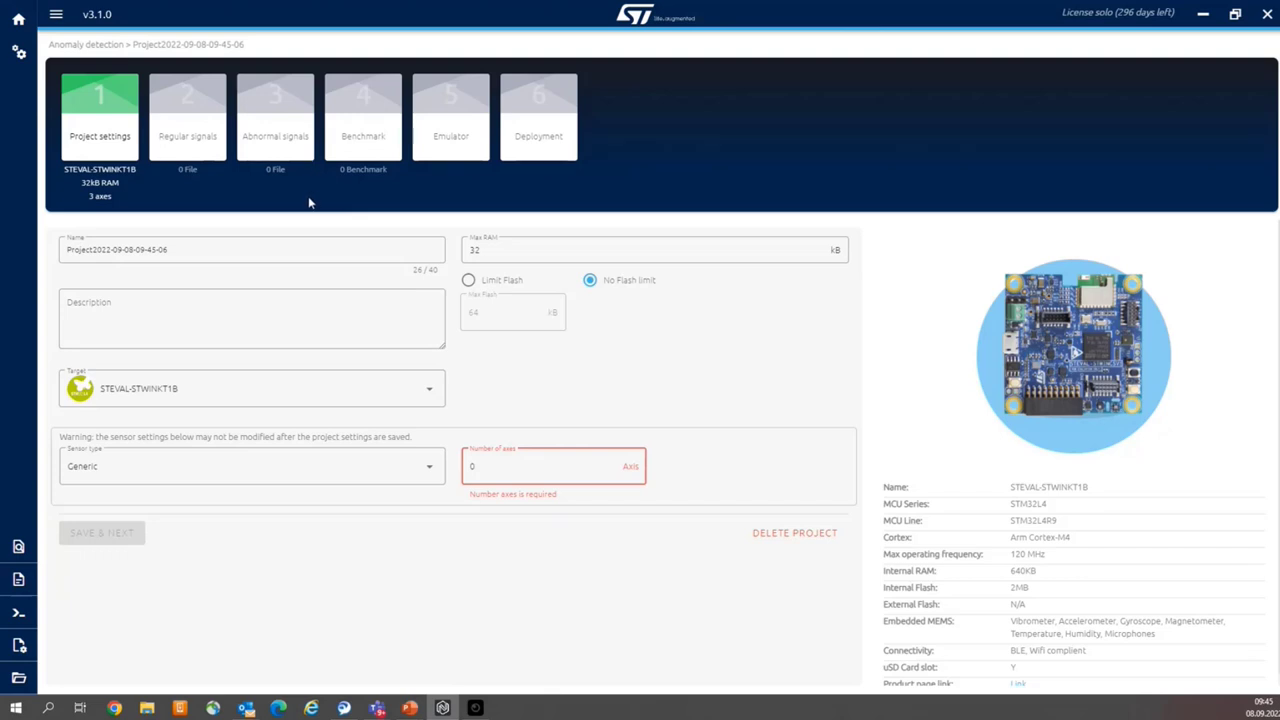
mouse_move(312, 212)
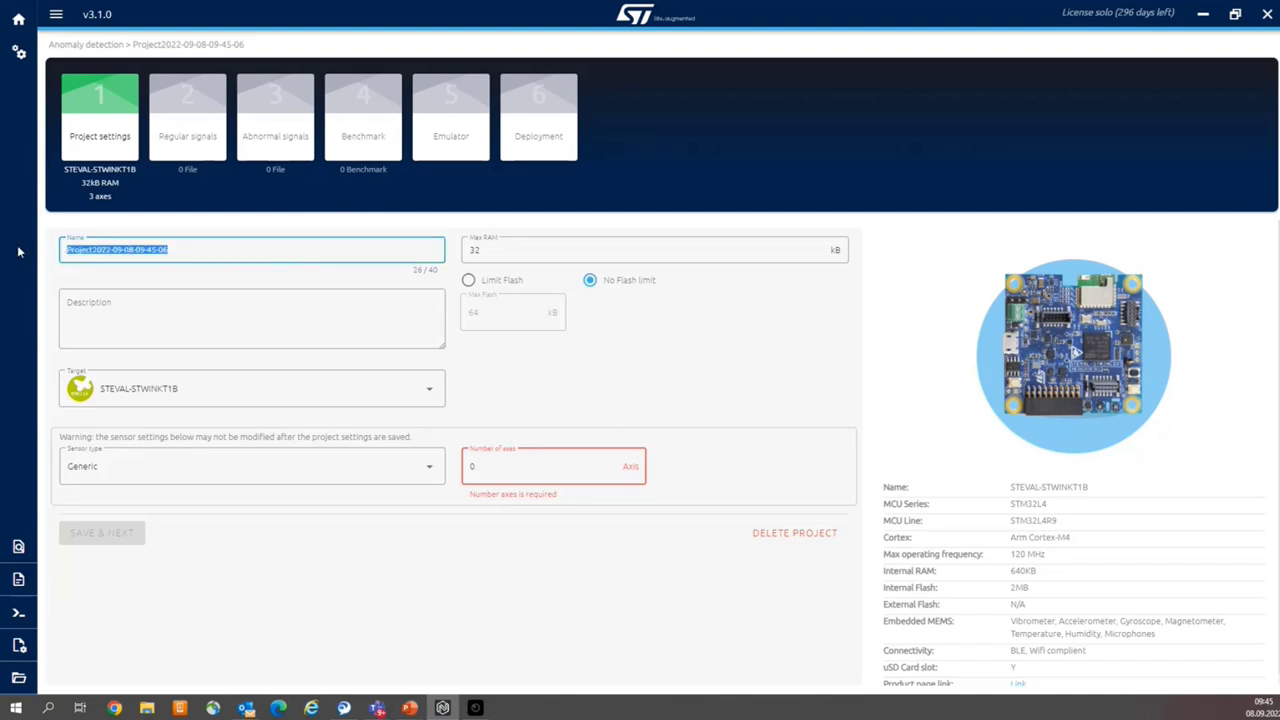
Step: Name the project EURO_NEAI_MS_dry_run_080922 and describe it as Linear movement
text(B)
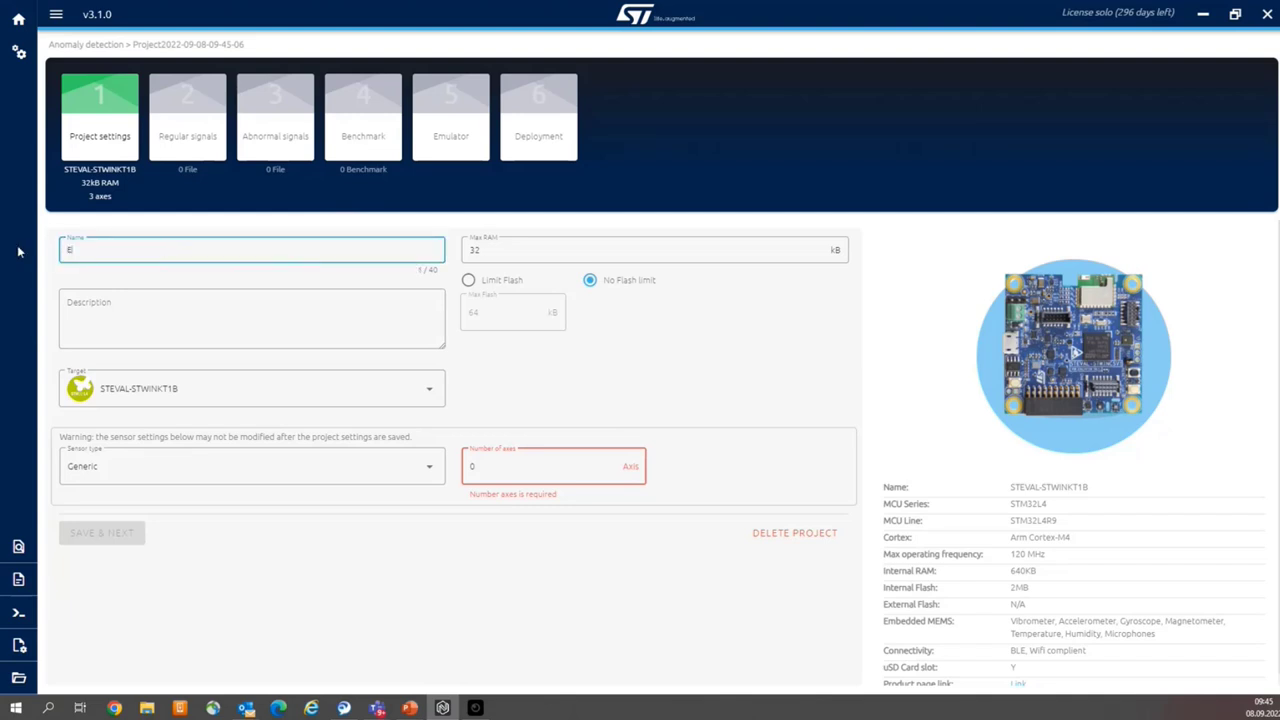
text(URO_NEAI_WS_dry)
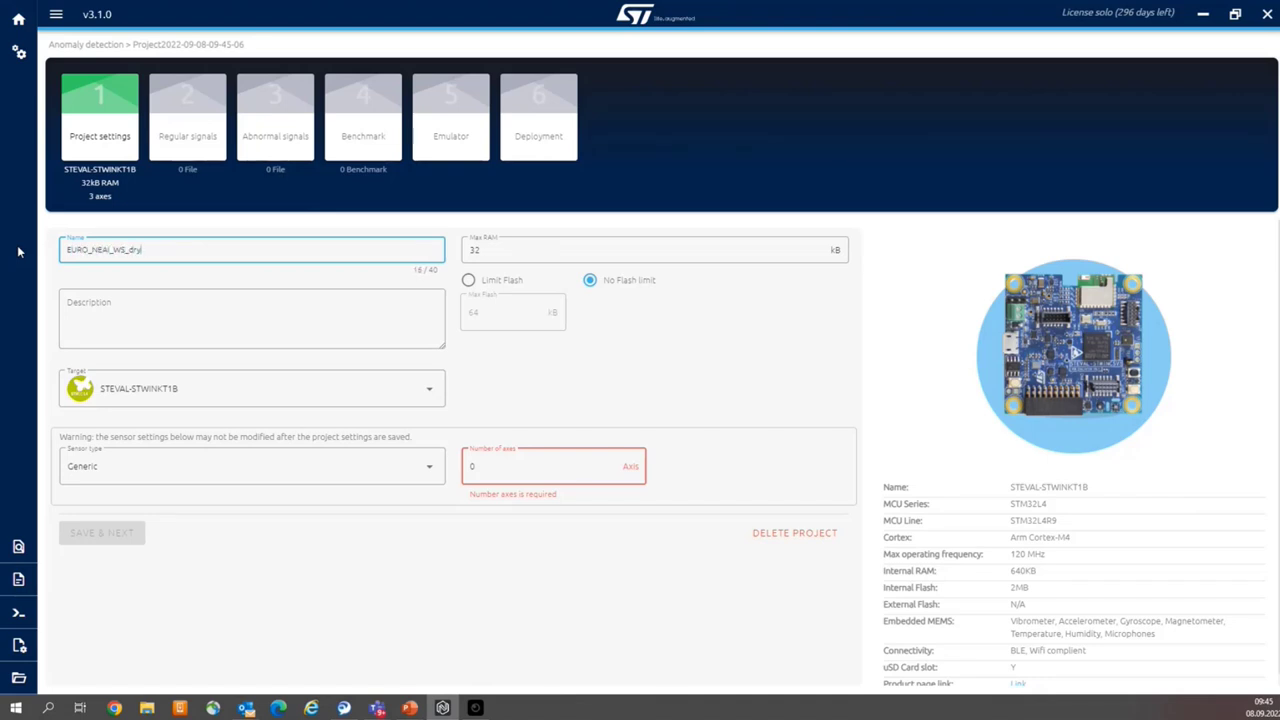
text(_run_080922)
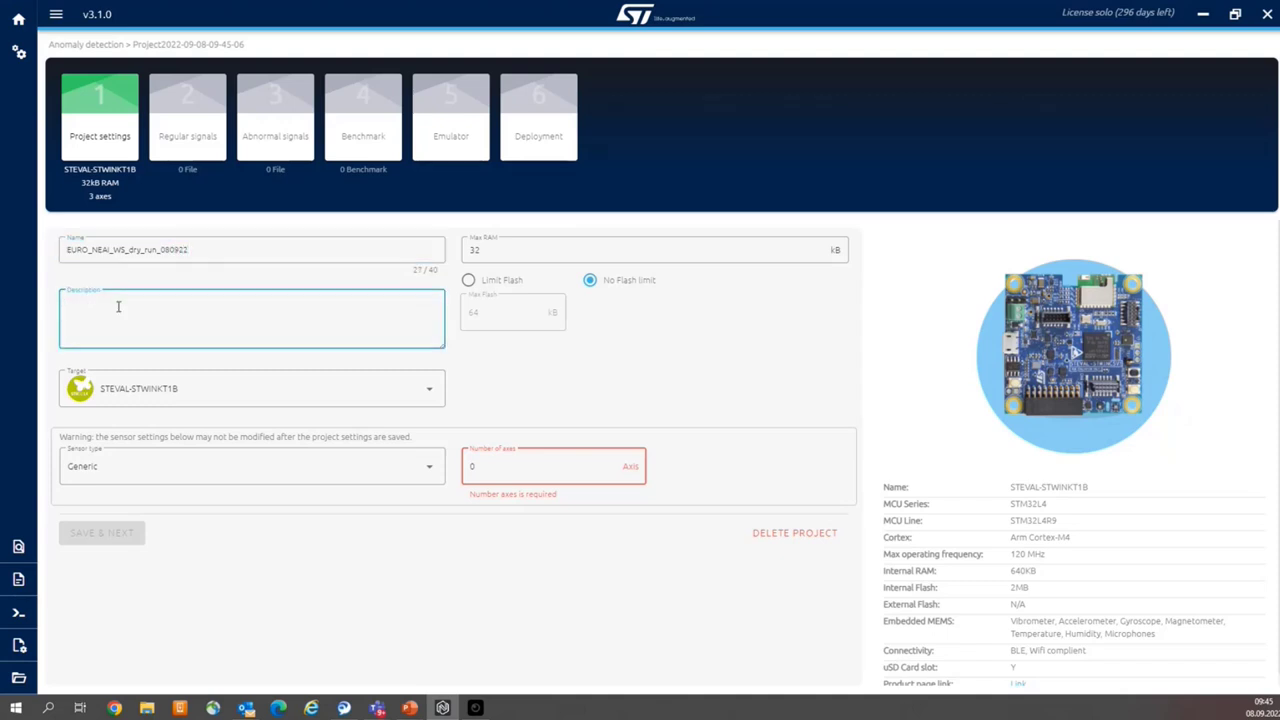
text(Linear movement)
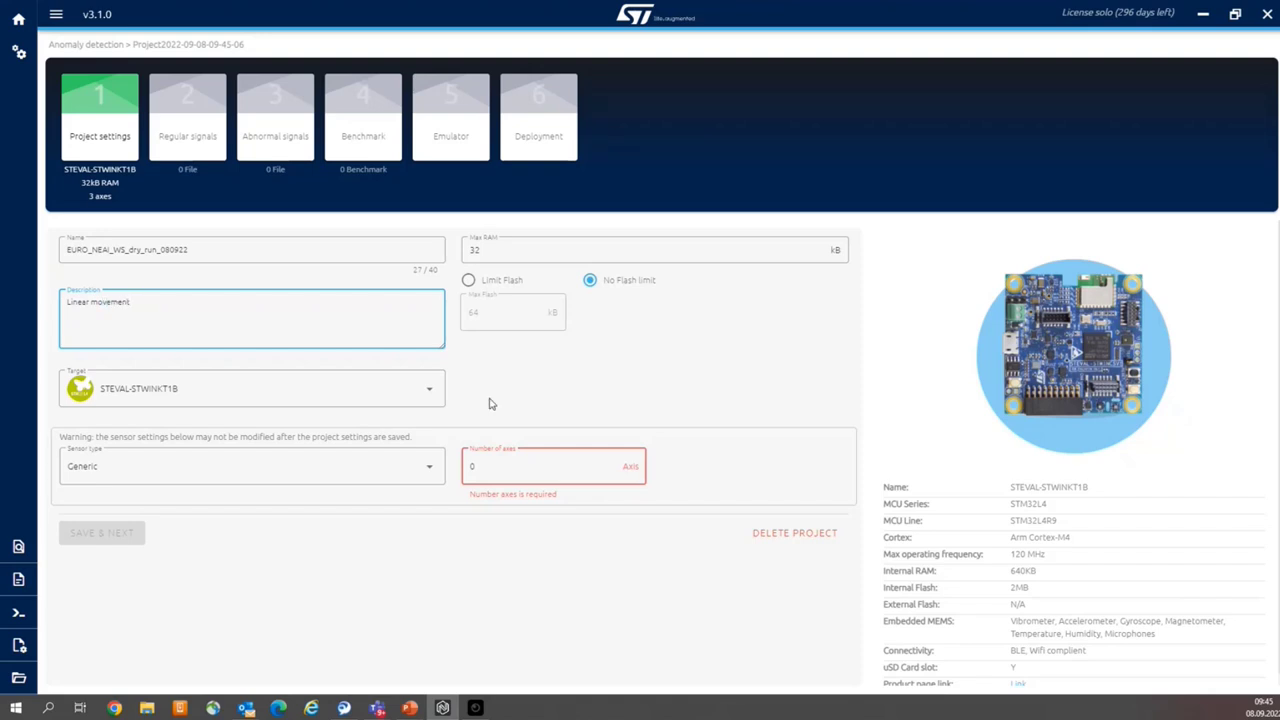
mouse_move(468, 410)
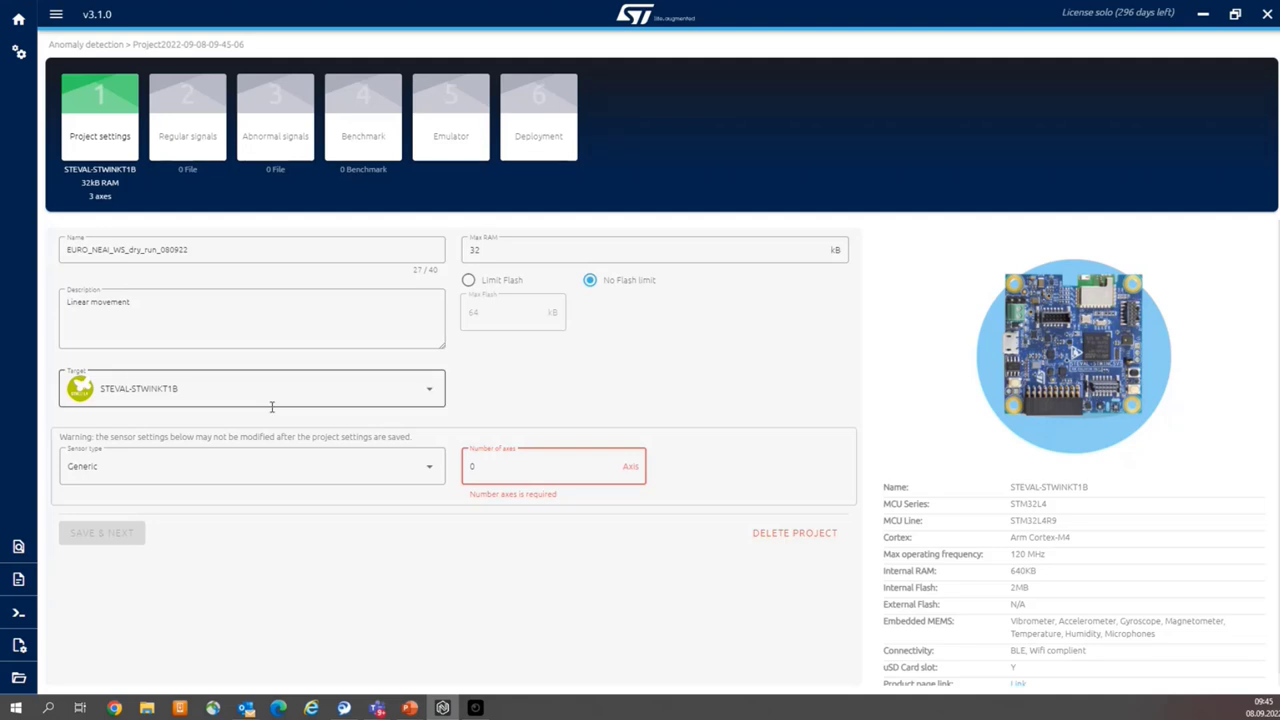
mouse_move(162, 400)
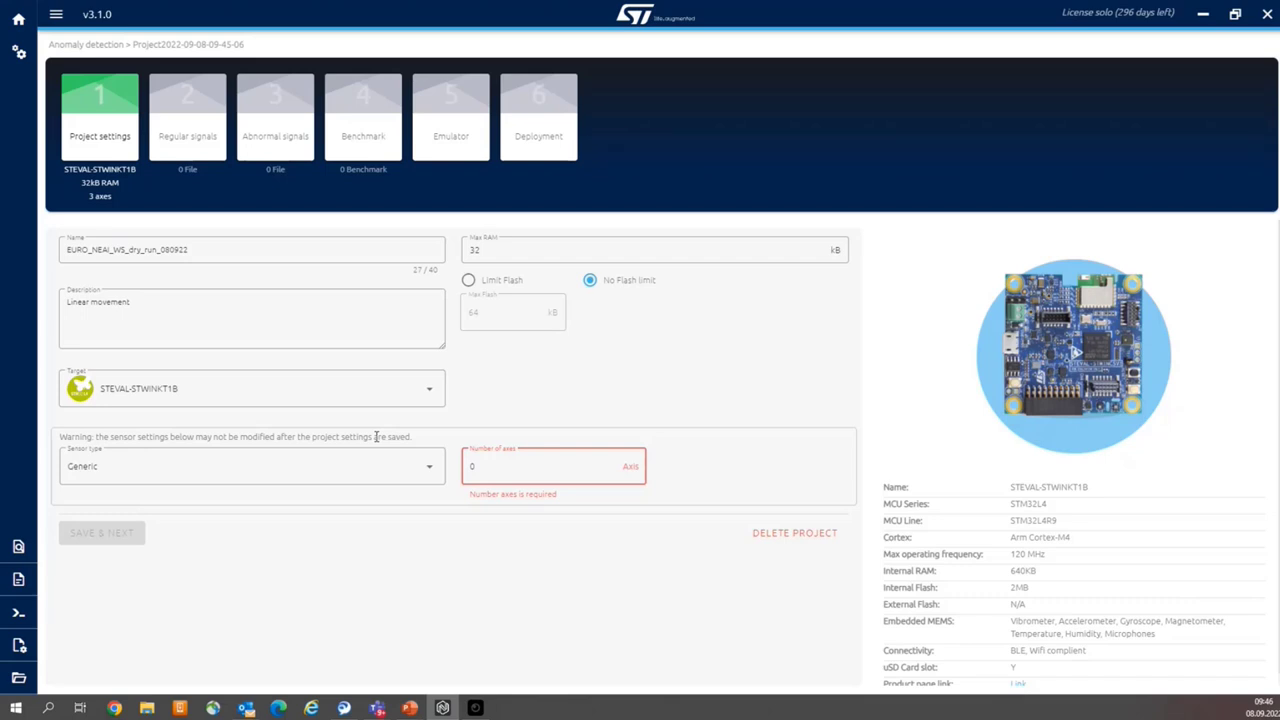
mouse_move(326, 472)
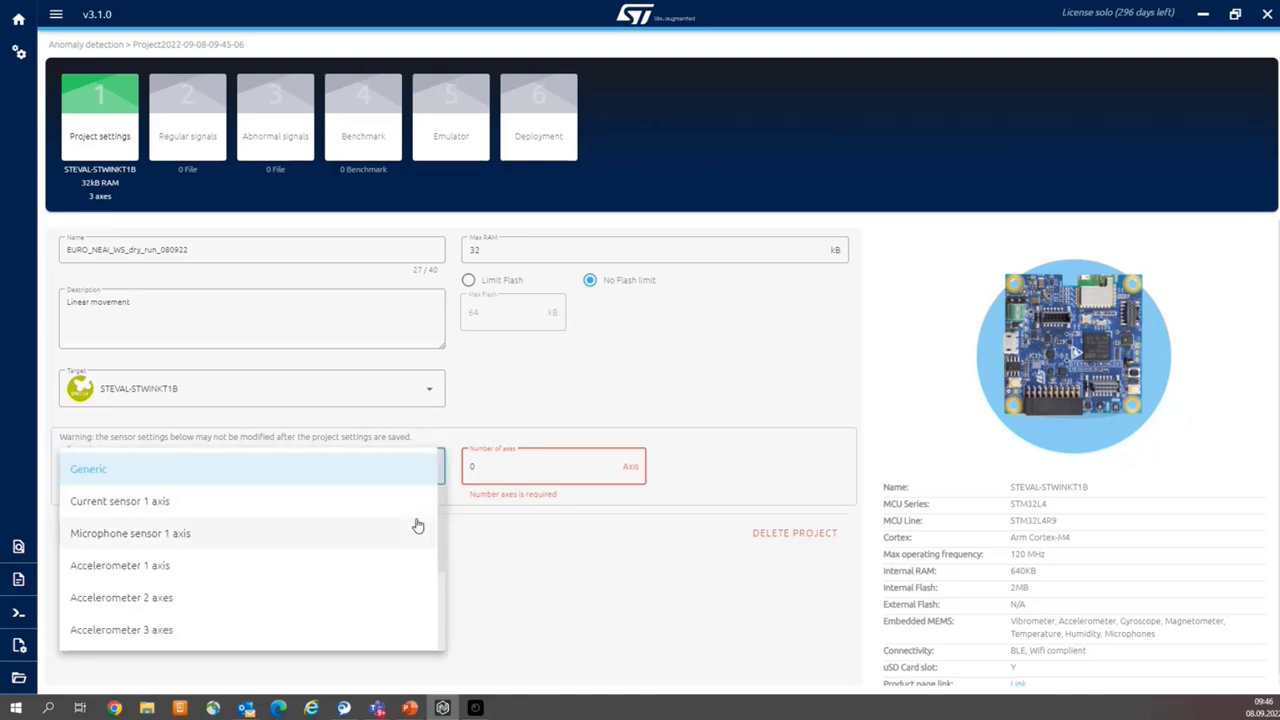
Step: Keep Generic as the sensor type and set the number of axes to 6
scroll(down, 3)
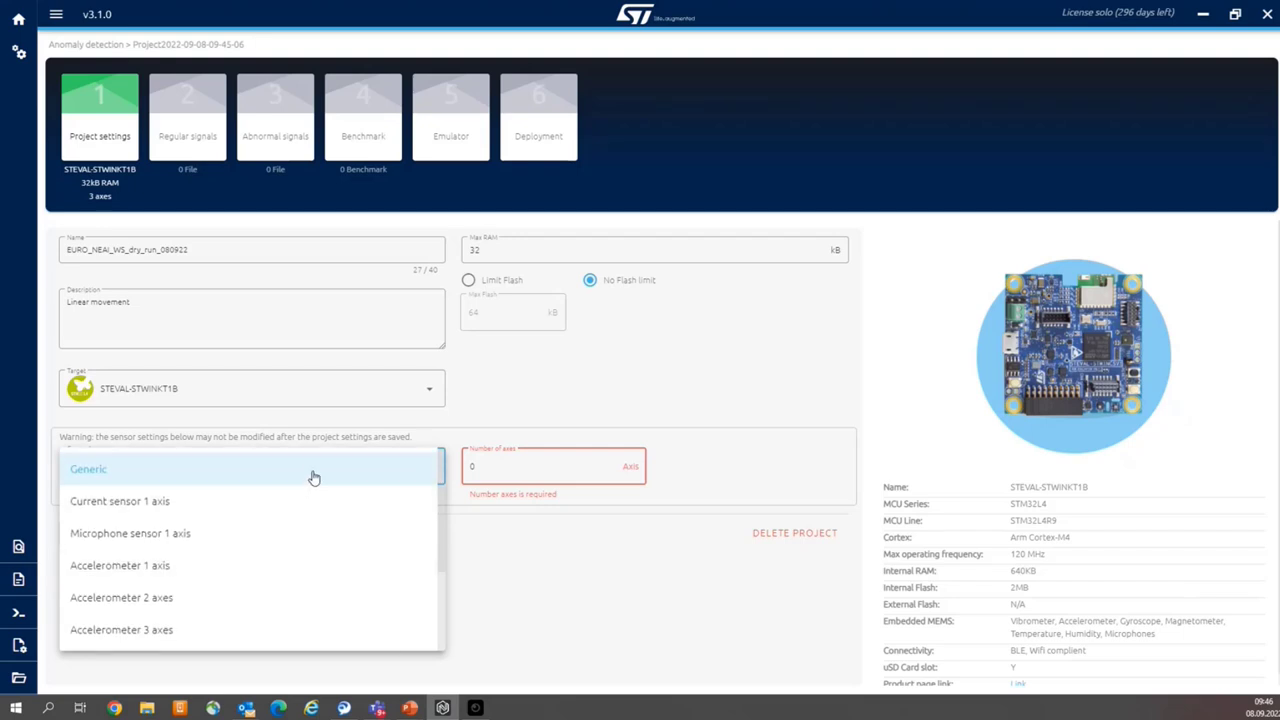
click(88, 468)
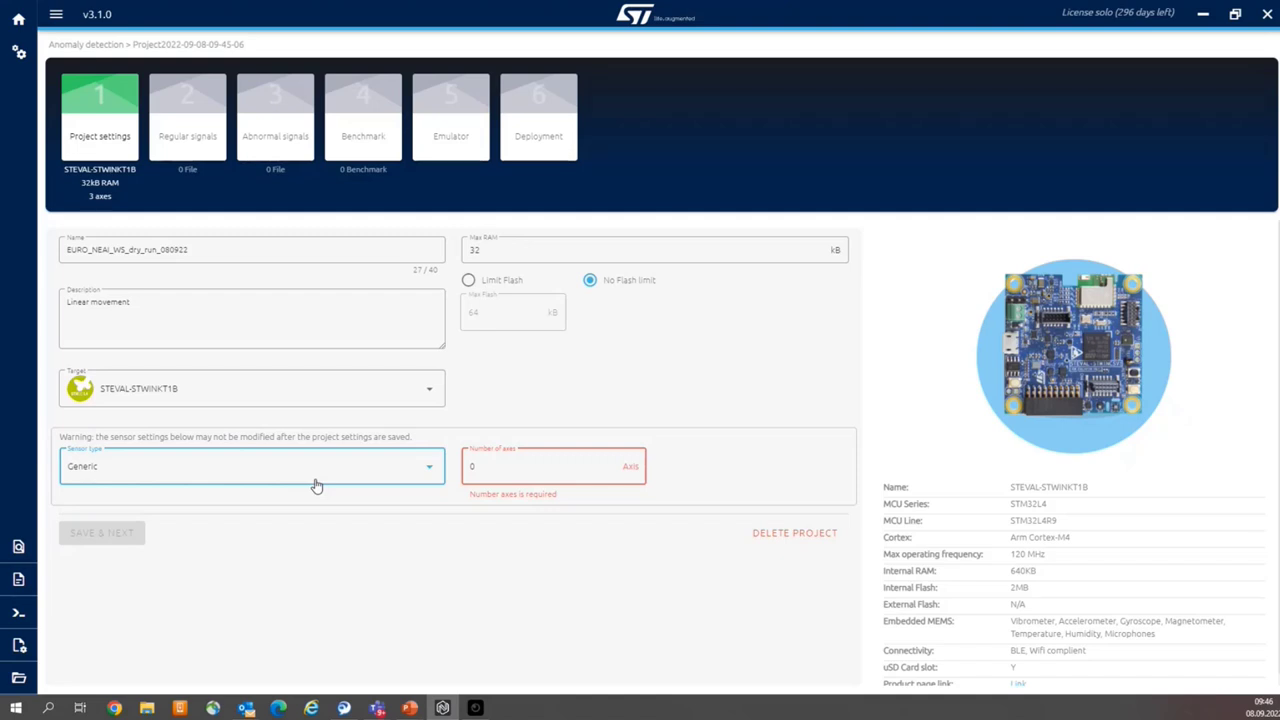
click(552, 466)
text(6)
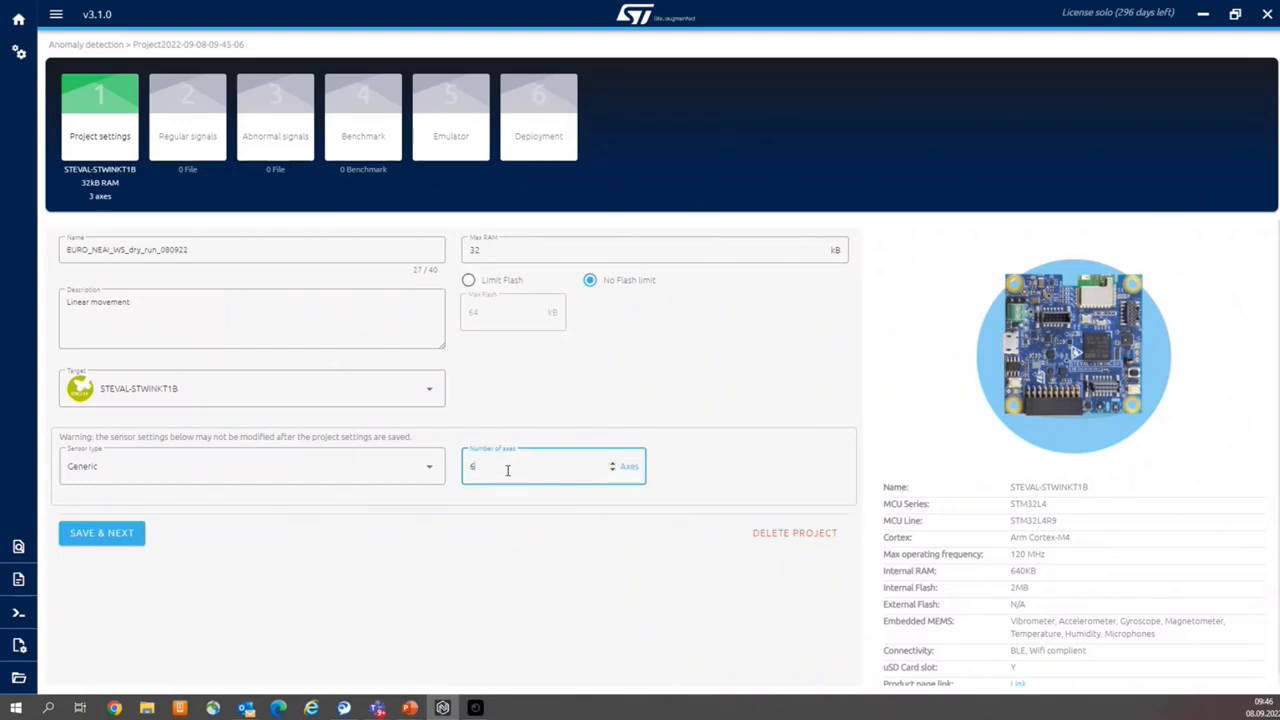
mouse_move(772, 492)
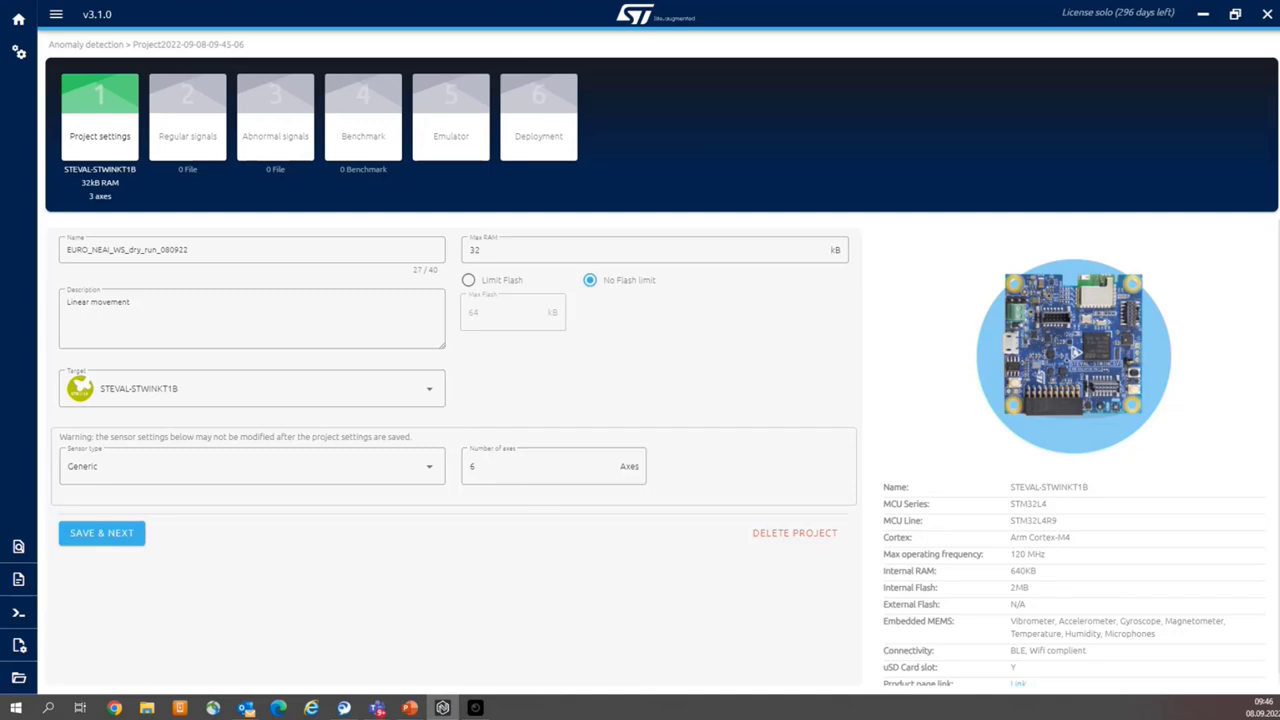
Step: Review the name, STEVAL-STWINKT1B target and Generic sensor fields before saving
click(650, 248)
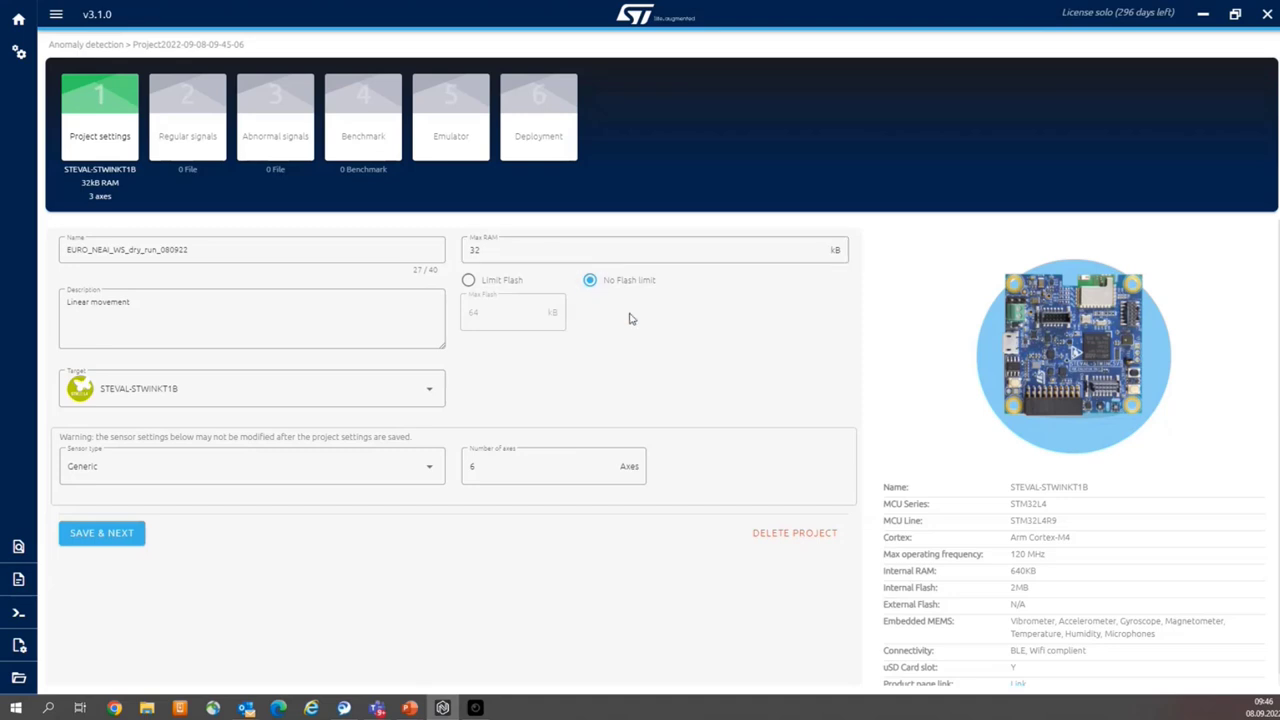
mouse_move(634, 332)
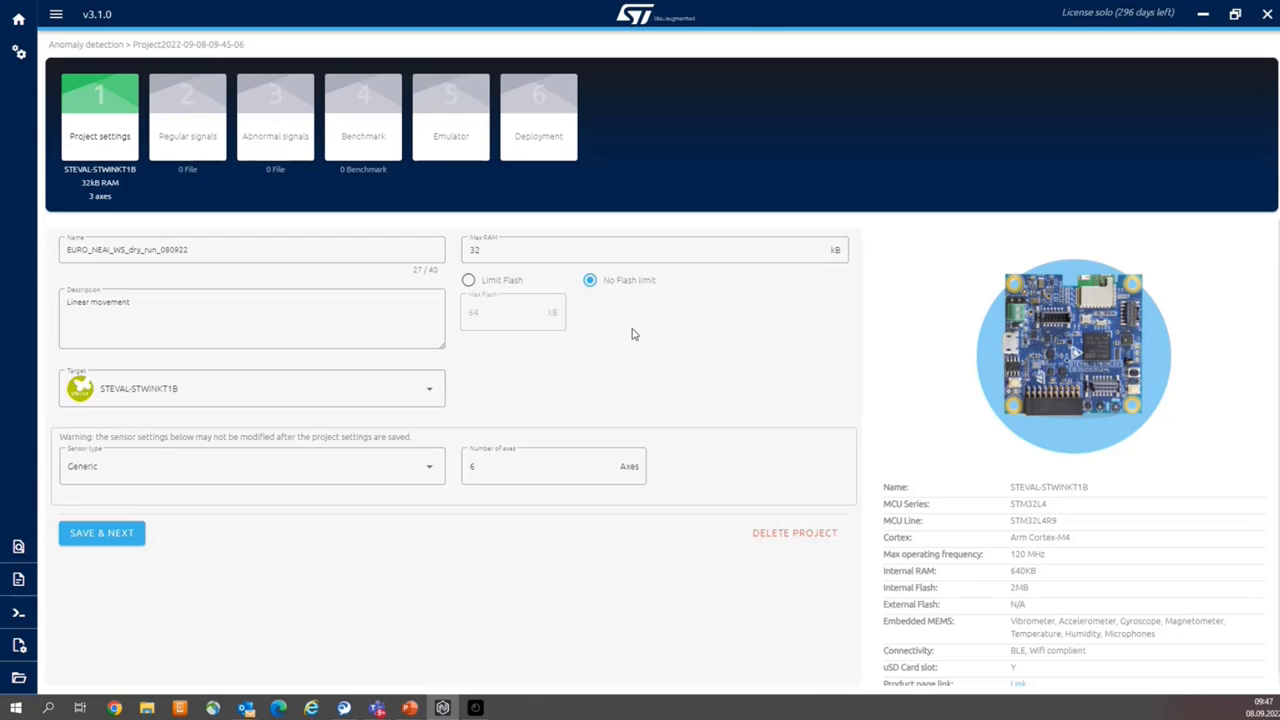
mouse_move(124, 264)
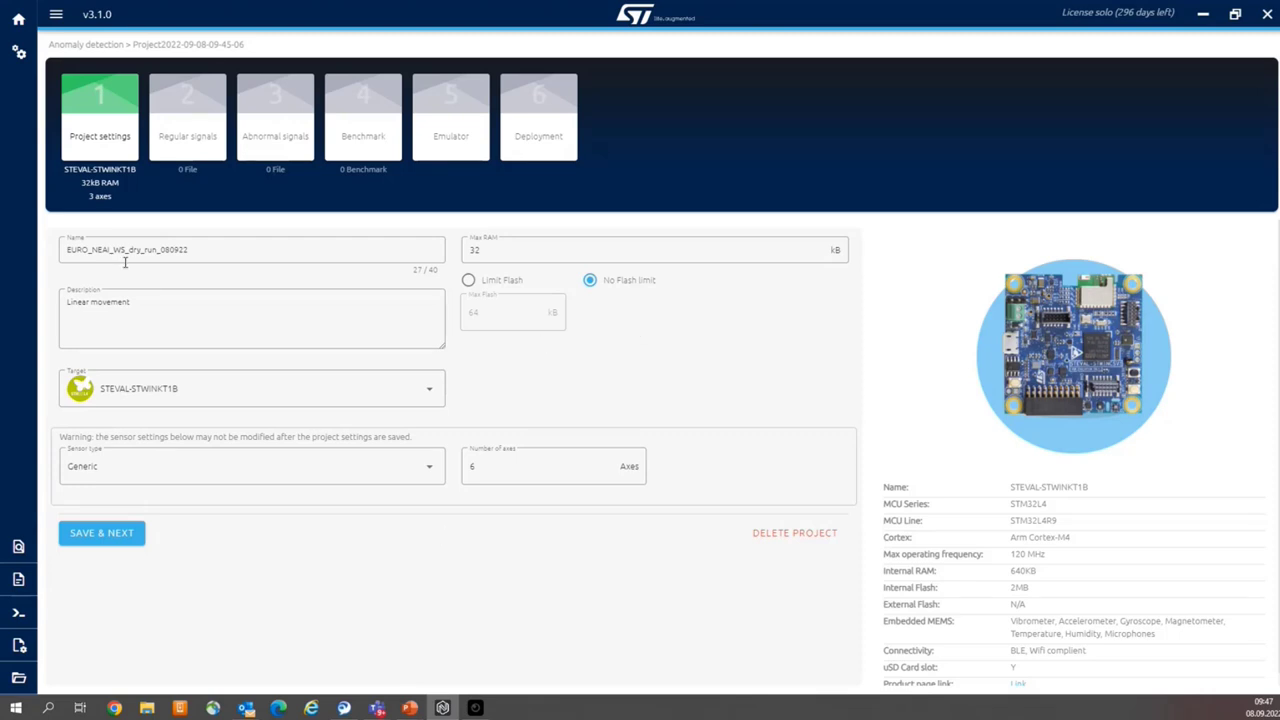
click(148, 318)
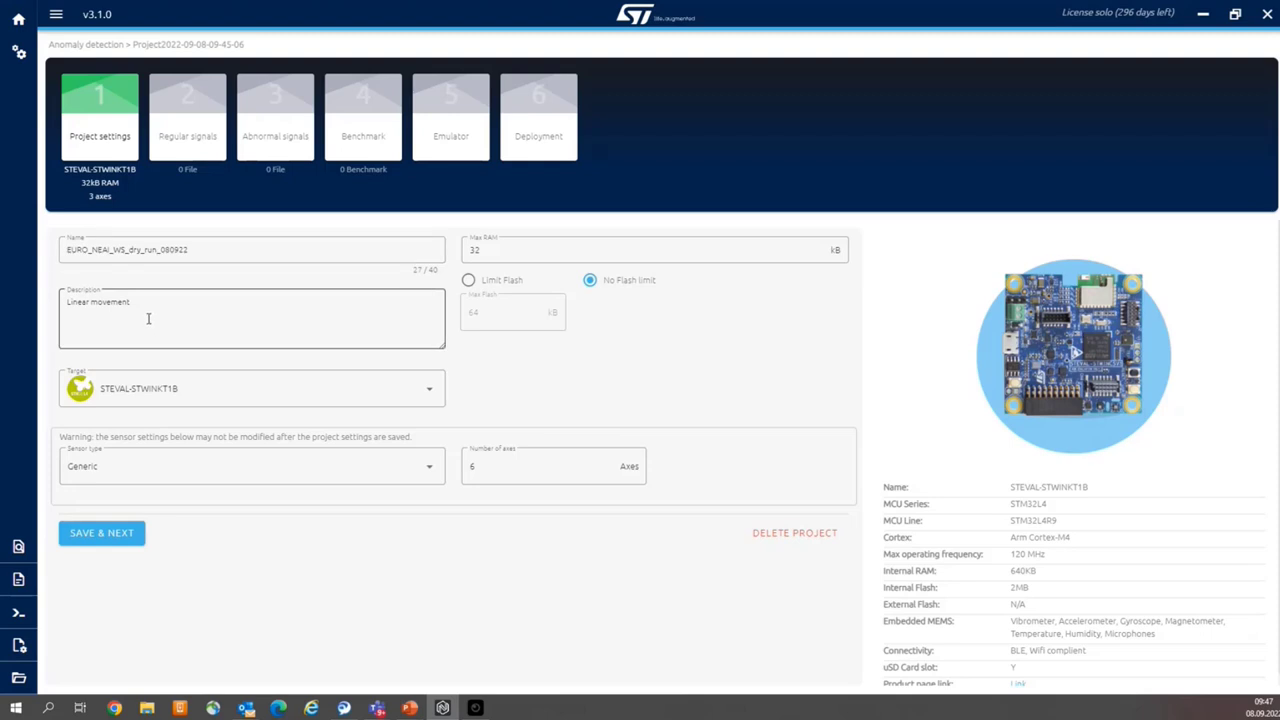
mouse_move(248, 404)
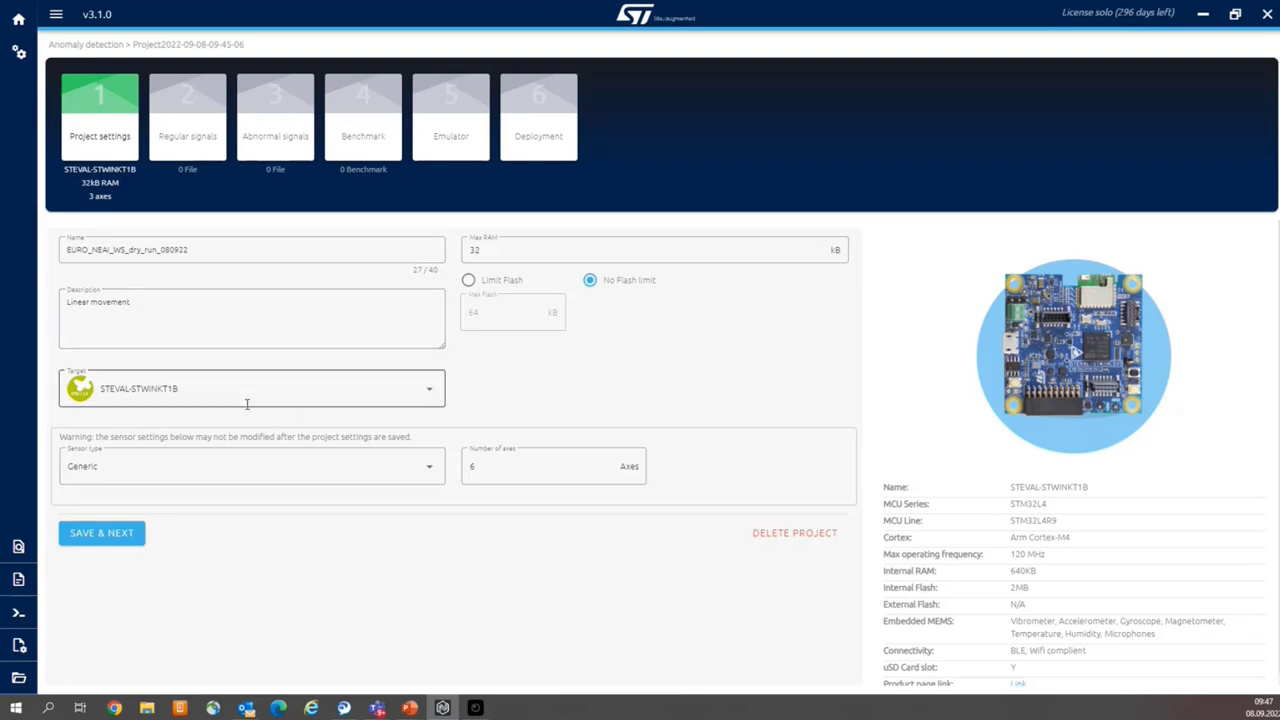
mouse_move(224, 472)
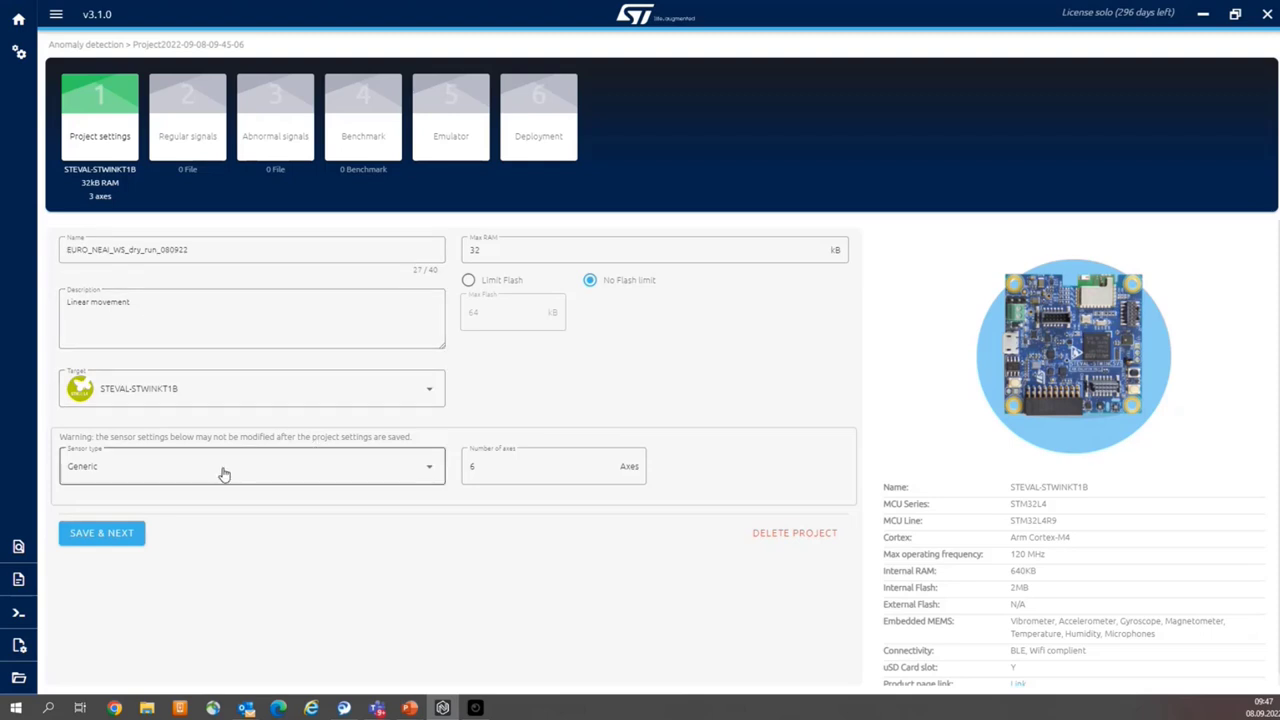
click(544, 466)
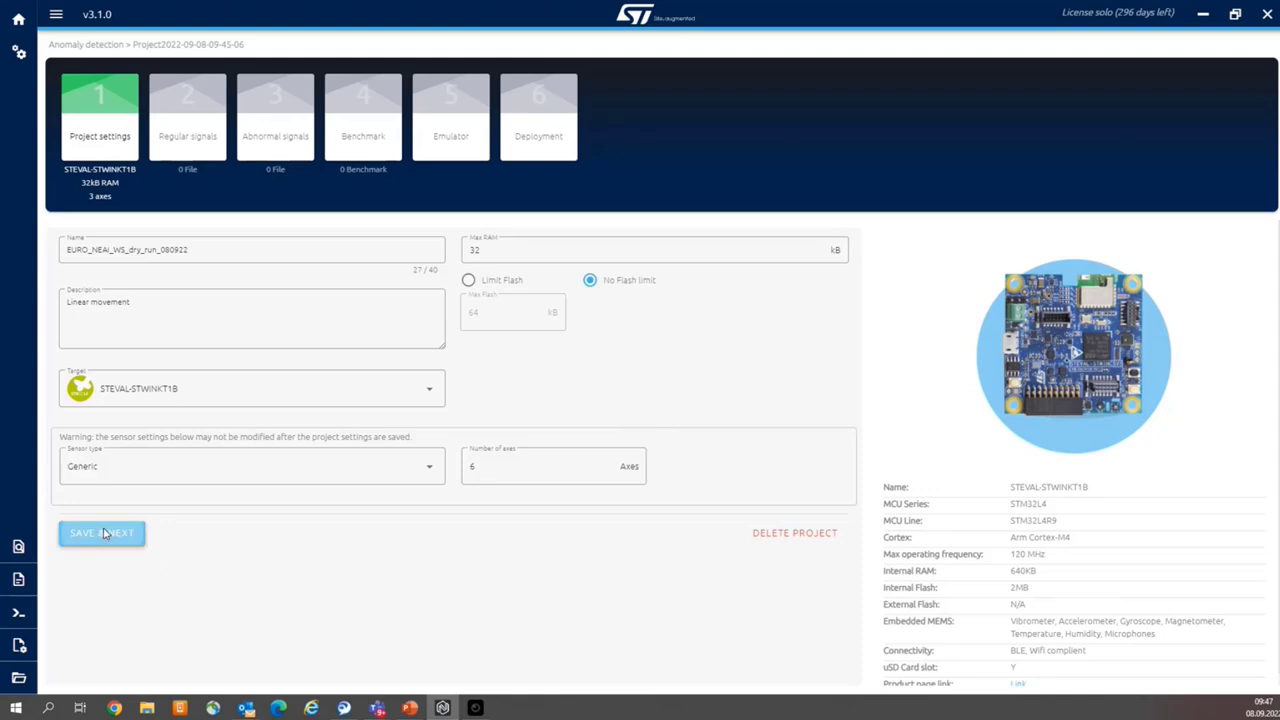
Step: Save the project settings and move on to the Regular signals step
click(100, 532)
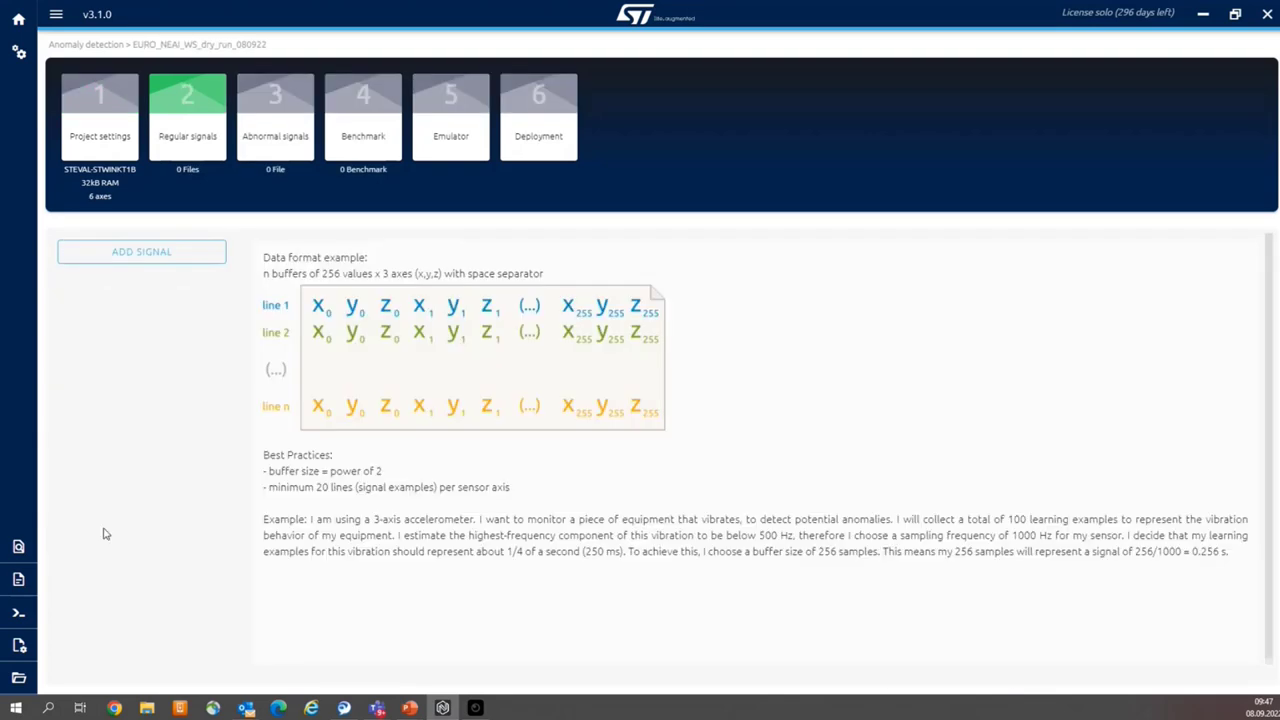
mouse_move(128, 524)
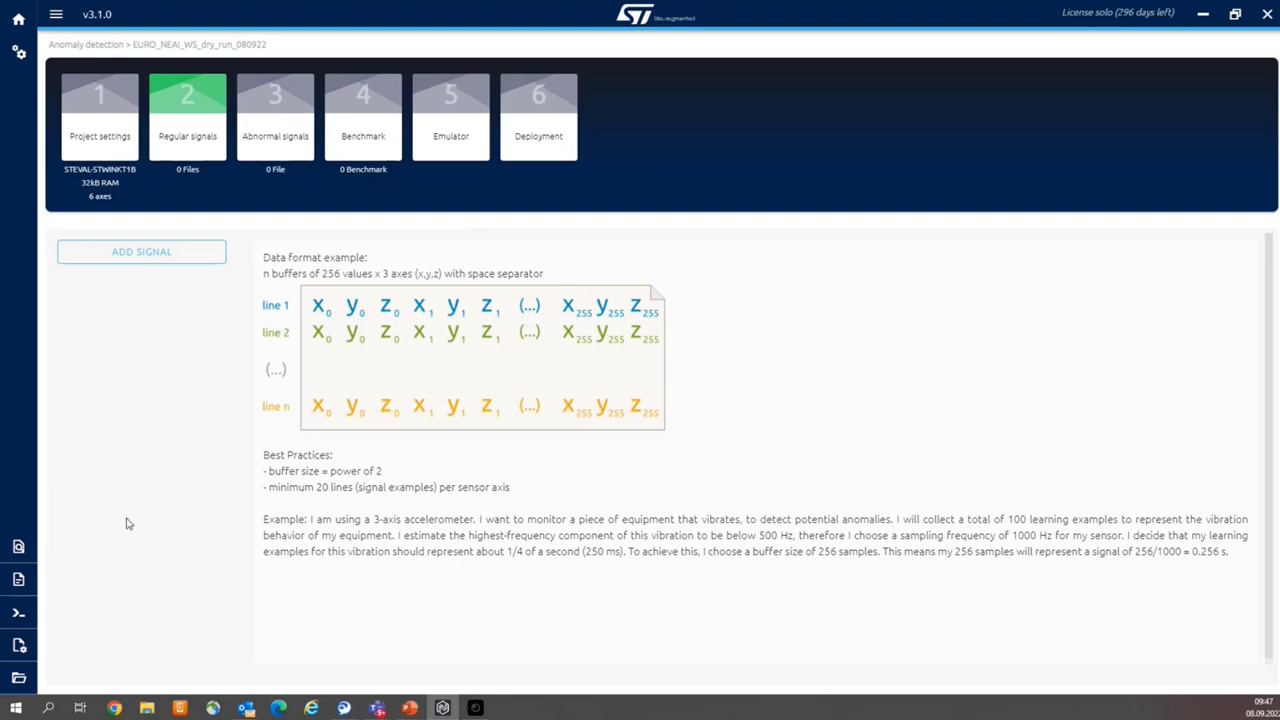
mouse_move(210, 348)
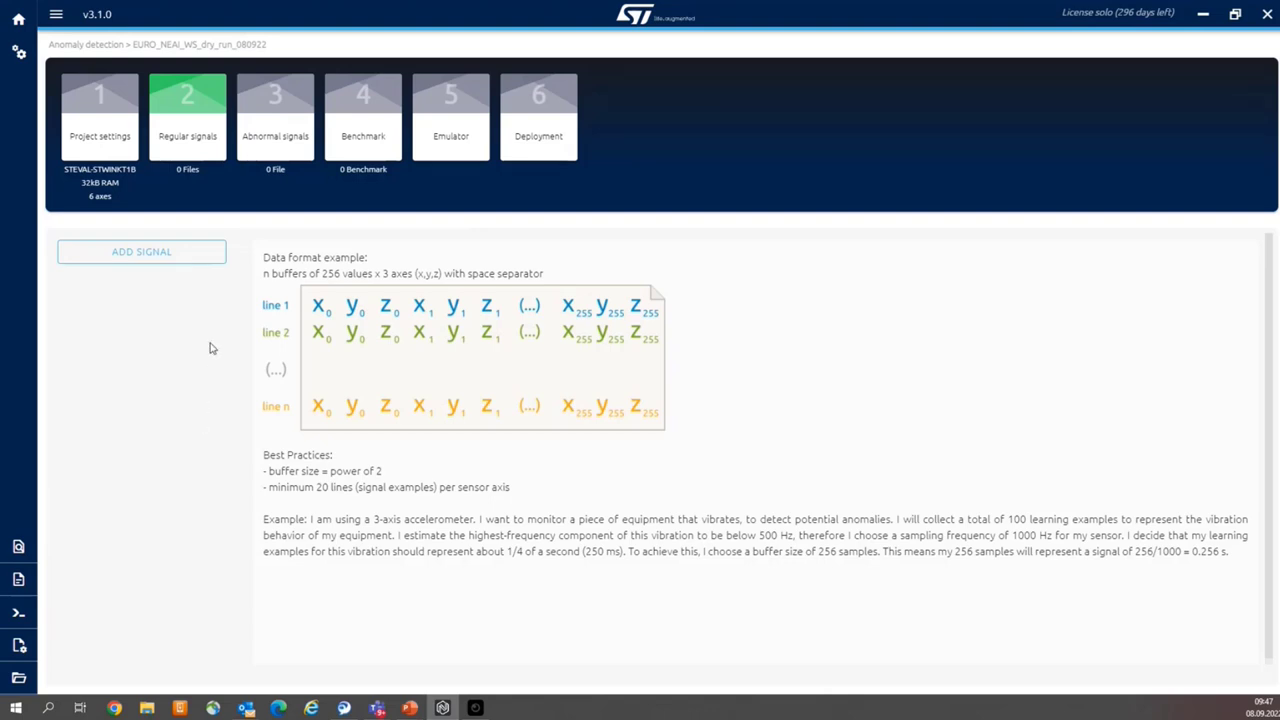
mouse_move(224, 168)
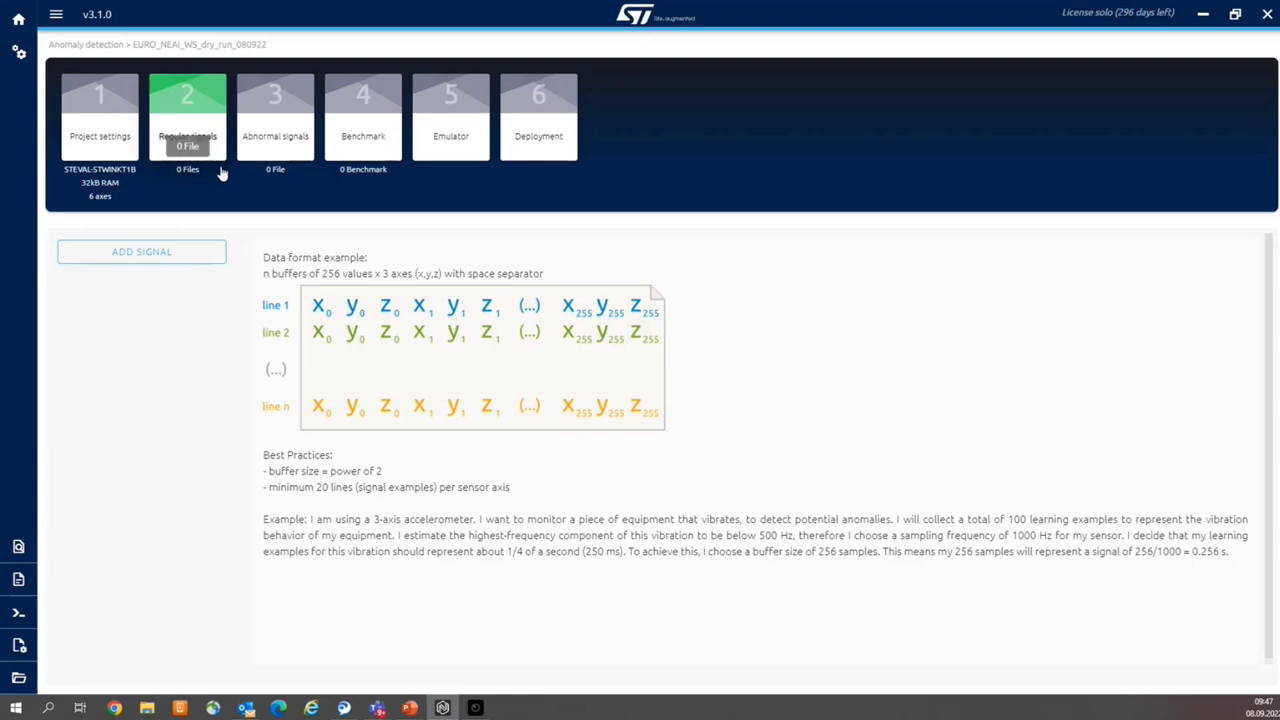
mouse_move(224, 188)
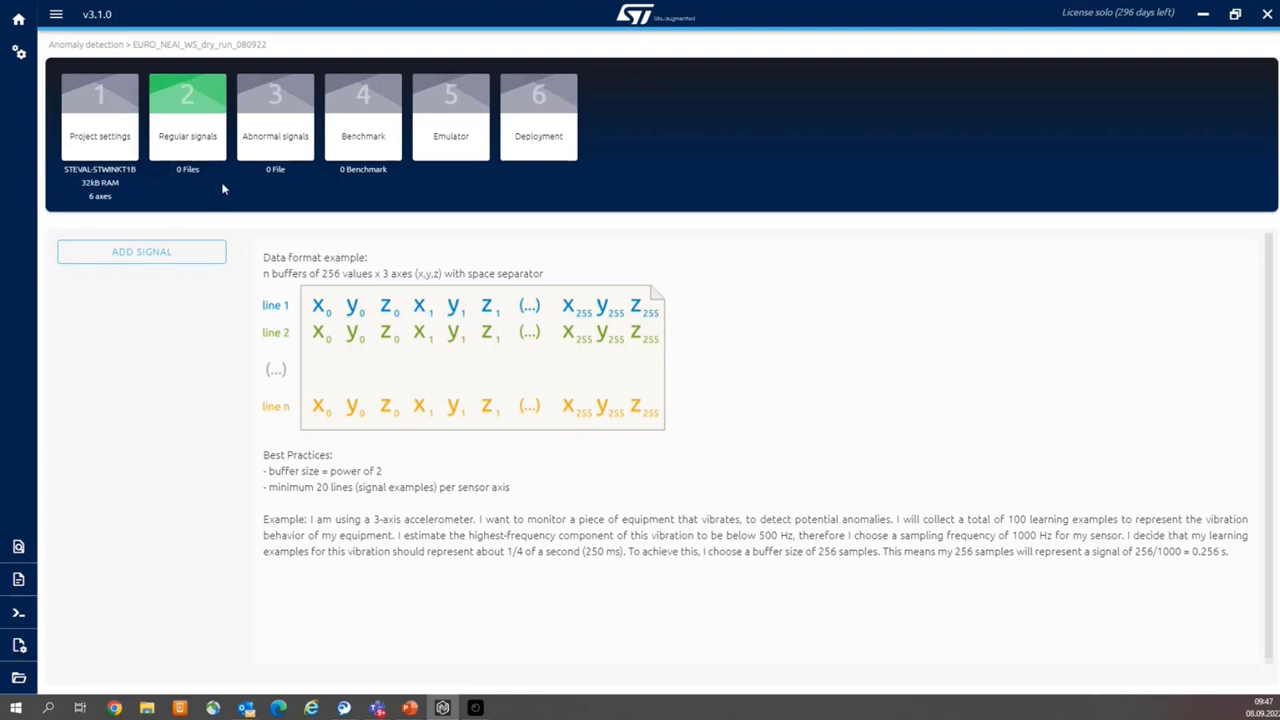
mouse_move(192, 252)
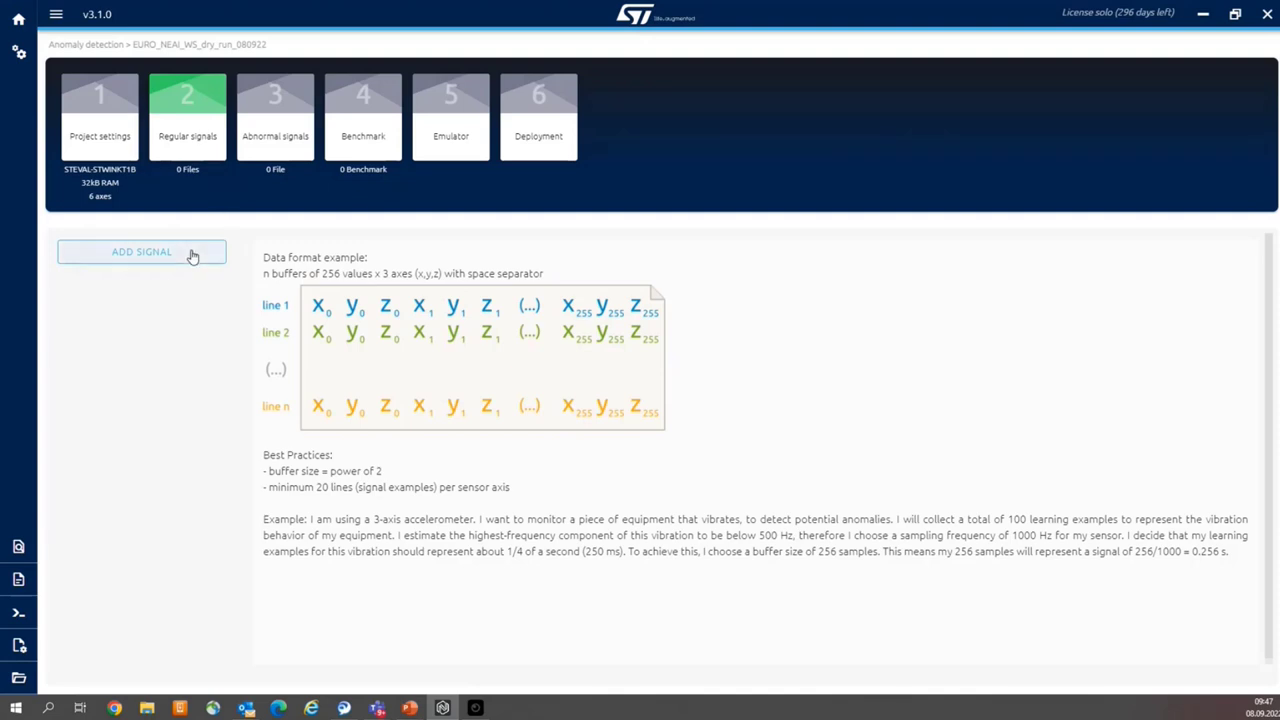
mouse_move(180, 252)
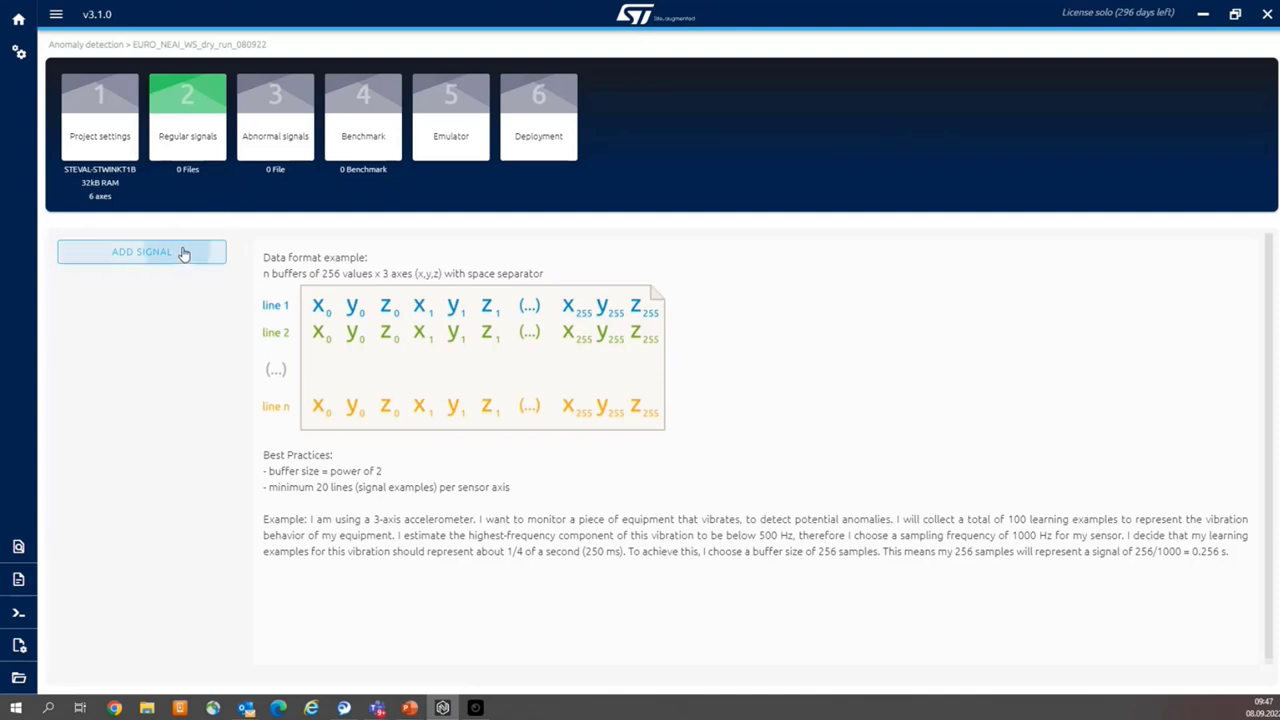
Step: Start adding a regular signal captured live from the board over serial USB
click(140, 252)
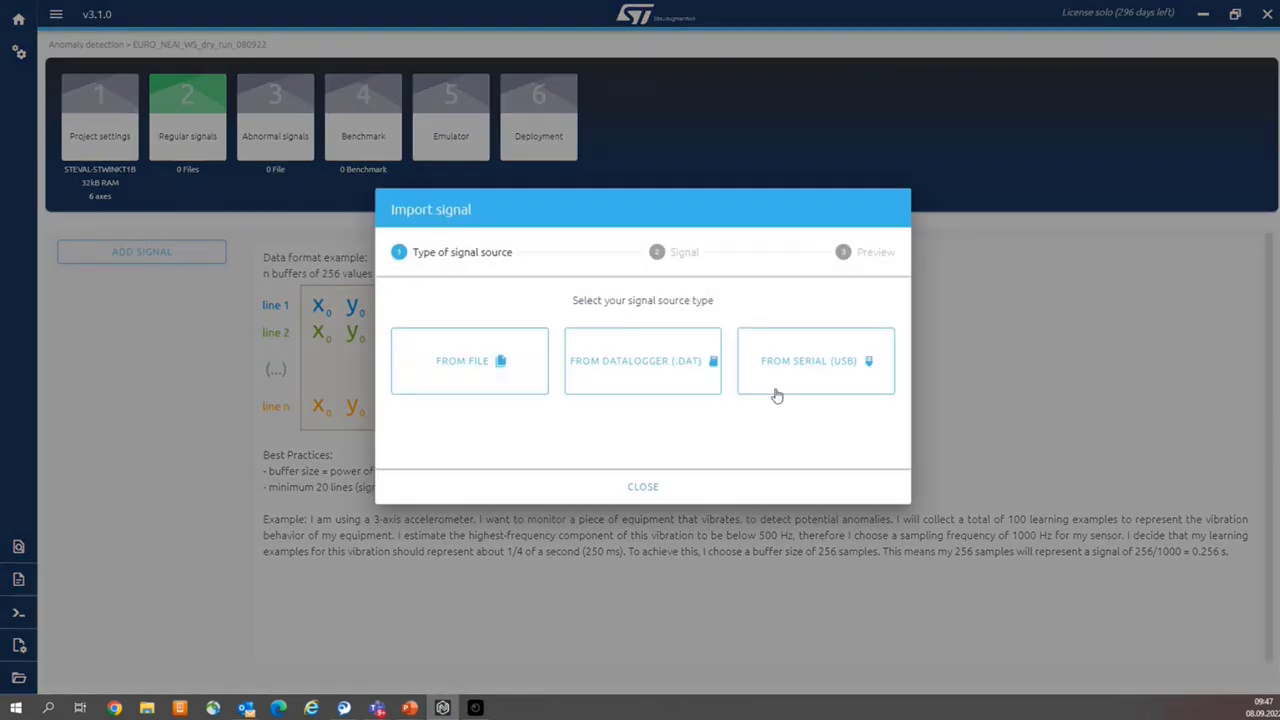
click(816, 360)
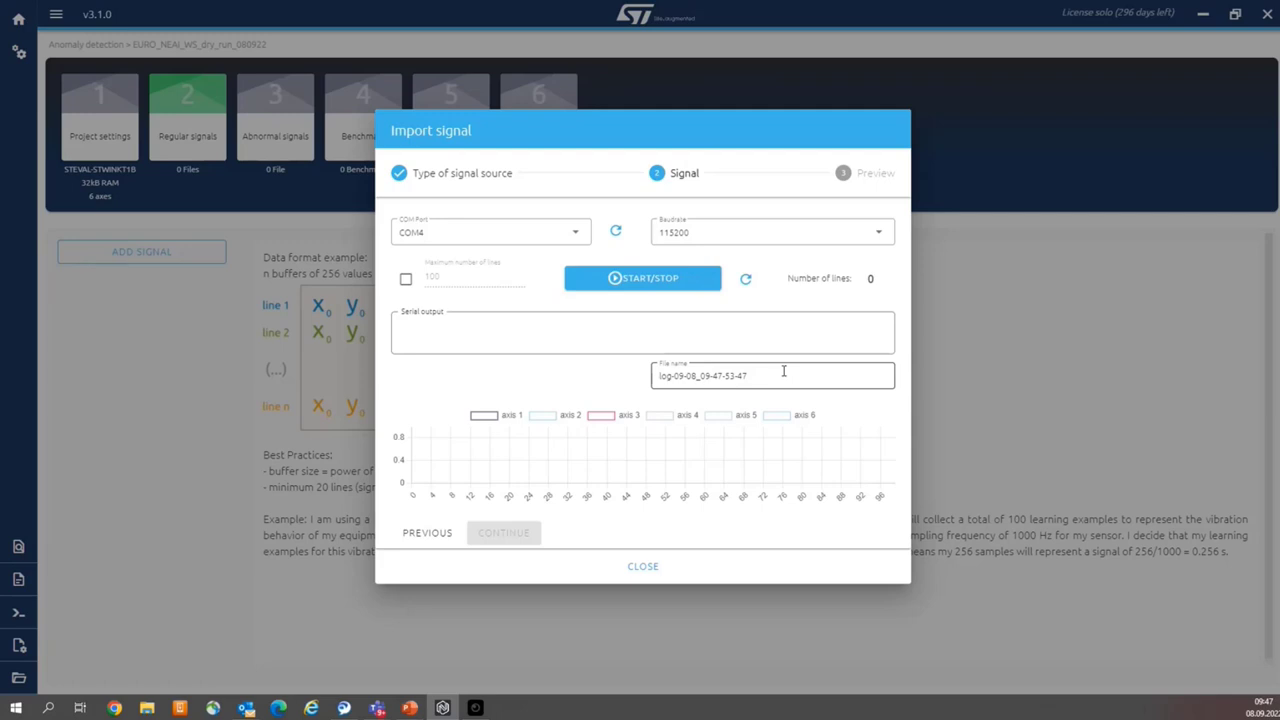
mouse_move(790, 376)
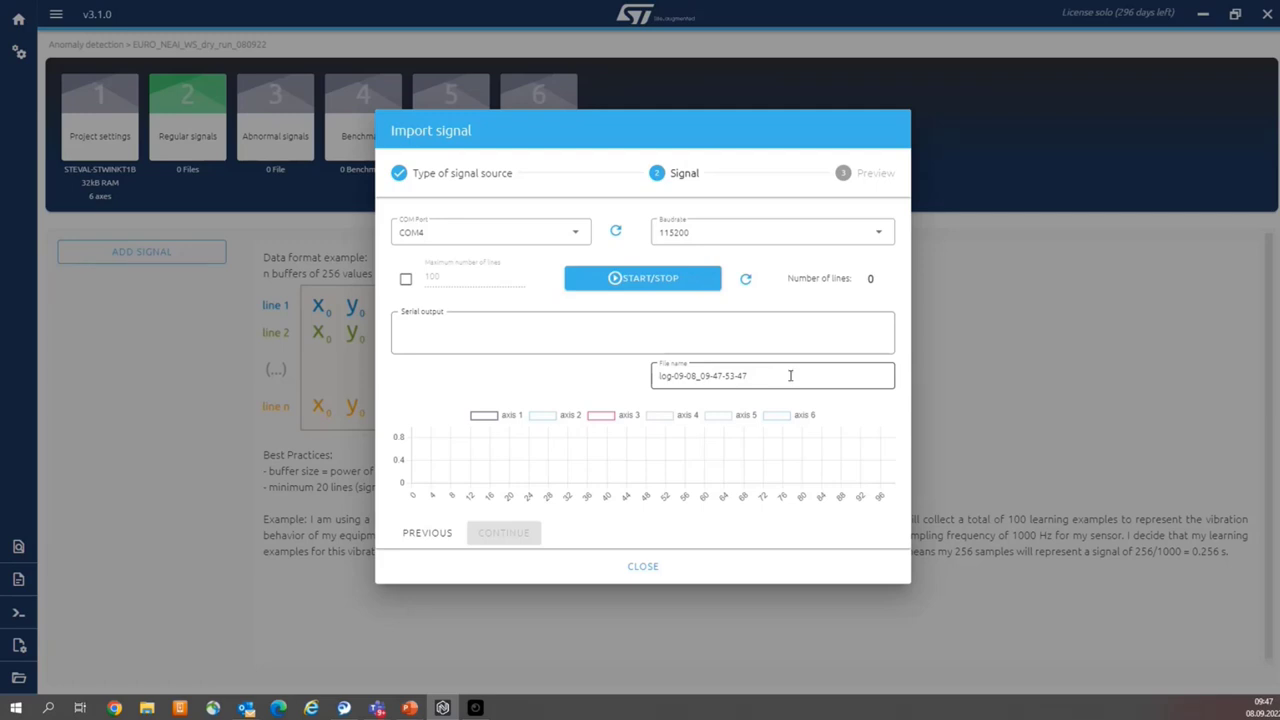
mouse_move(658, 336)
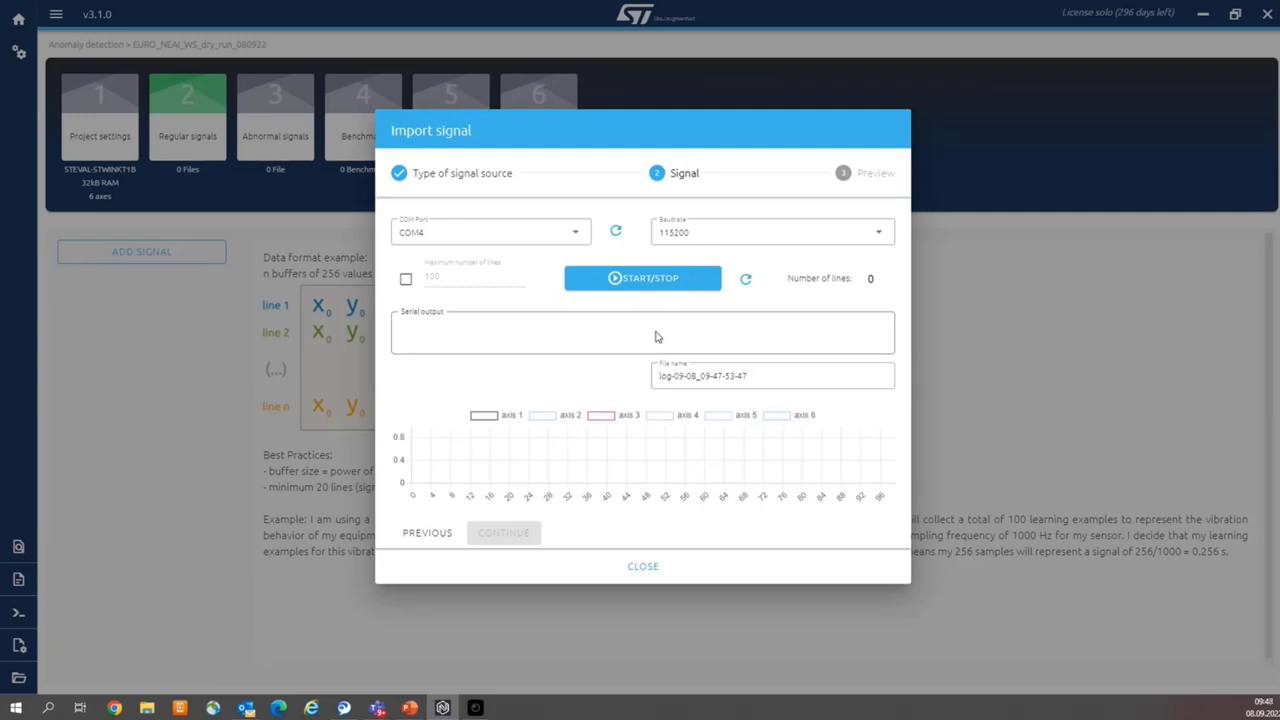
mouse_move(542, 288)
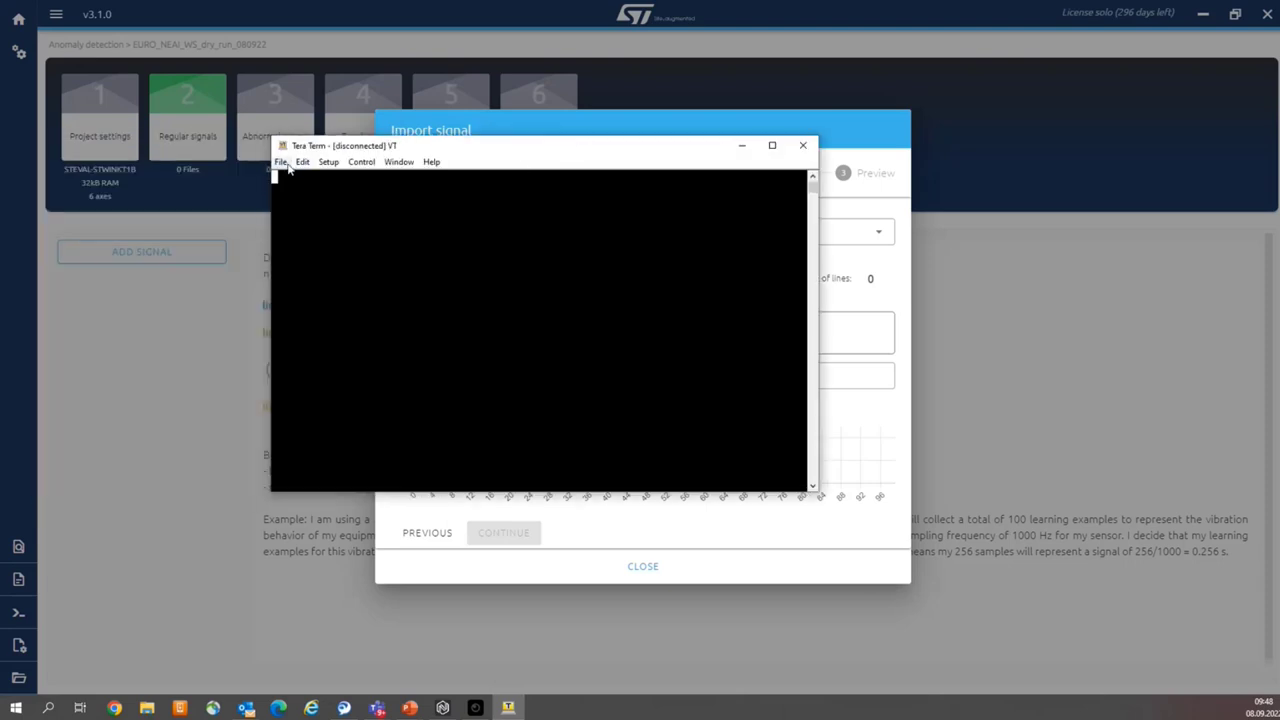
Step: Check the board's serial port in Tera Term's New connection dialog, then close Tera Term
click(280, 162)
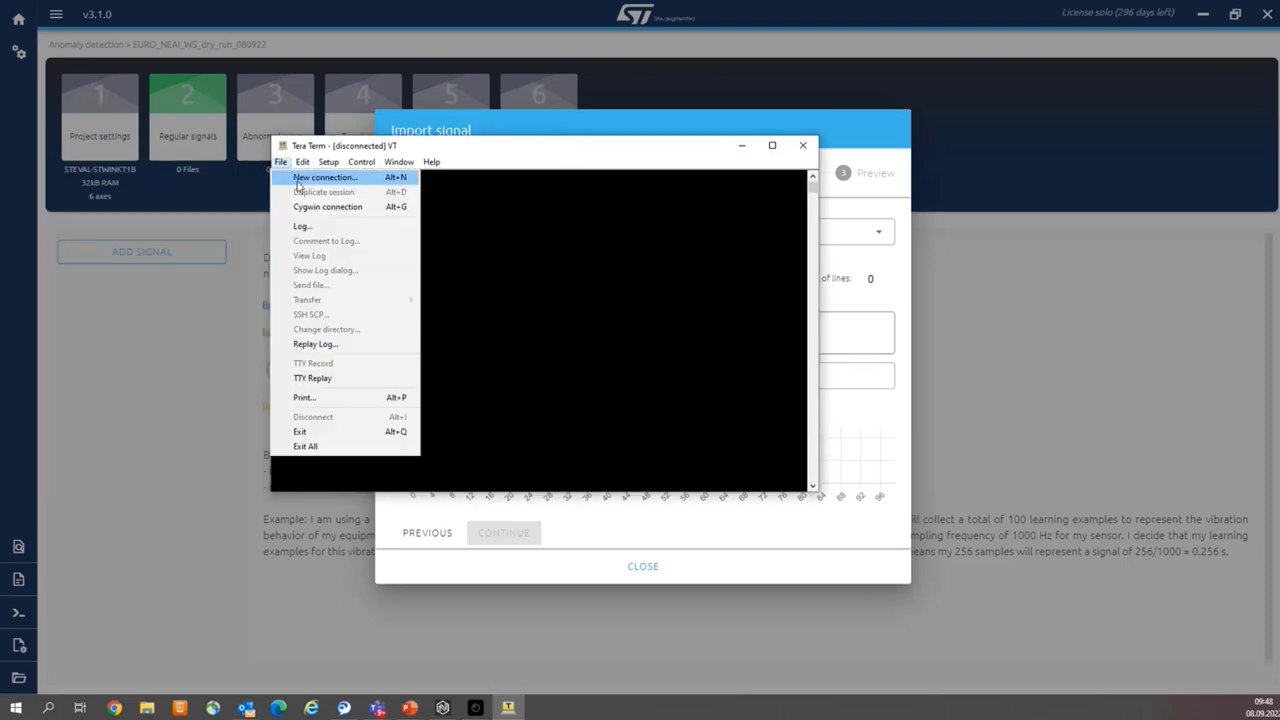
click(322, 176)
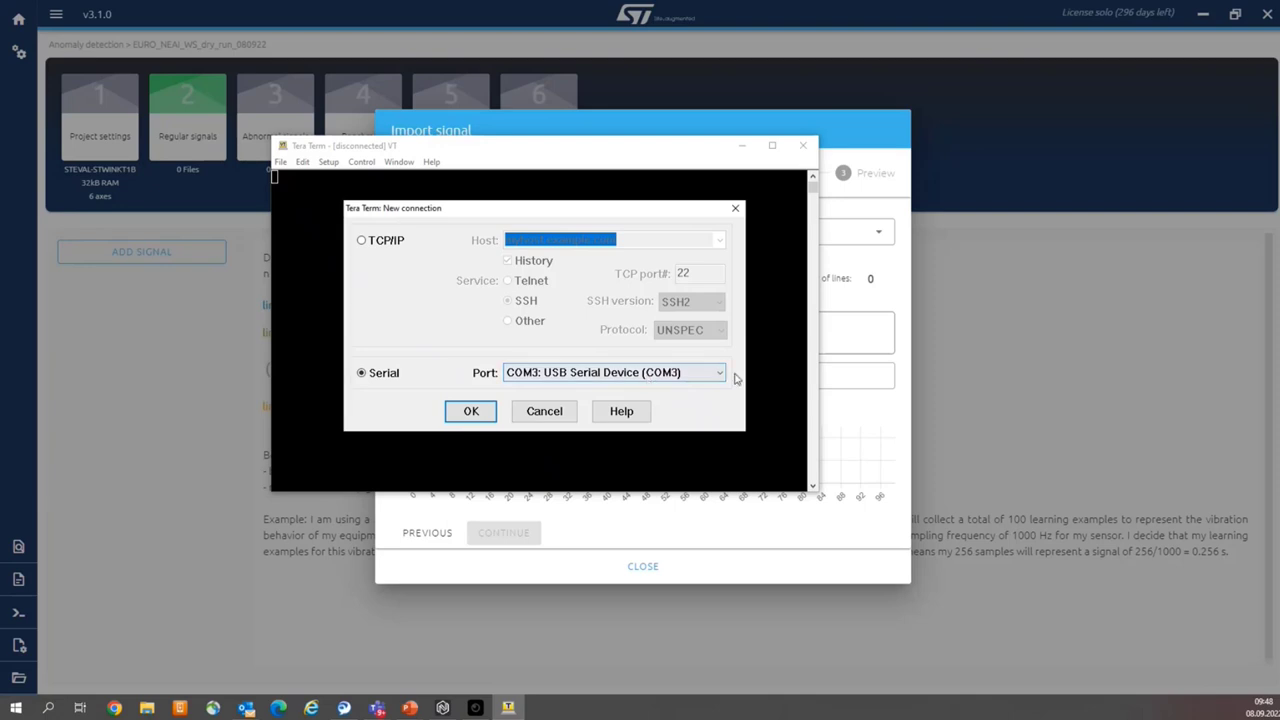
click(720, 372)
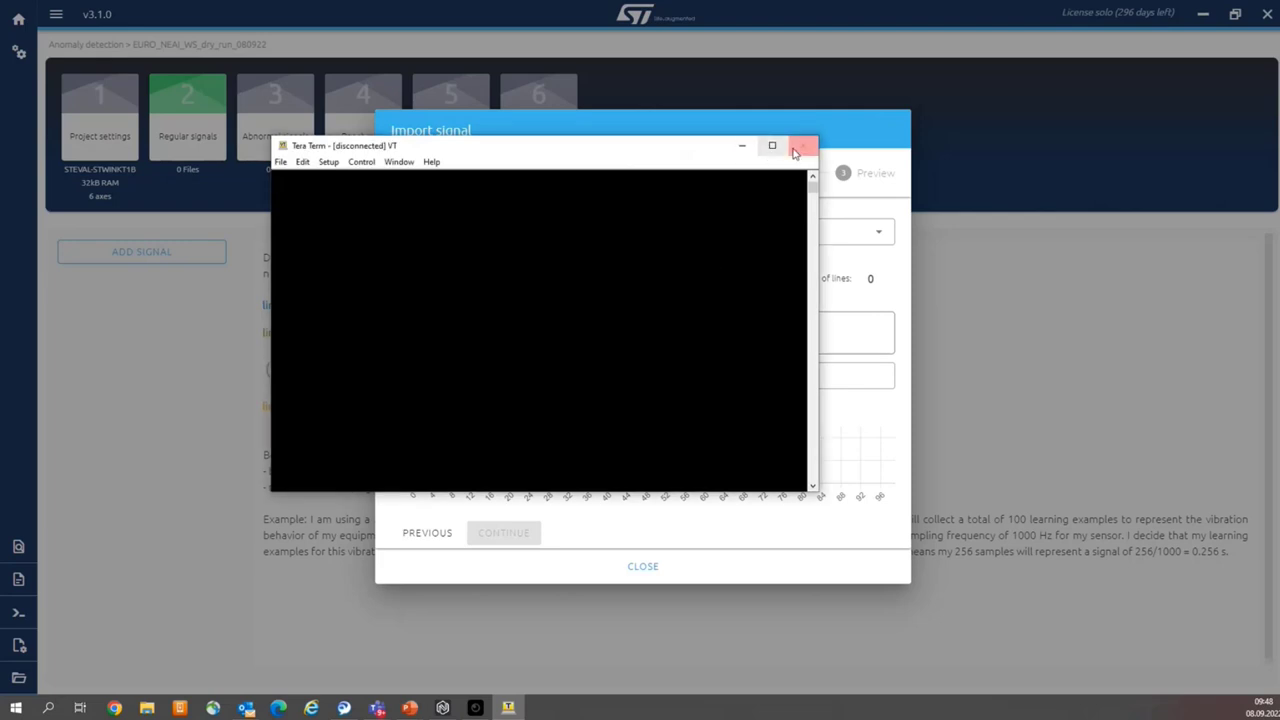
click(800, 144)
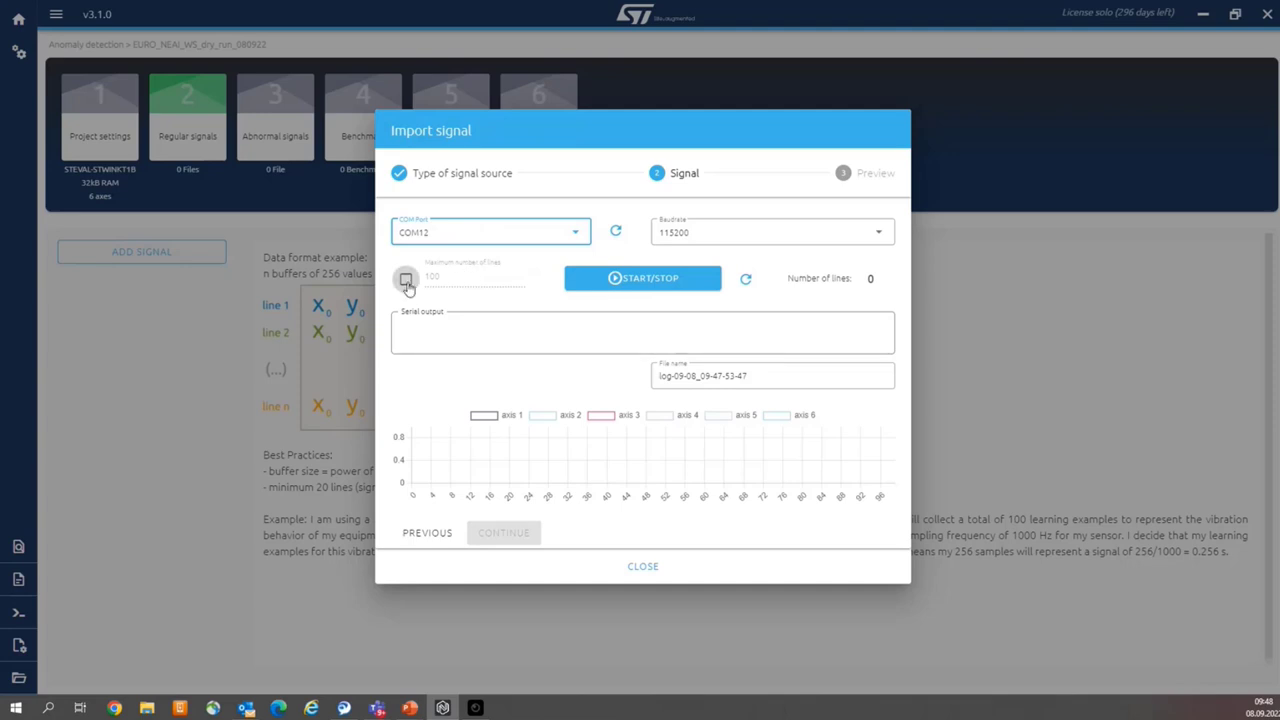
Step: Enable the maximum number of lines limit and set it to 21
click(404, 280)
text(2)
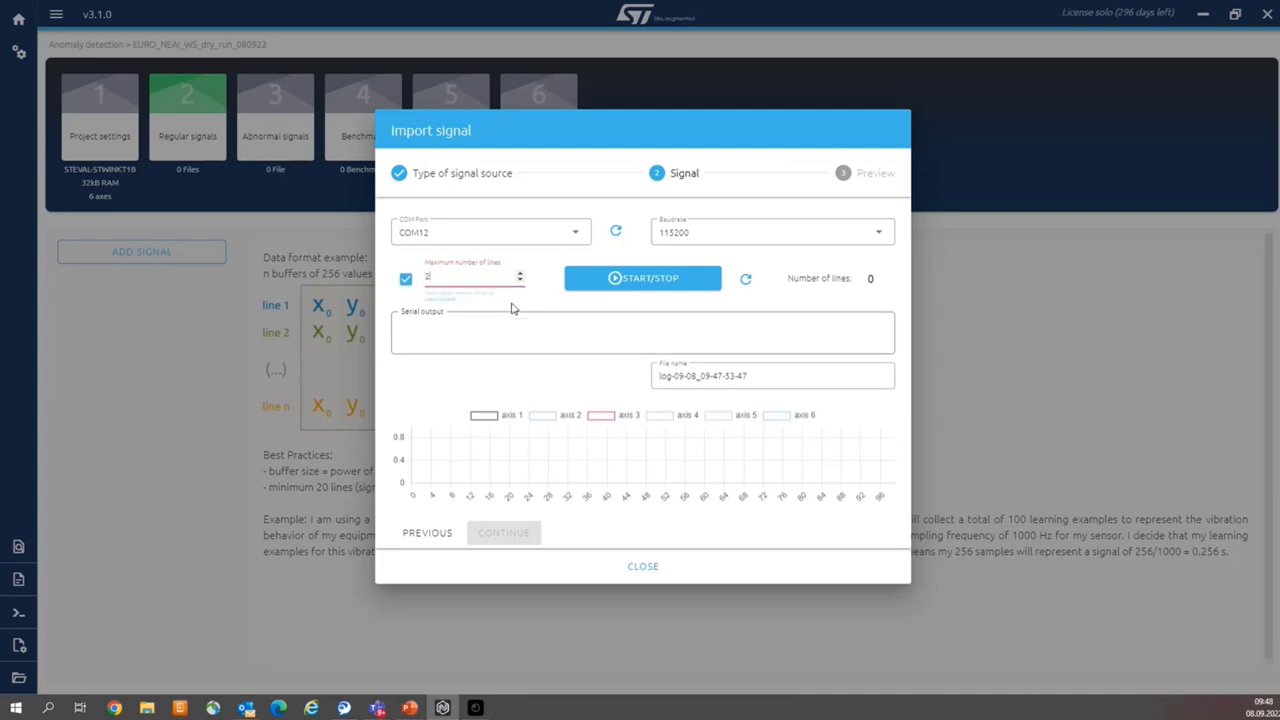
text(1)
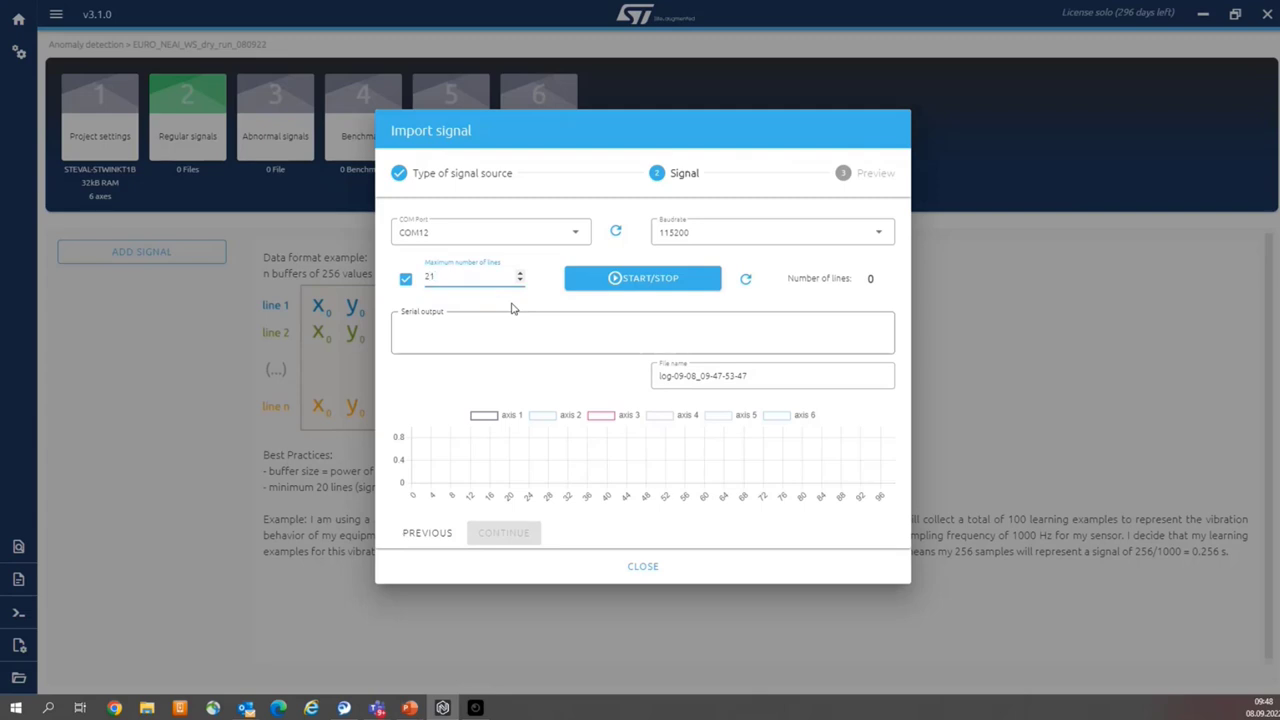
mouse_move(530, 306)
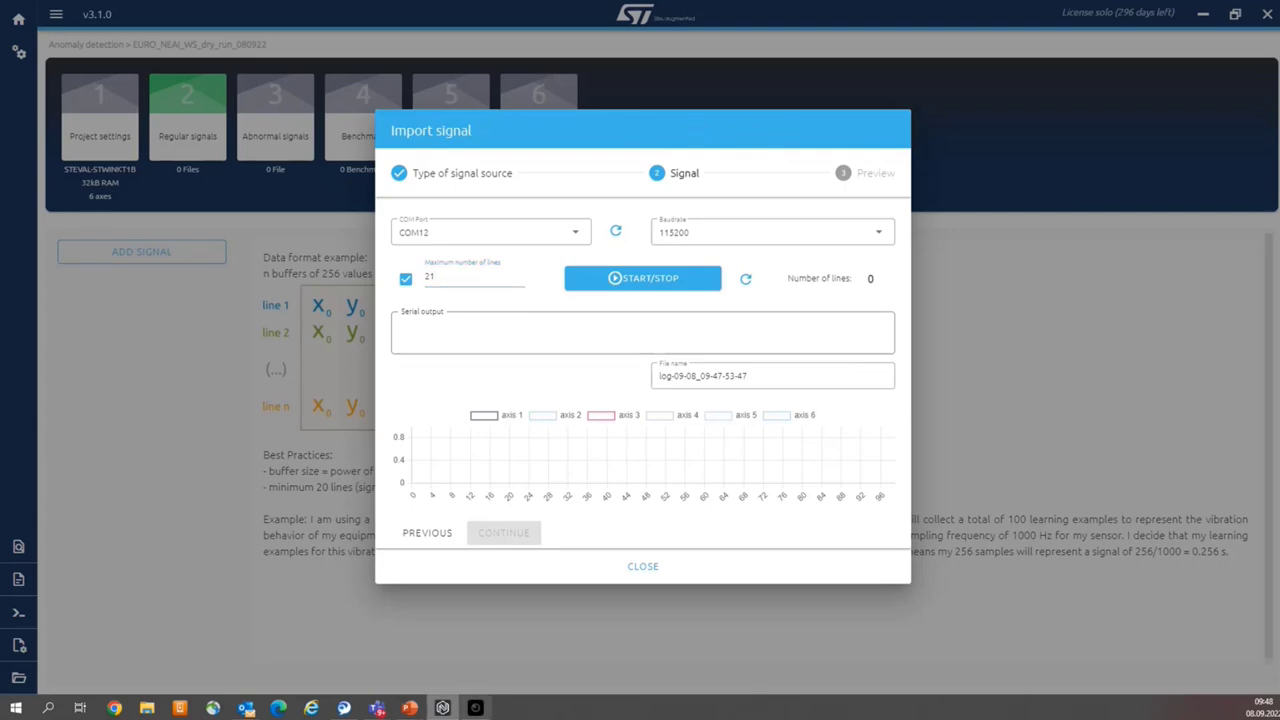
mouse_move(712, 464)
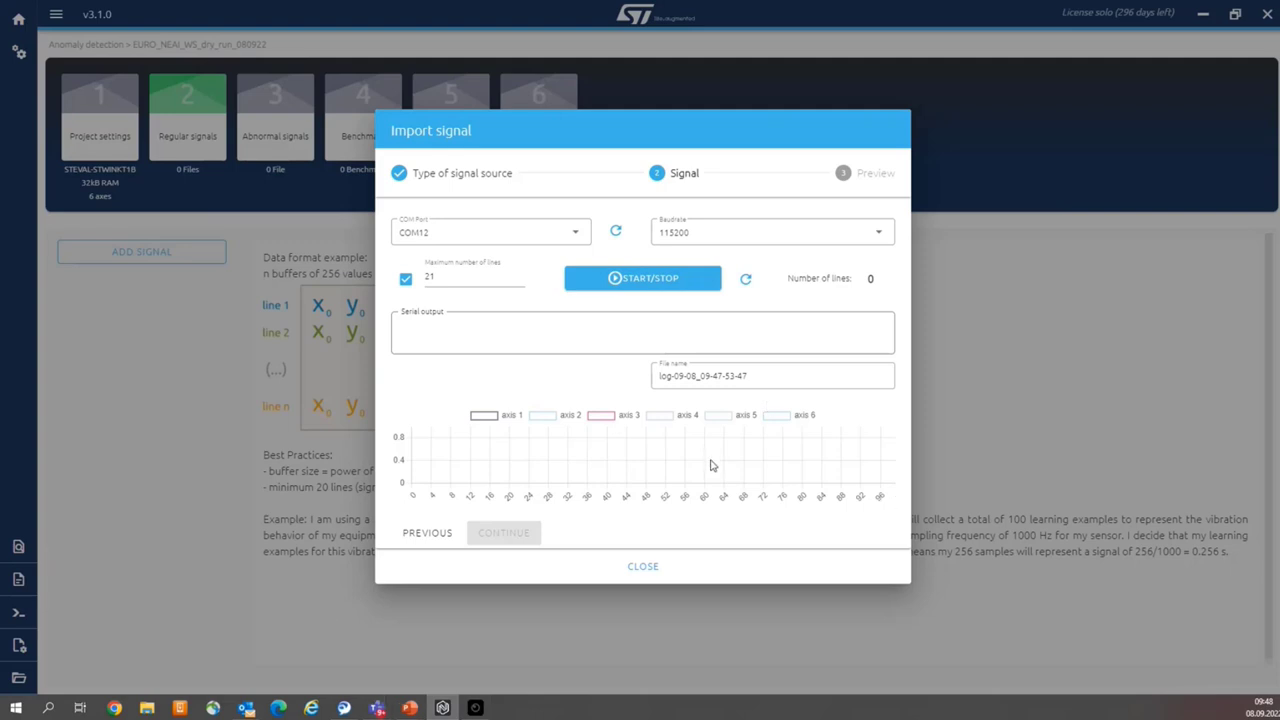
mouse_move(700, 434)
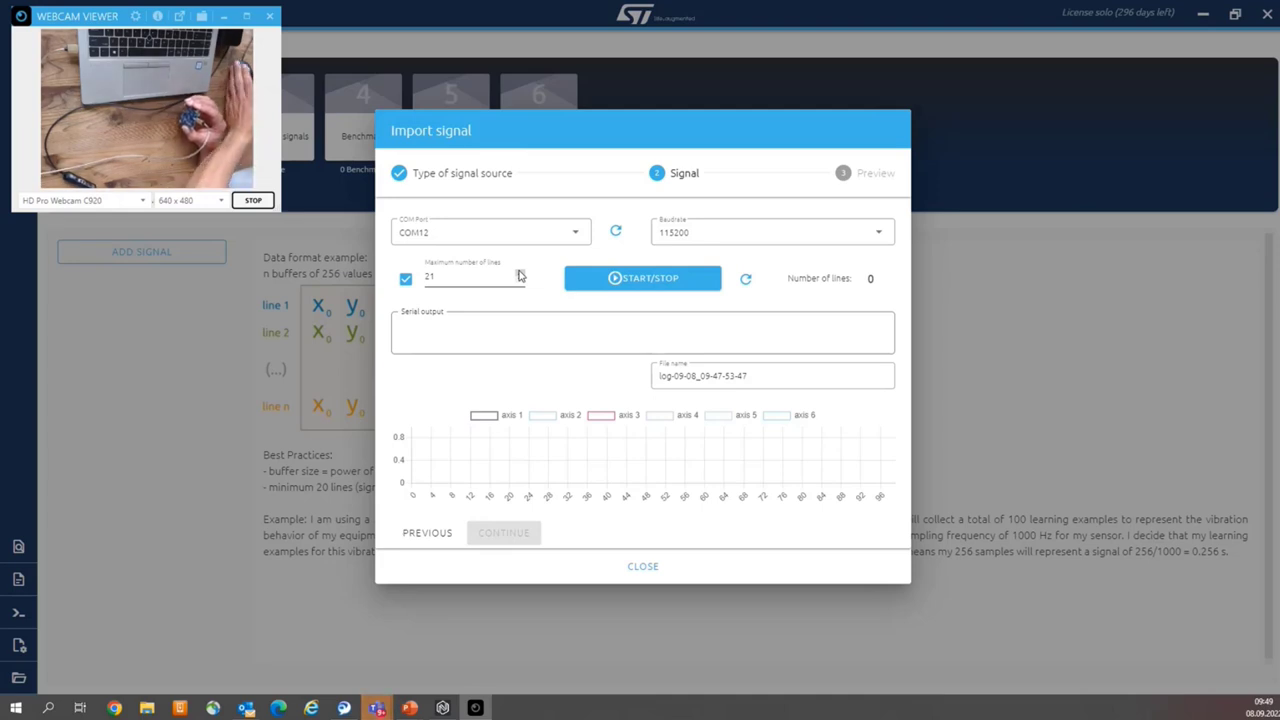
mouse_move(536, 310)
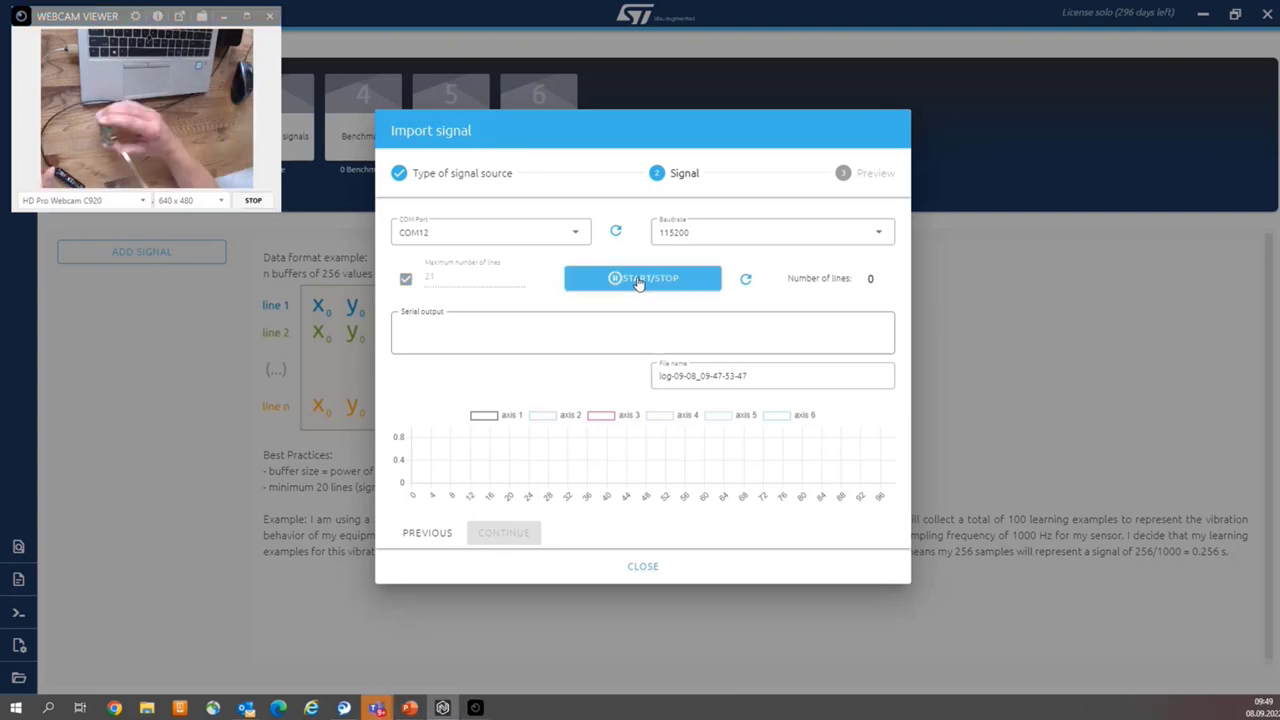
Step: Record 21 lines of six-axis accelerometer data from the board, then stop the capture
click(642, 278)
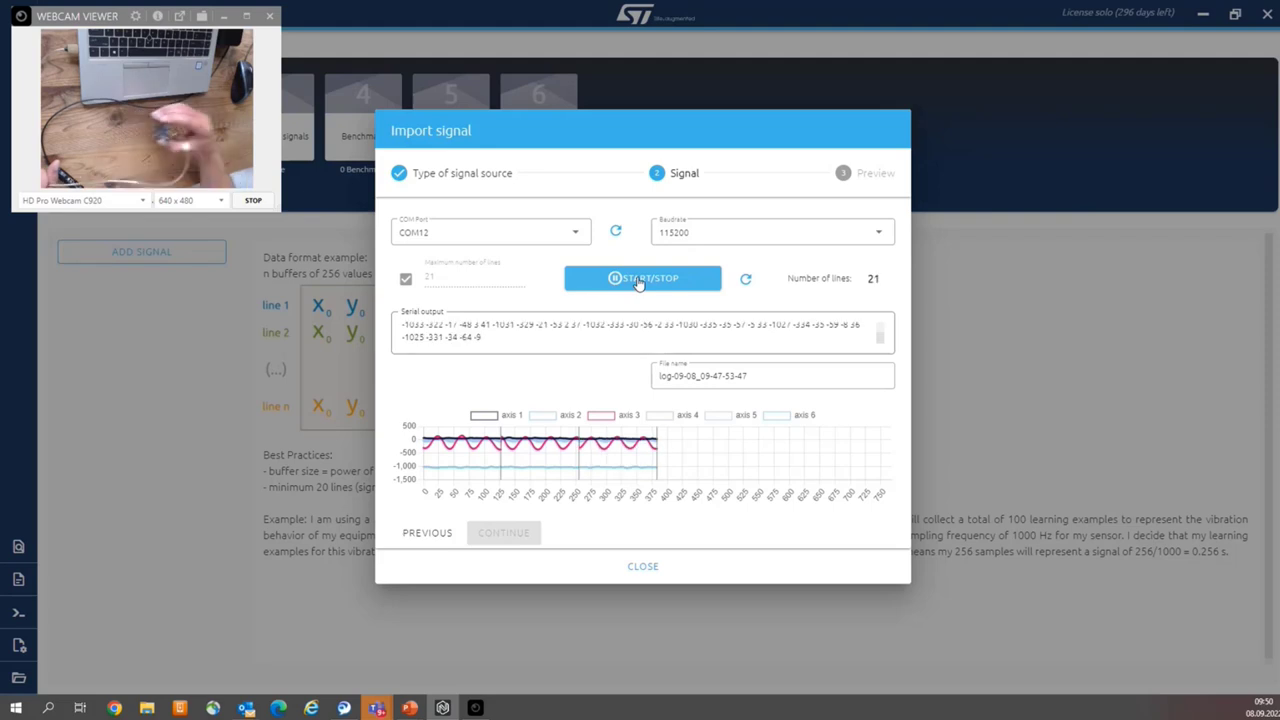
click(642, 278)
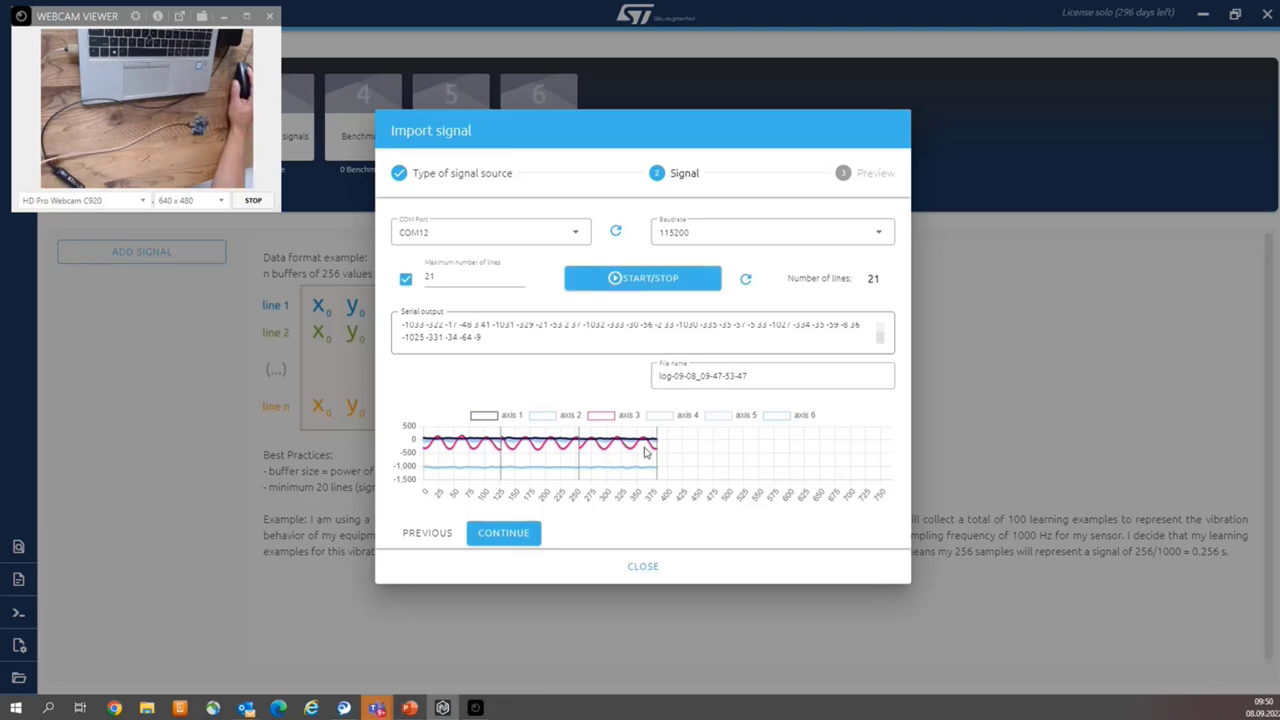
mouse_move(504, 532)
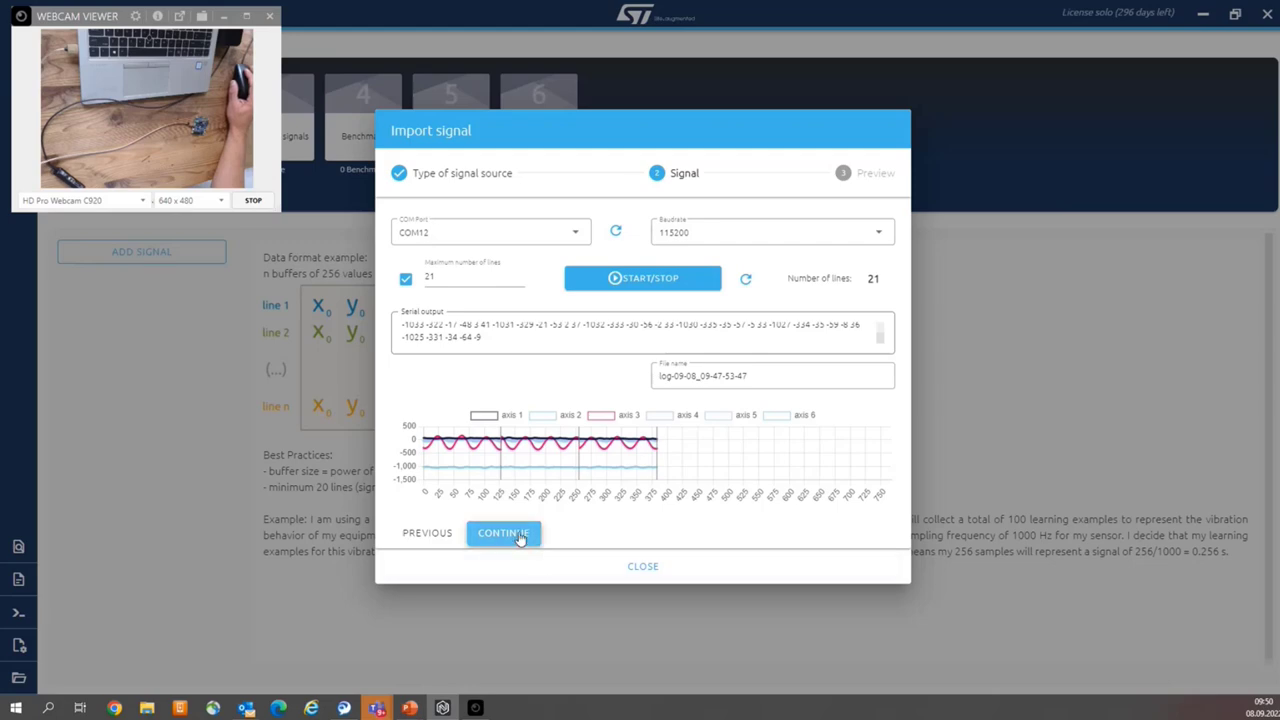
Step: Delete line 1 from the signal preview and import the remaining 20 lines of 768 values
click(504, 532)
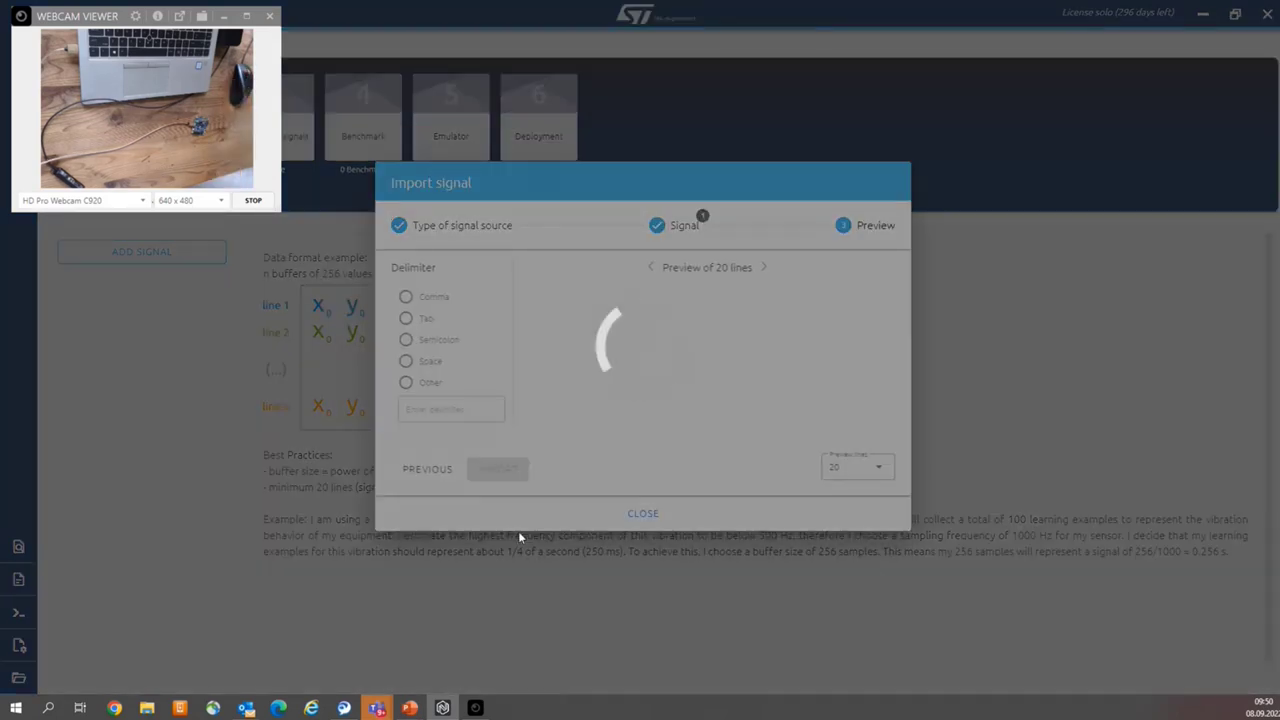
click(406, 360)
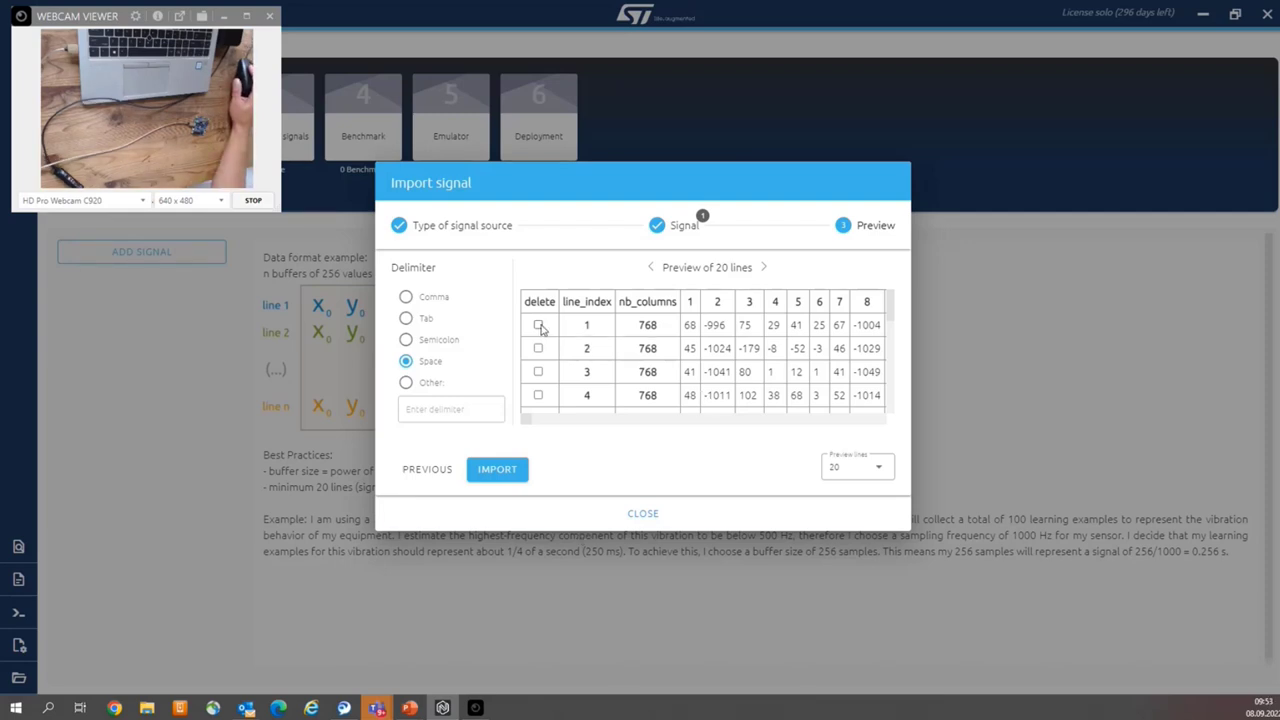
click(538, 324)
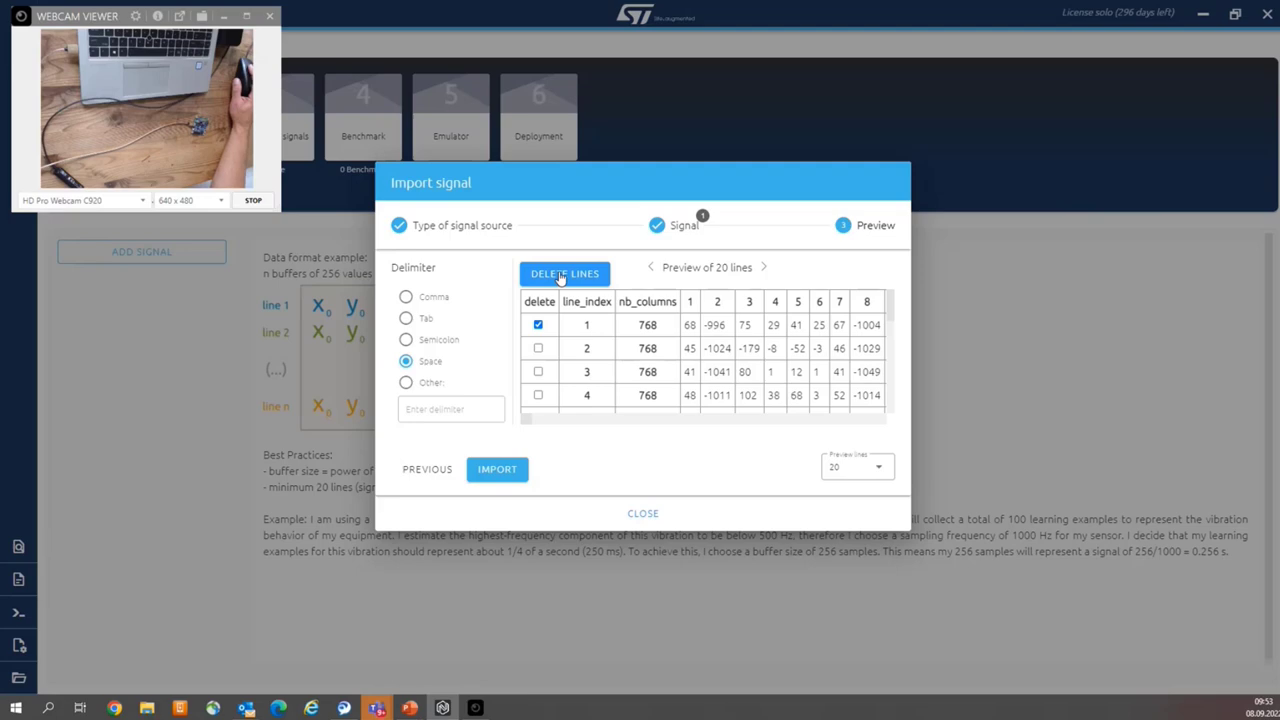
click(564, 272)
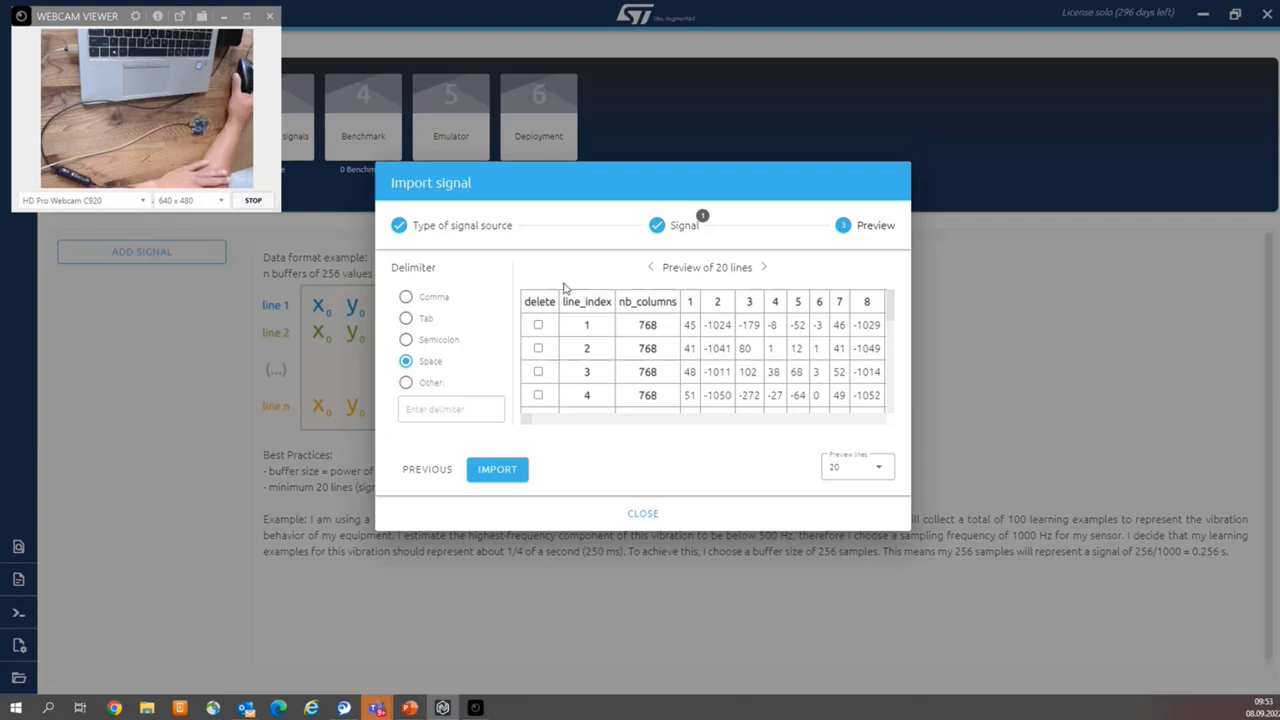
mouse_move(496, 470)
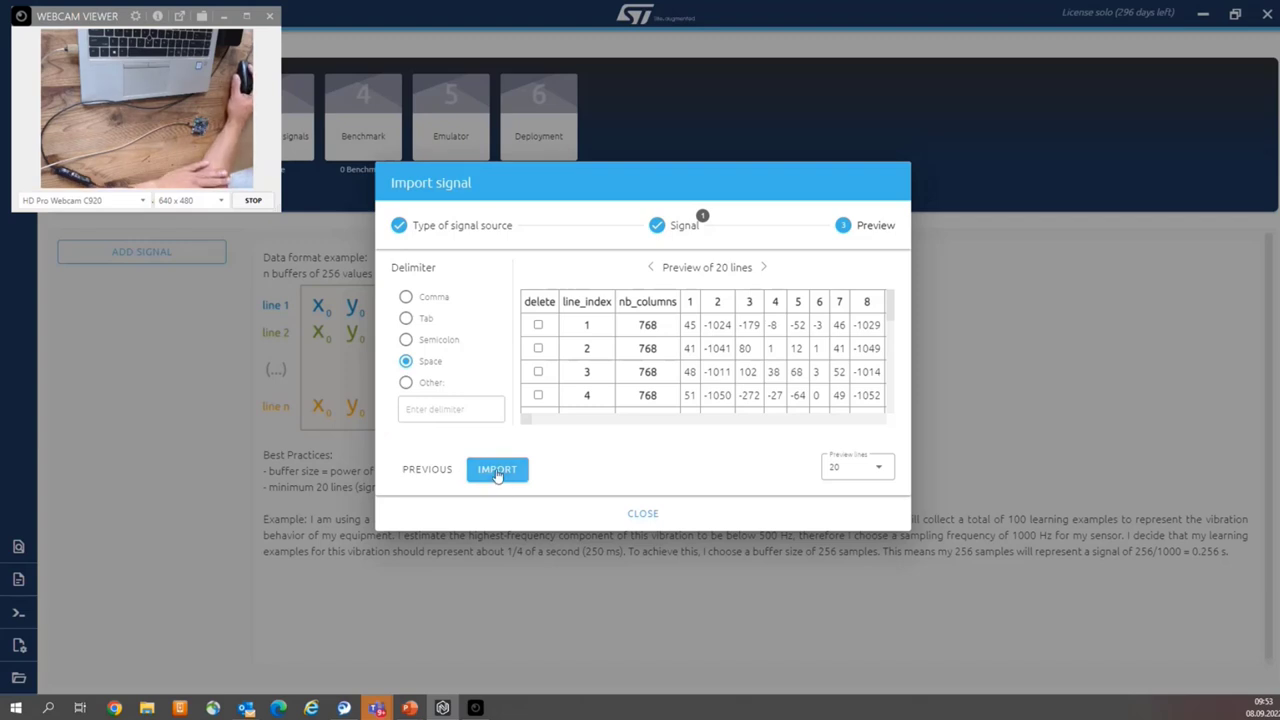
click(496, 470)
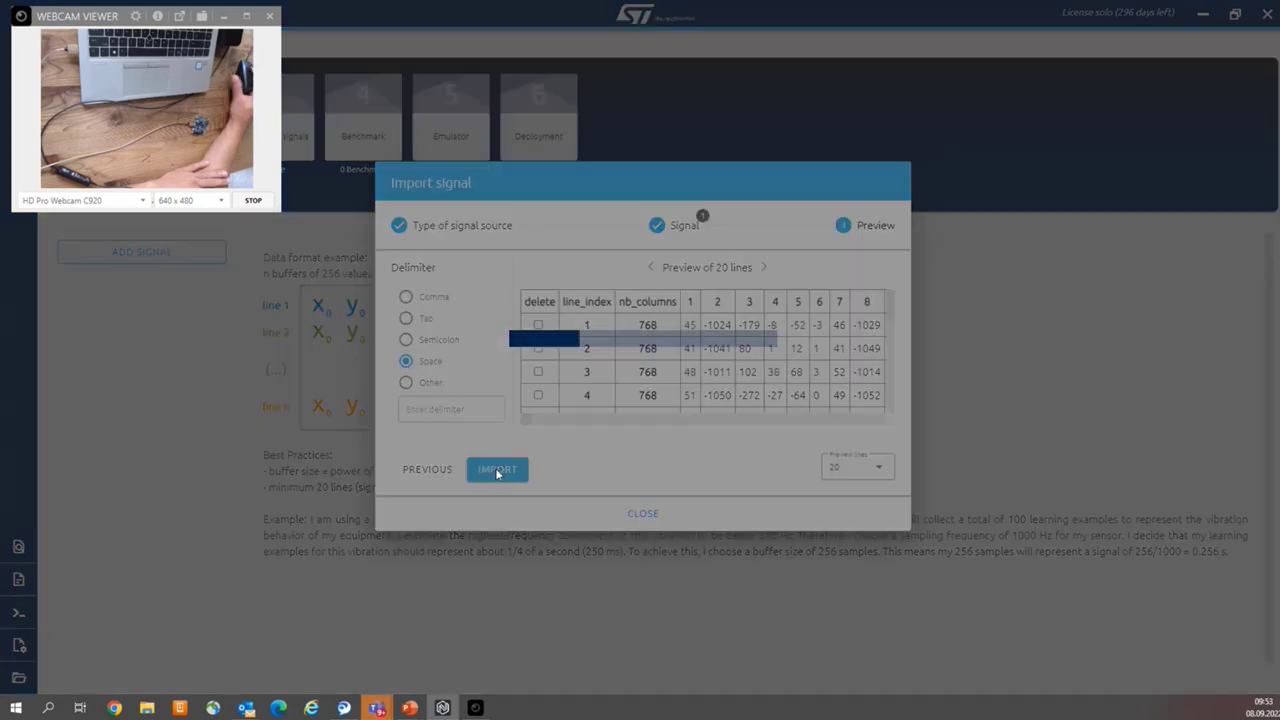
click(496, 468)
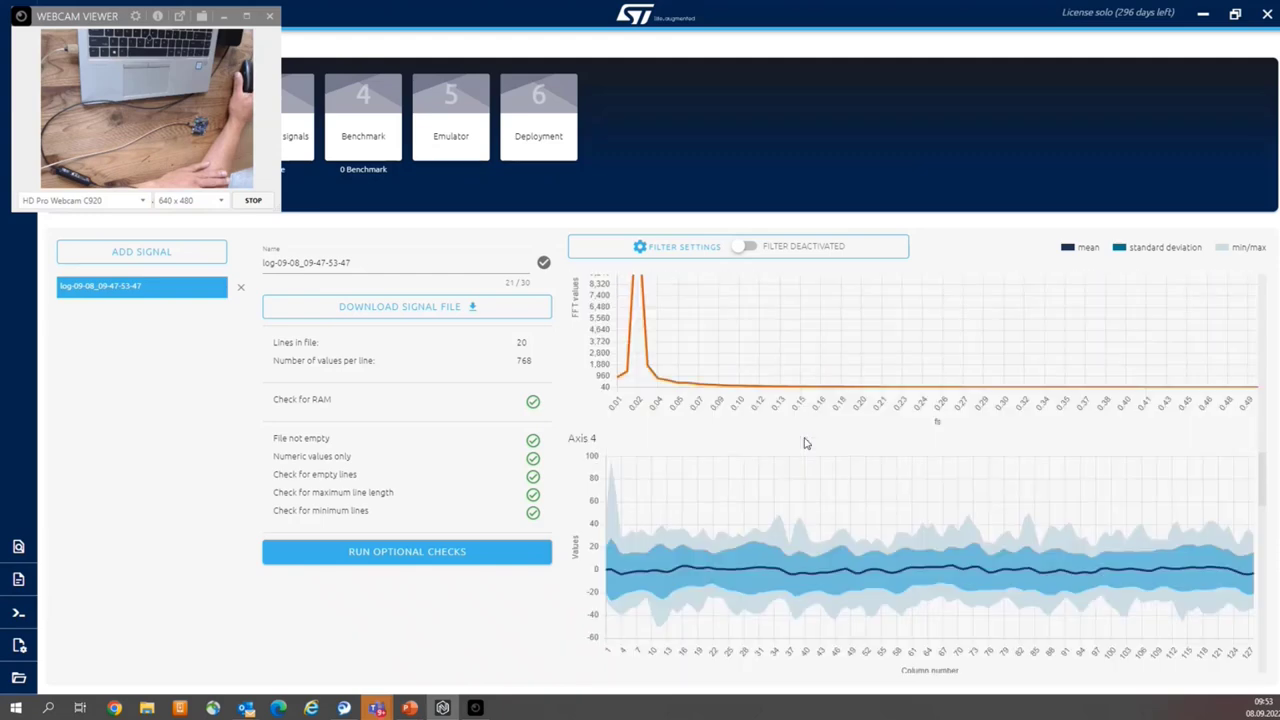
scroll(down, 3)
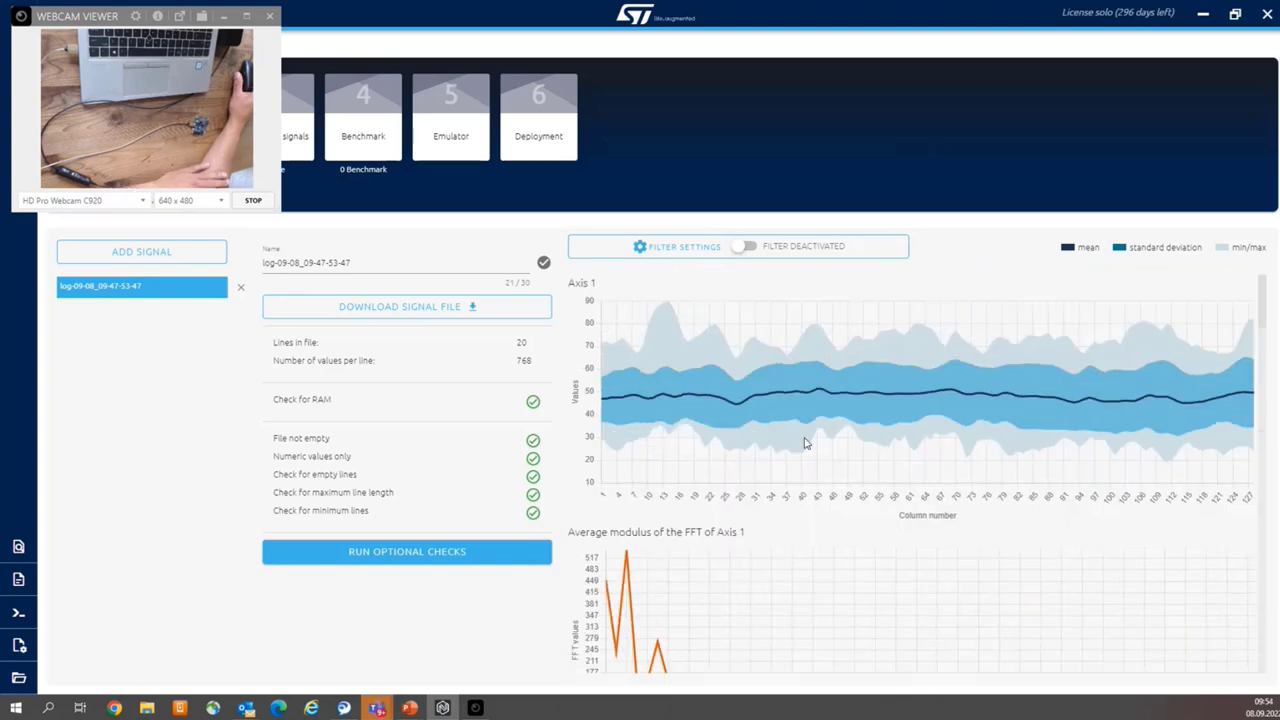
mouse_move(784, 428)
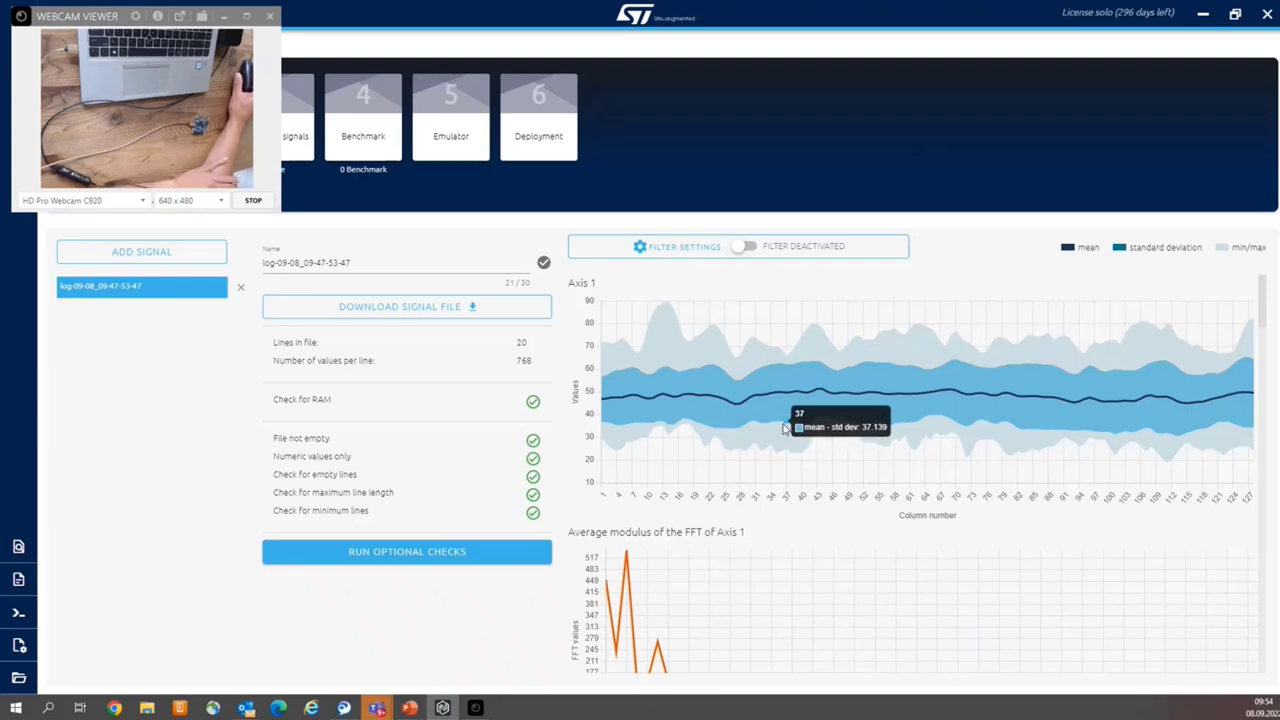
mouse_move(758, 412)
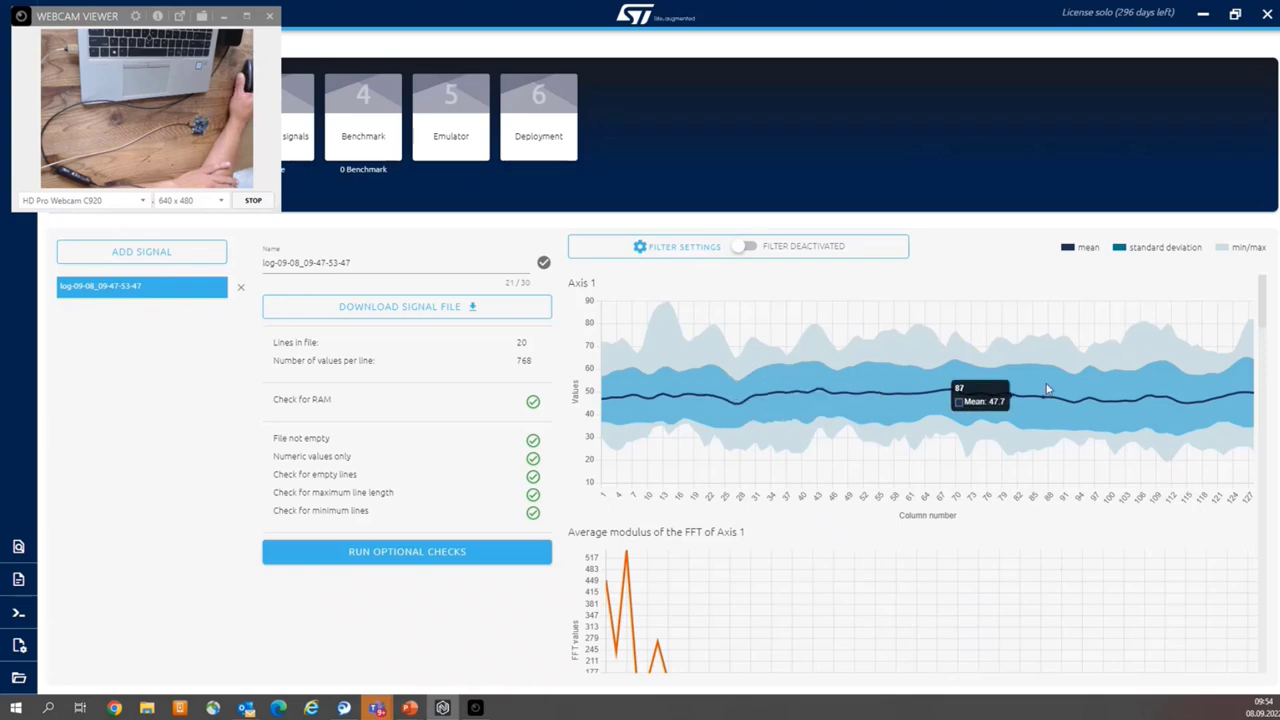
mouse_move(860, 556)
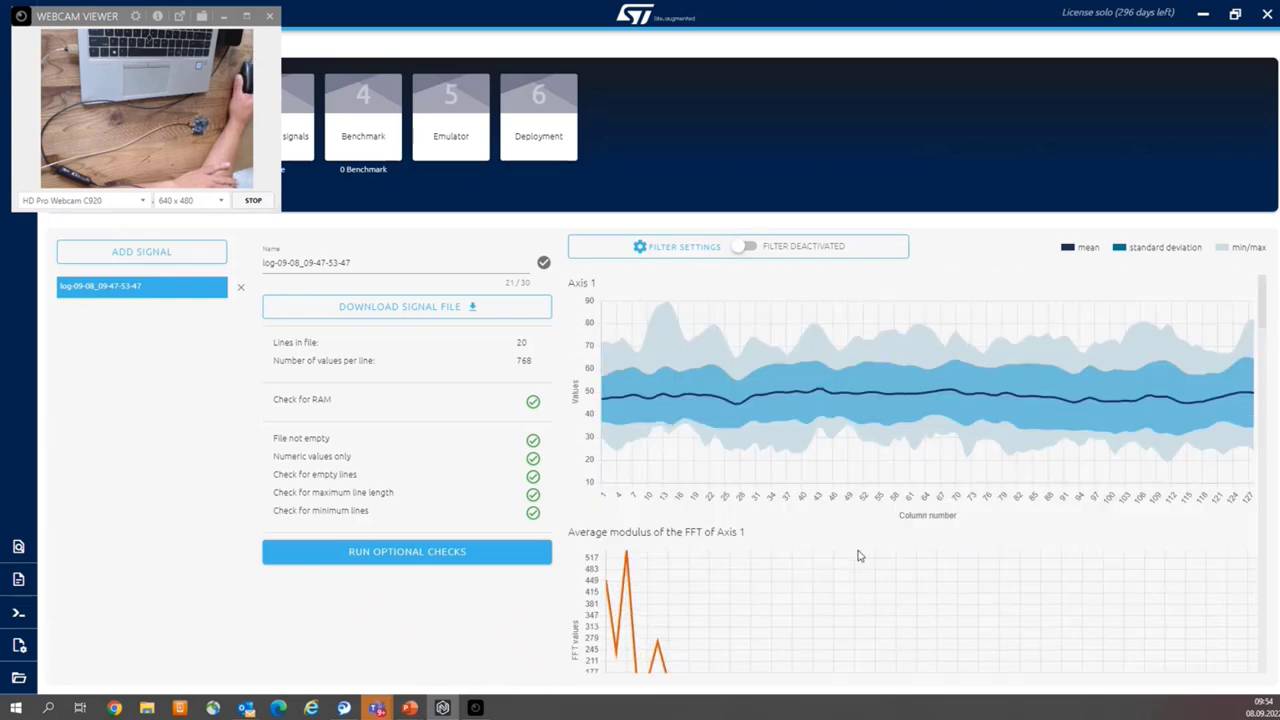
mouse_move(822, 464)
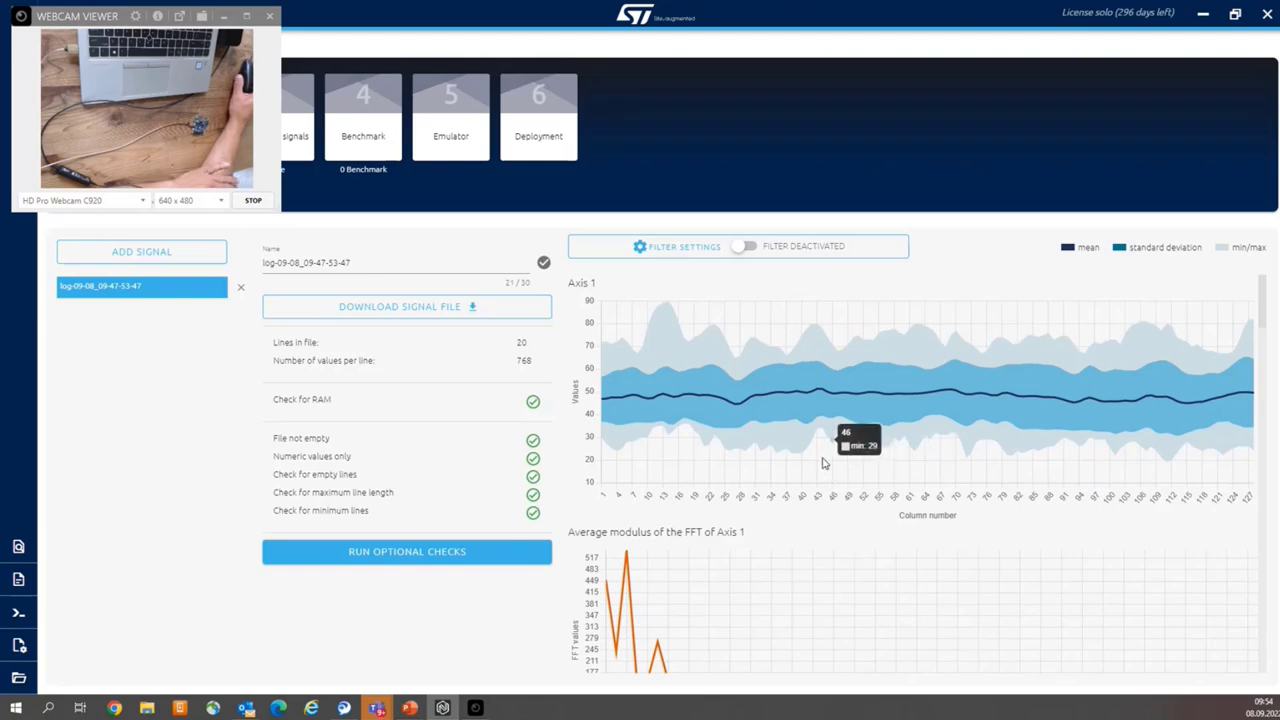
mouse_move(716, 404)
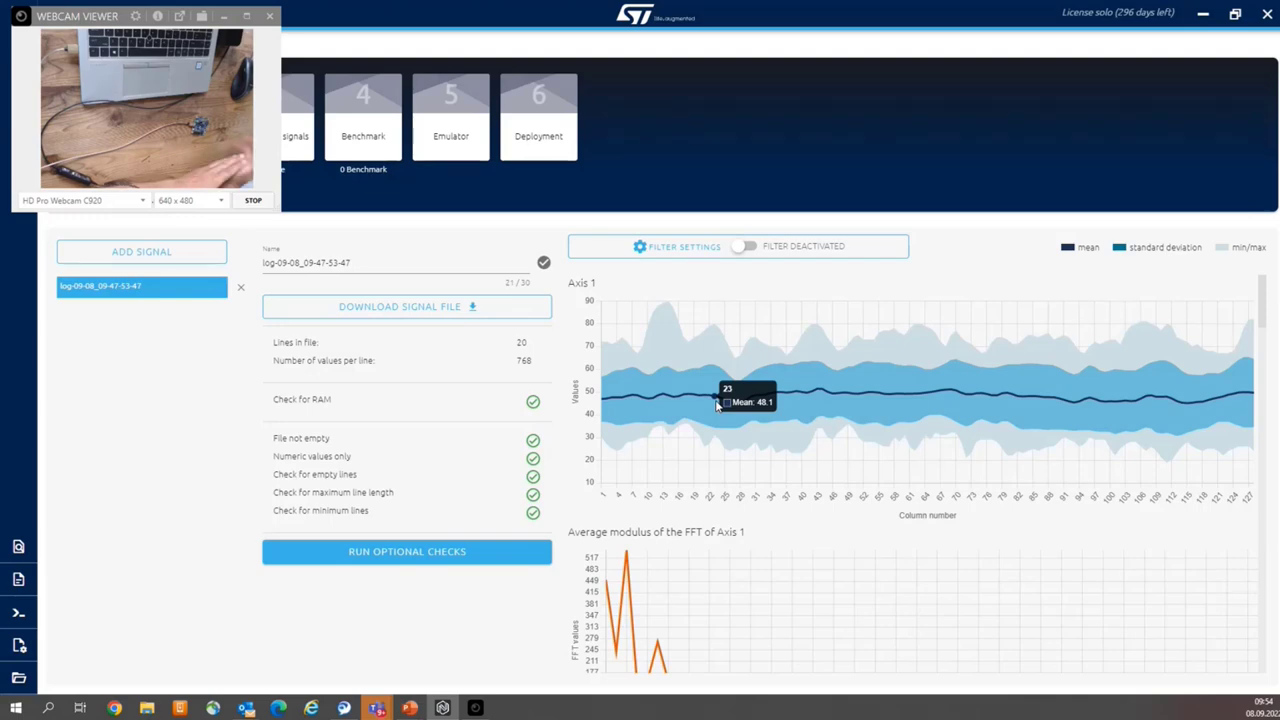
mouse_move(1240, 510)
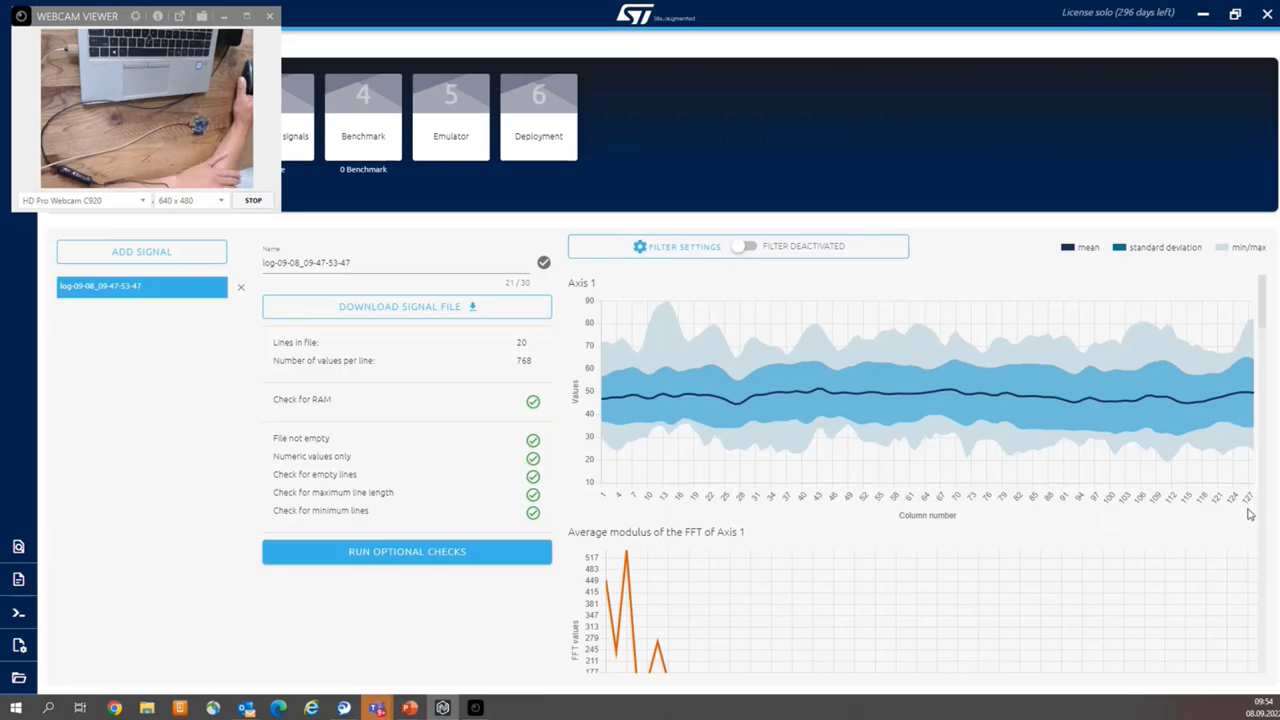
mouse_move(1072, 472)
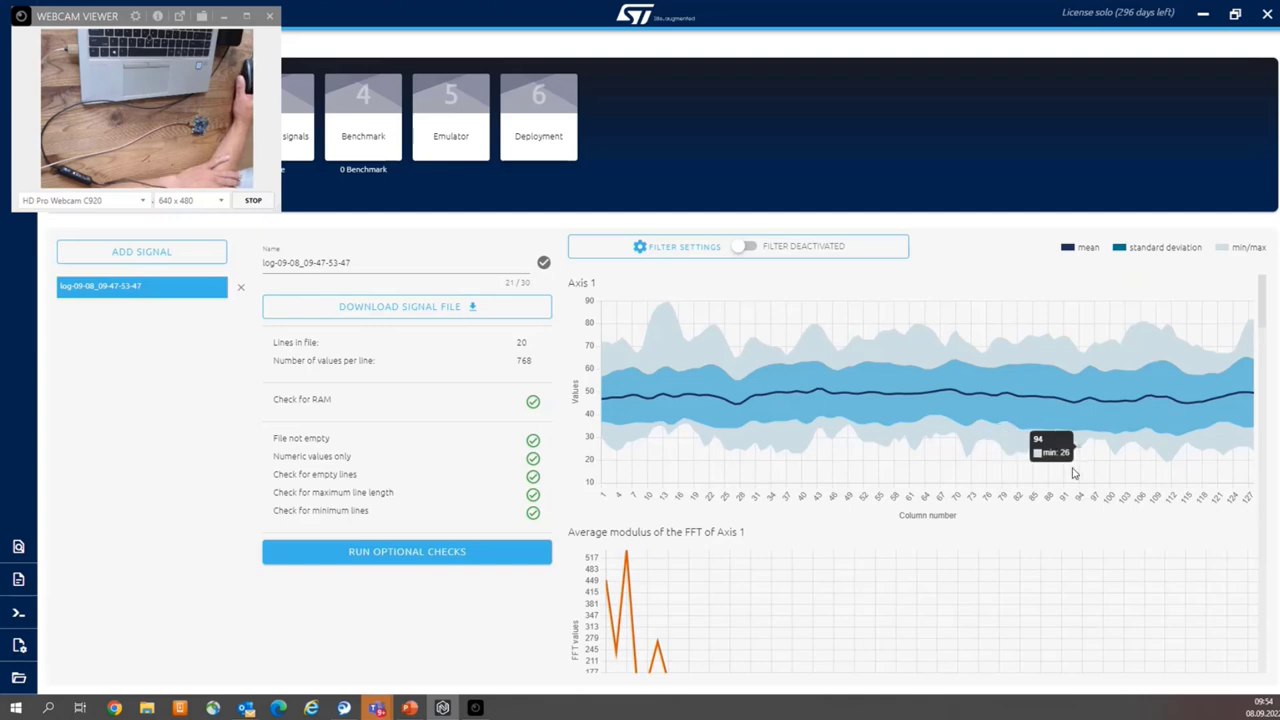
mouse_move(1076, 476)
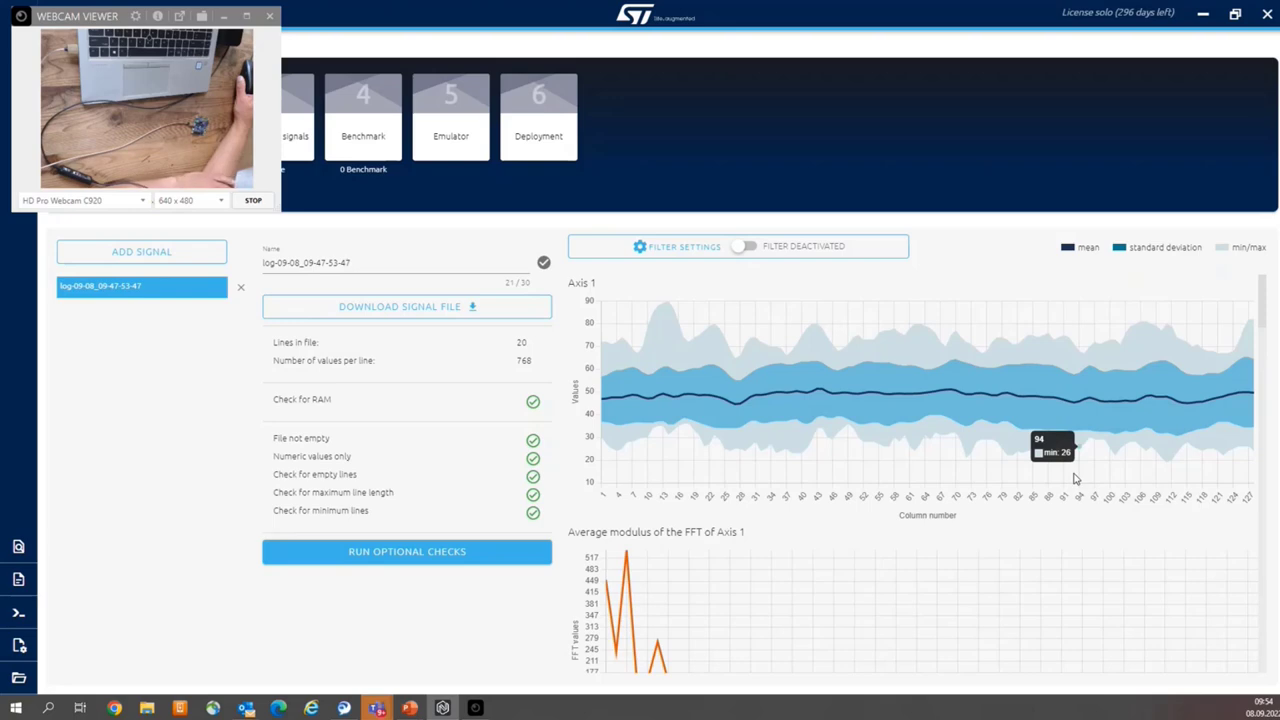
mouse_move(560, 382)
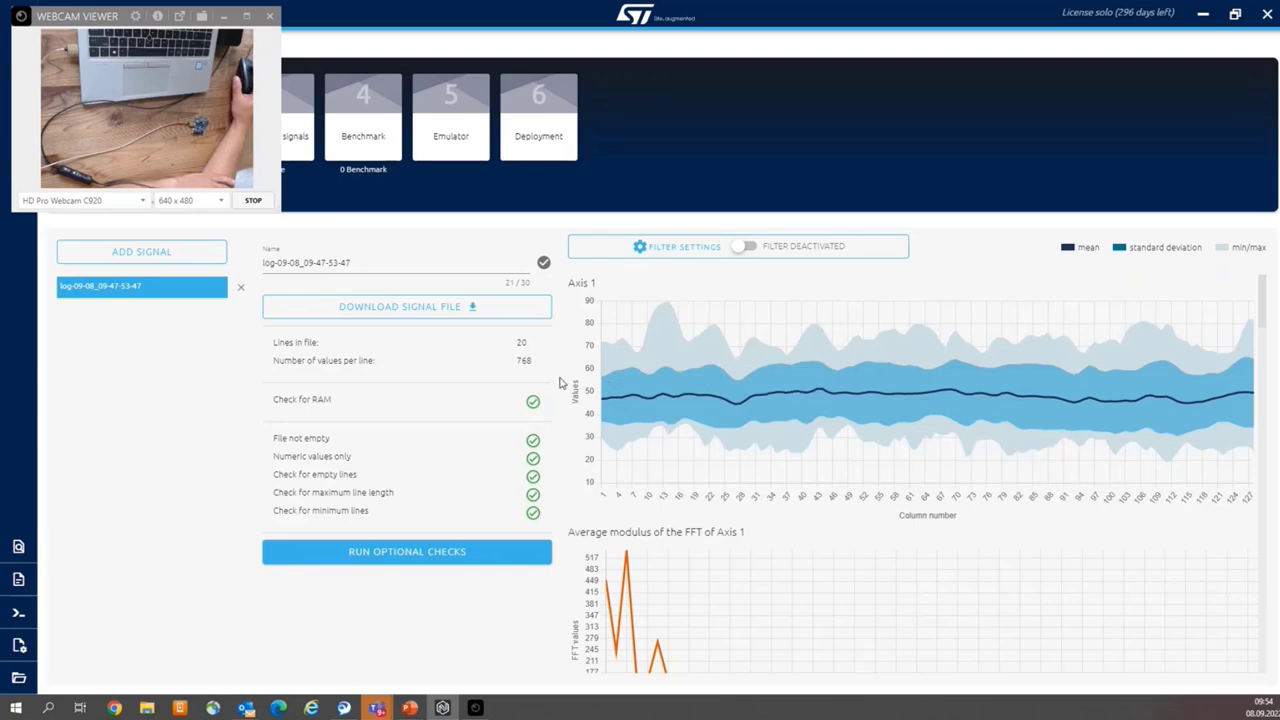
mouse_move(536, 376)
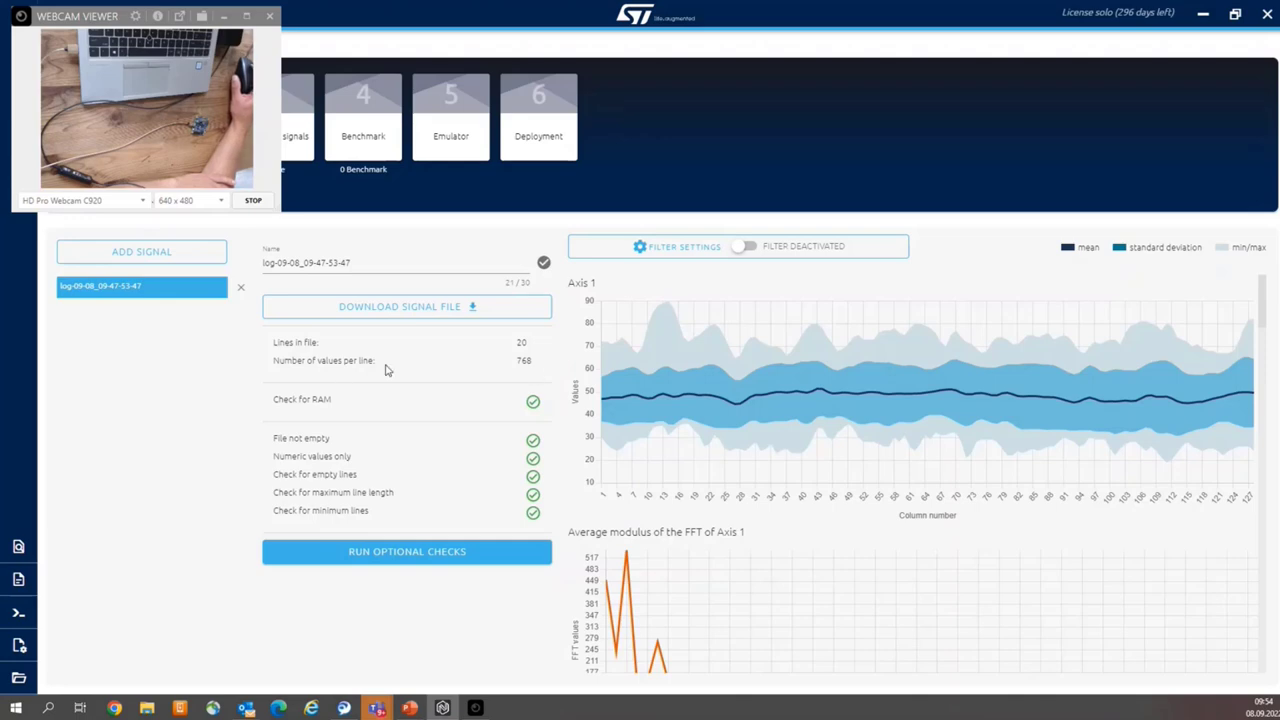
mouse_move(300, 364)
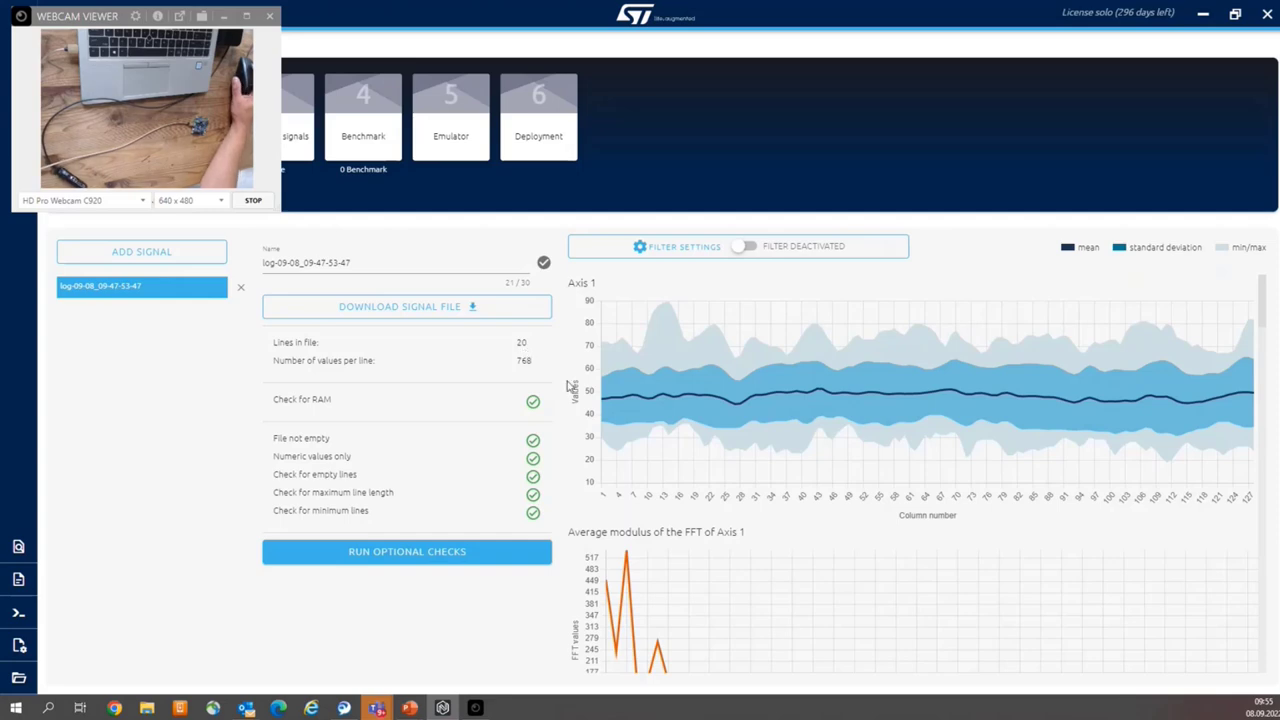
mouse_move(616, 444)
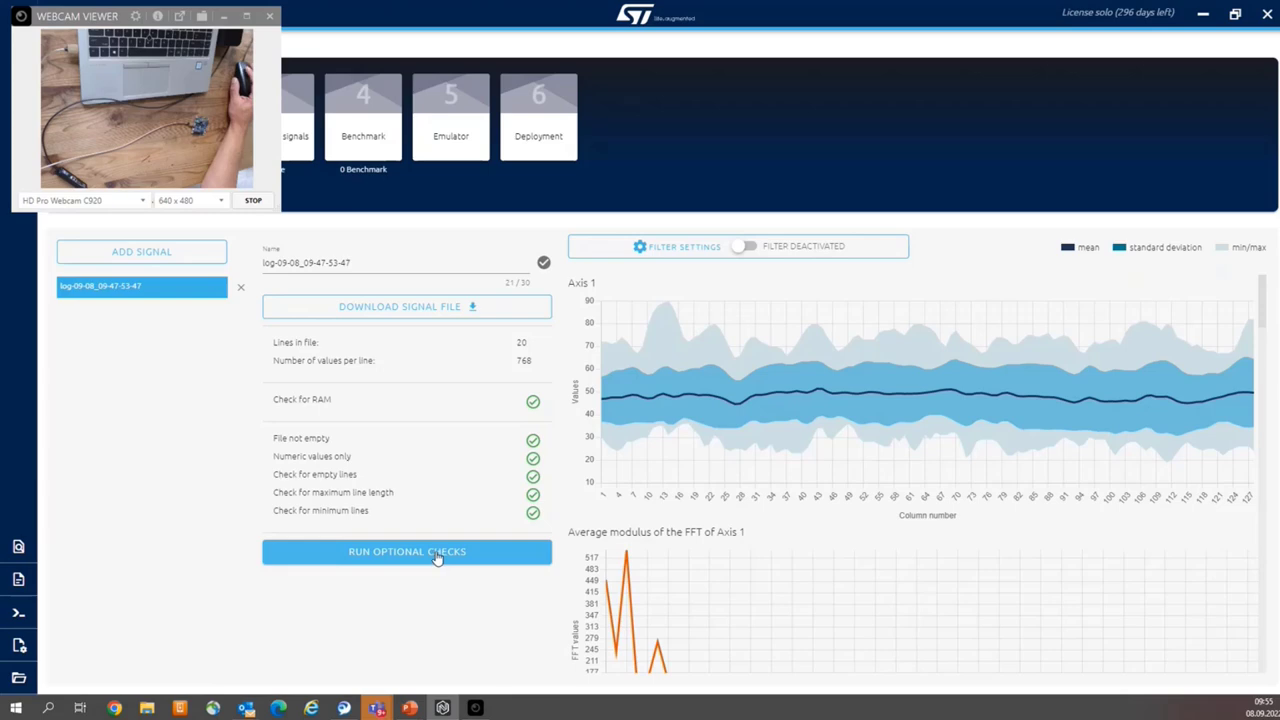
Step: Run the optional data quality checks on the regular signal
click(408, 552)
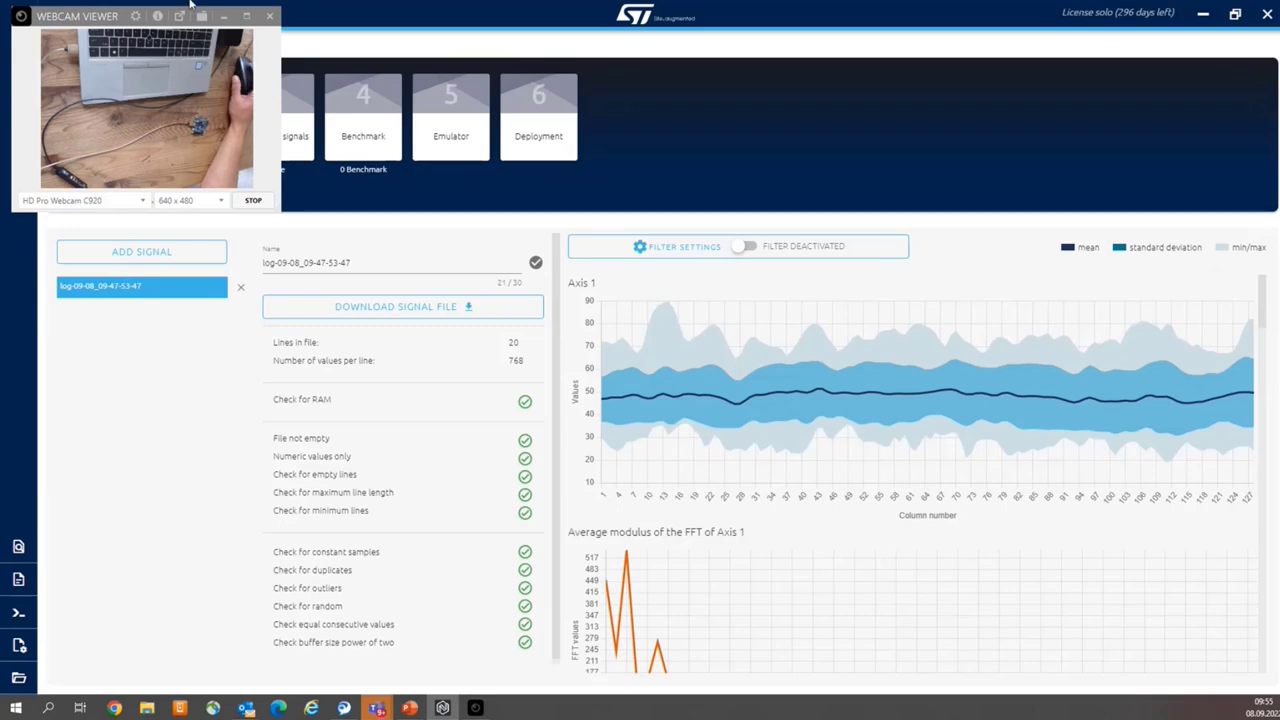
mouse_move(82, 16)
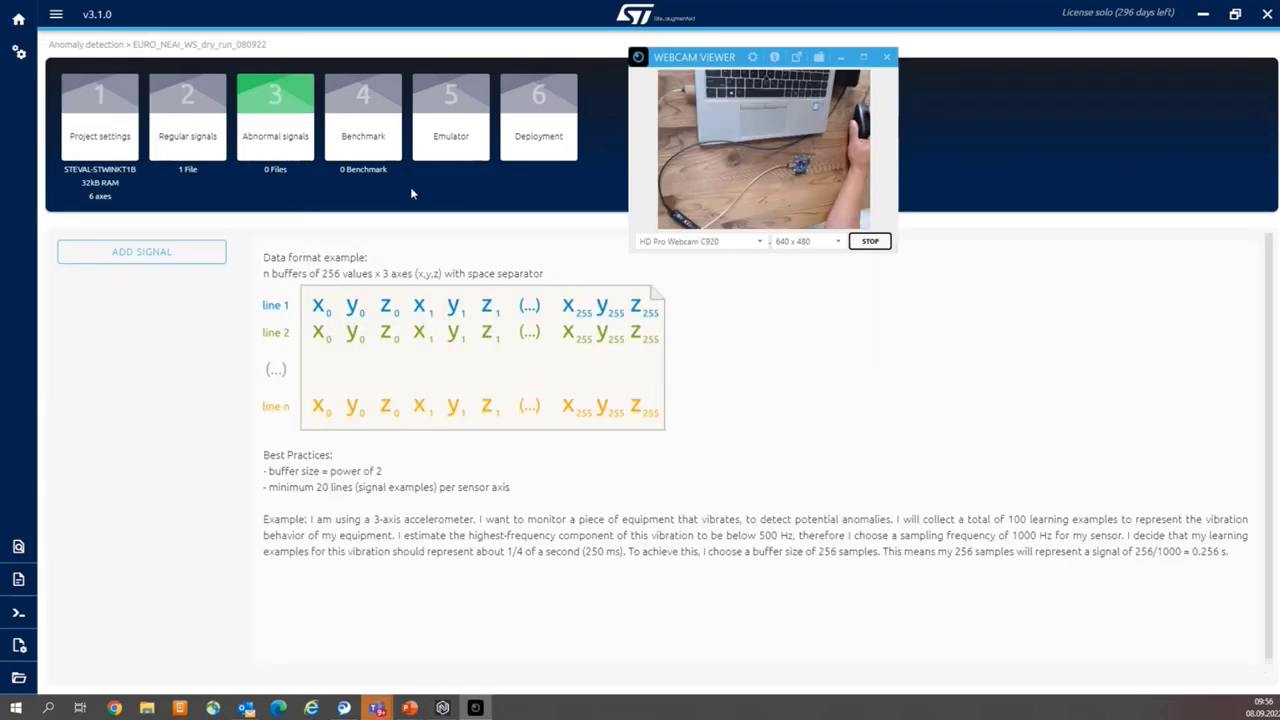
mouse_move(328, 202)
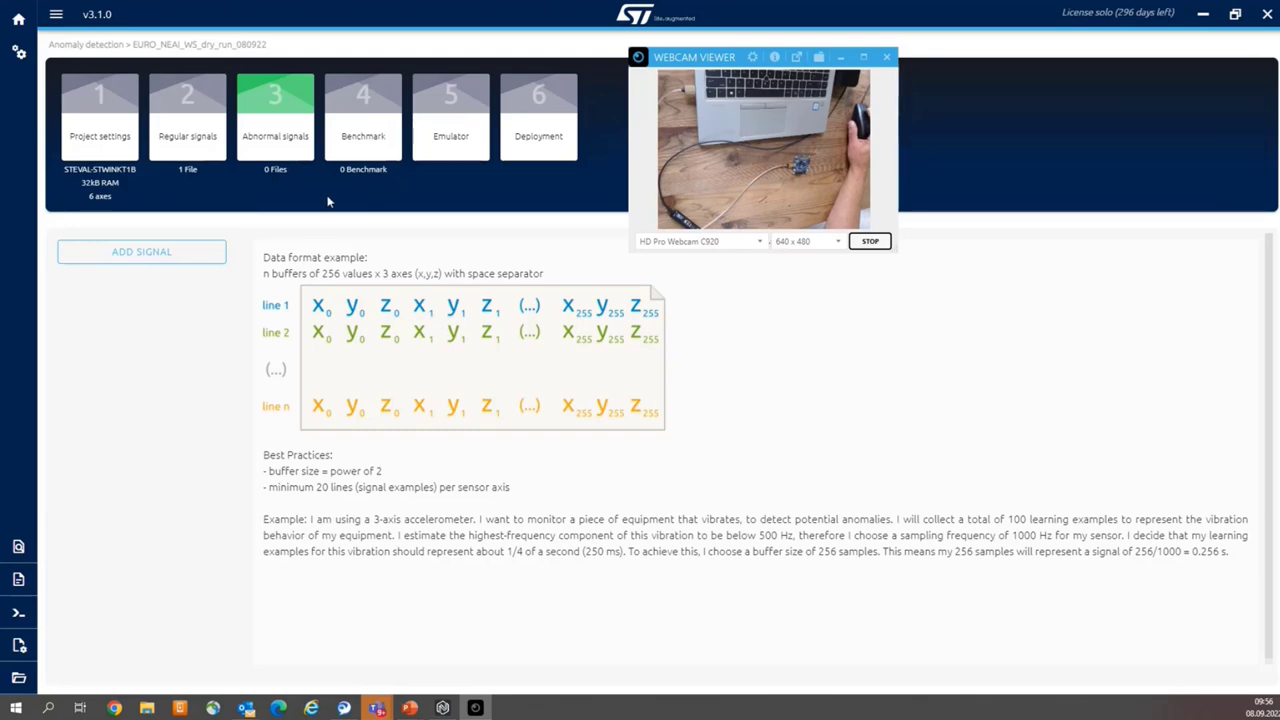
Step: Add an abnormal signal from the serial port (USB) with the maximum number of lines set to 20
click(140, 252)
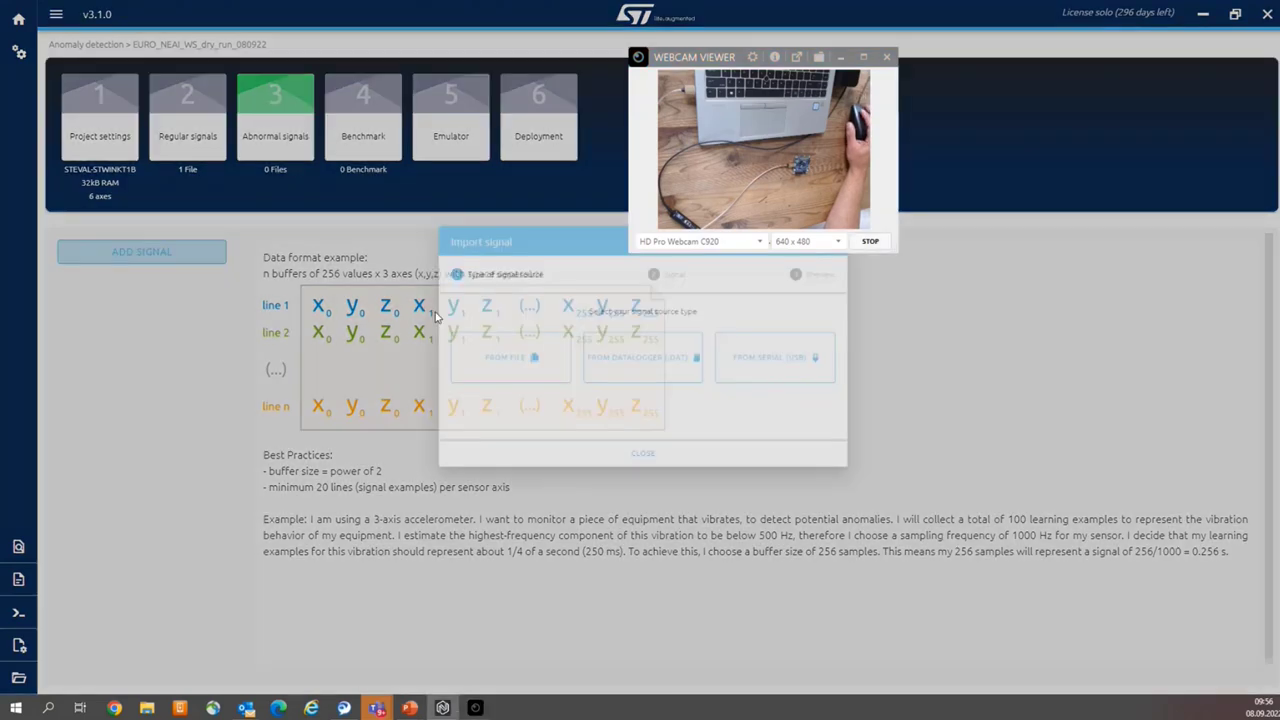
click(774, 356)
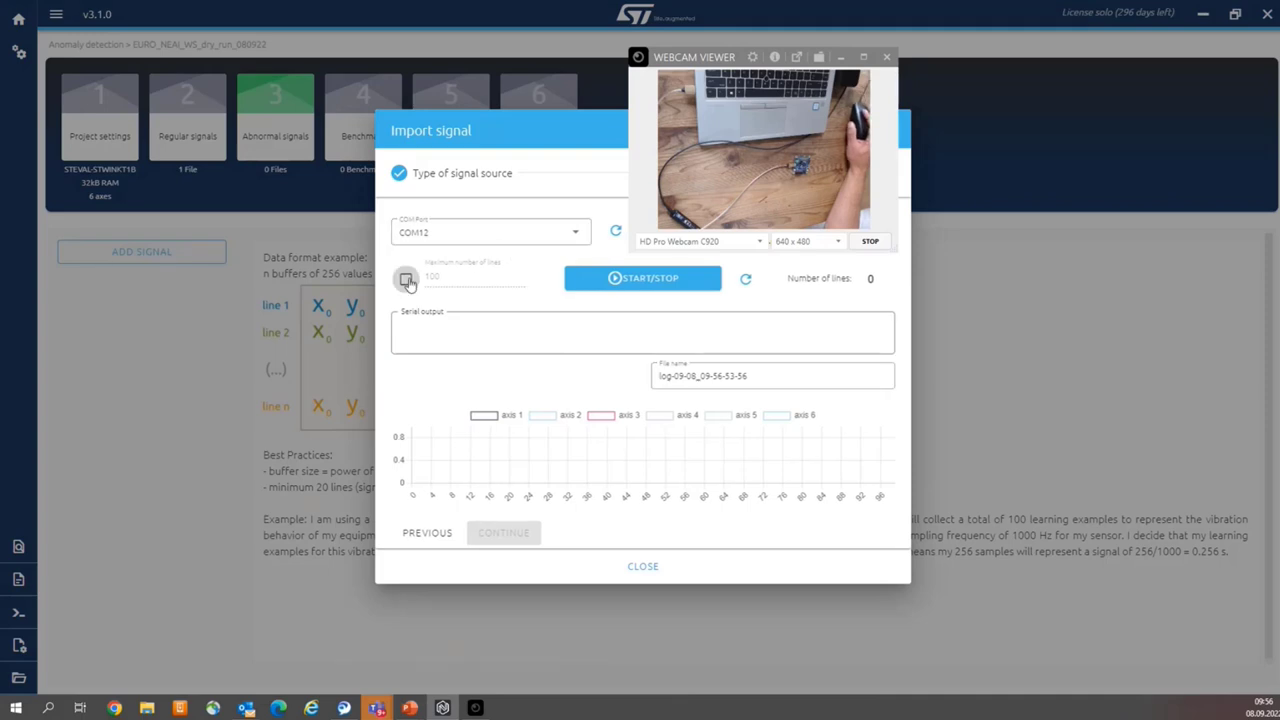
click(404, 278)
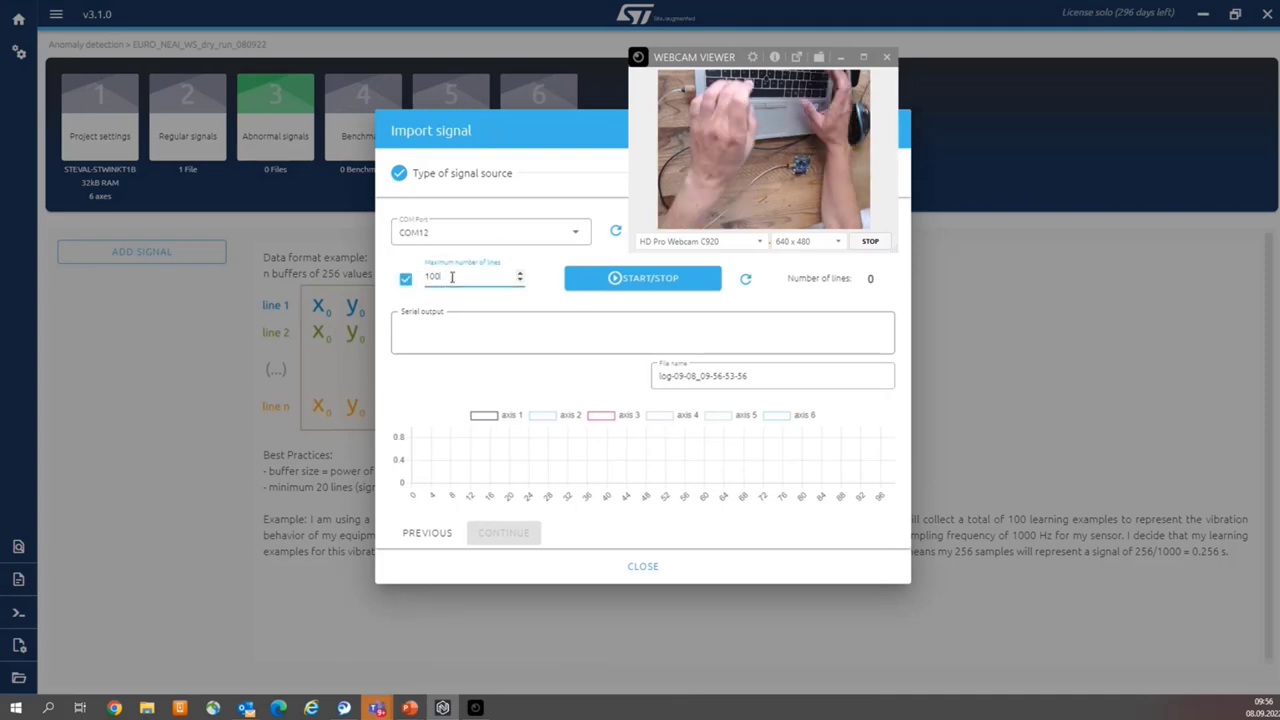
text(20)
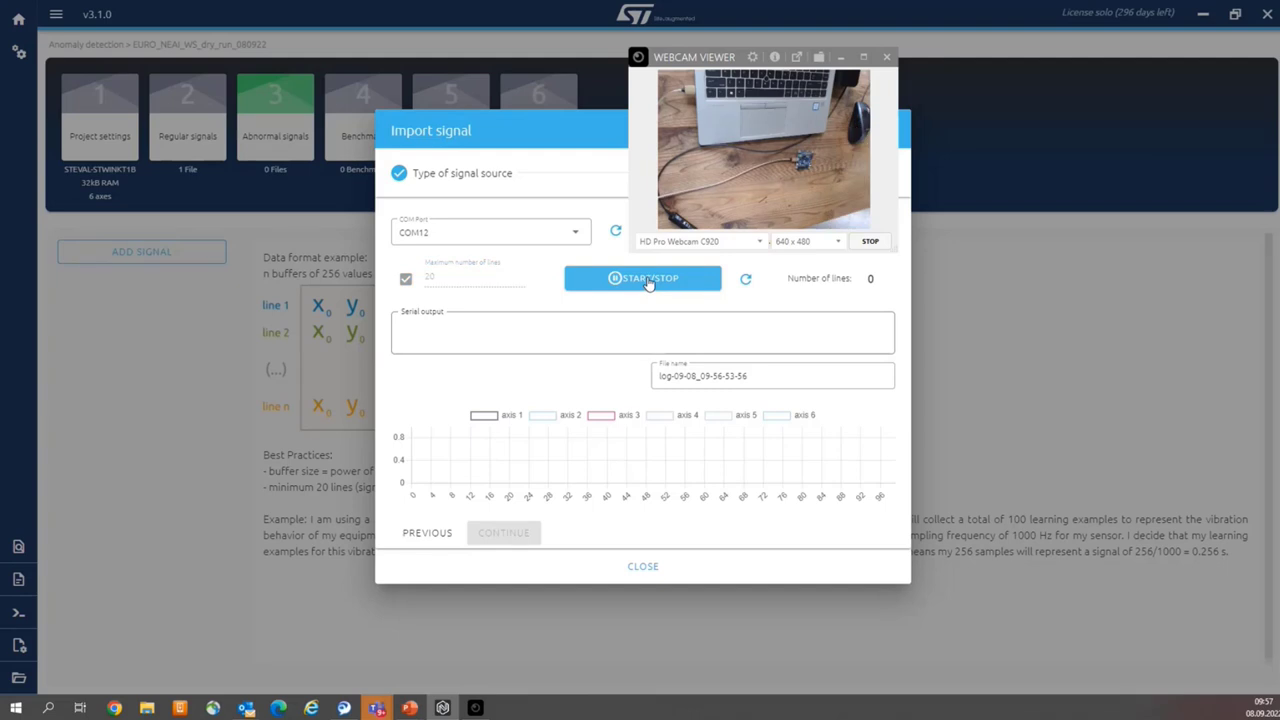
Step: Record 20 lines from the board and proceed to preview them as 768 values per line
click(644, 278)
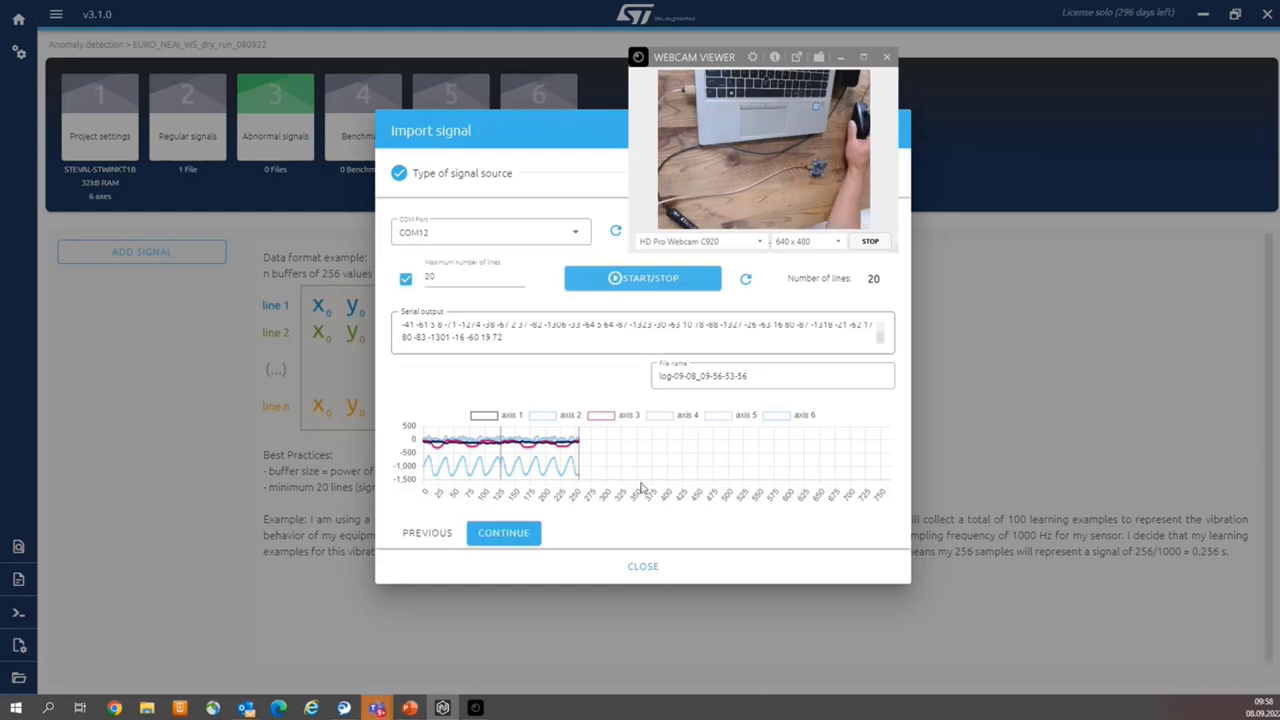
click(504, 532)
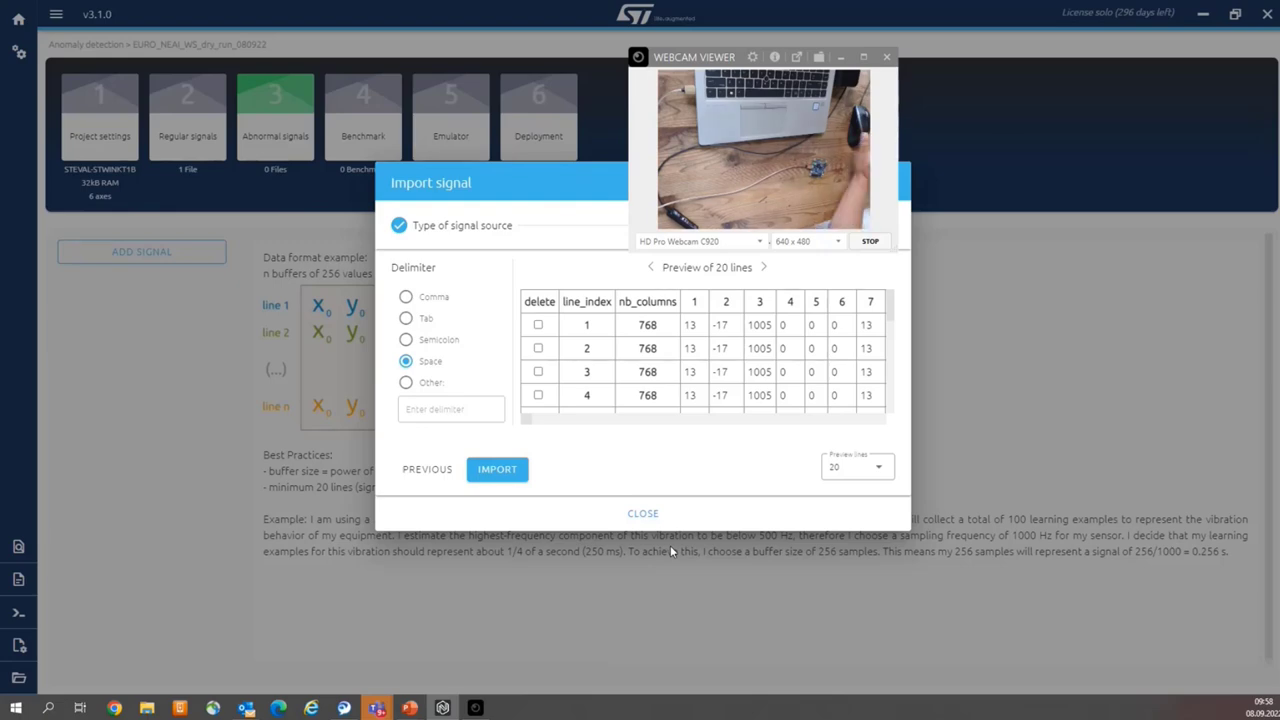
Step: Import the previewed abnormal signal and review its Axis 1 and FFT plots
click(496, 468)
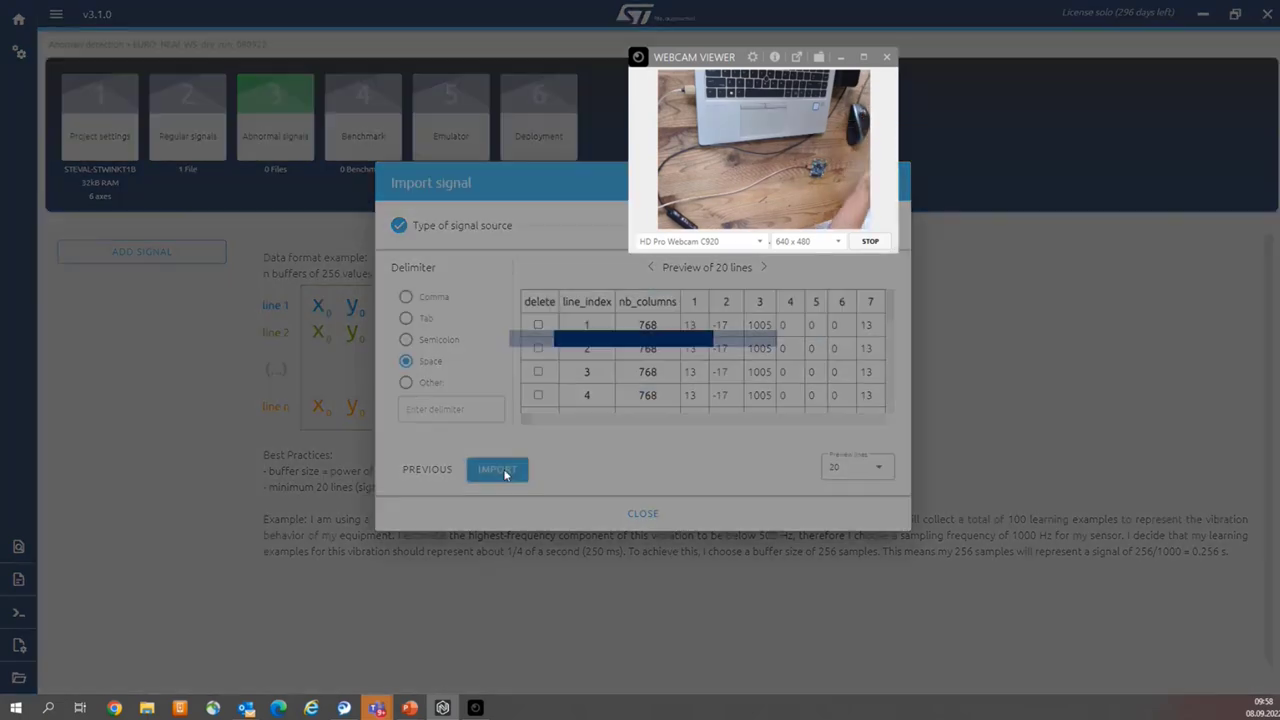
click(496, 468)
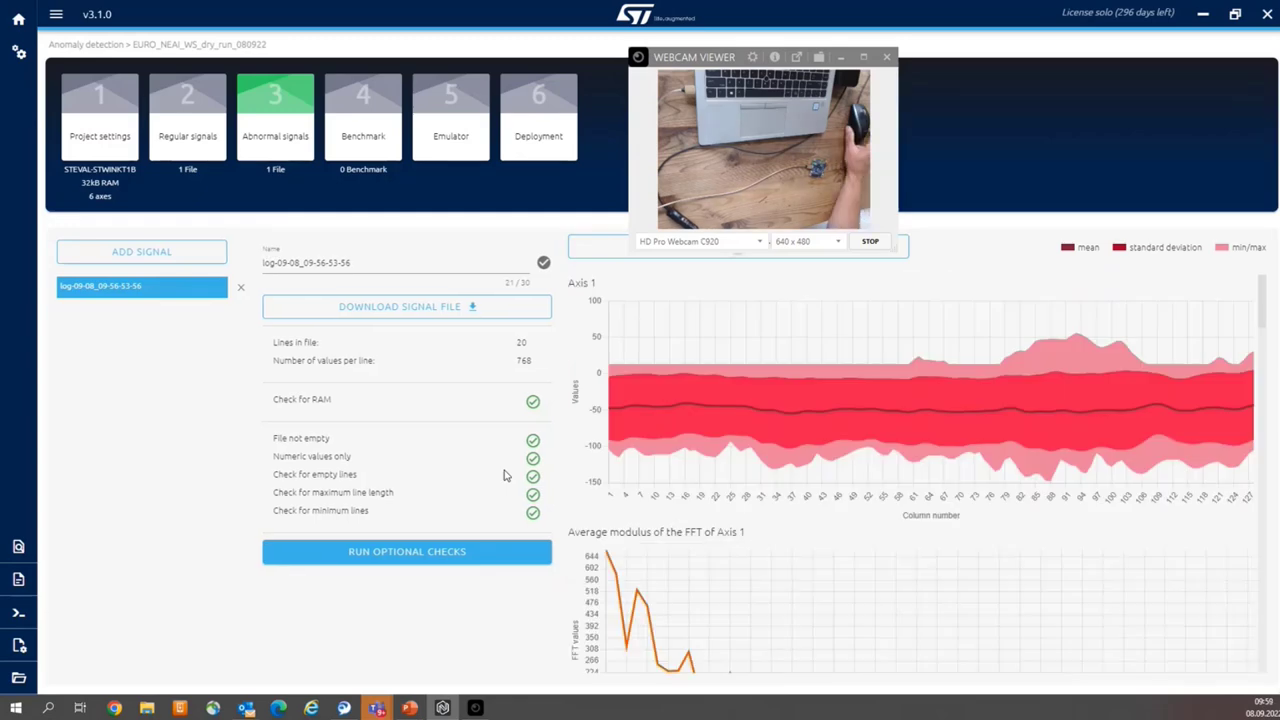
scroll(down, 3)
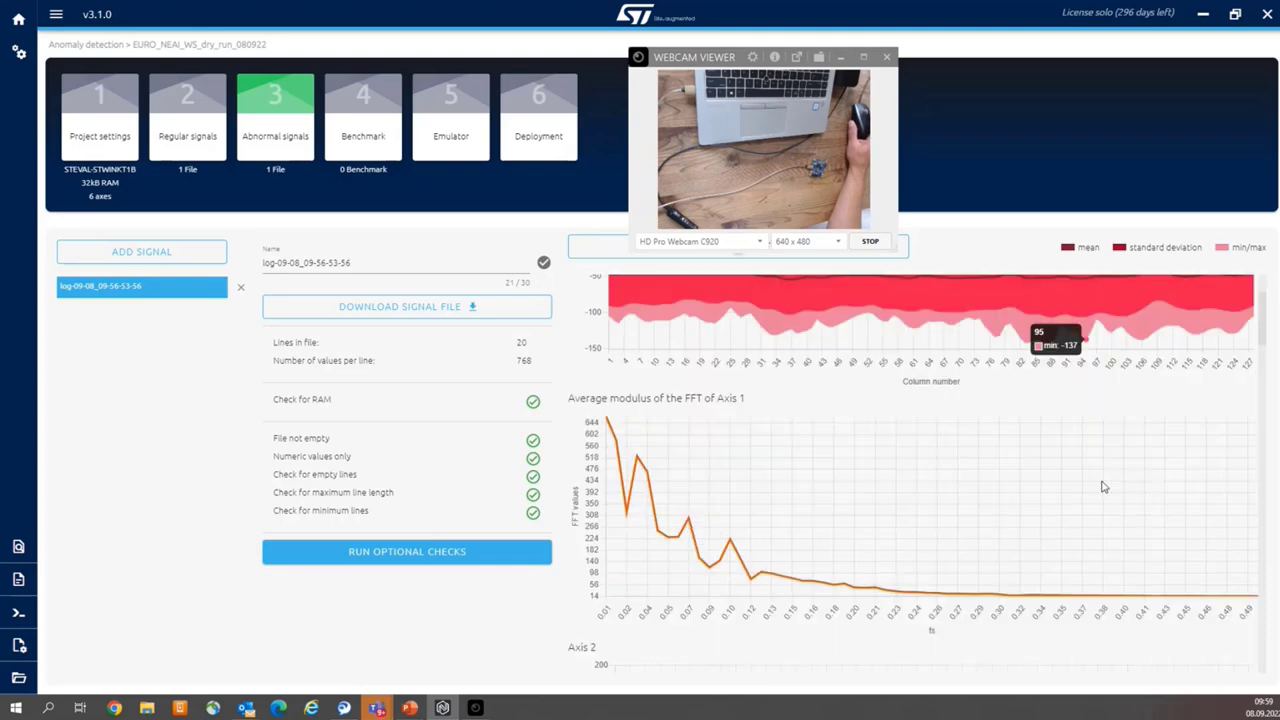
scroll(down, 3)
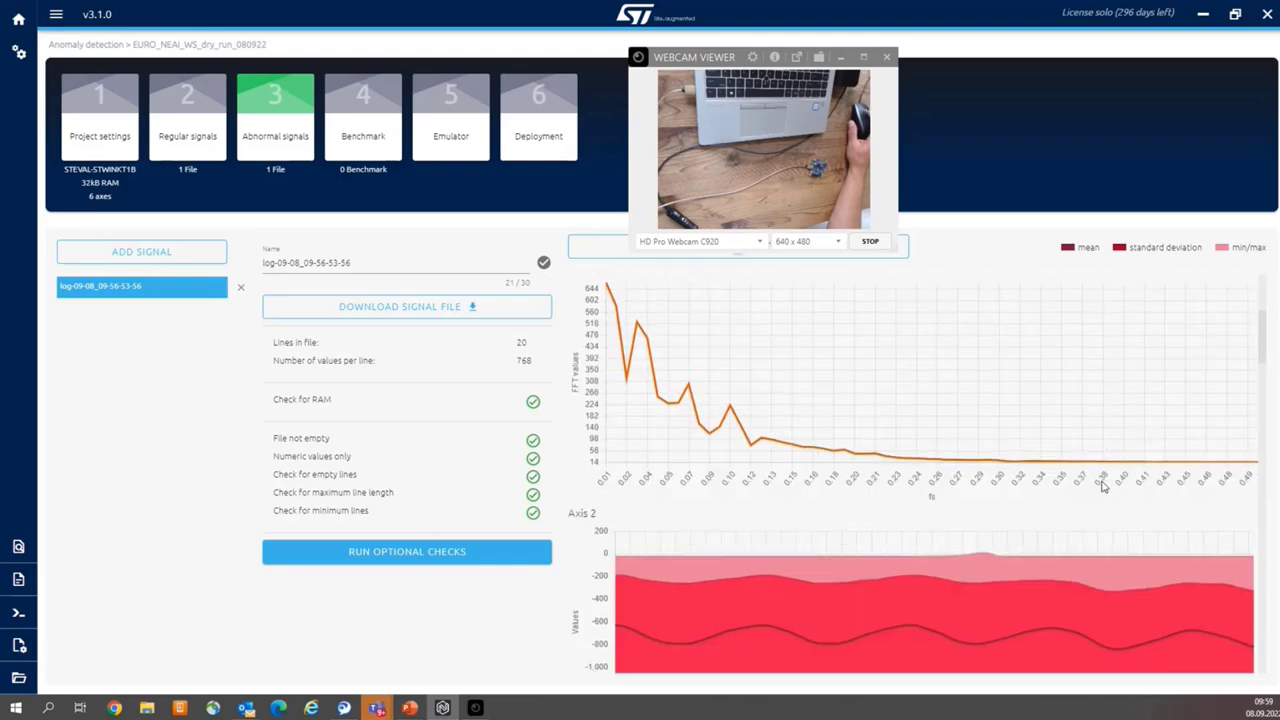
scroll(down, 3)
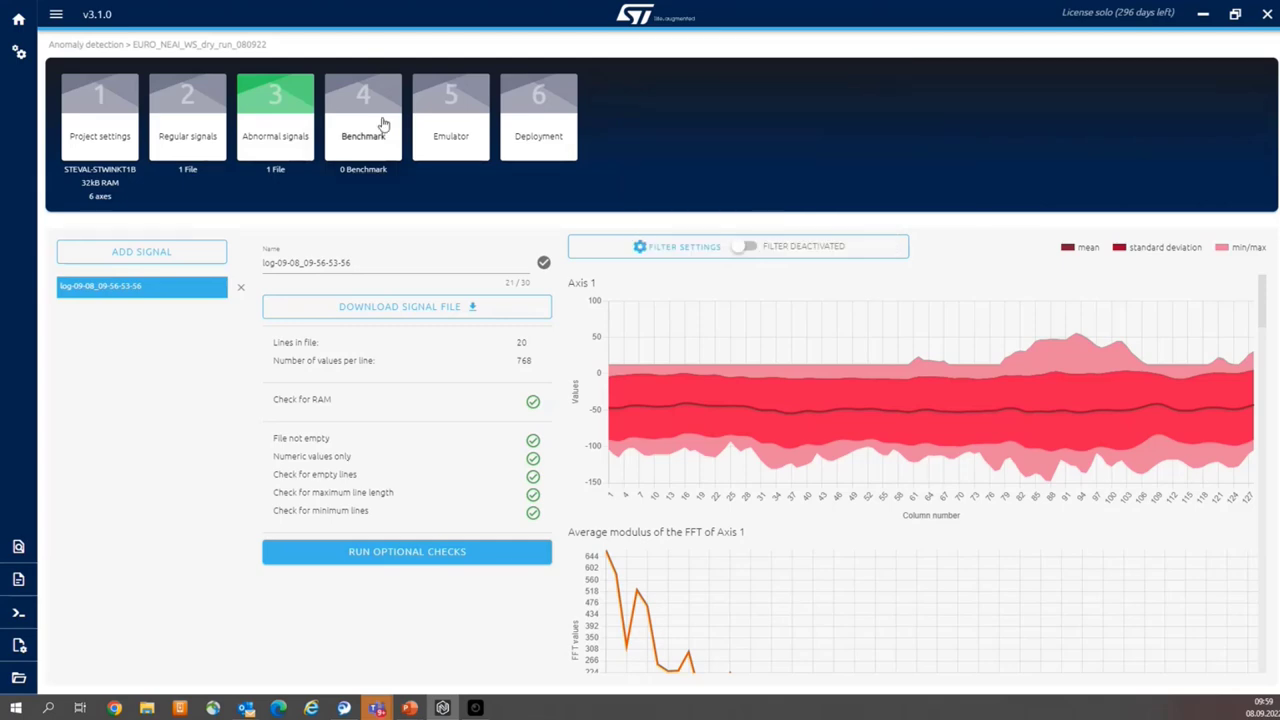
Step: Start a new benchmark on the regular and abnormal signals and preview each axis in turn
click(364, 120)
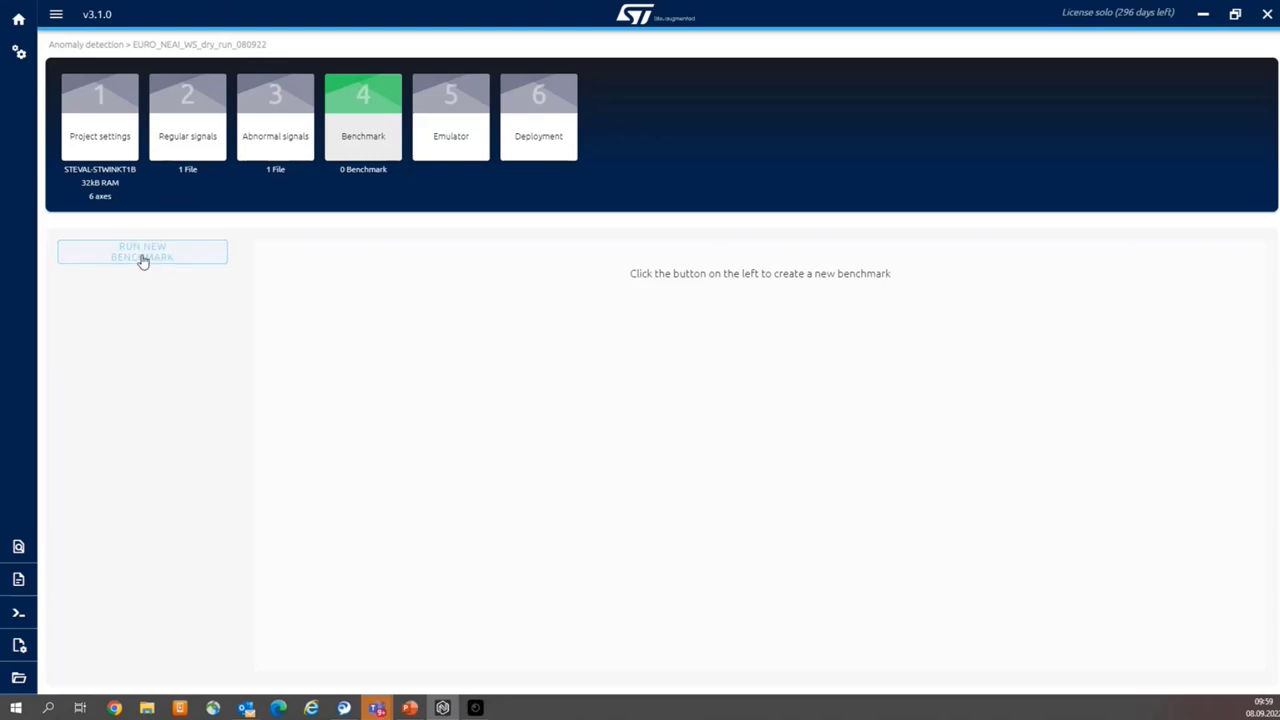
click(142, 252)
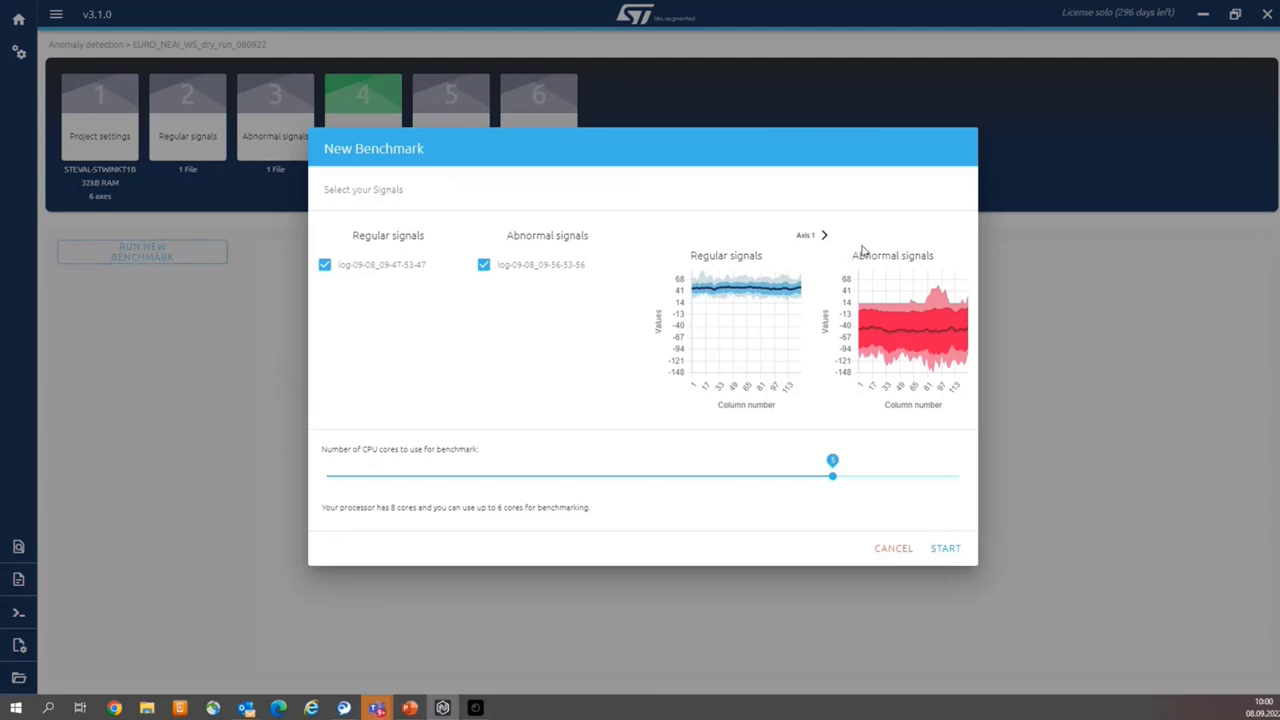
mouse_move(884, 268)
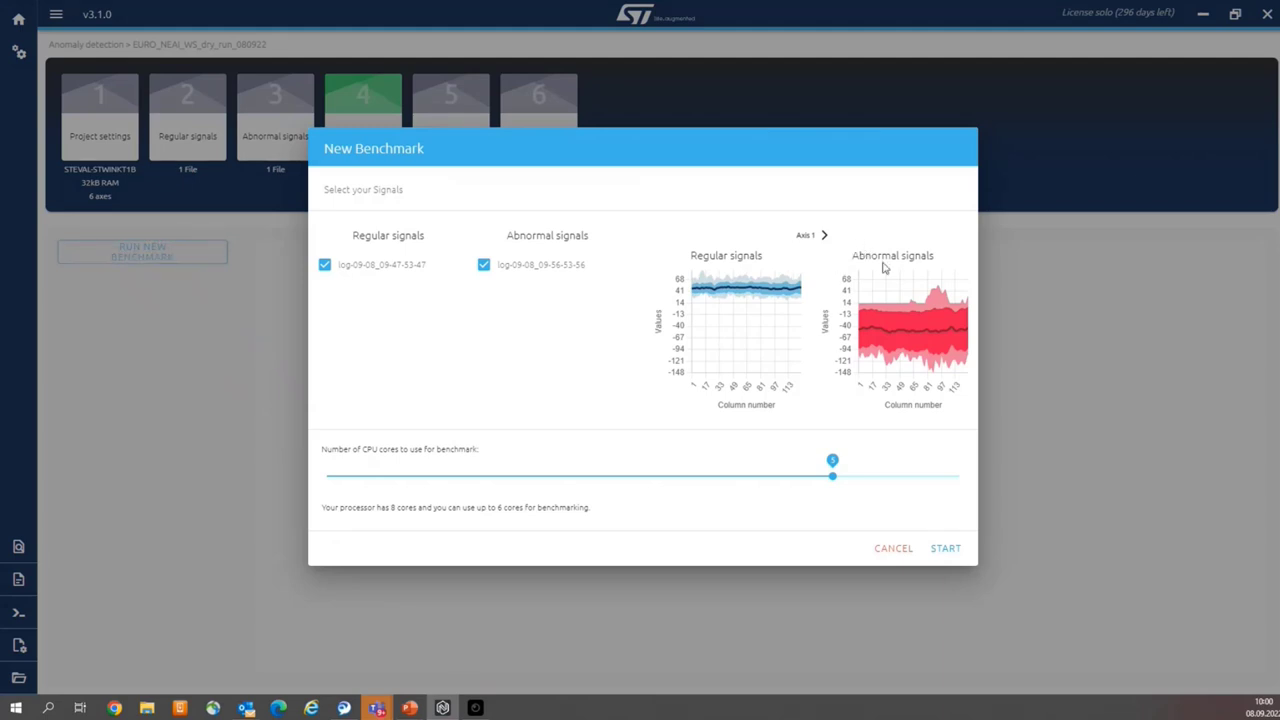
click(824, 236)
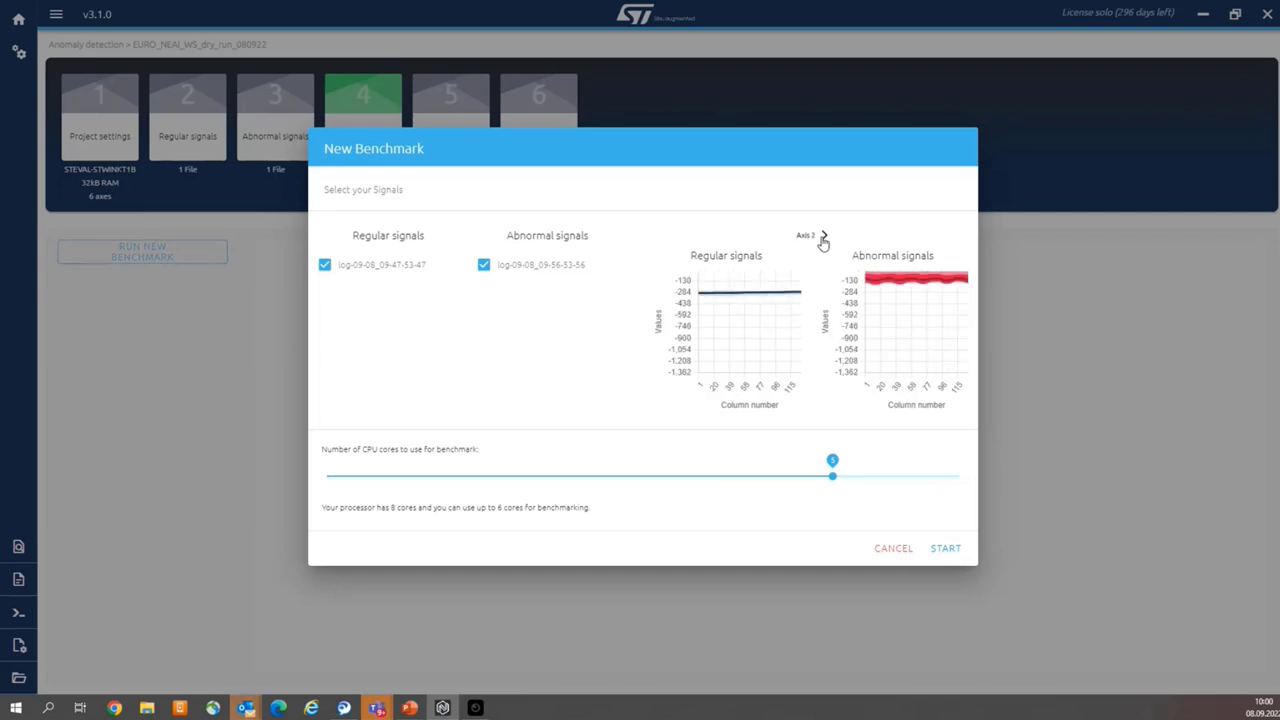
click(824, 238)
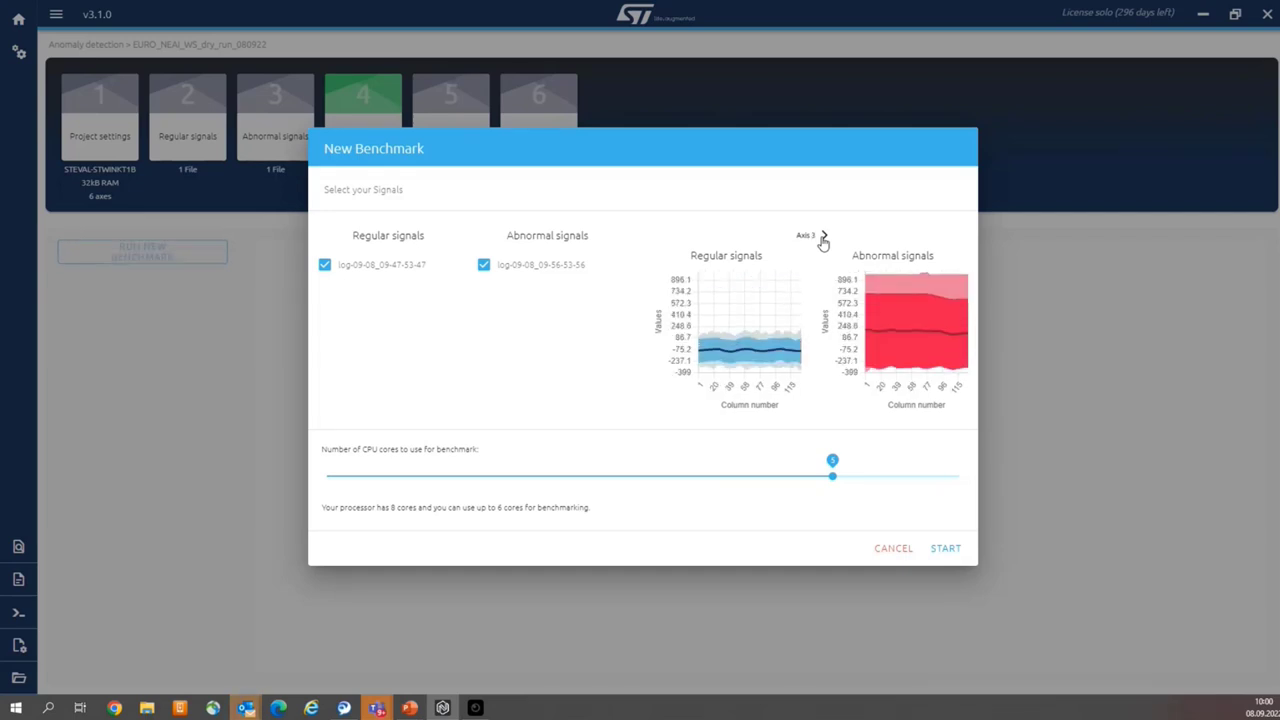
click(828, 240)
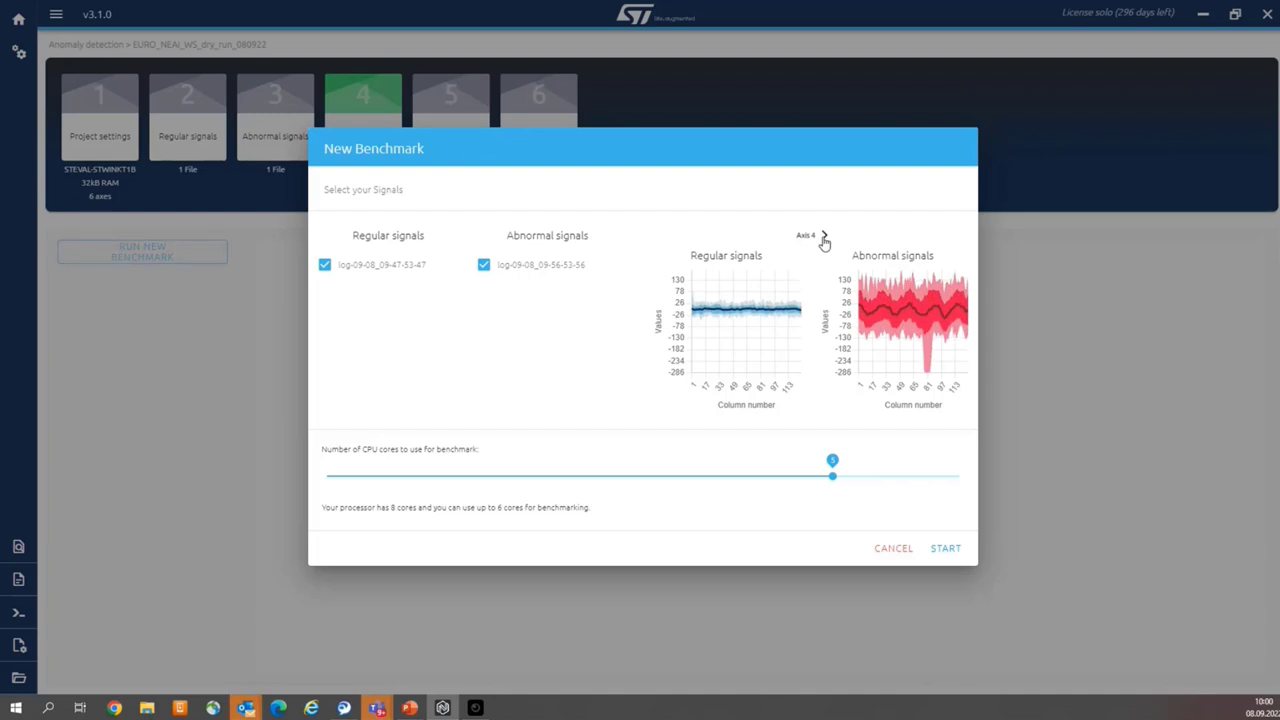
click(826, 236)
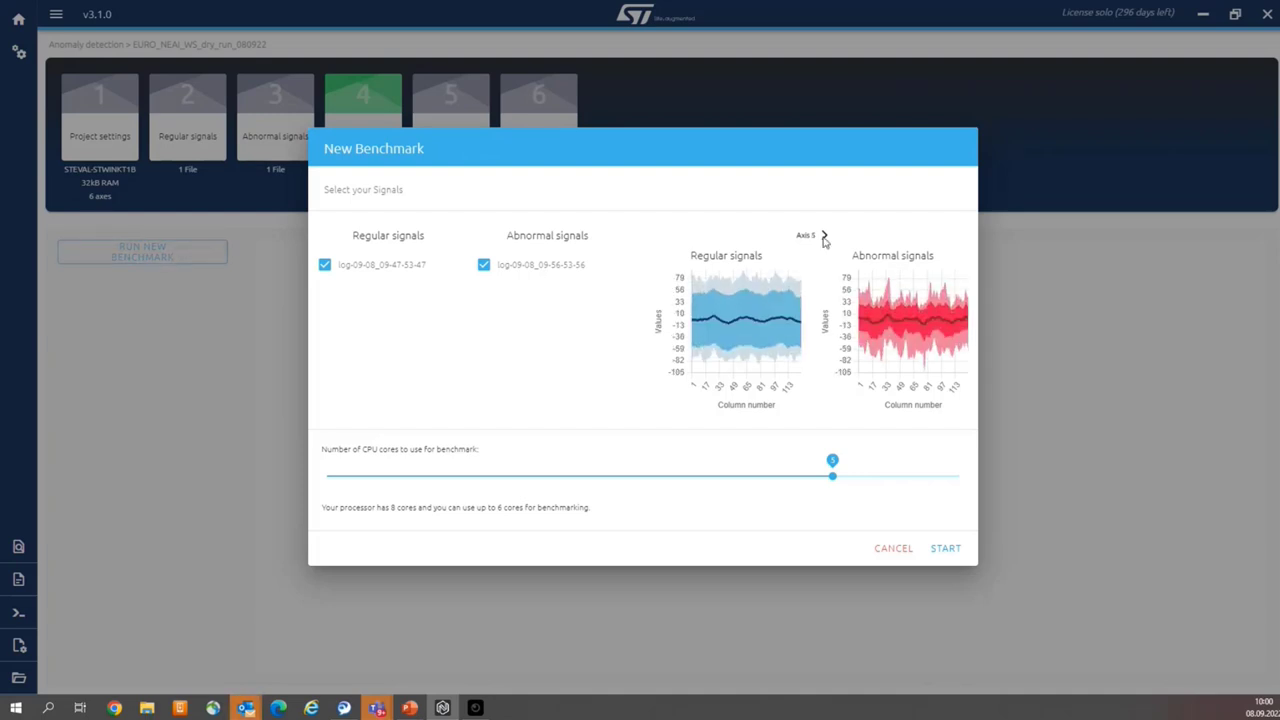
click(826, 238)
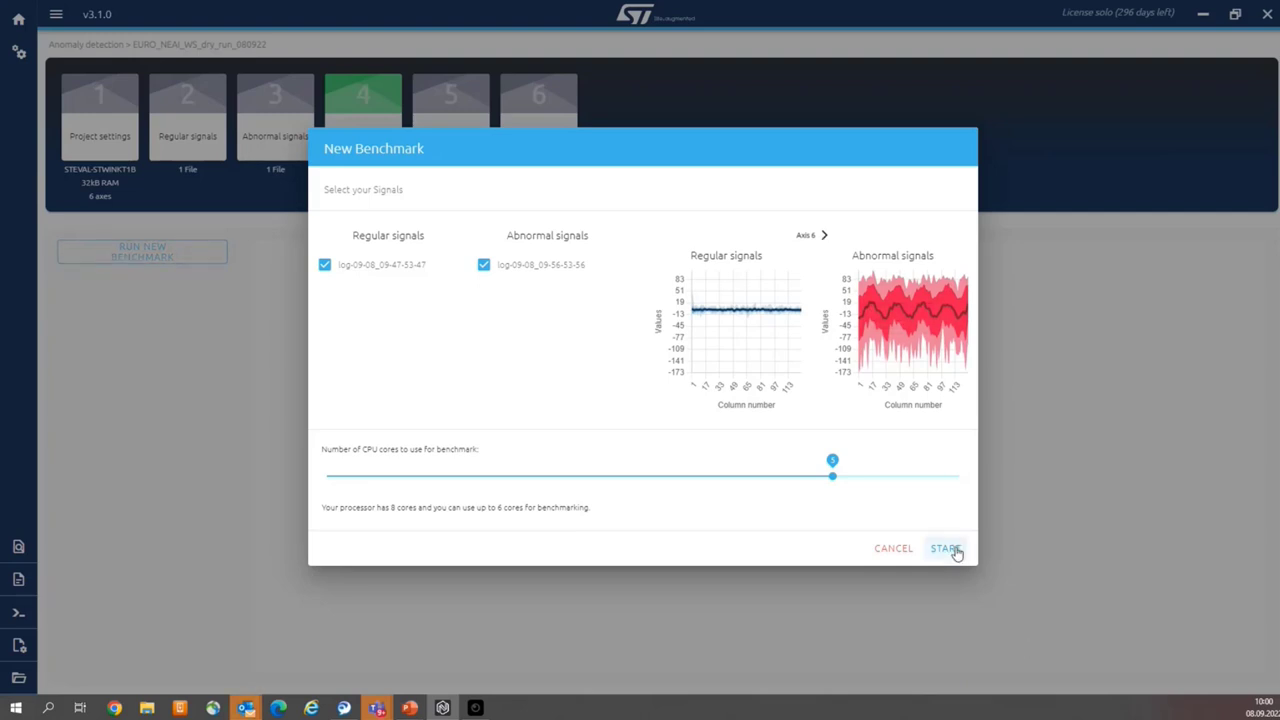
Step: Start the benchmark with the selected regular and abnormal signals
click(948, 548)
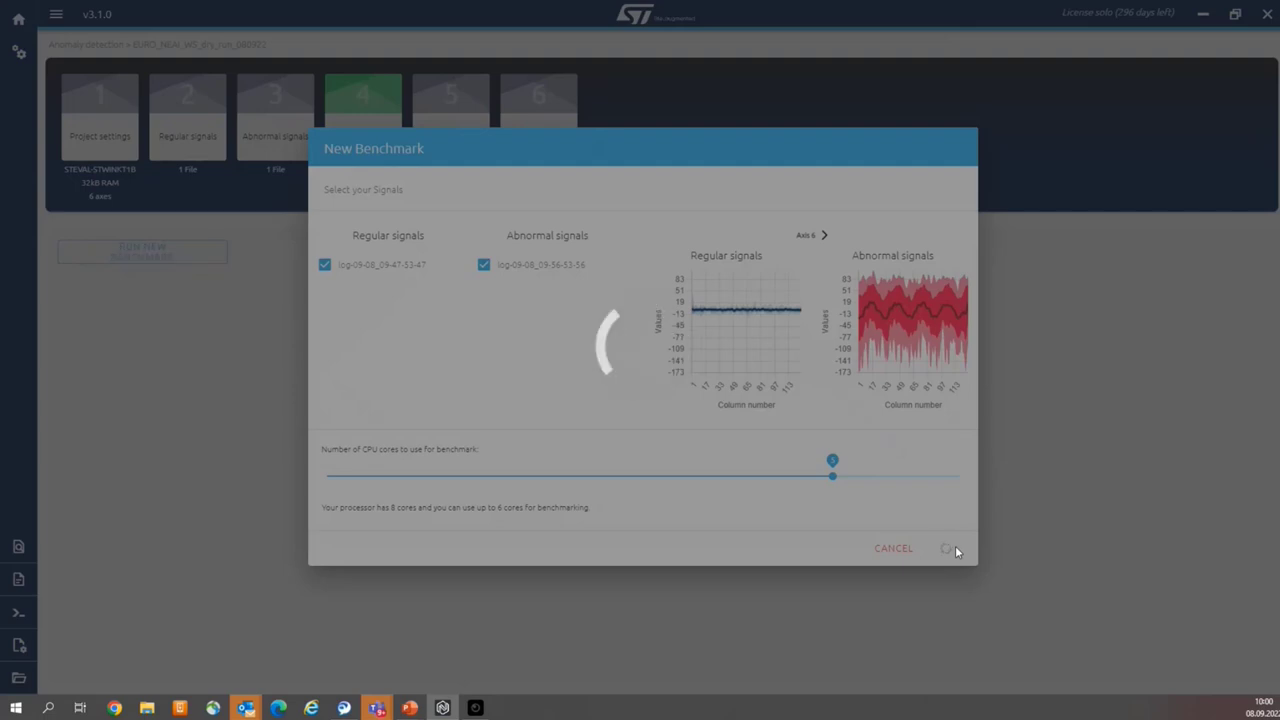
click(944, 548)
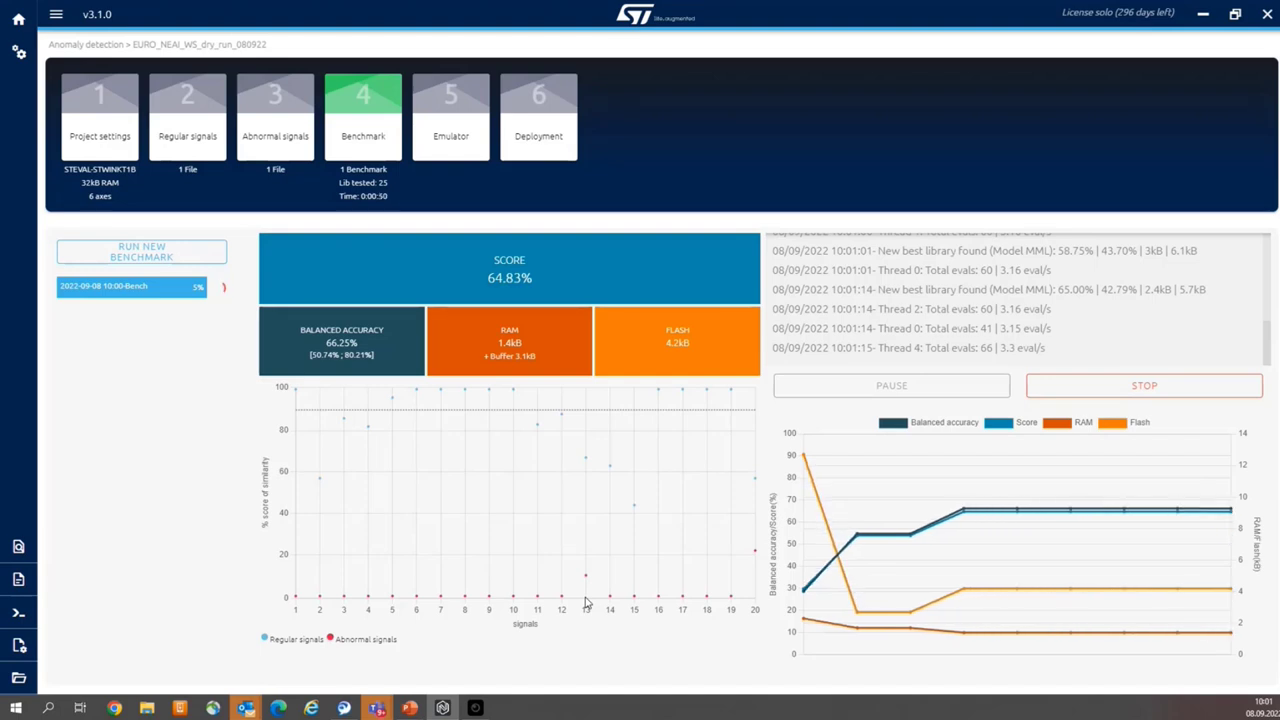
mouse_move(352, 532)
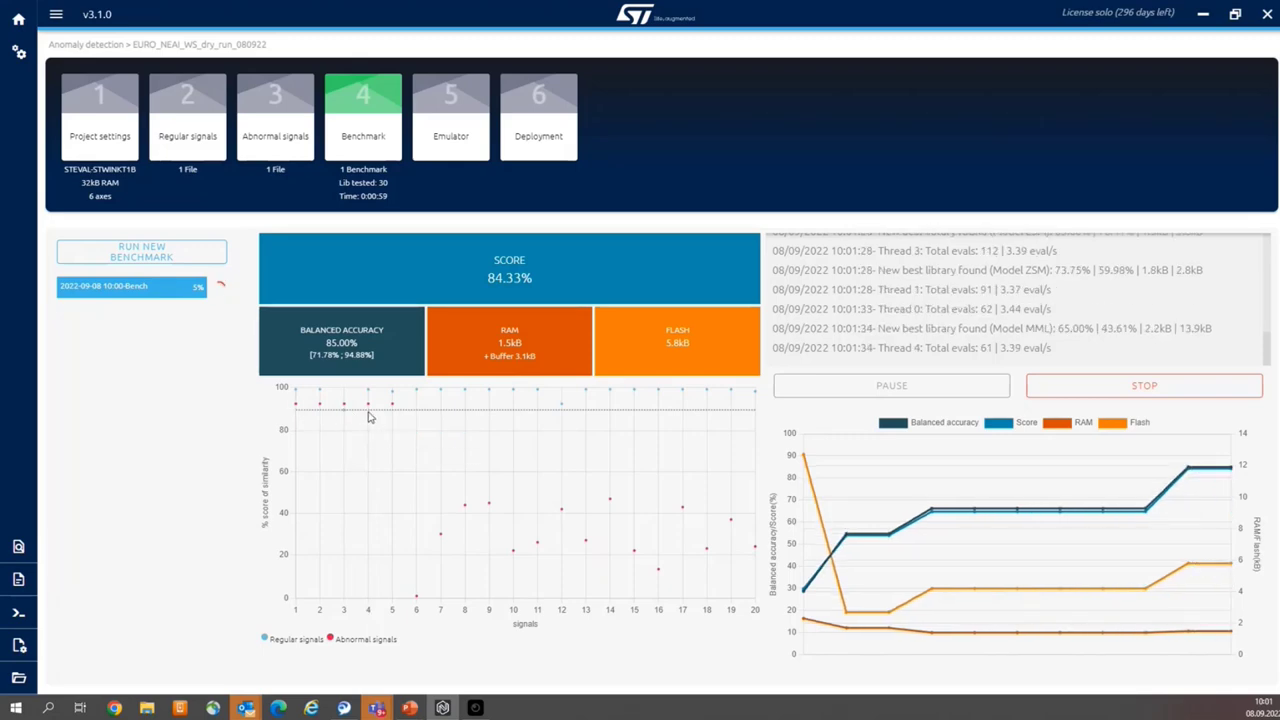
mouse_move(706, 456)
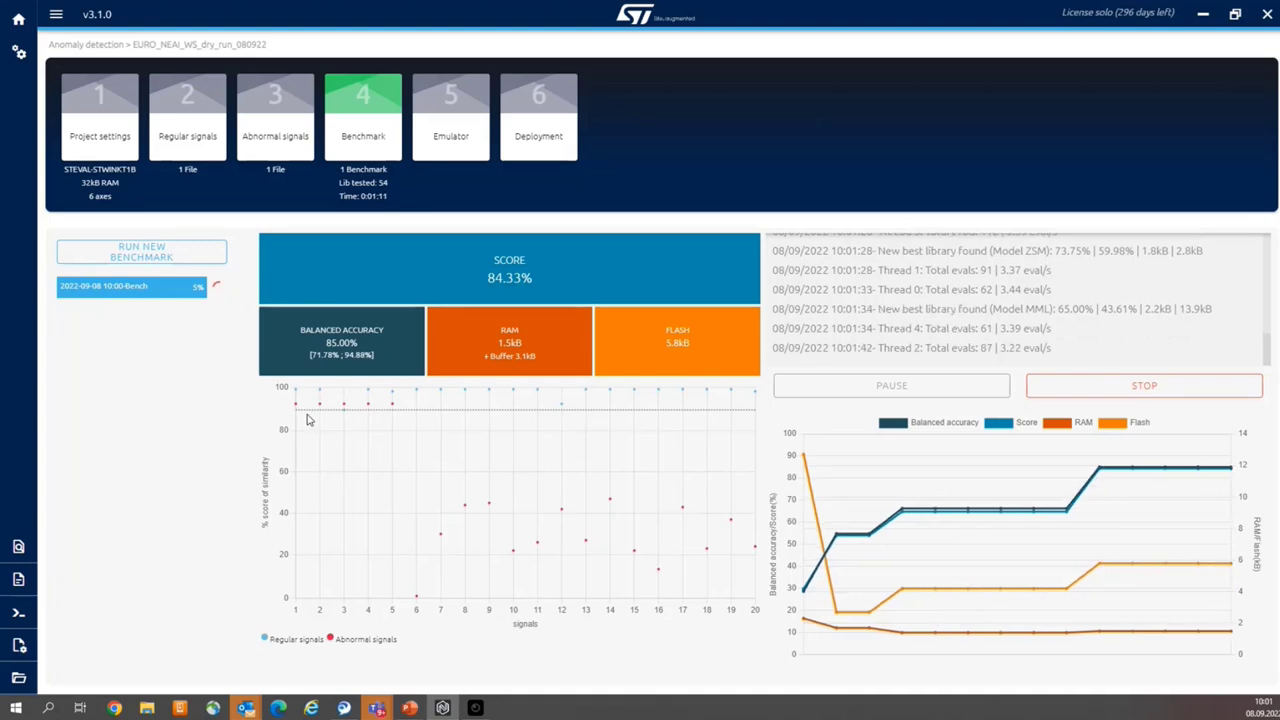
mouse_move(322, 418)
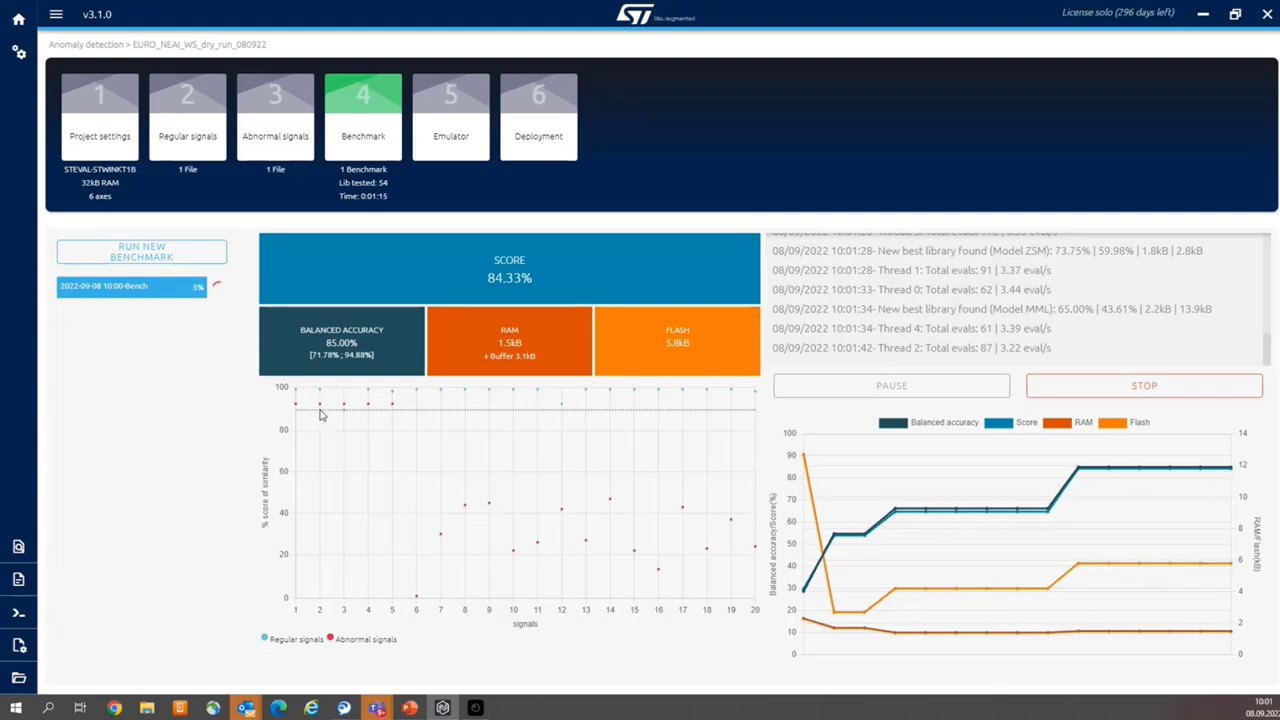
mouse_move(324, 396)
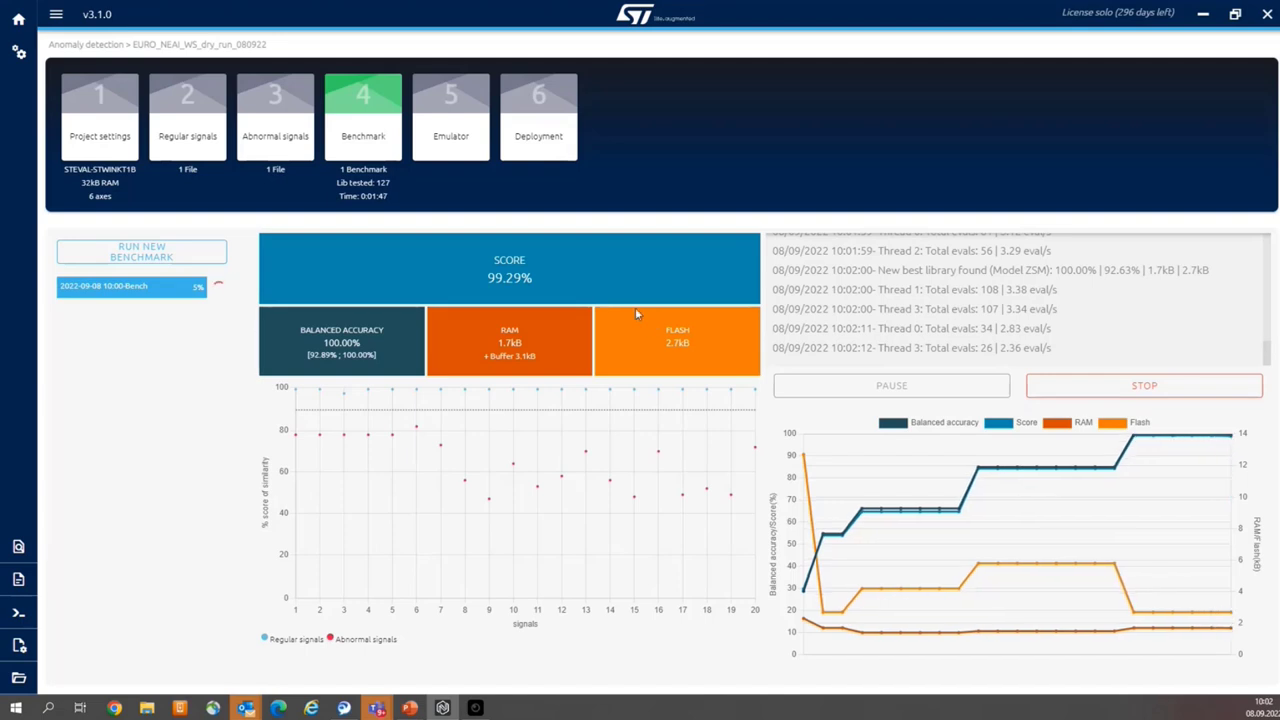
mouse_move(564, 284)
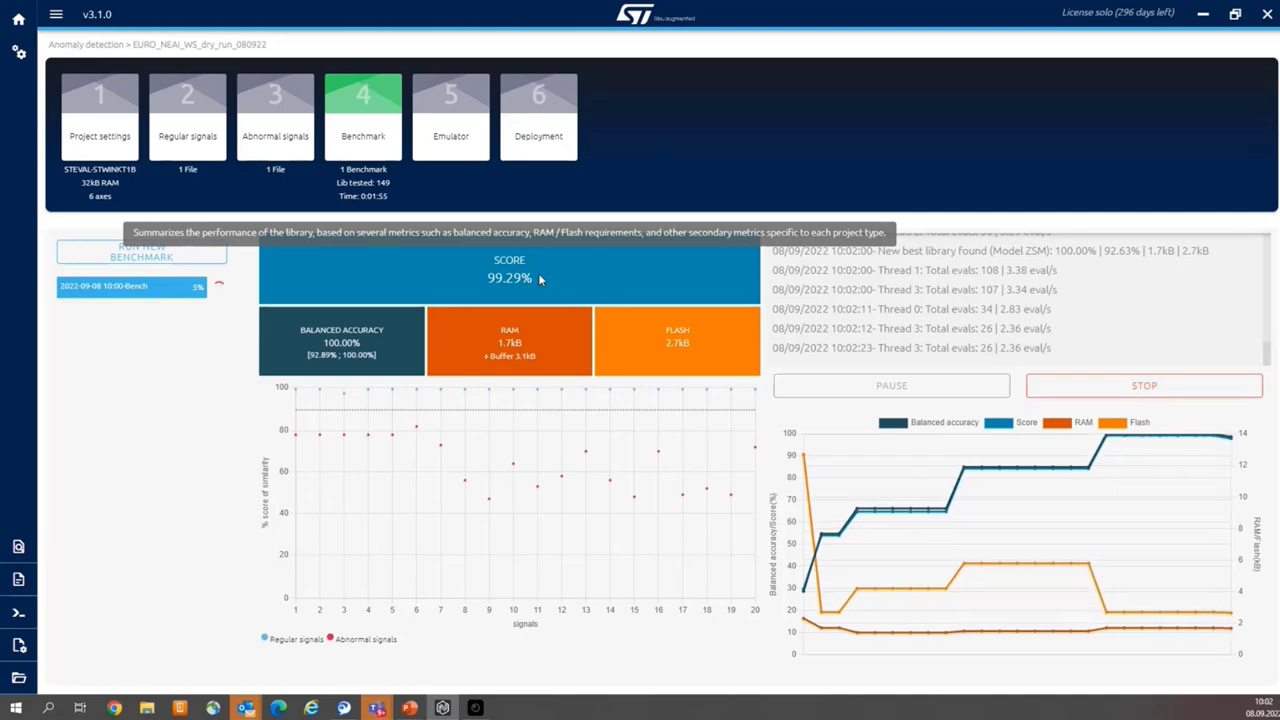
mouse_move(558, 296)
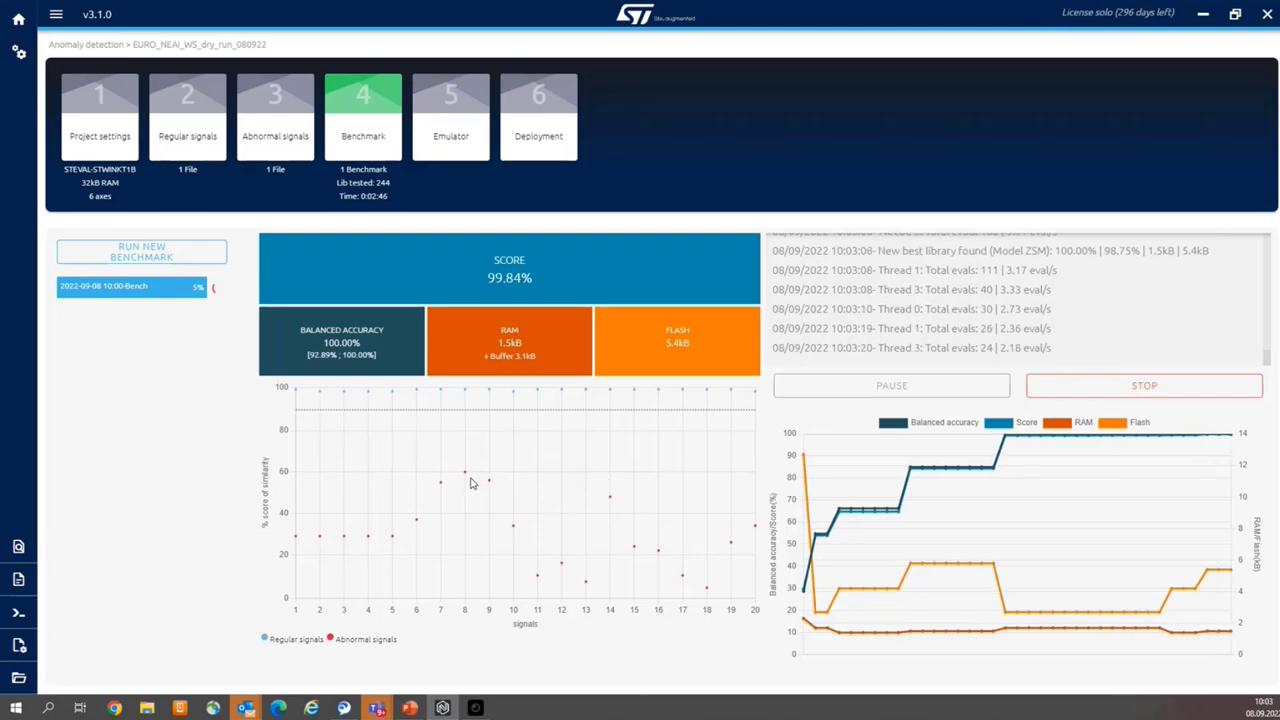
mouse_move(540, 436)
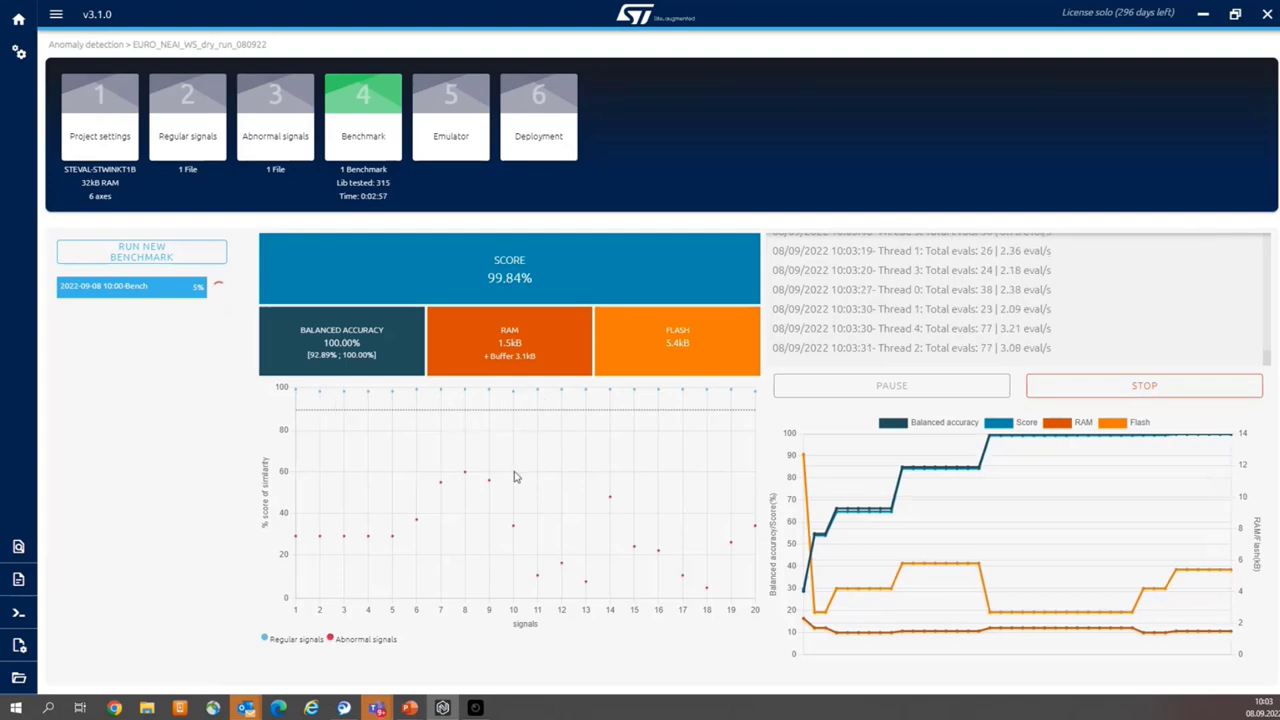
mouse_move(744, 404)
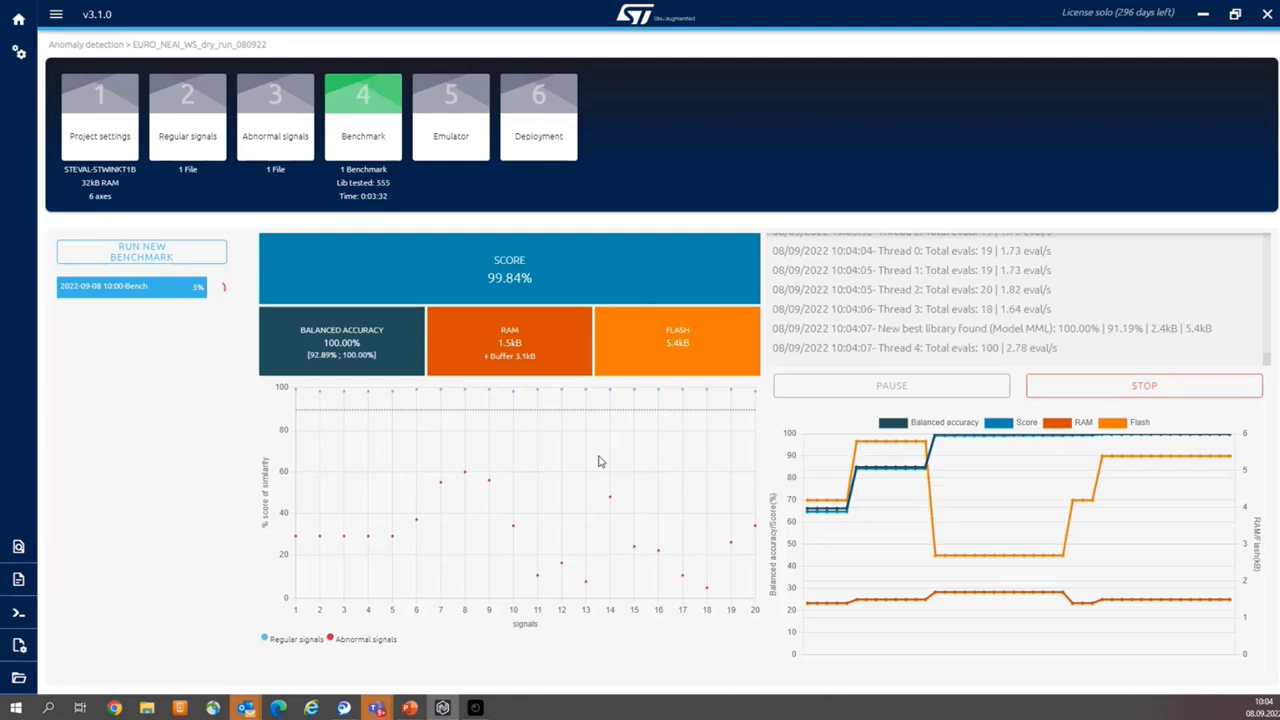
mouse_move(704, 468)
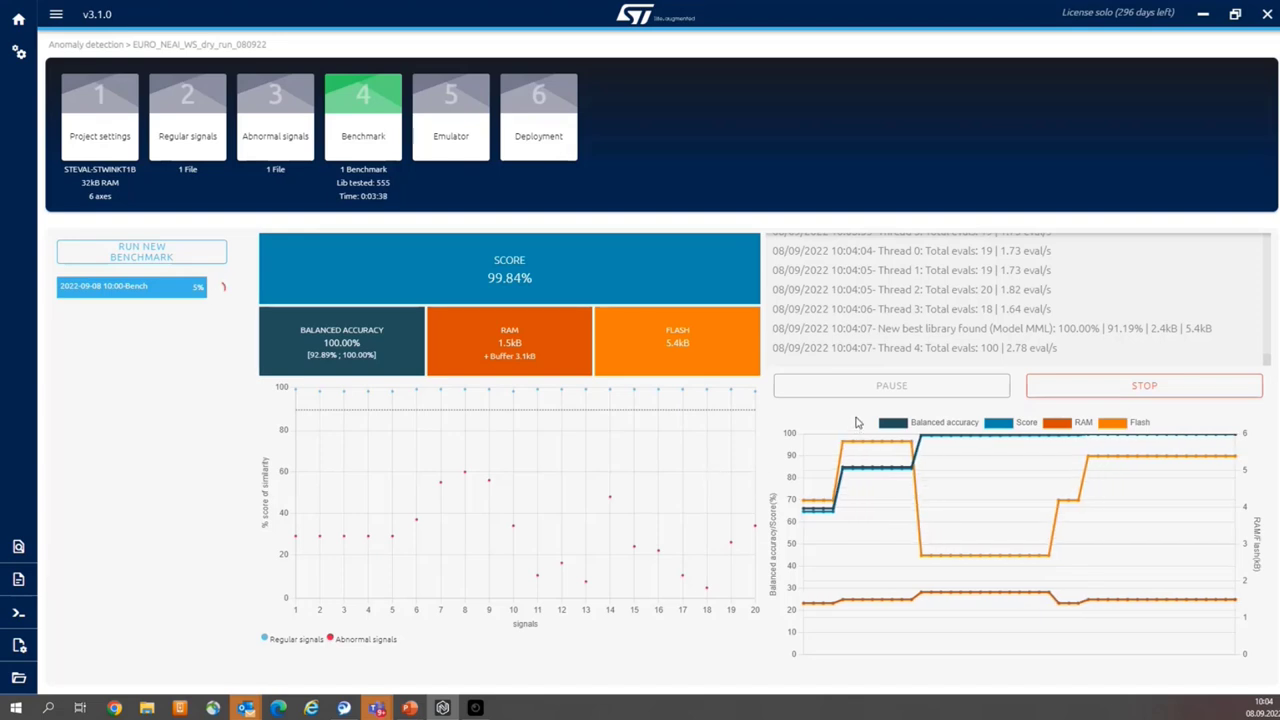
mouse_move(568, 264)
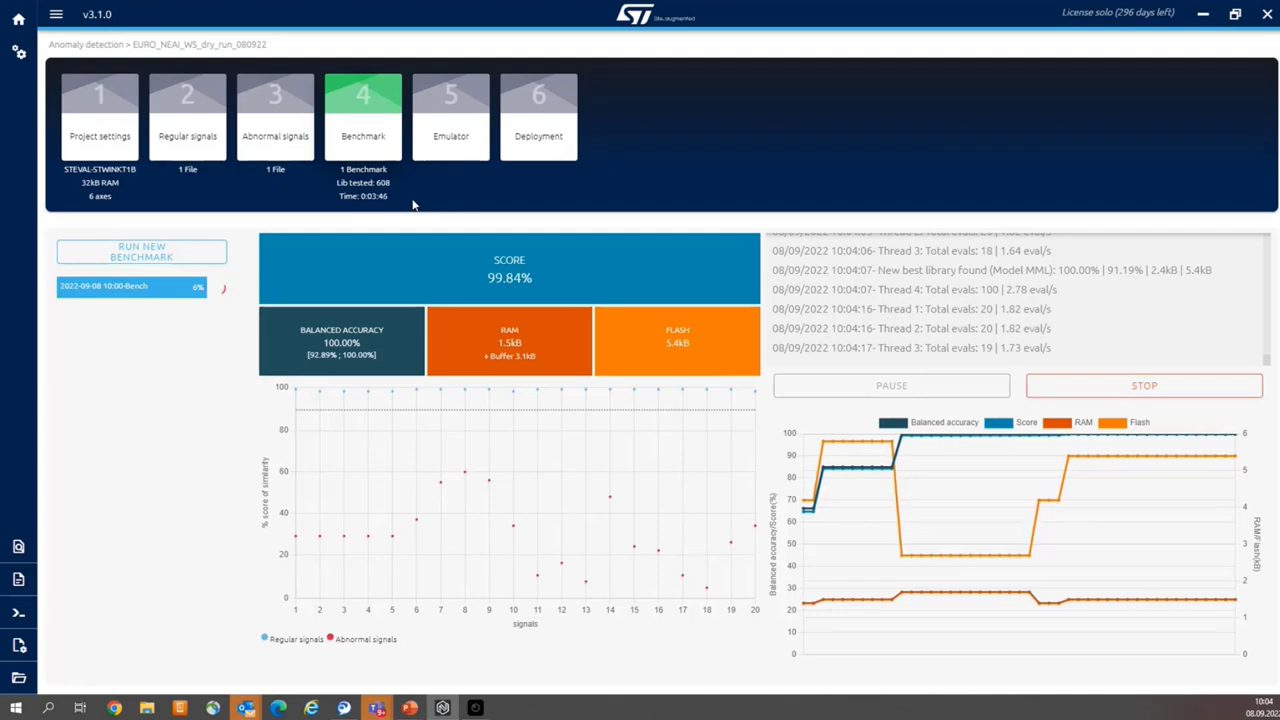
mouse_move(392, 210)
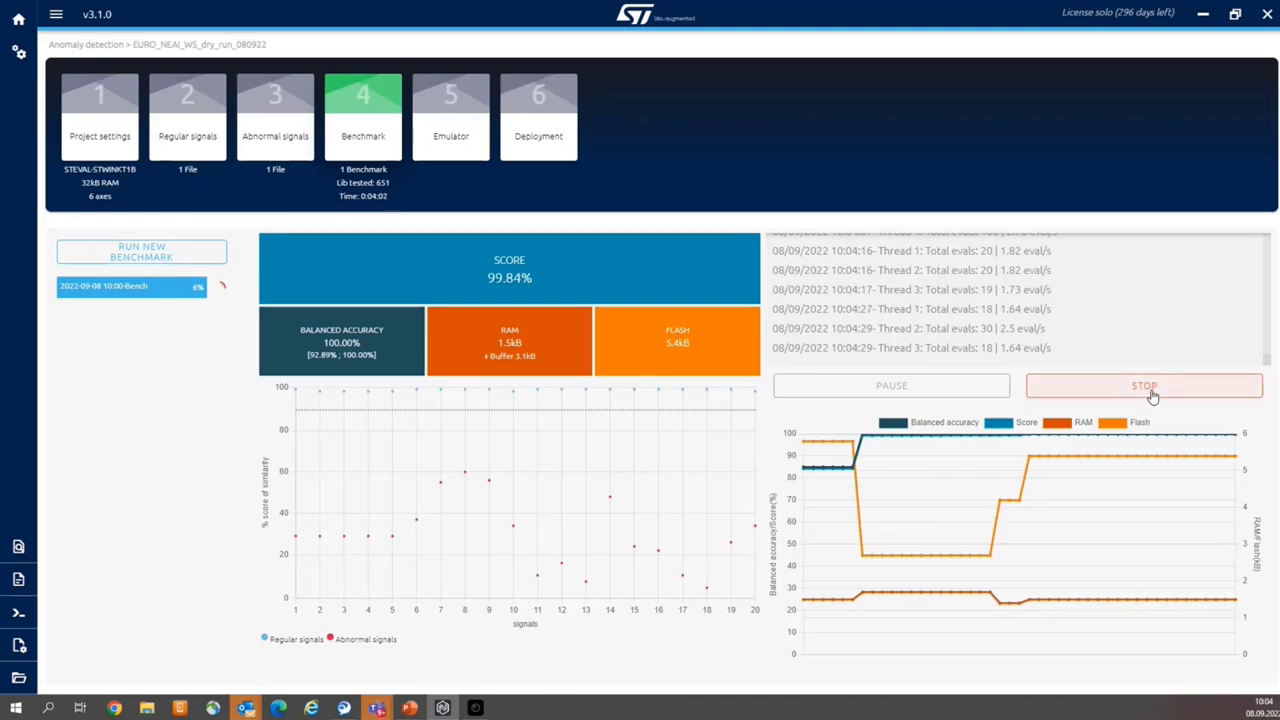
click(1146, 386)
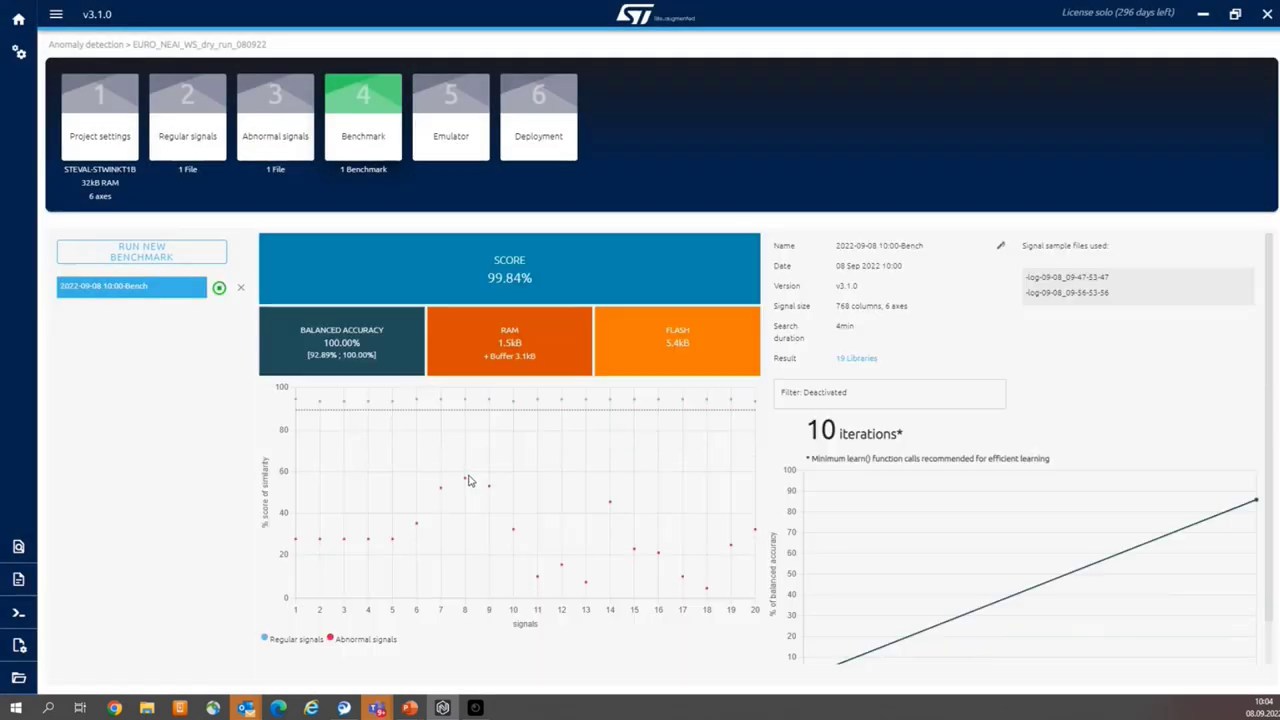
mouse_move(474, 480)
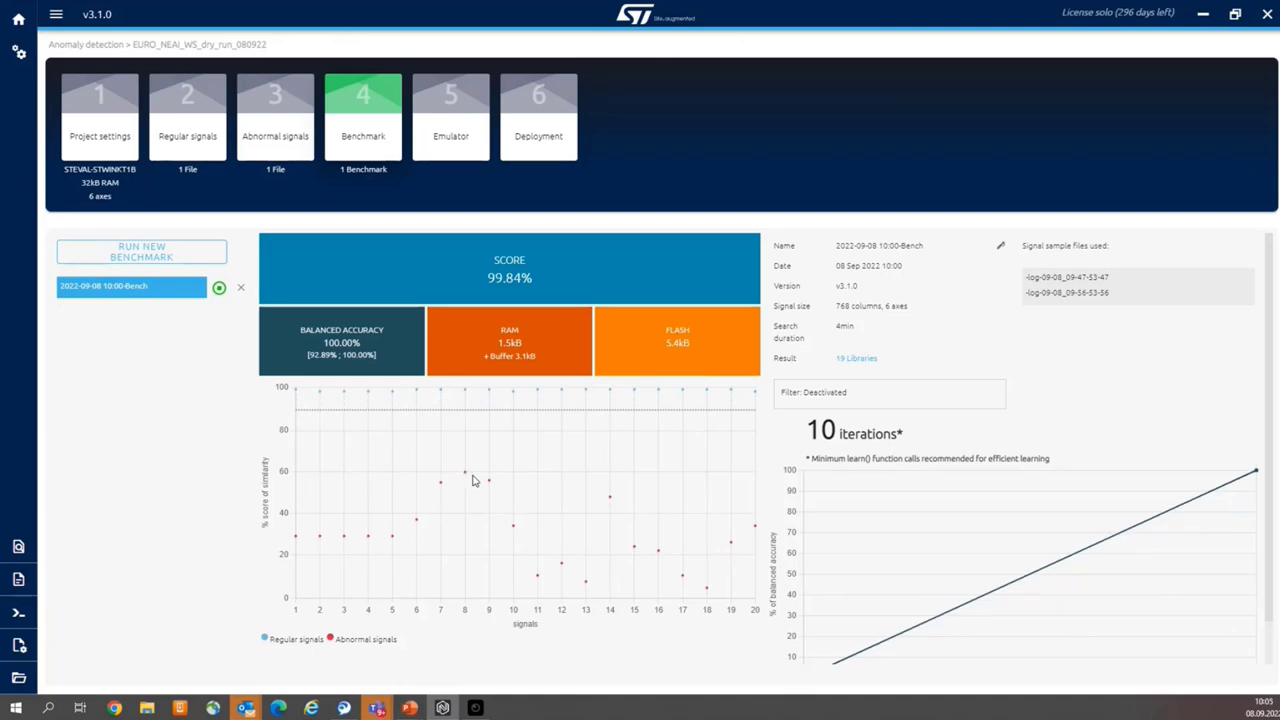
mouse_move(460, 420)
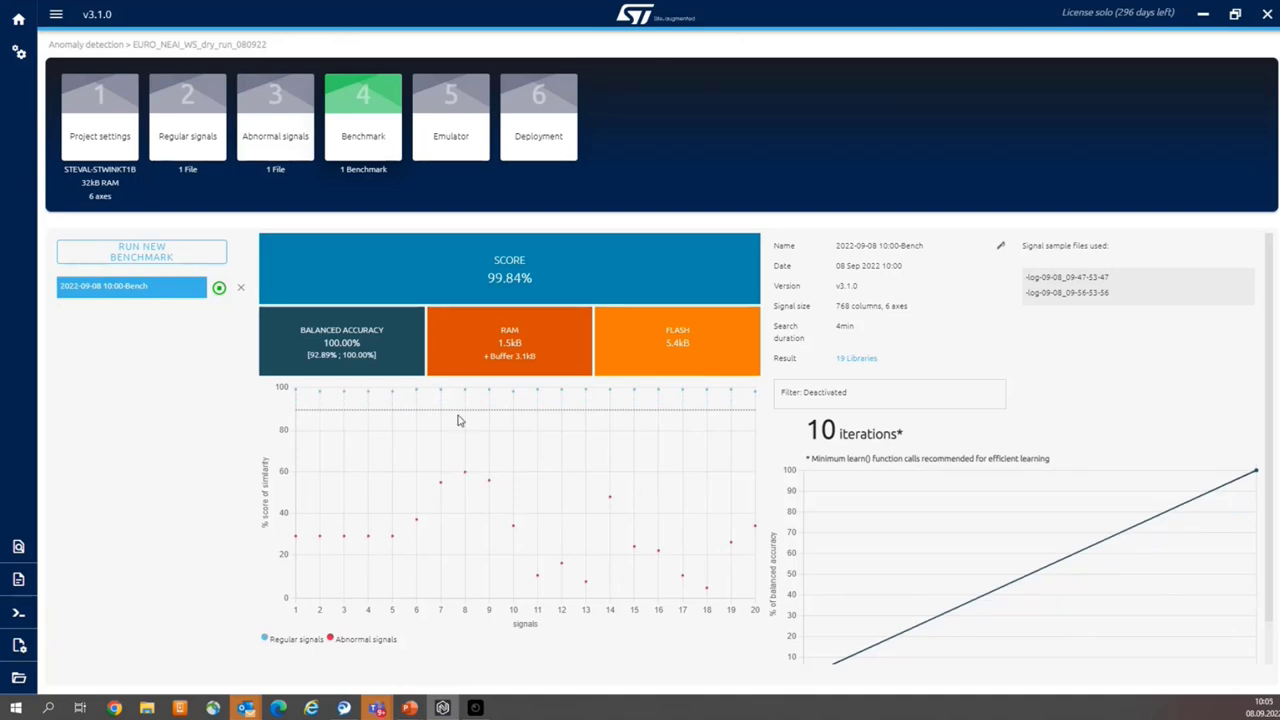
mouse_move(380, 444)
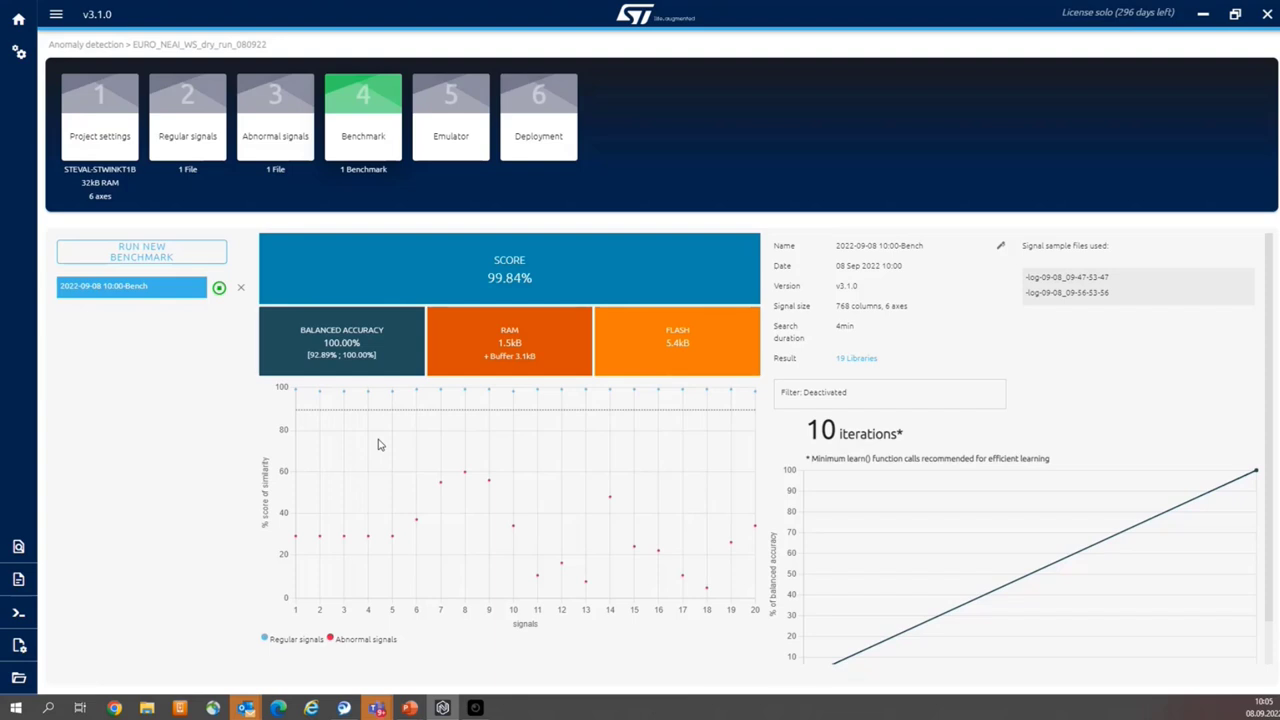
mouse_move(380, 448)
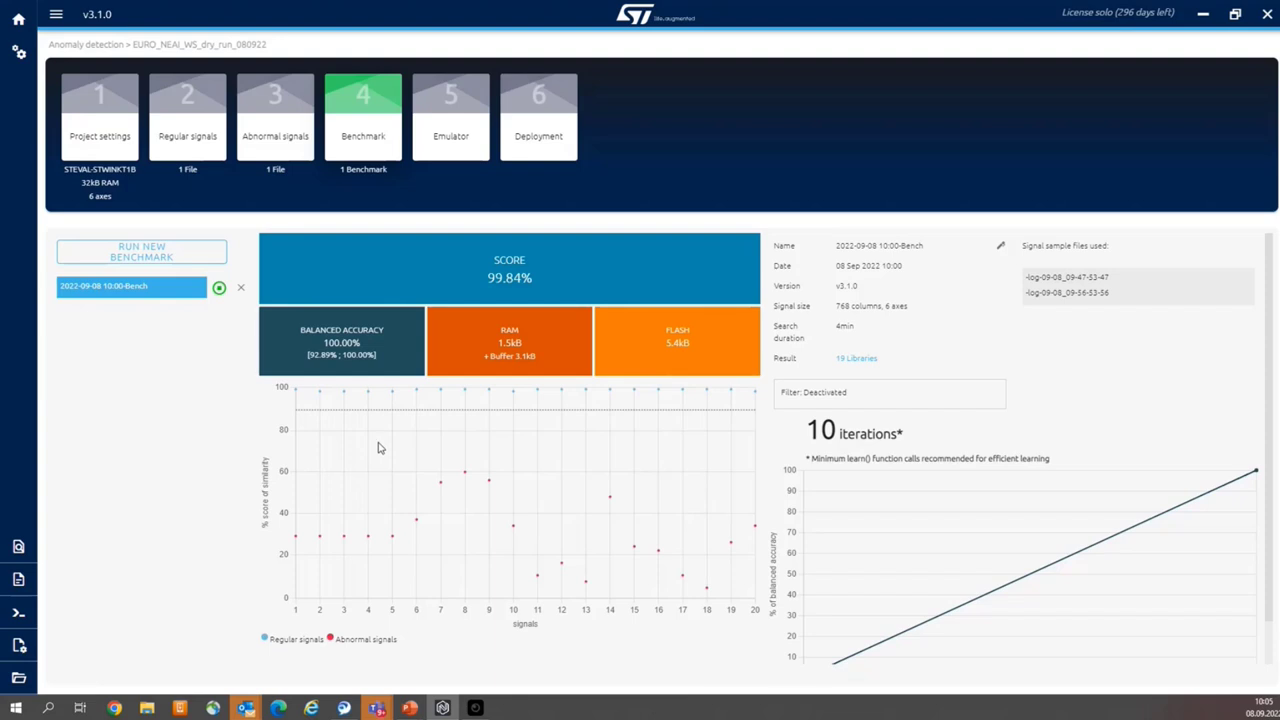
mouse_move(382, 458)
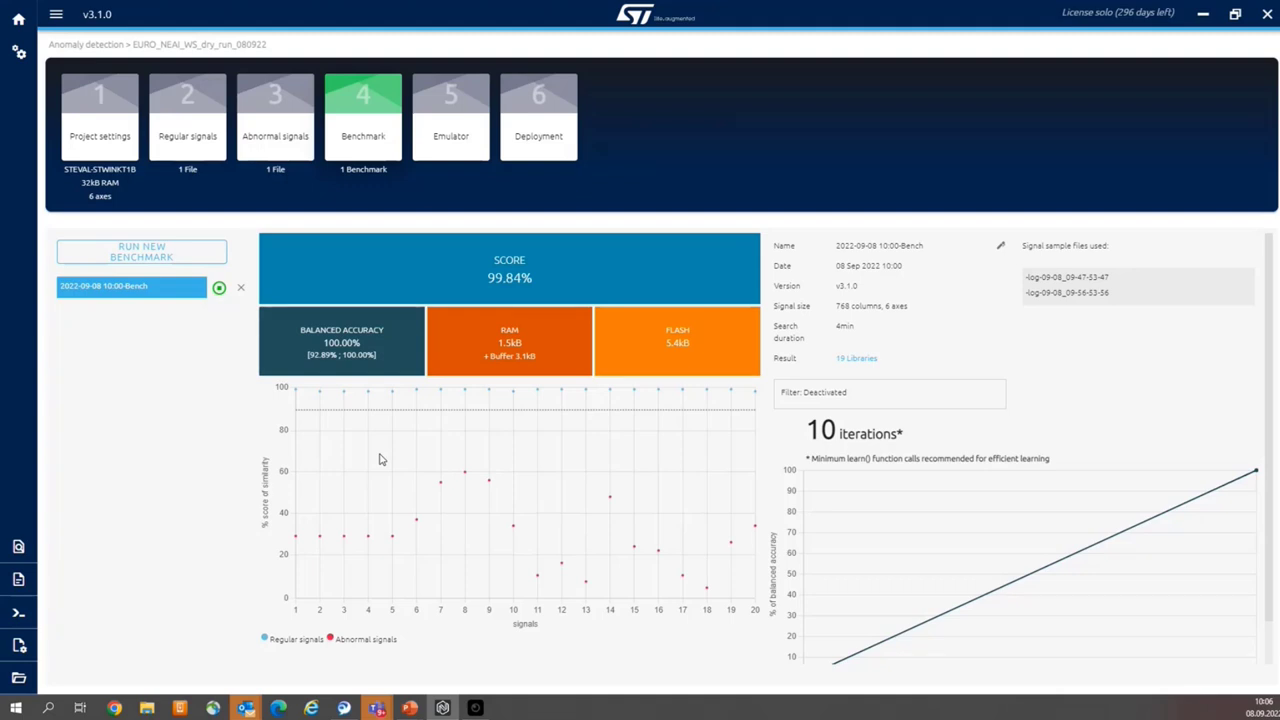
mouse_move(612, 408)
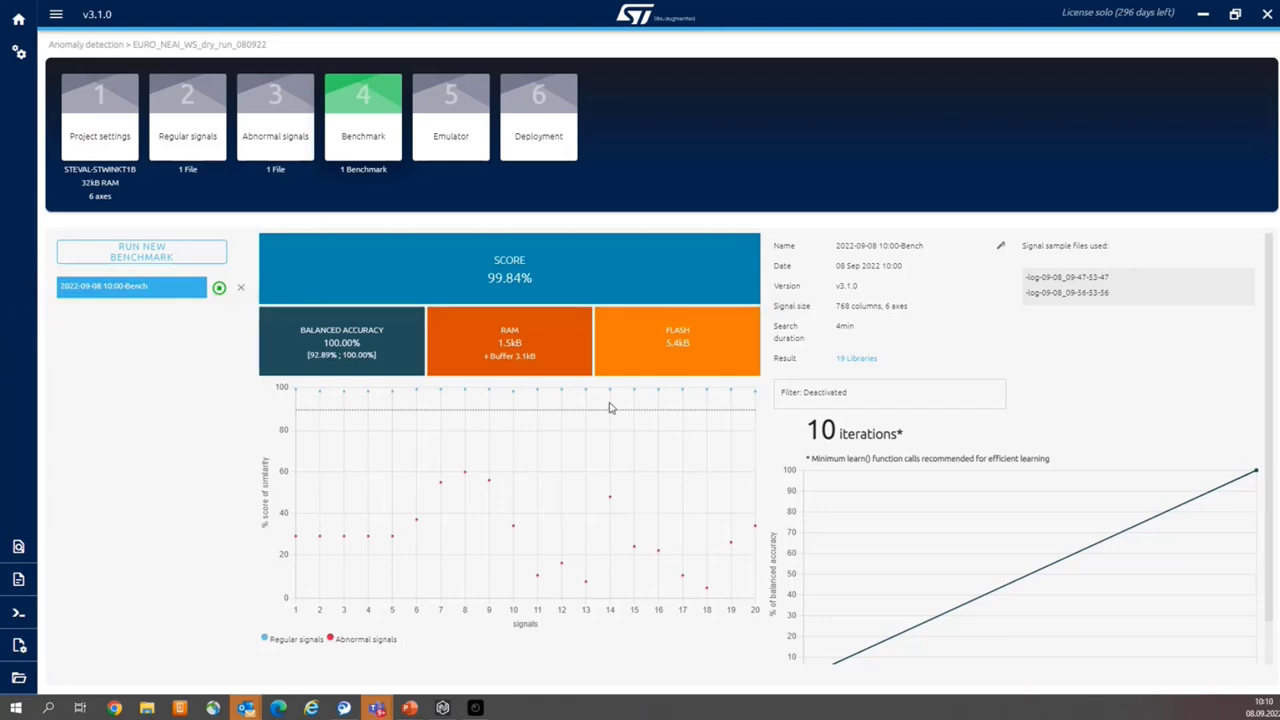
mouse_move(992, 412)
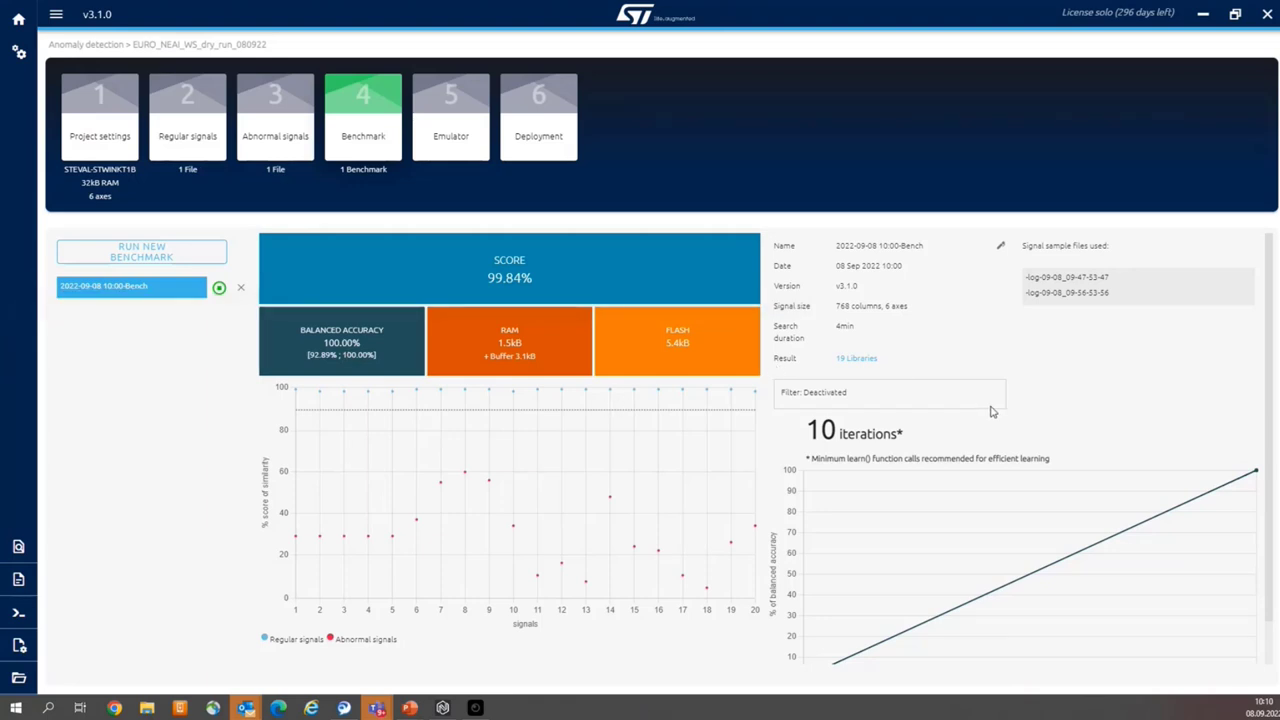
mouse_move(856, 362)
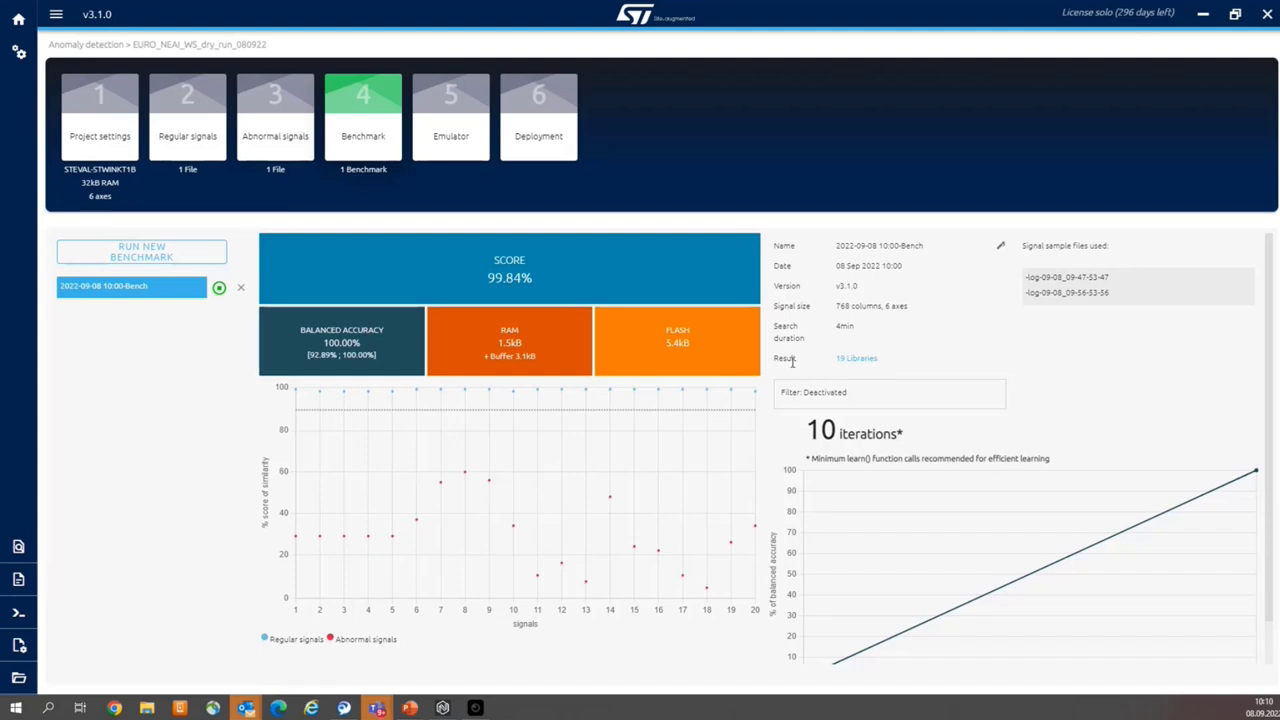
mouse_move(858, 364)
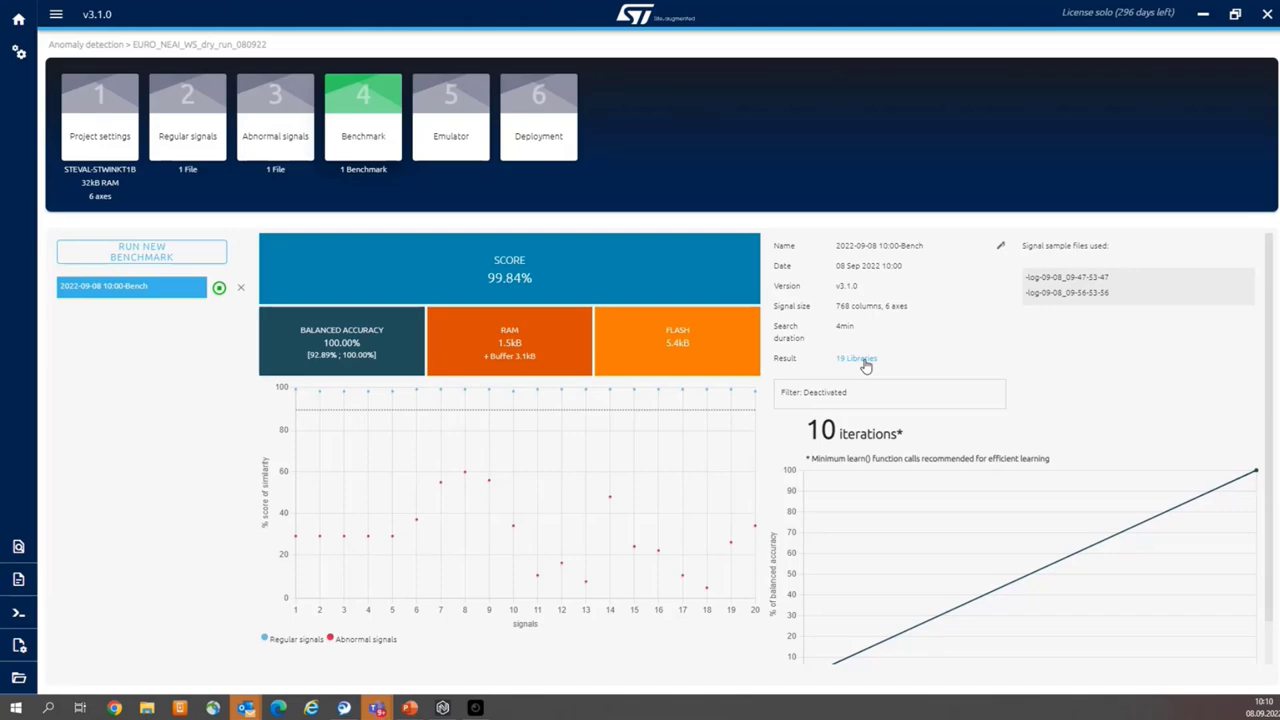
click(856, 358)
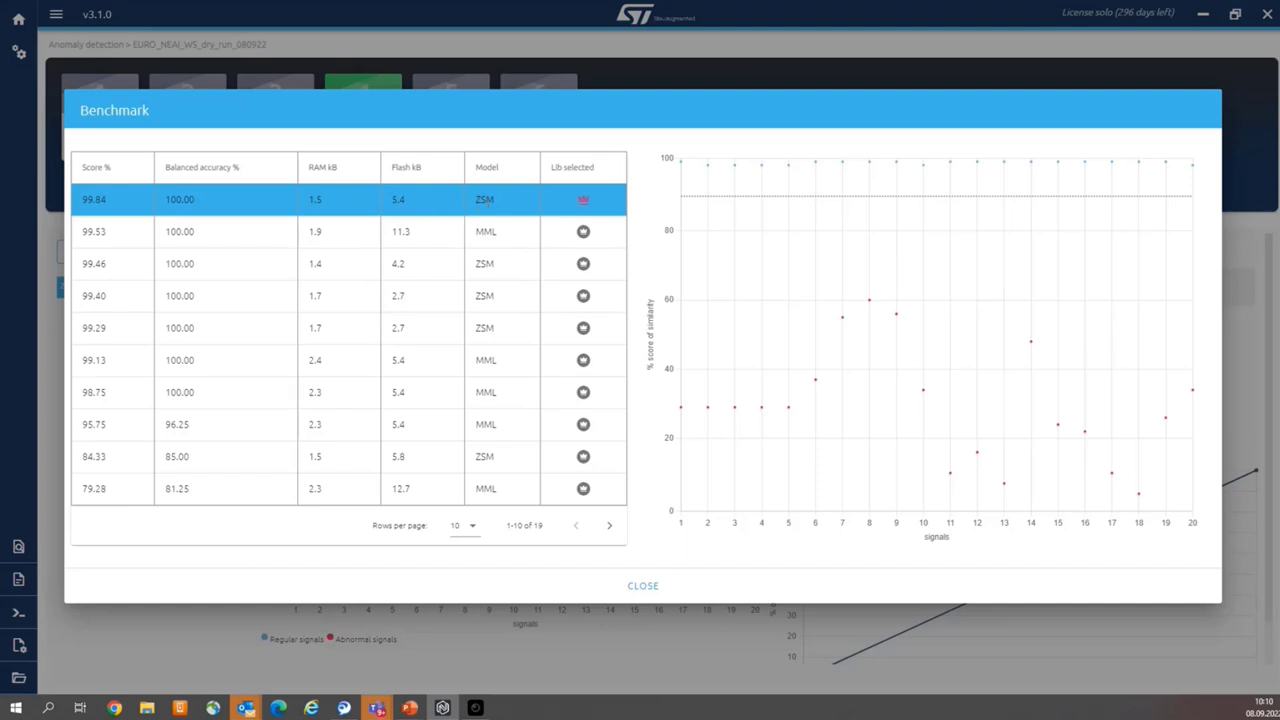
mouse_move(500, 228)
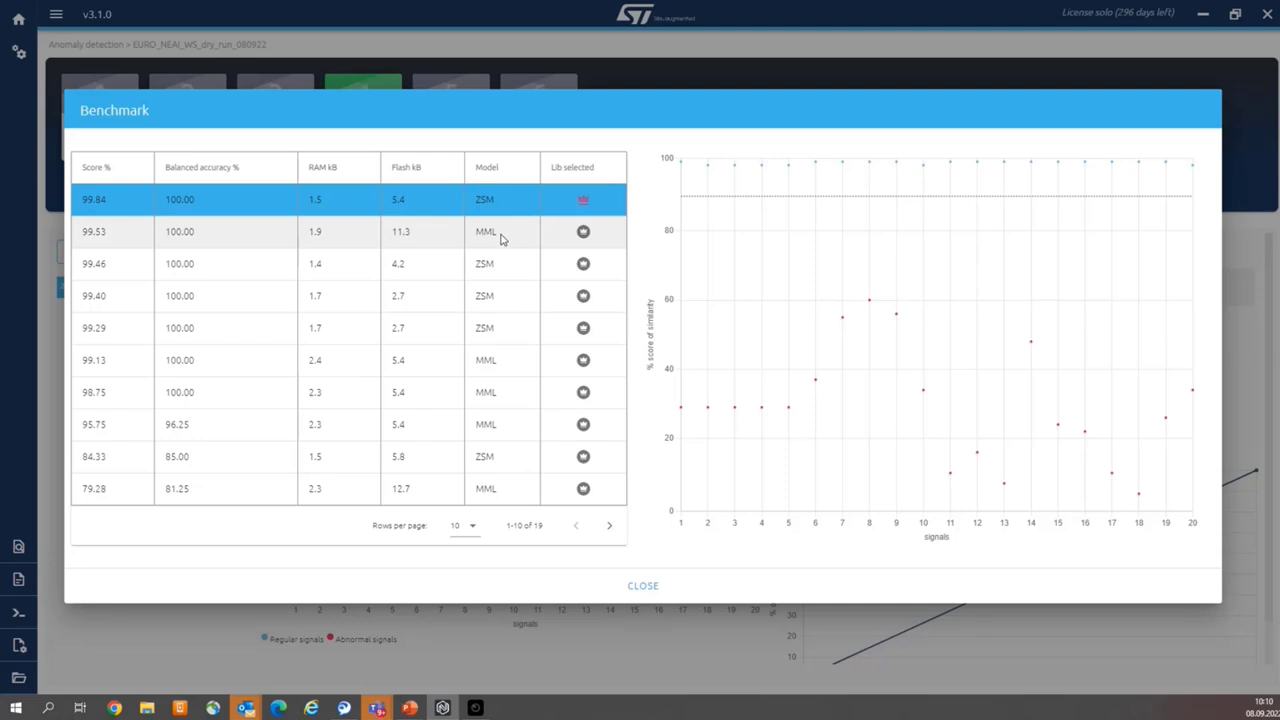
mouse_move(512, 216)
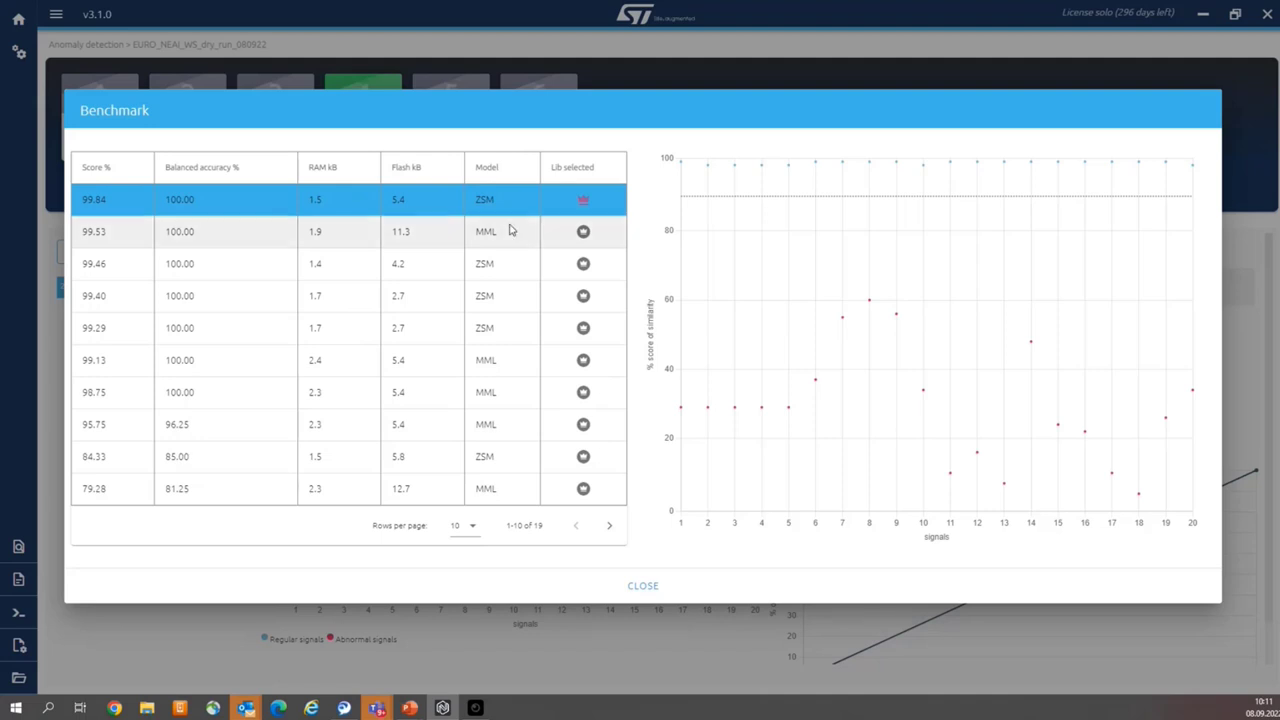
mouse_move(508, 238)
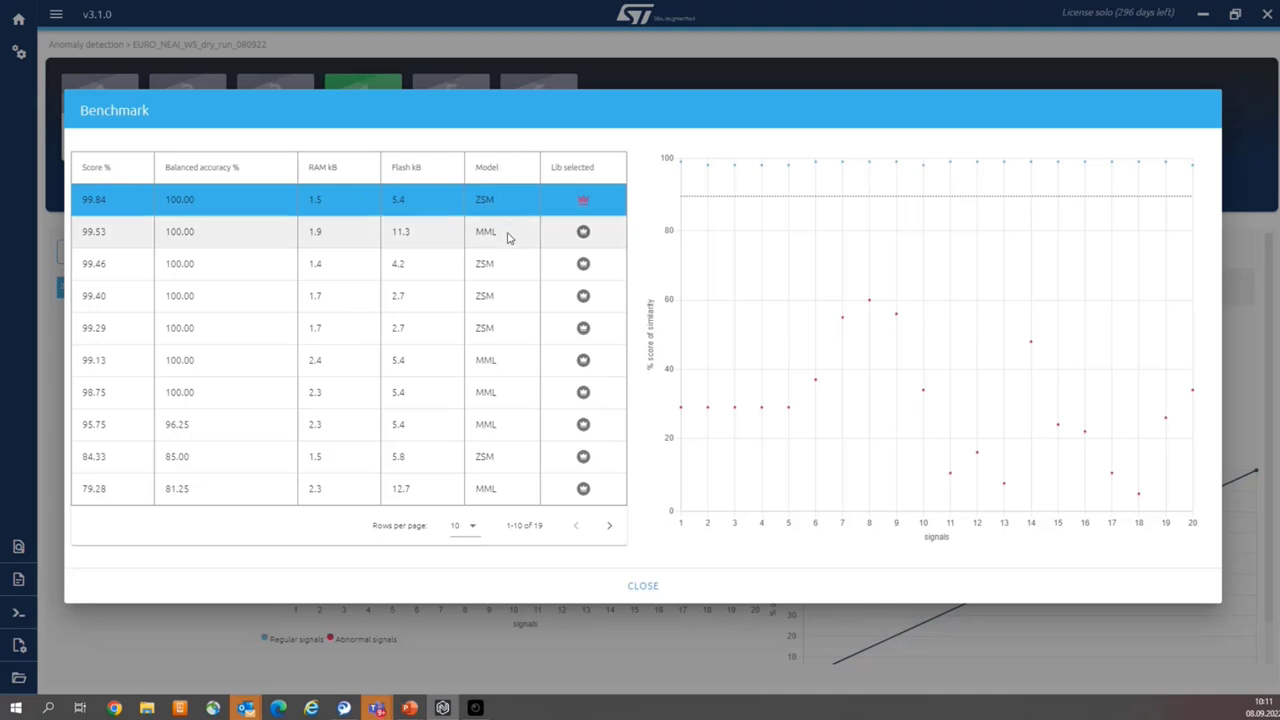
mouse_move(496, 236)
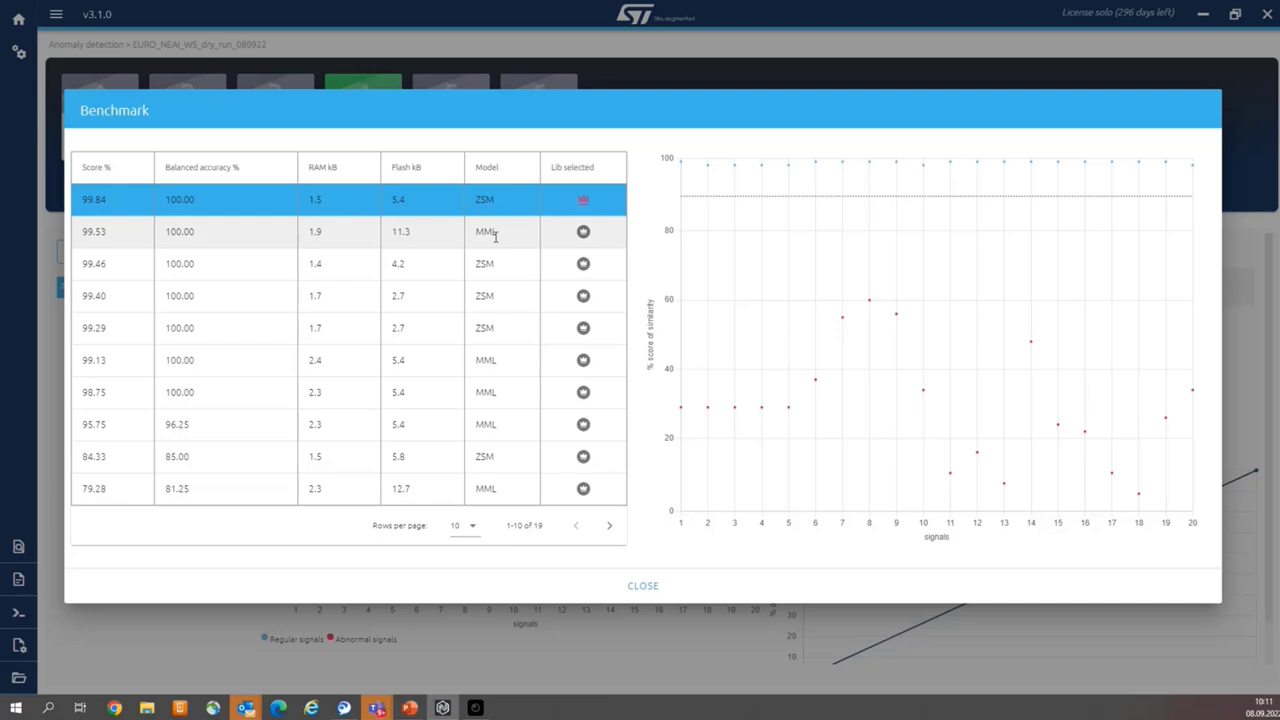
mouse_move(572, 364)
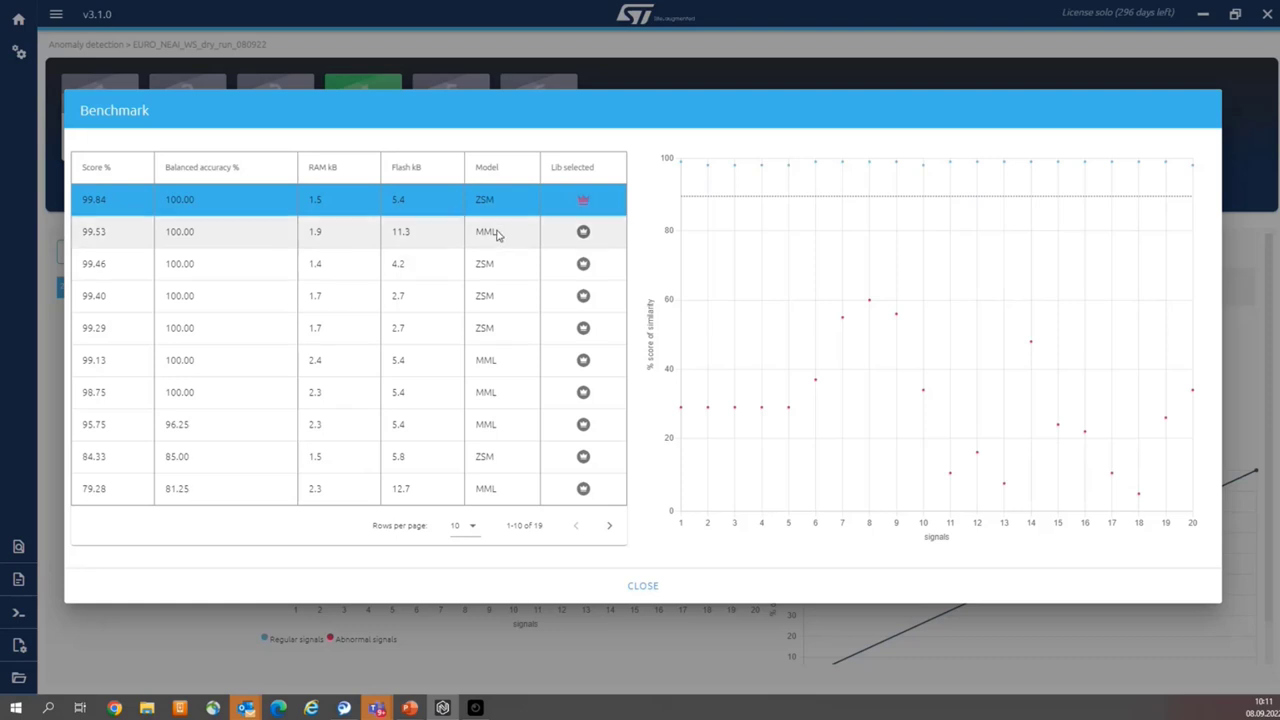
mouse_move(672, 294)
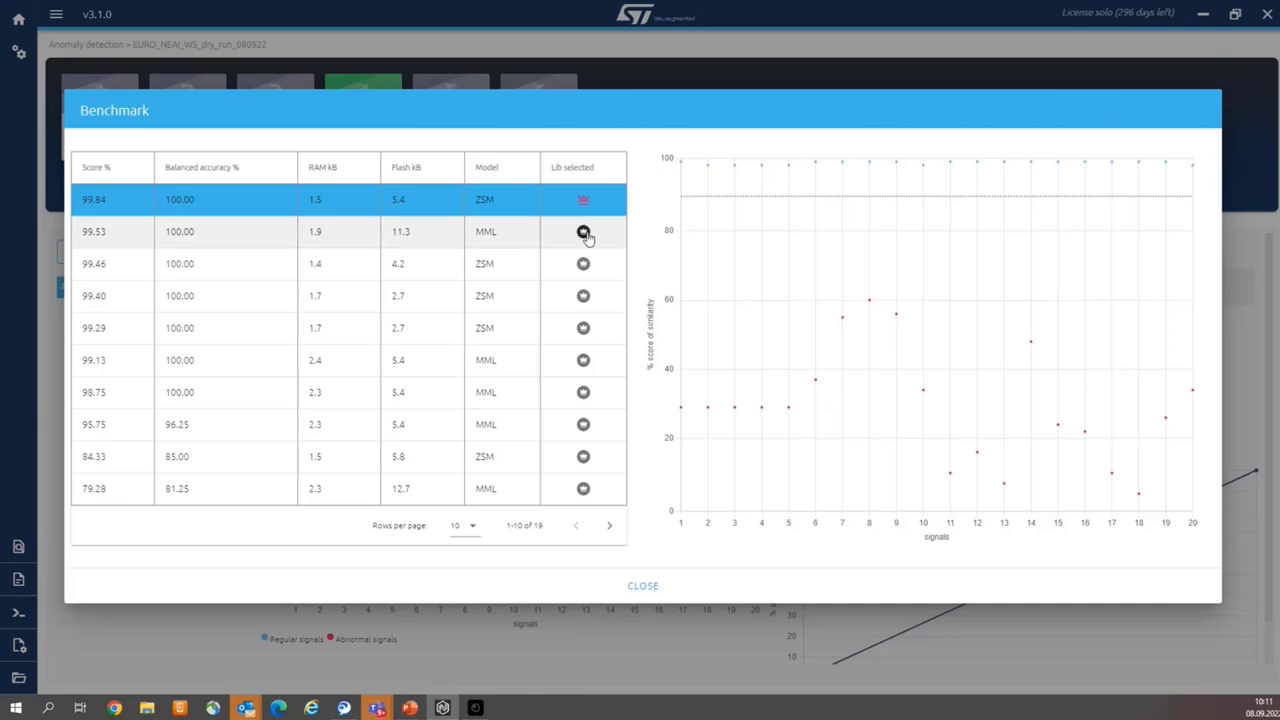
click(582, 232)
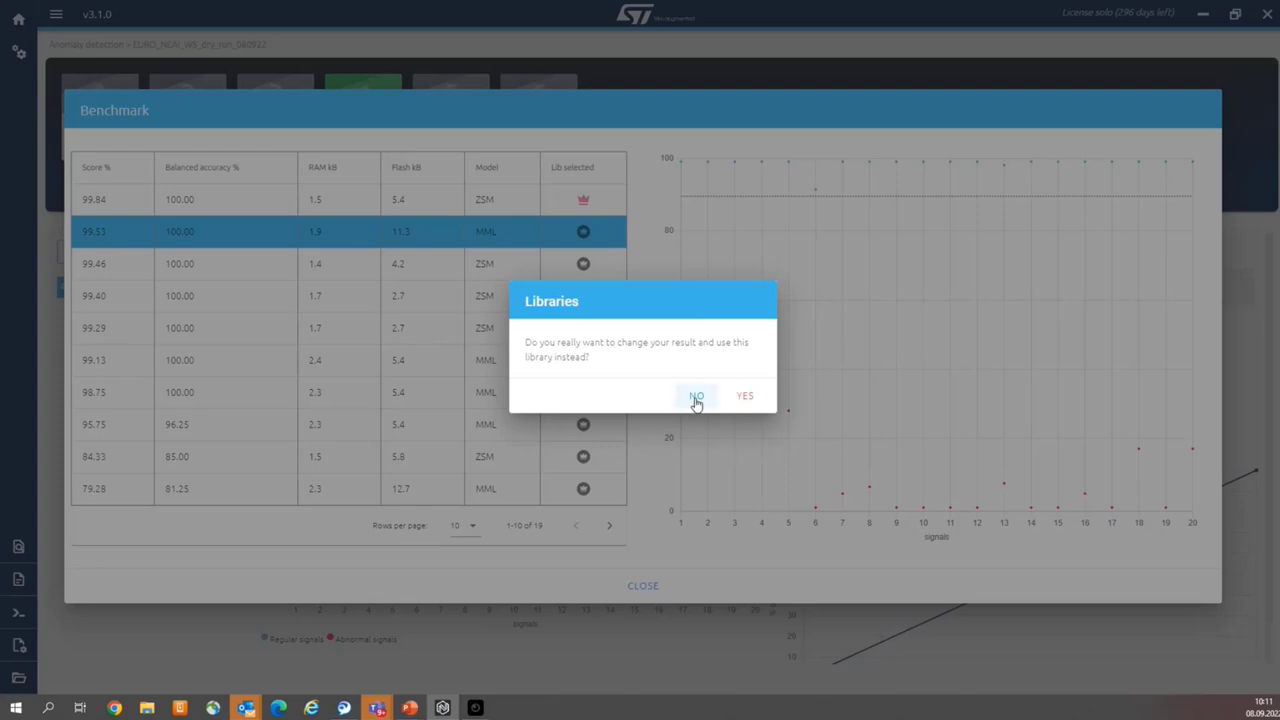
click(696, 396)
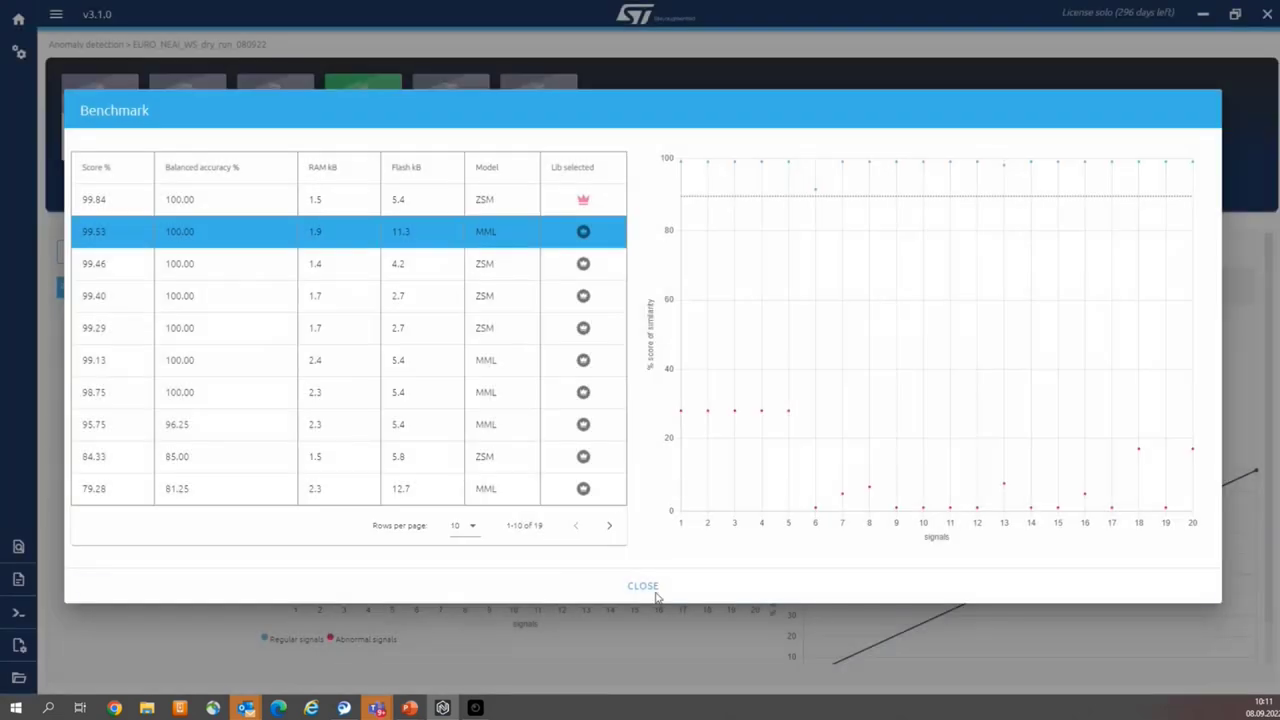
mouse_move(642, 586)
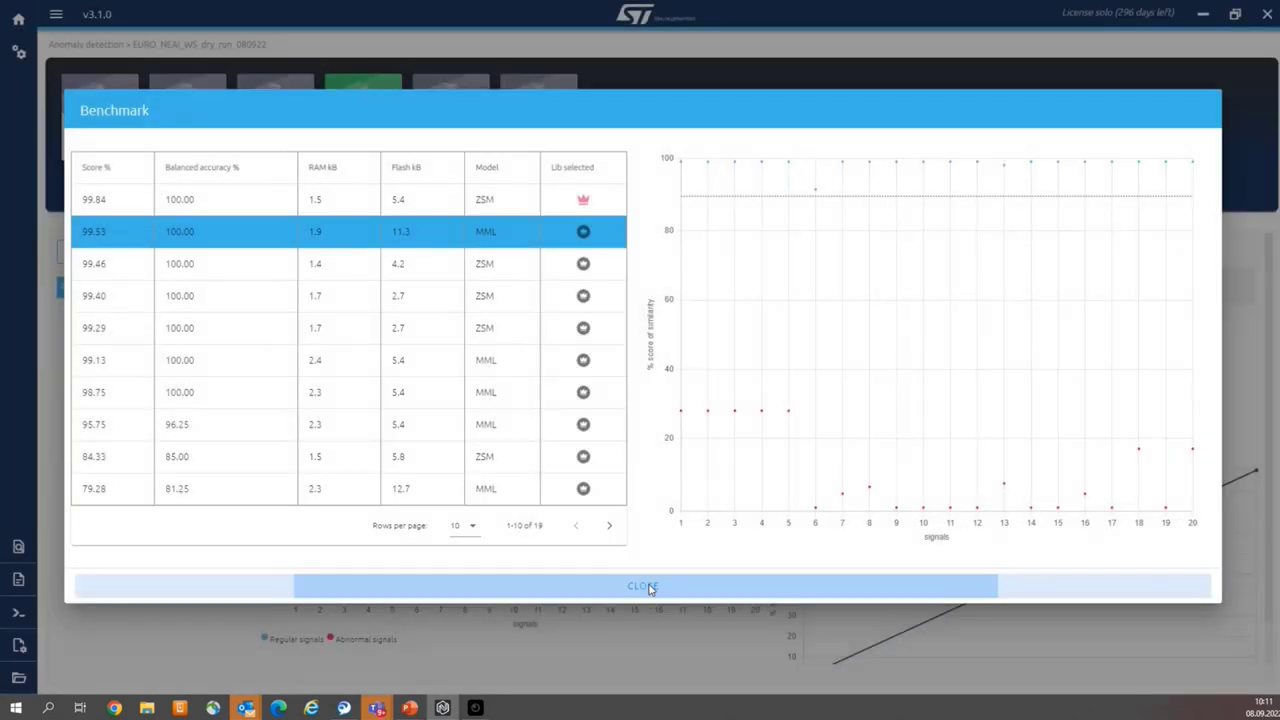
click(644, 586)
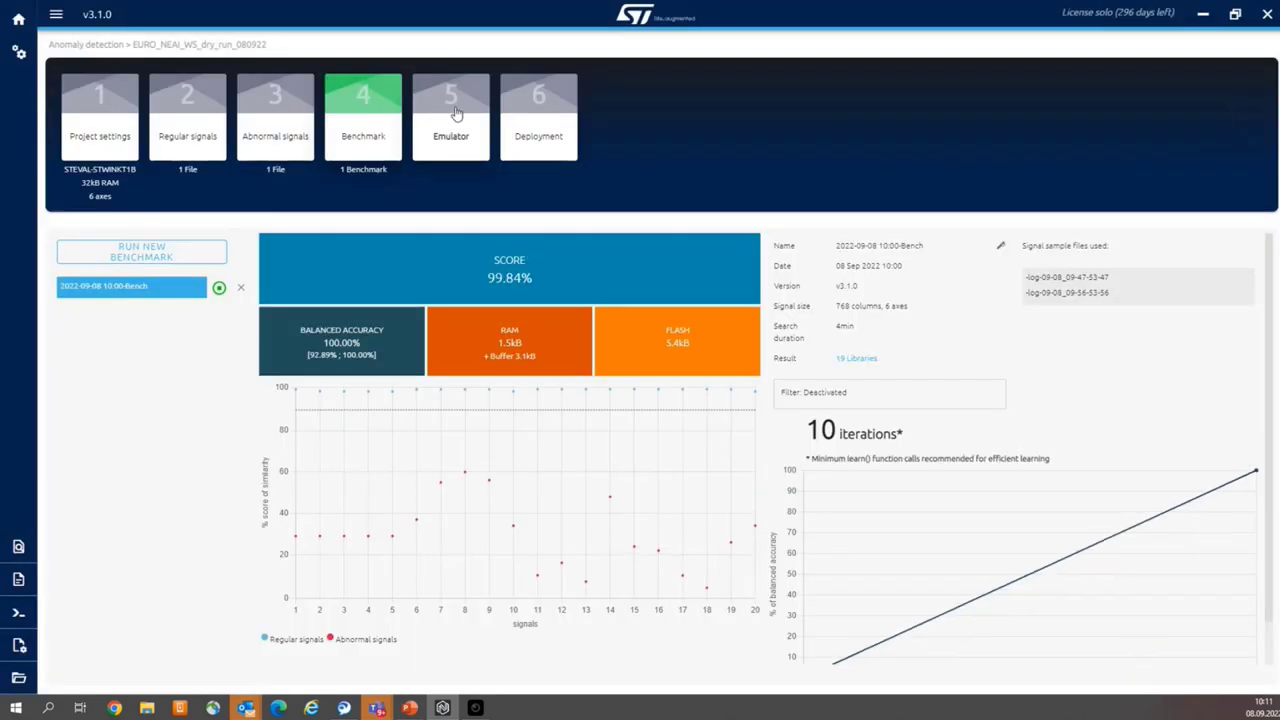
Step: Initialize the emulator to learn over serial USB on COM112 at 115200 baud, limited to 10 lines
click(450, 114)
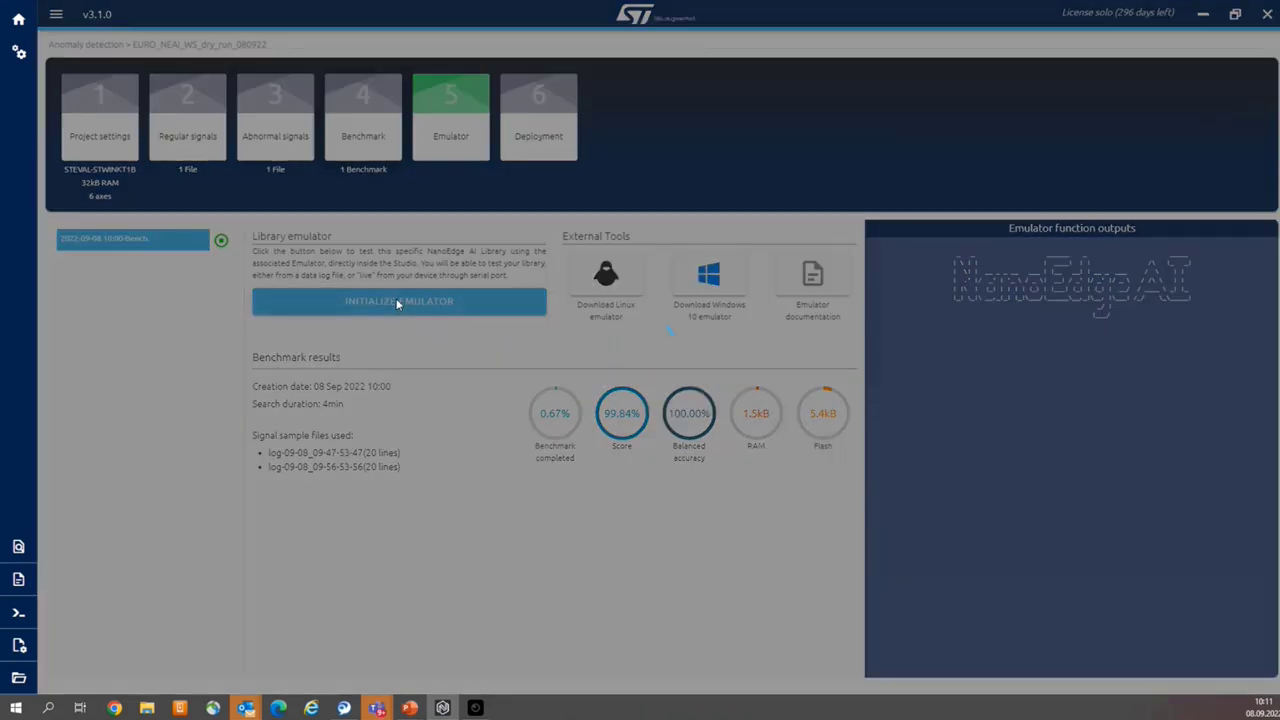
click(400, 300)
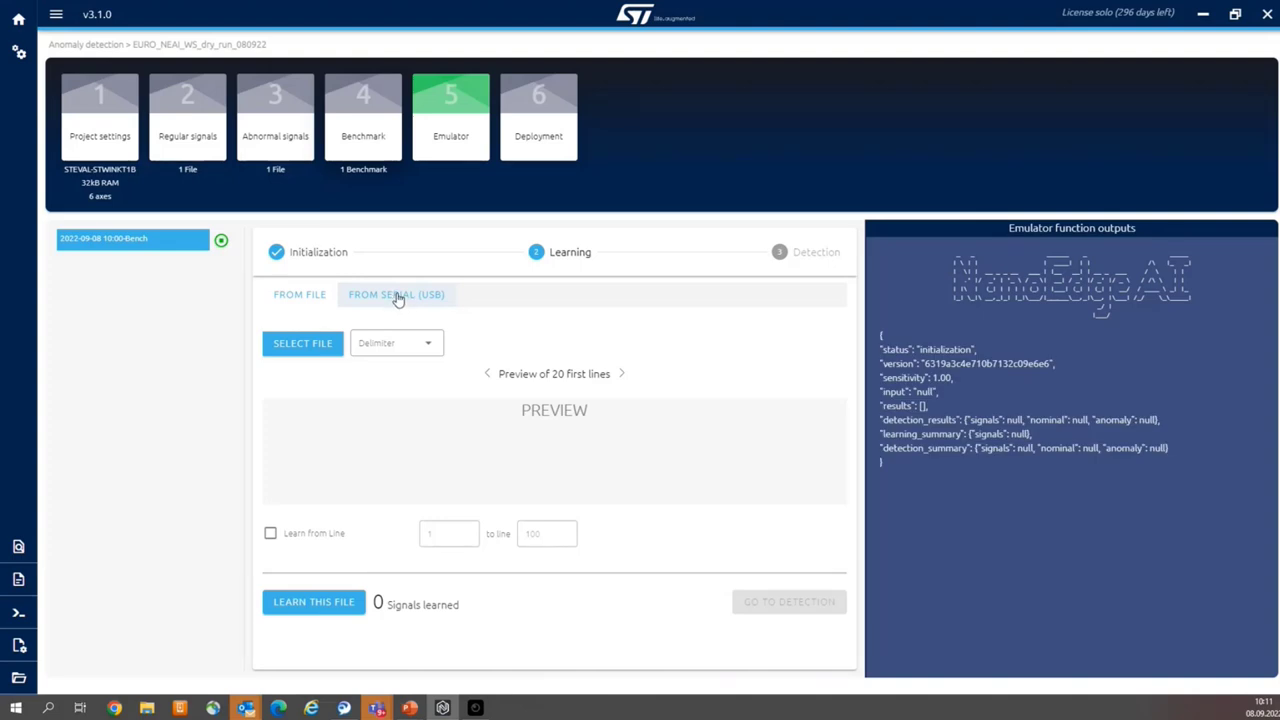
click(396, 294)
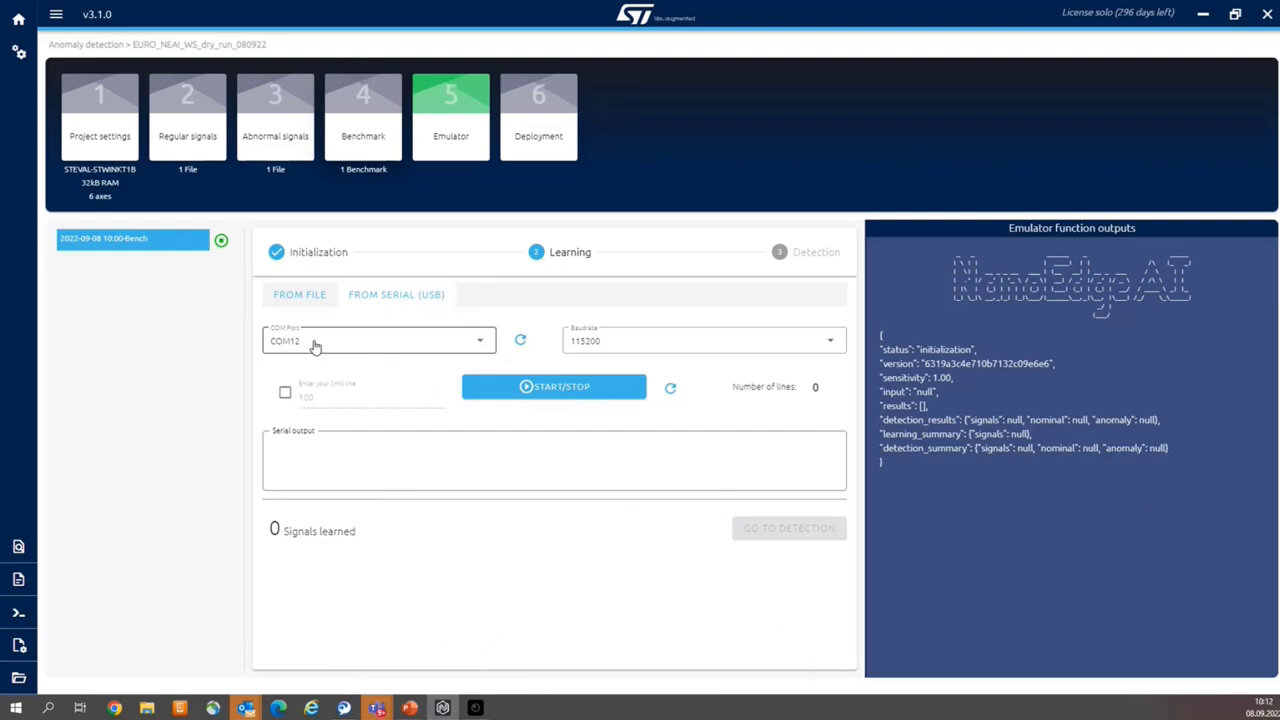
click(284, 392)
text(10)
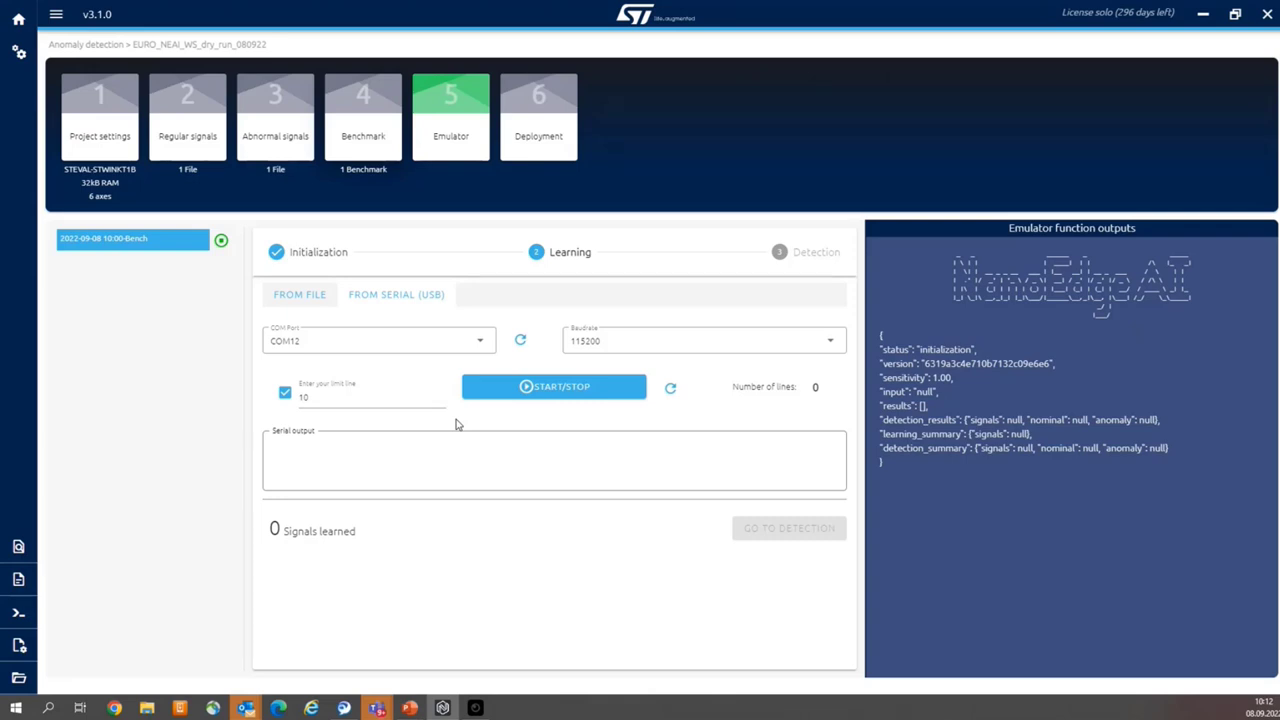
click(364, 396)
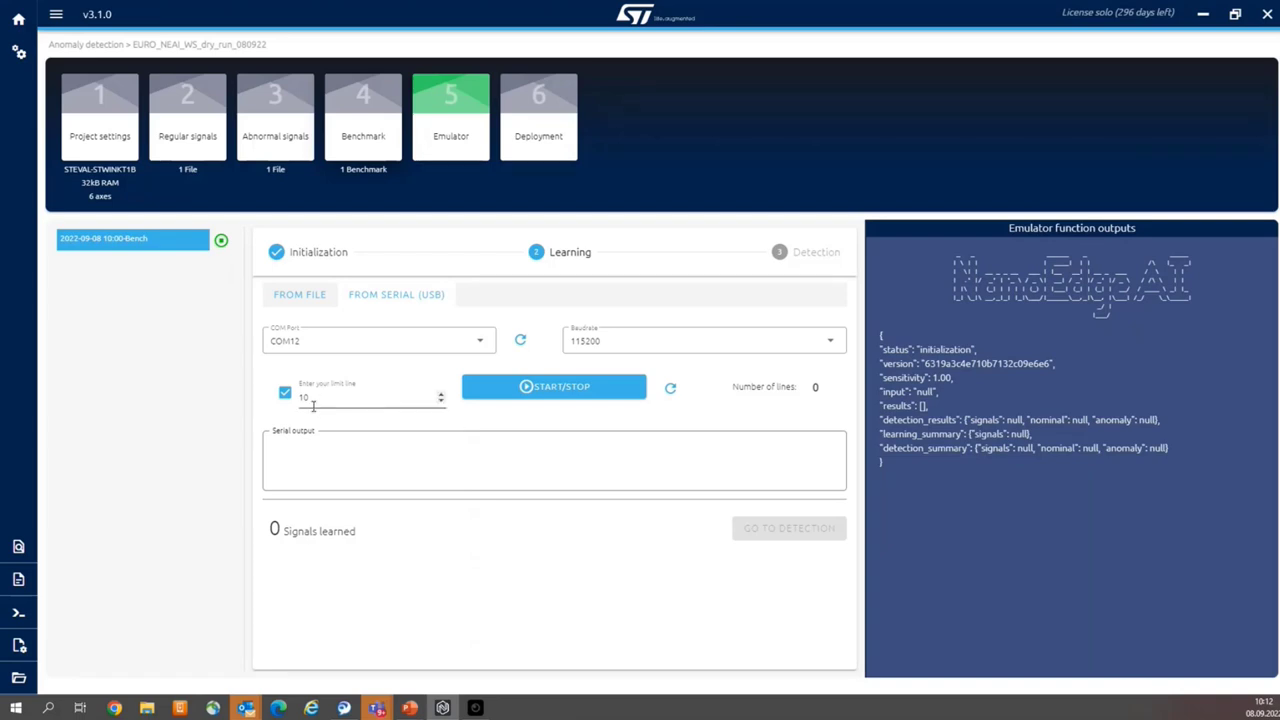
mouse_move(336, 420)
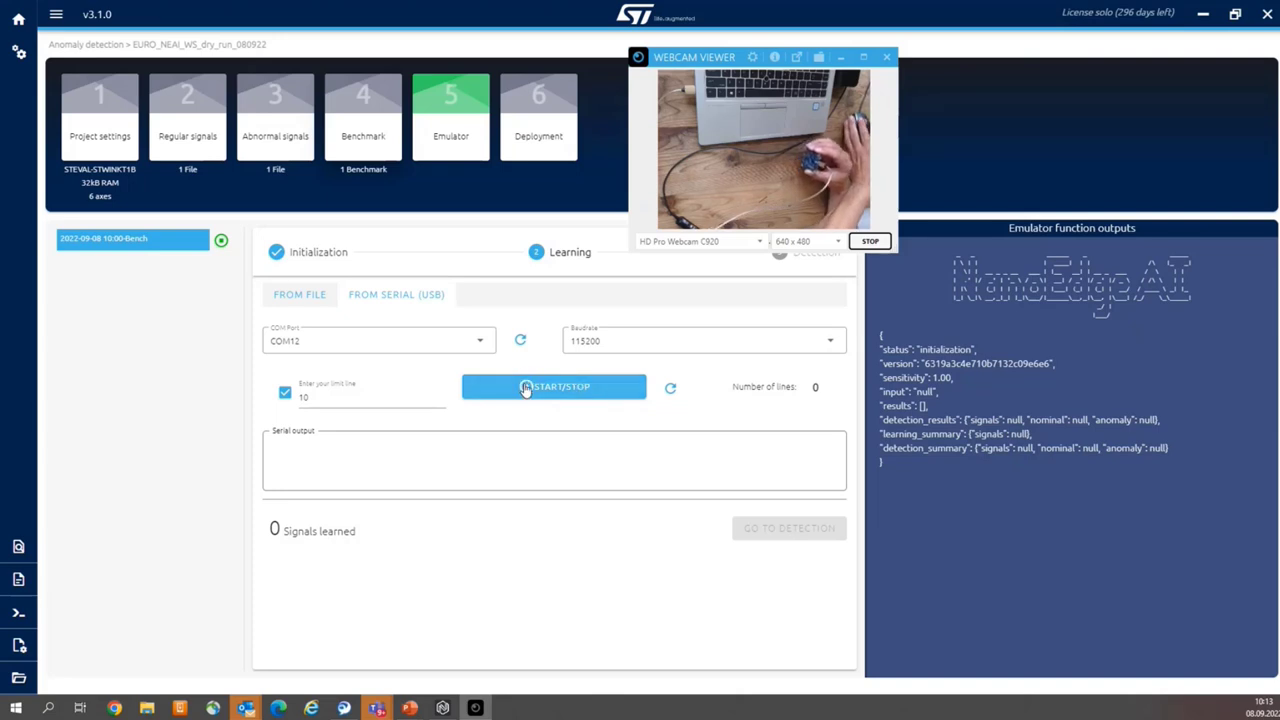
Step: Stream 10 regular signals from the board over serial for the emulator to learn
click(280, 394)
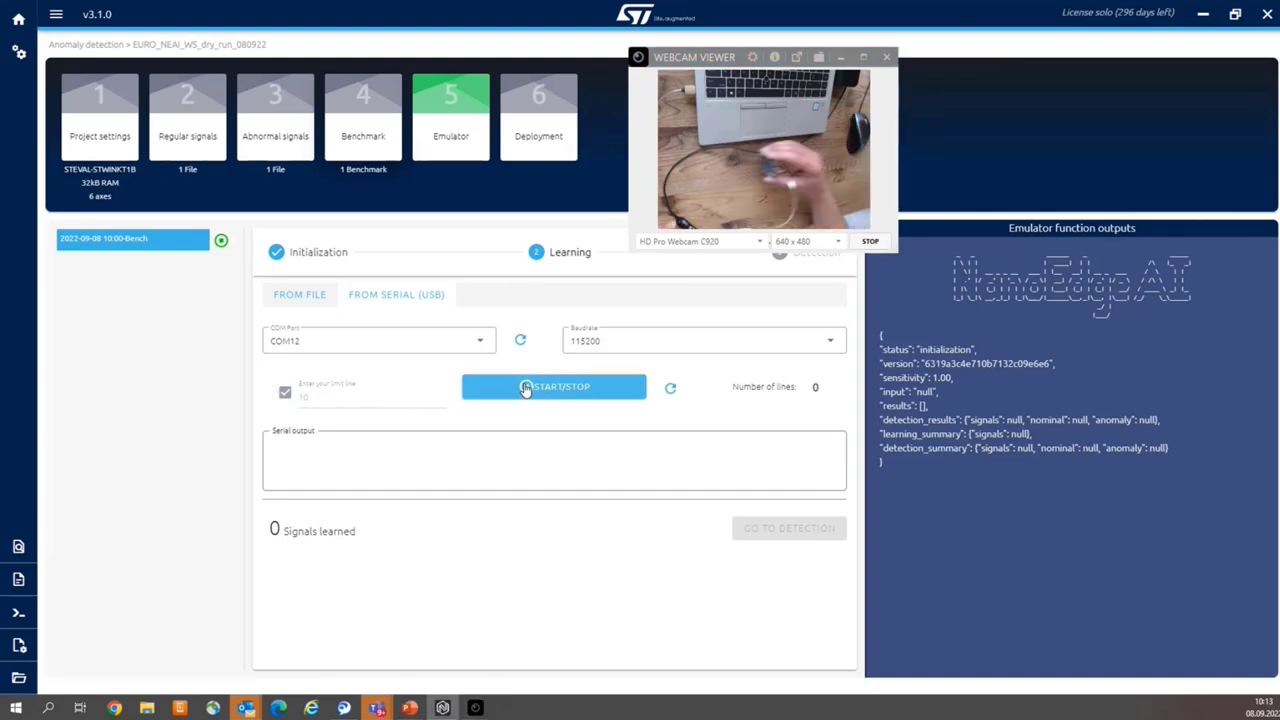
click(554, 388)
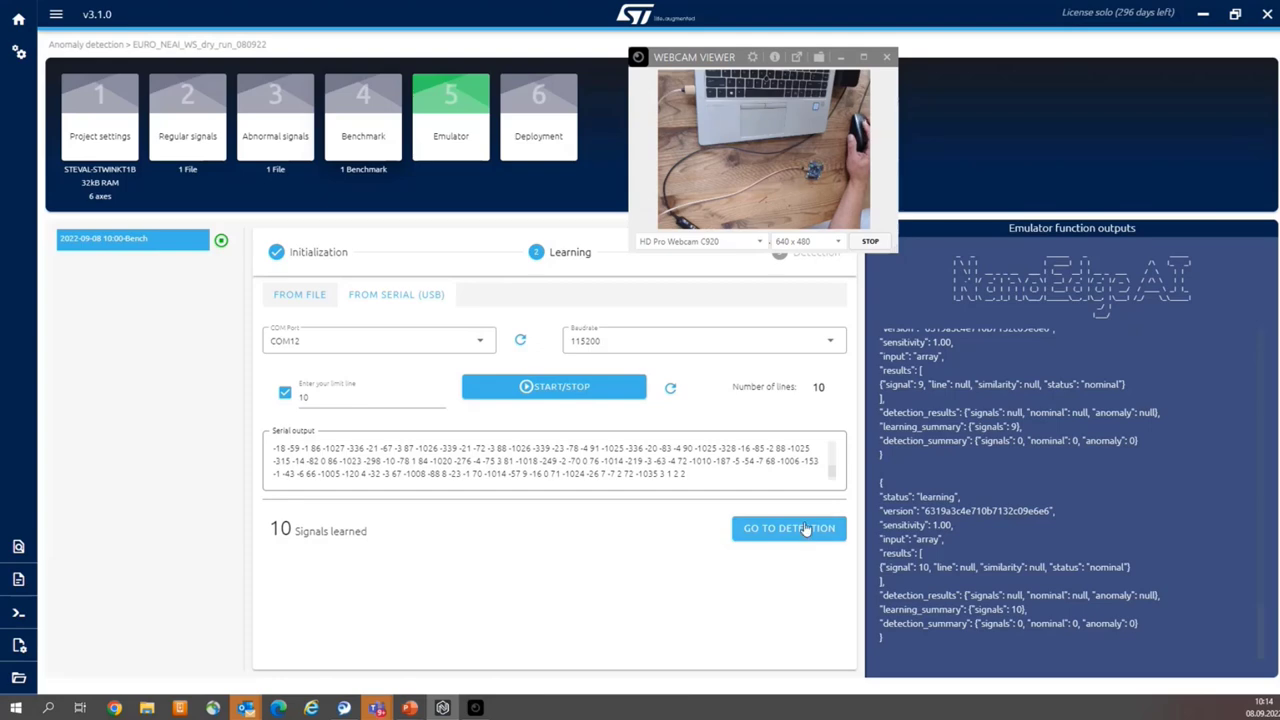
Step: Move the emulator to detection, reading signals from serial on COM112 at 115200 baud
click(788, 528)
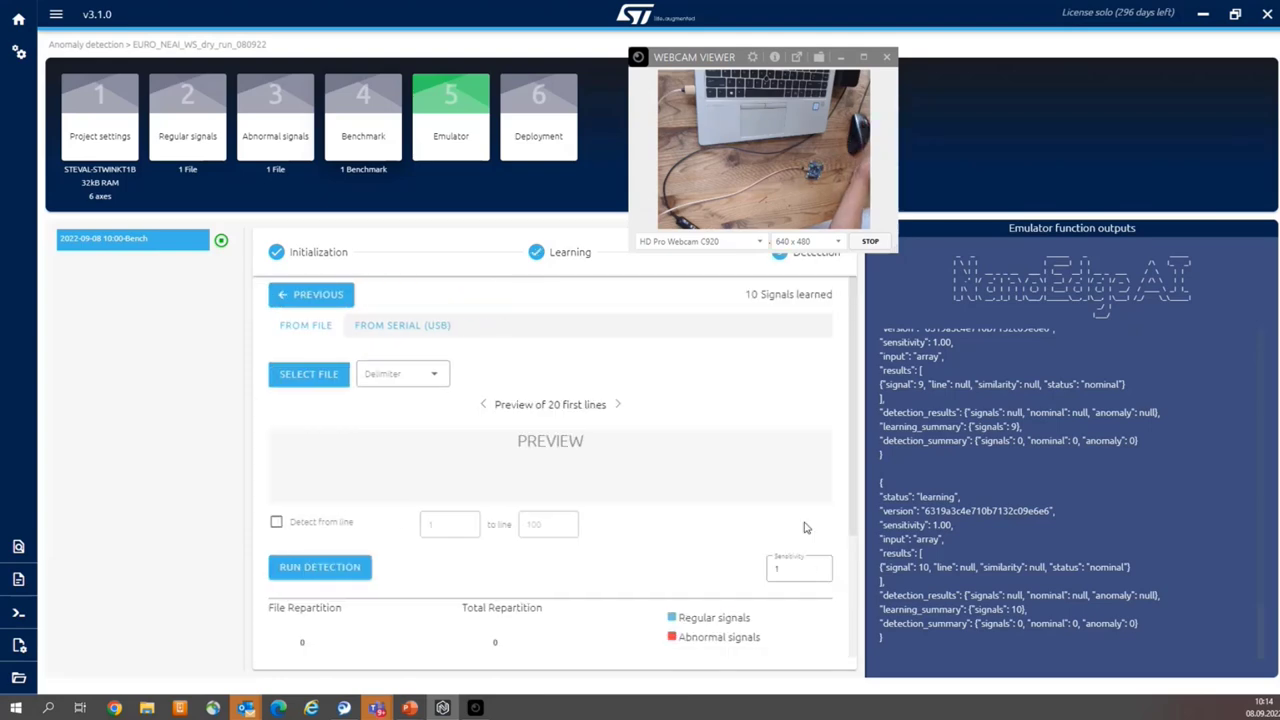
mouse_move(404, 330)
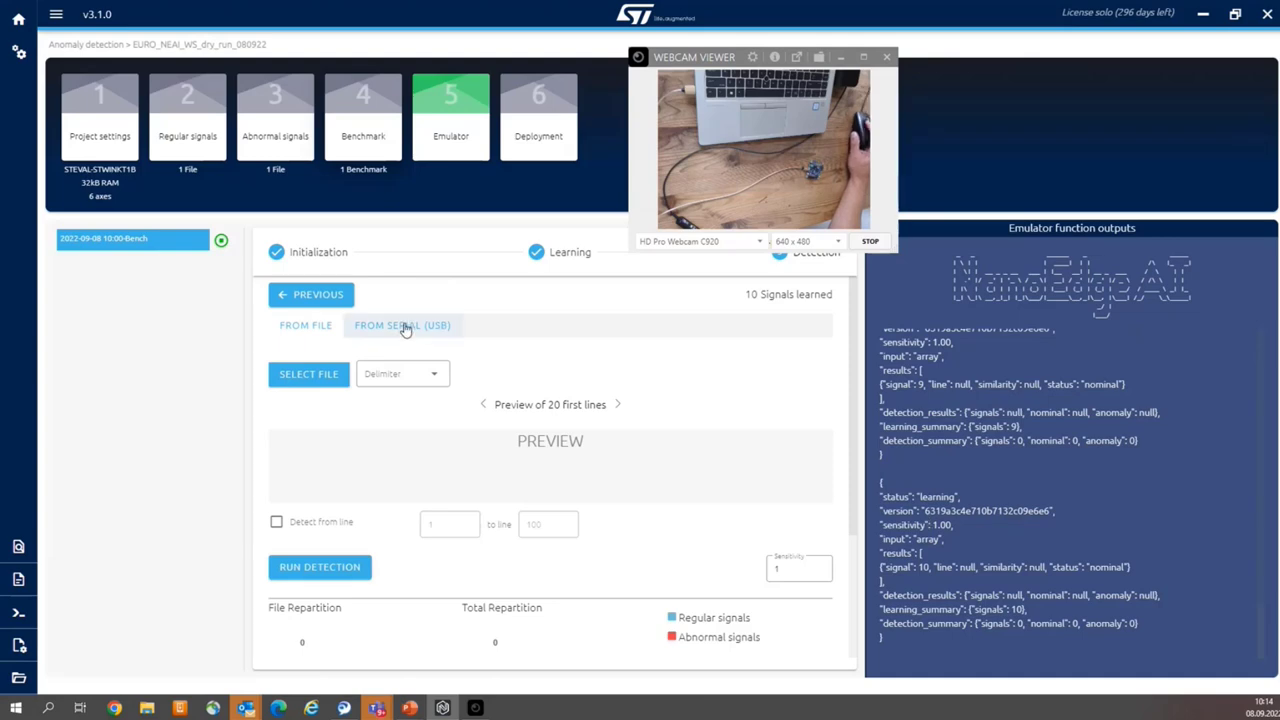
click(404, 324)
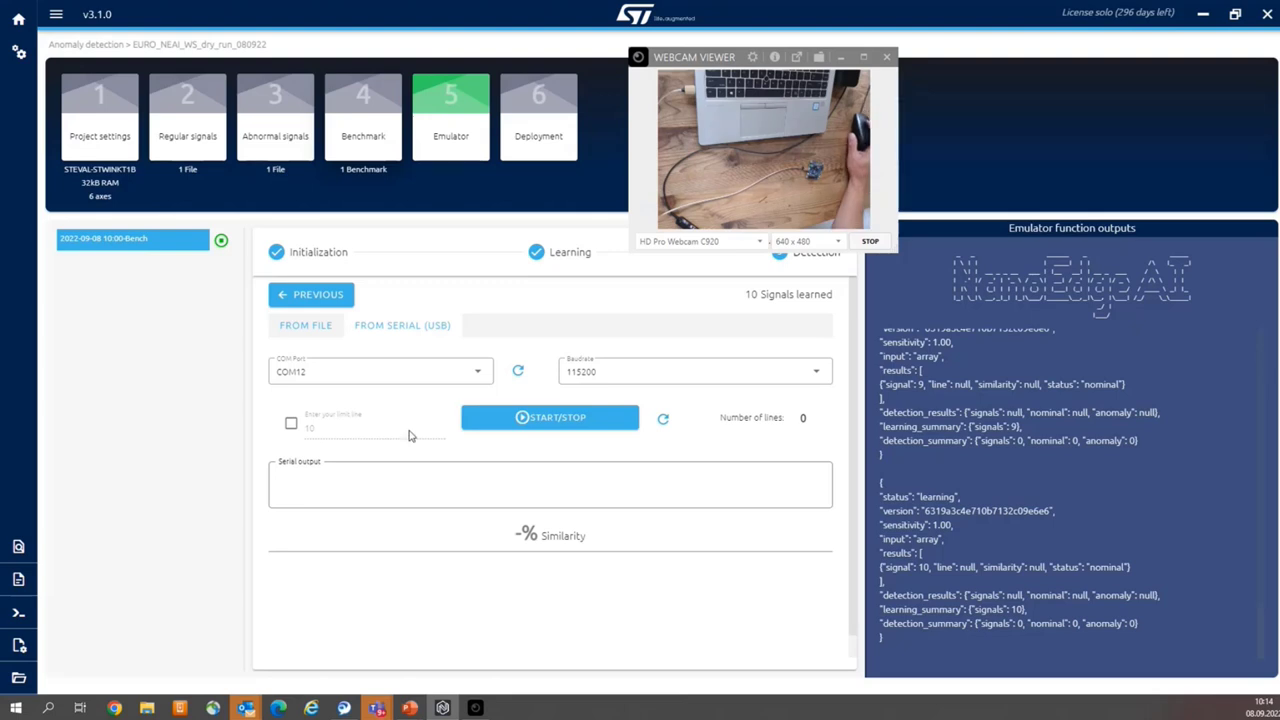
mouse_move(568, 442)
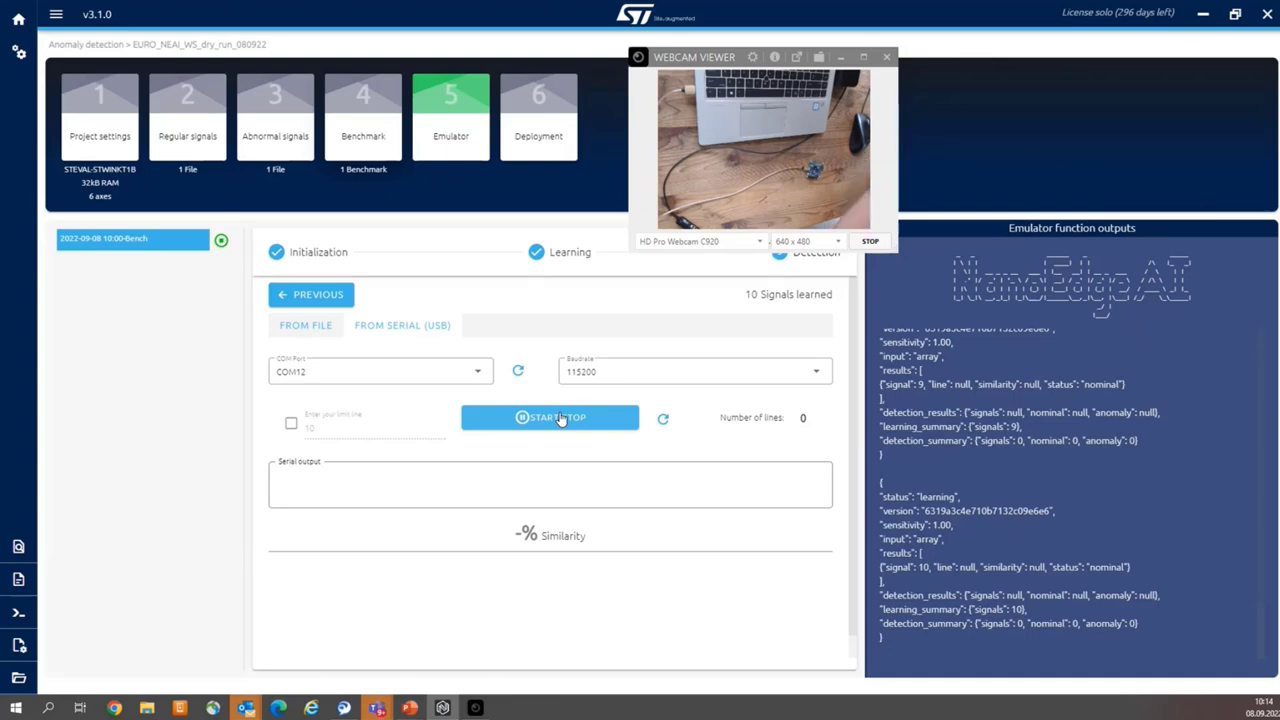
Step: Start anomaly detection on incoming serial signals and watch the similarity plot reach 31% over 39 lines
click(550, 418)
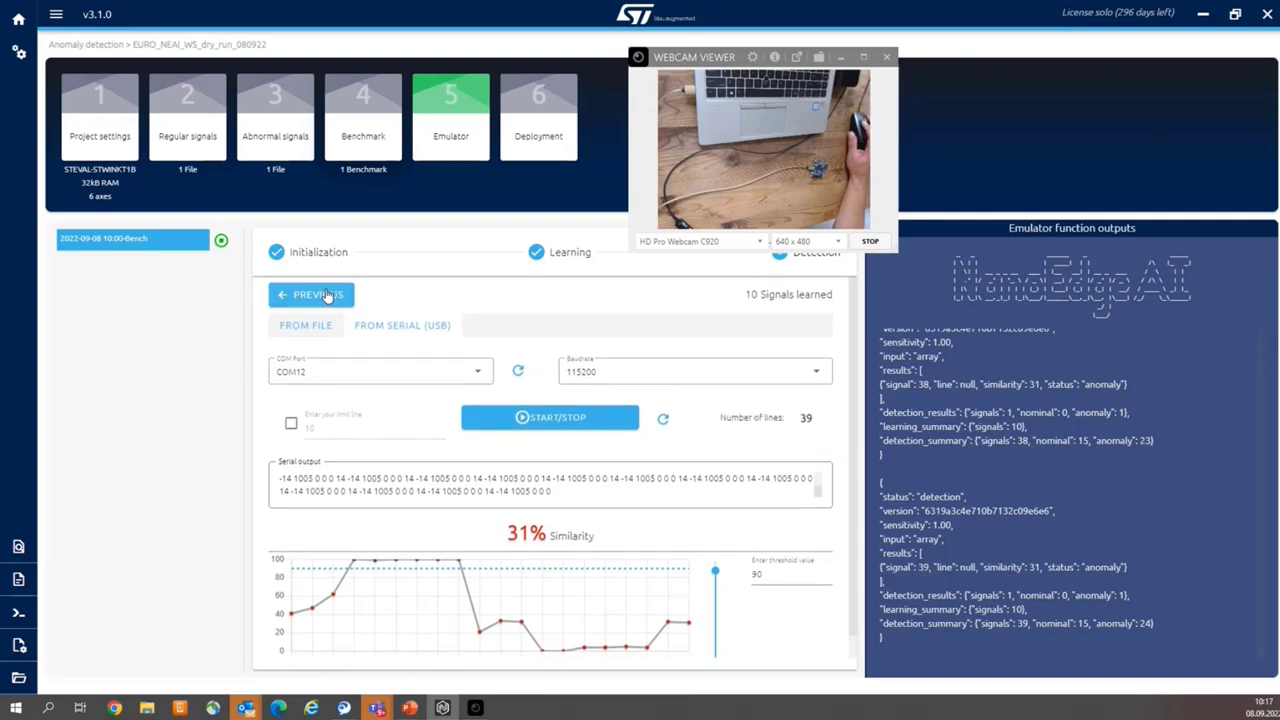
Step: Return to the learning step and learn 5 more serial signals, bringing the total to 15
click(312, 294)
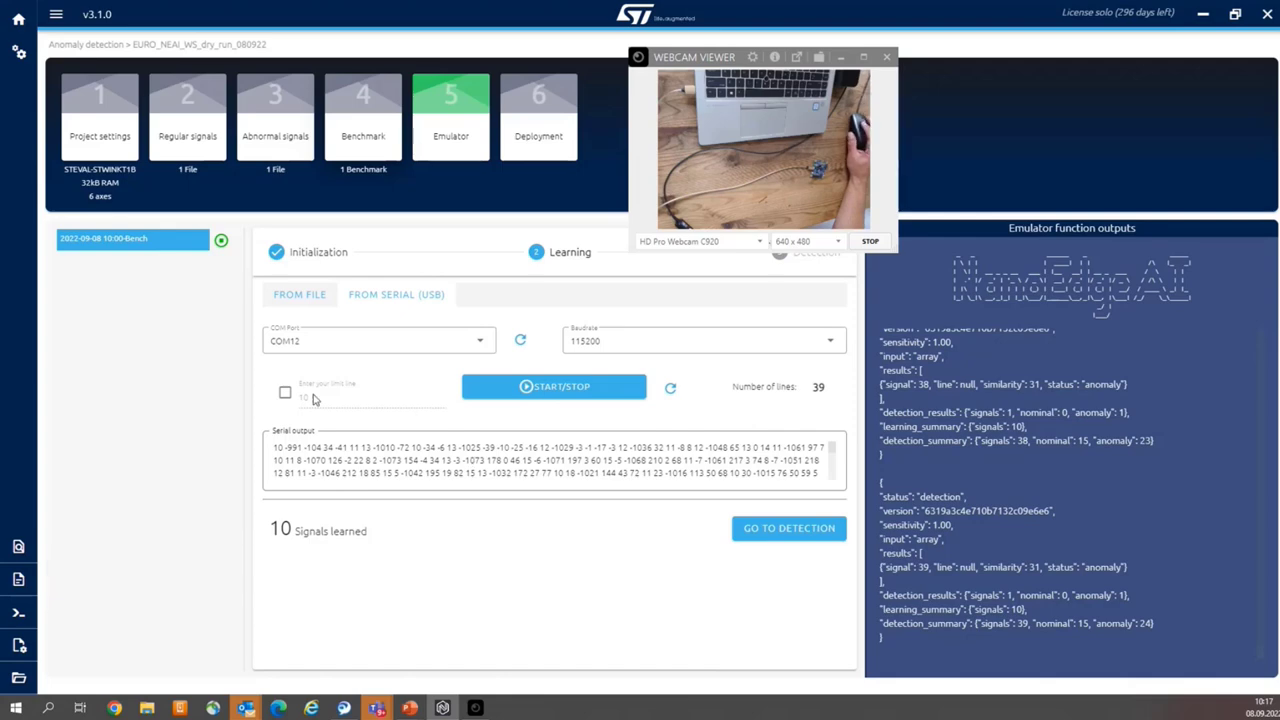
click(284, 390)
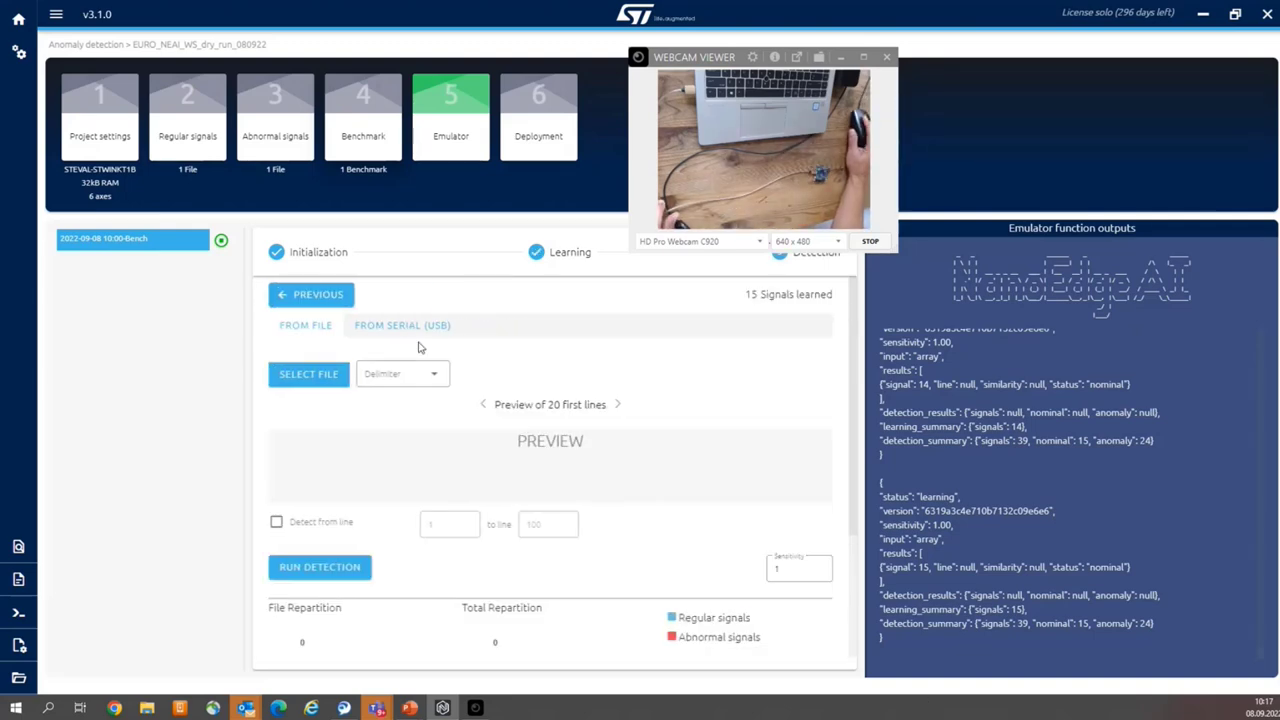
Step: Run a second detection from the serial connection (3% similarity), then move to the Deployment step
click(404, 324)
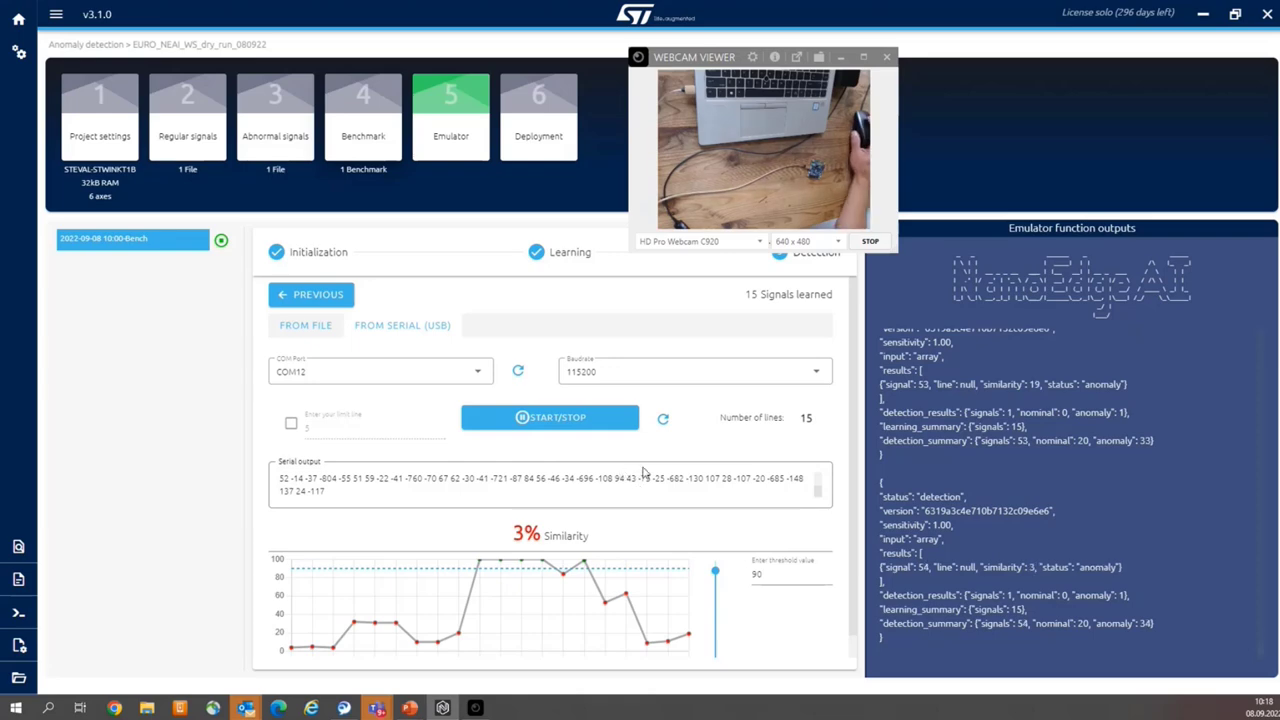
mouse_move(620, 456)
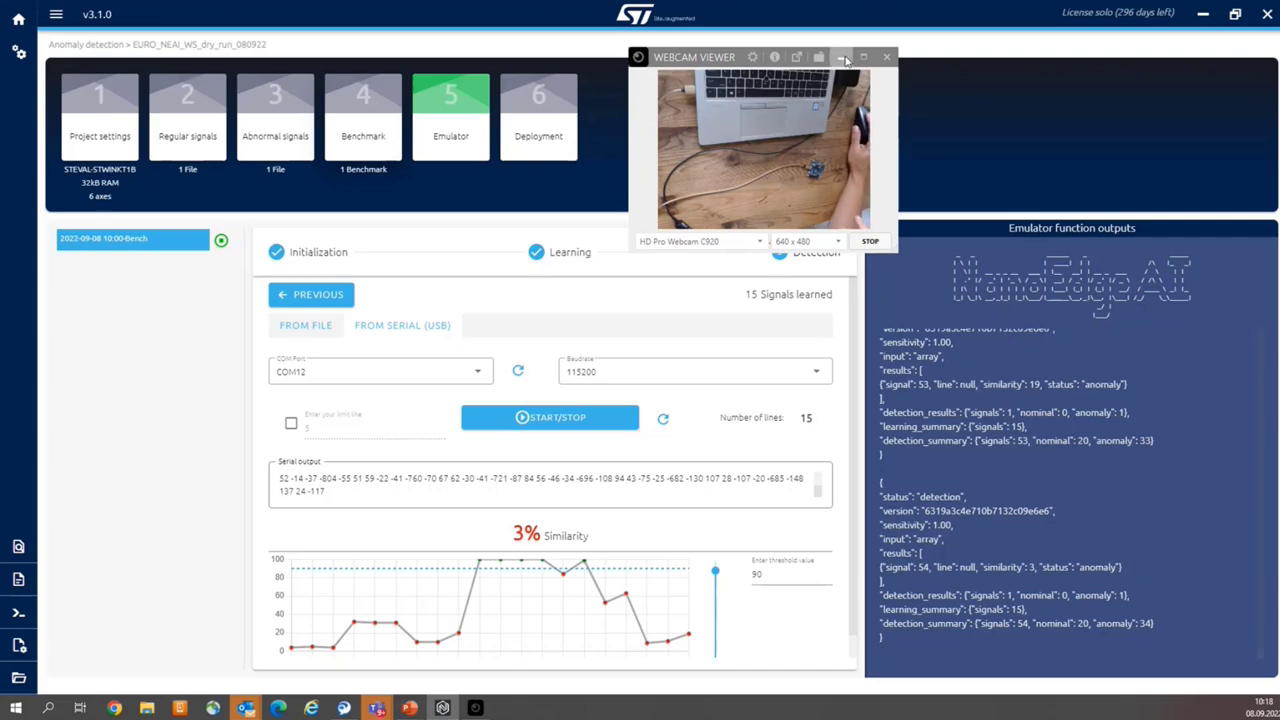
click(538, 116)
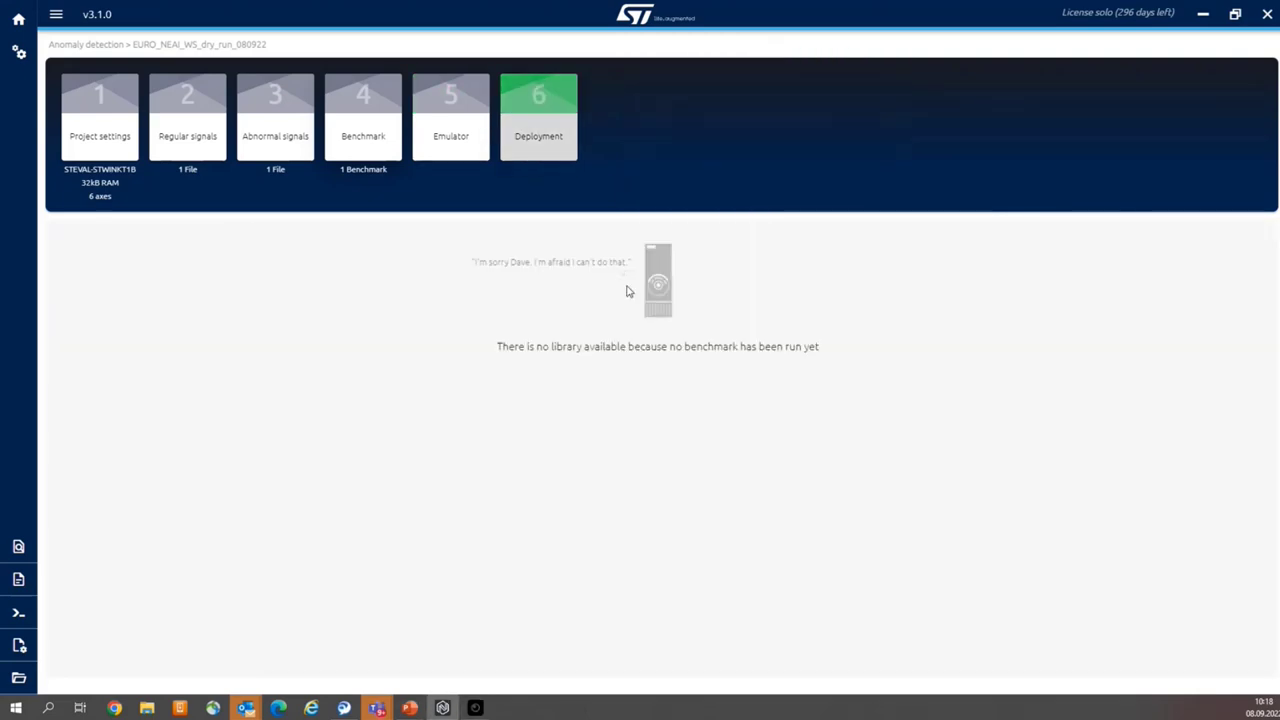
Step: Compile the anomaly detection library as a Demo Version, bringing up the Save As dialog
click(538, 116)
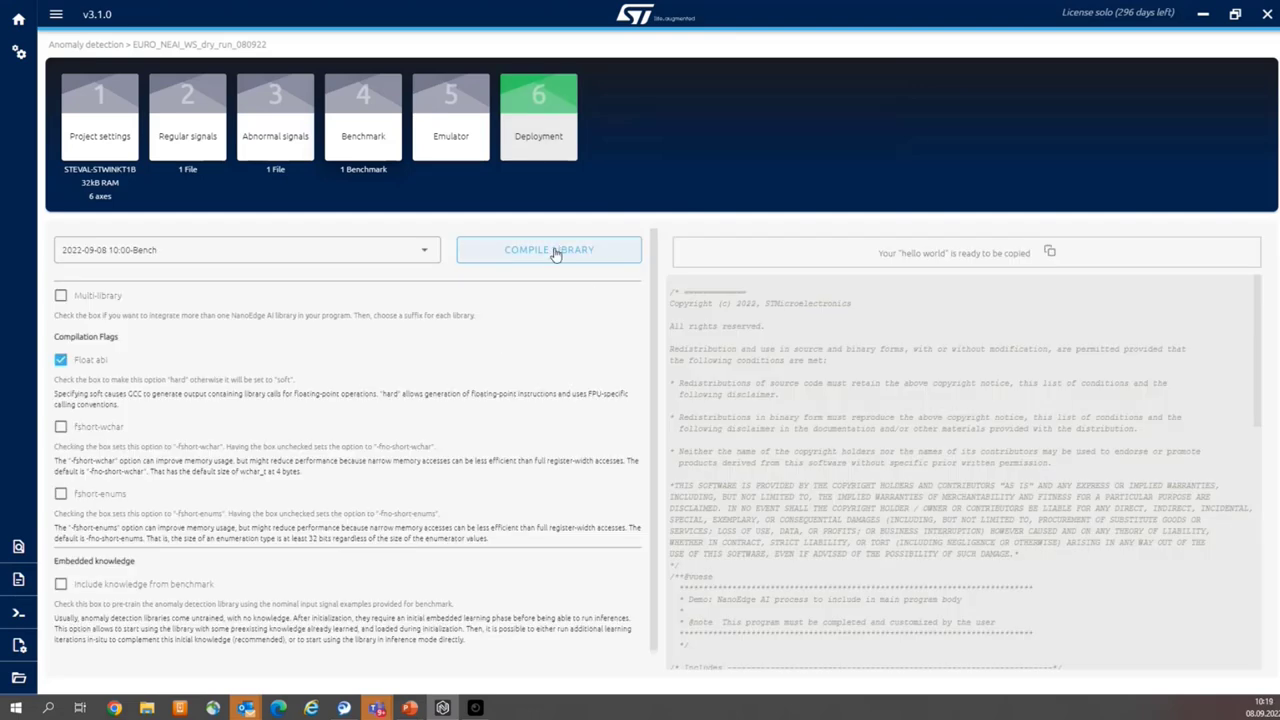
click(548, 248)
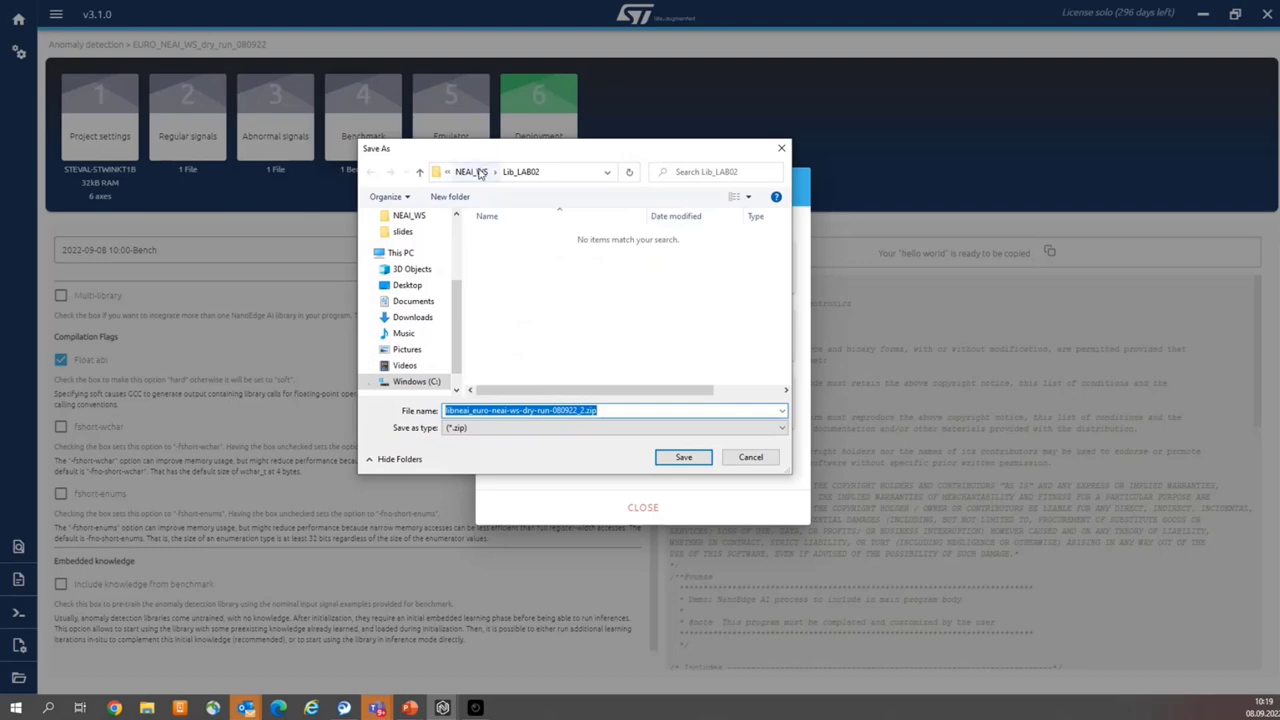
Step: Save the compiled library zip into C:\Euro2022\WS3_NEAI\Lib
click(440, 172)
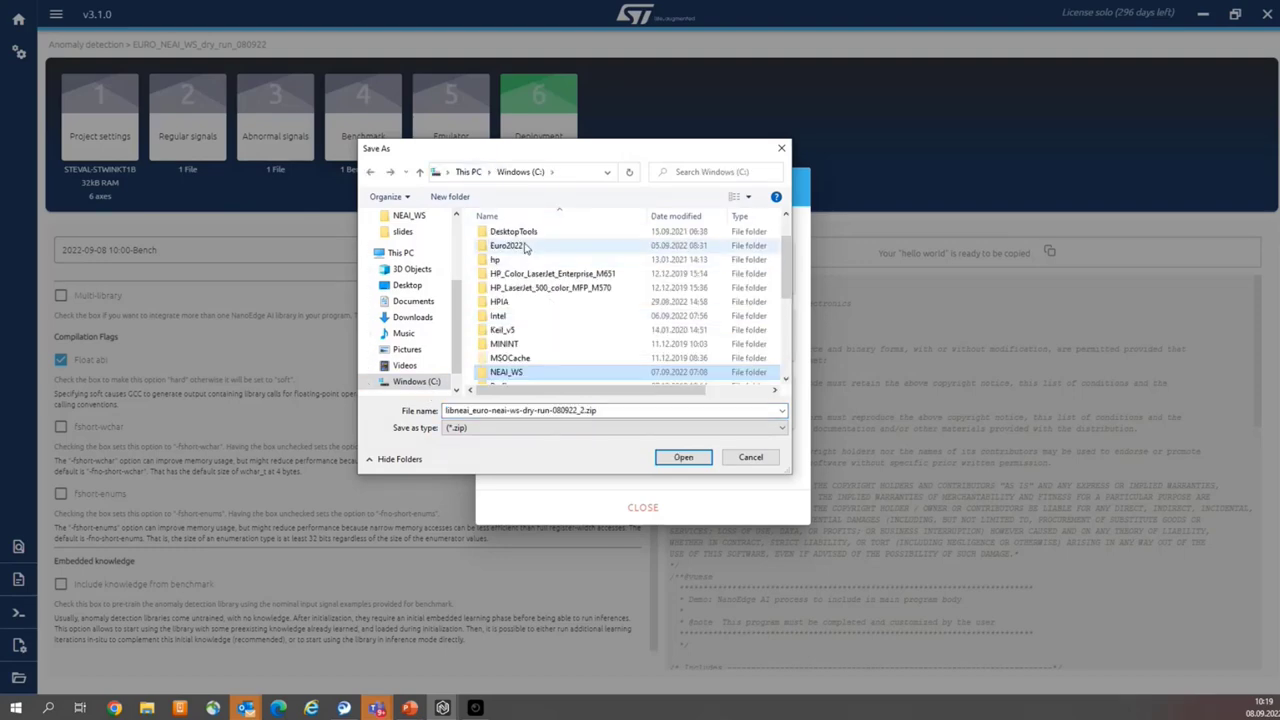
double_click(506, 244)
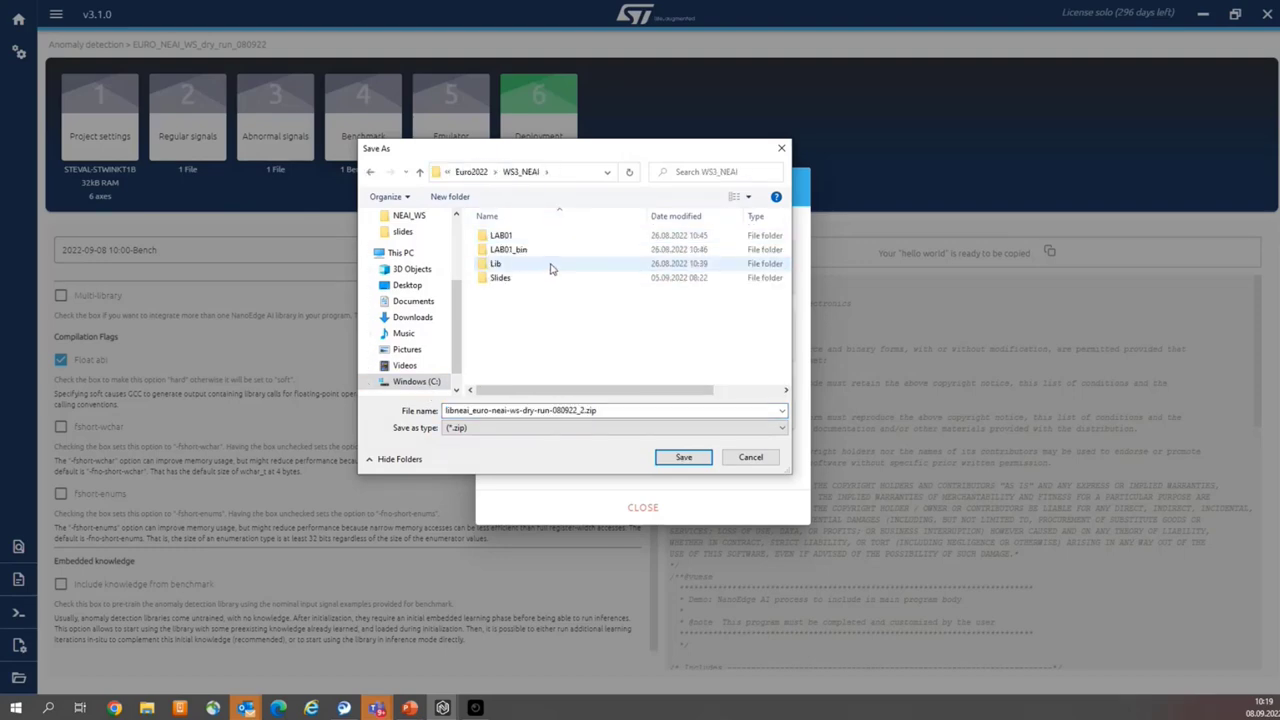
double_click(496, 264)
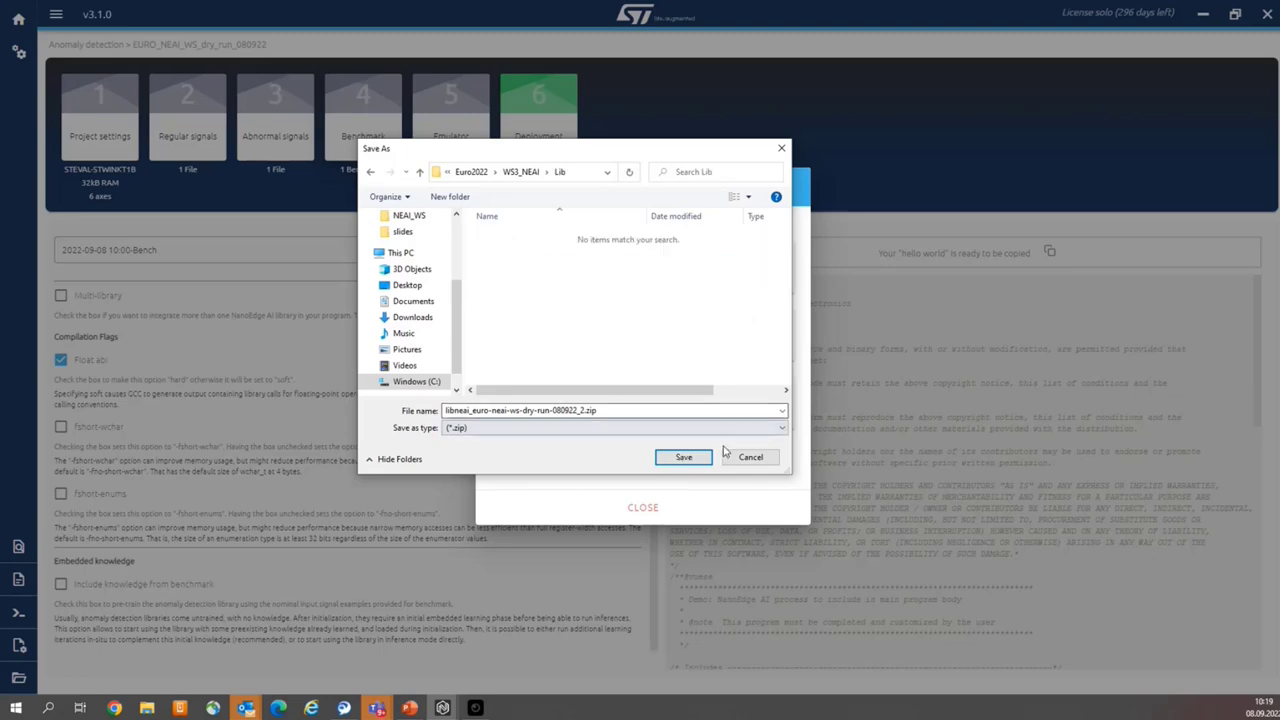
click(684, 456)
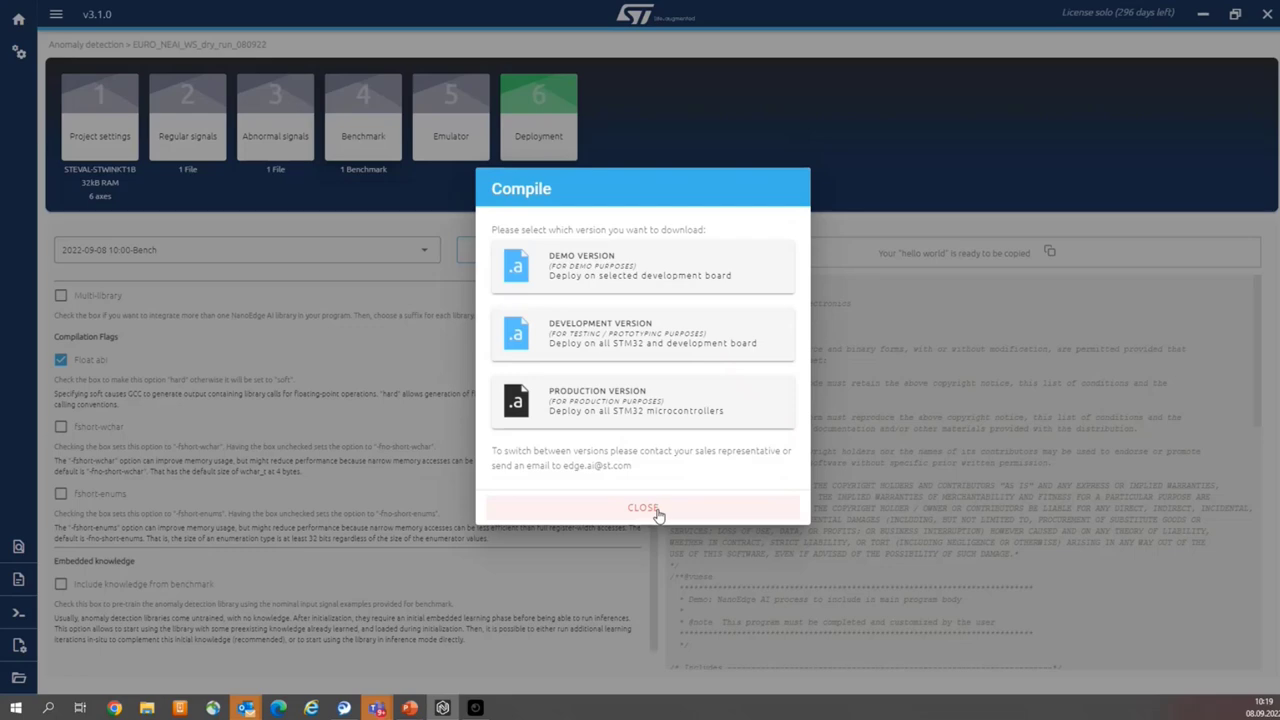
Step: Close the library version choices dialog after compilation
click(644, 508)
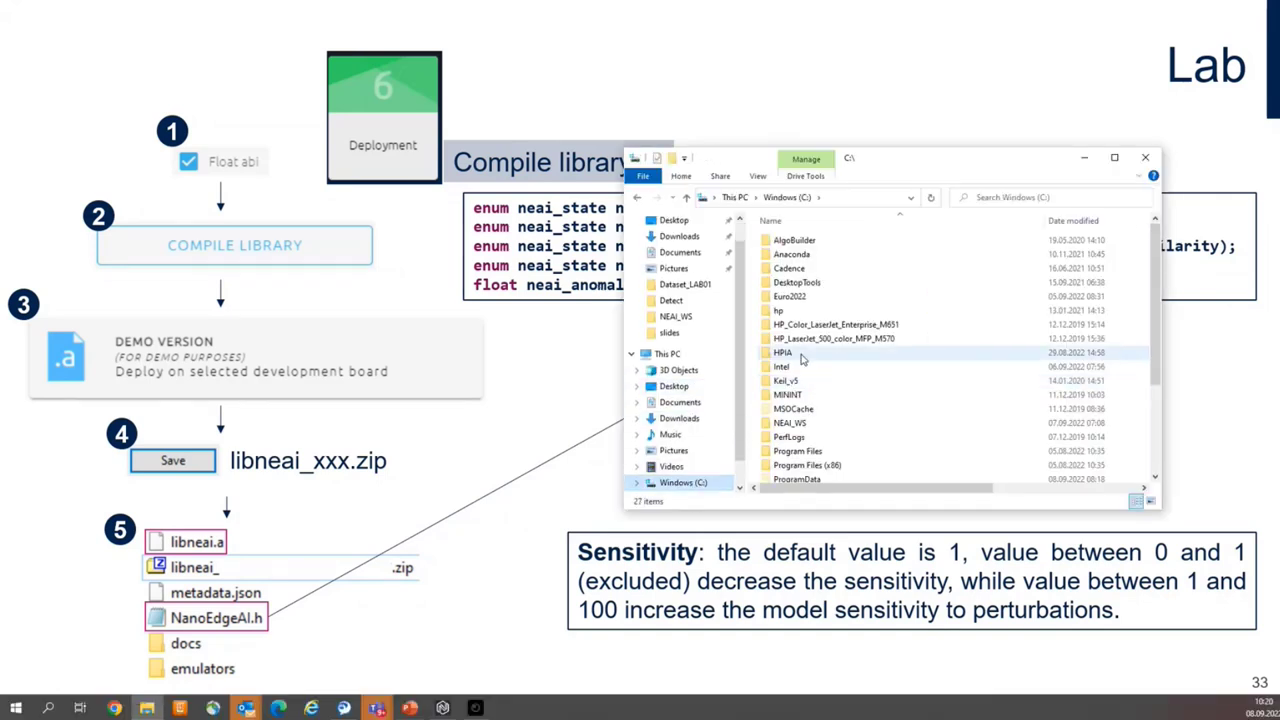
Step: Browse into the Lib folder holding the extracted library files beside the zip
double_click(792, 296)
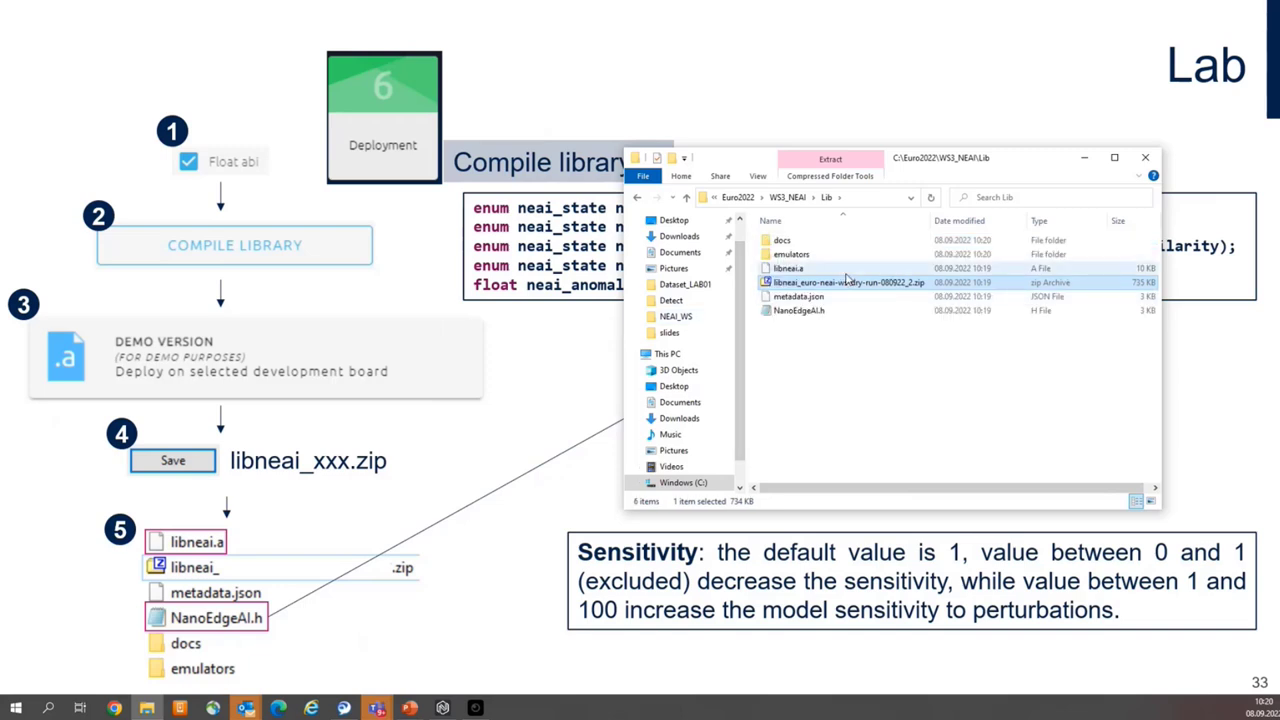
mouse_move(848, 272)
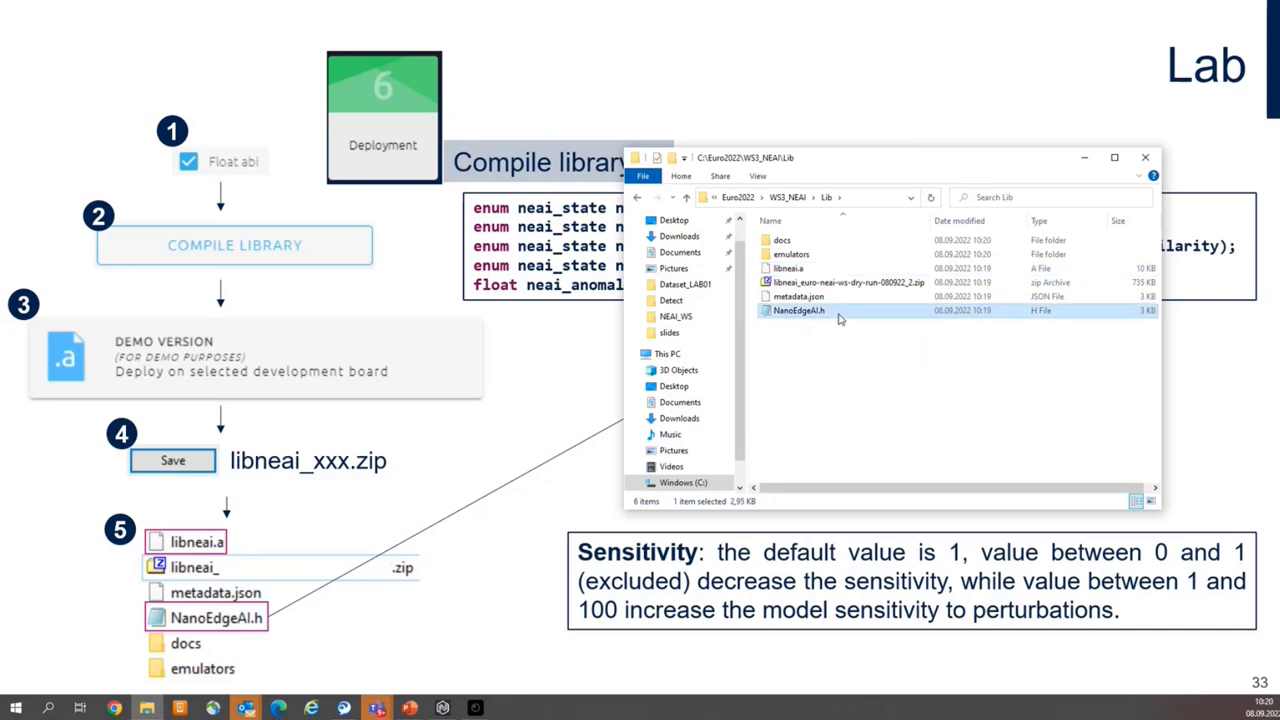
Step: Open NanoEdgeAI.h in Notepad and review the neai_state enum and anomaly detection function prototypes
double_click(788, 312)
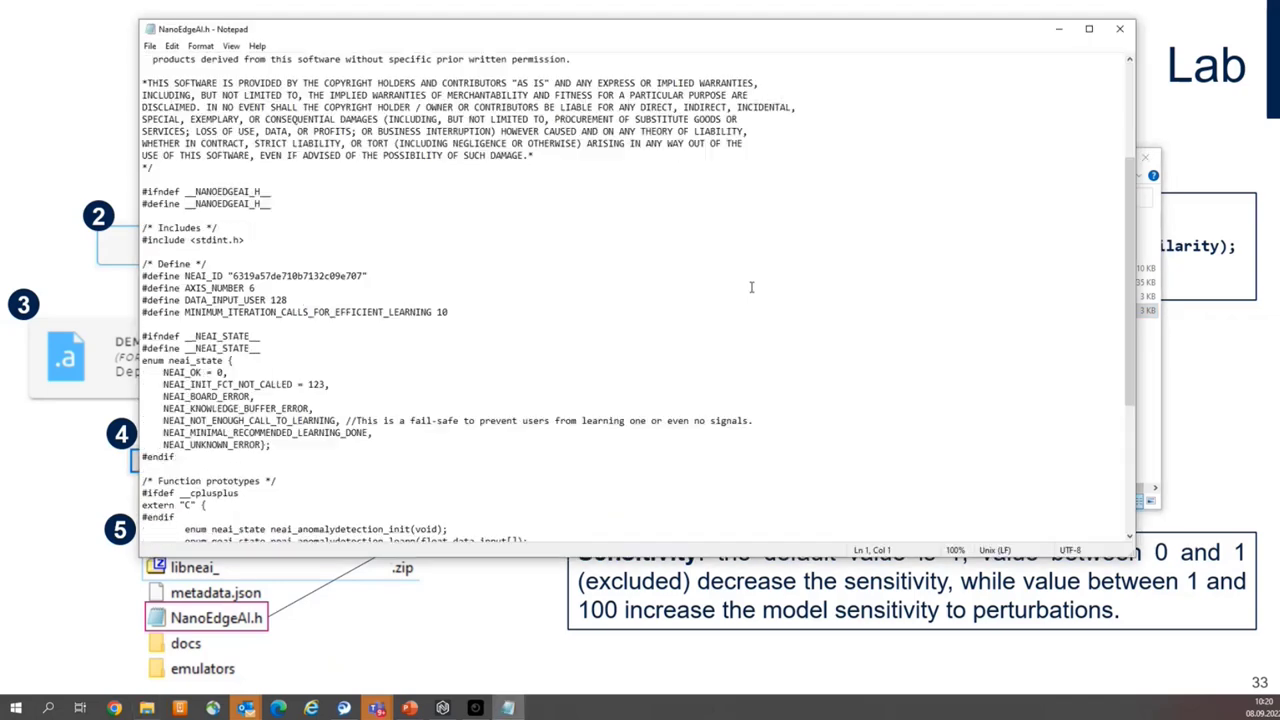
scroll(down, 3)
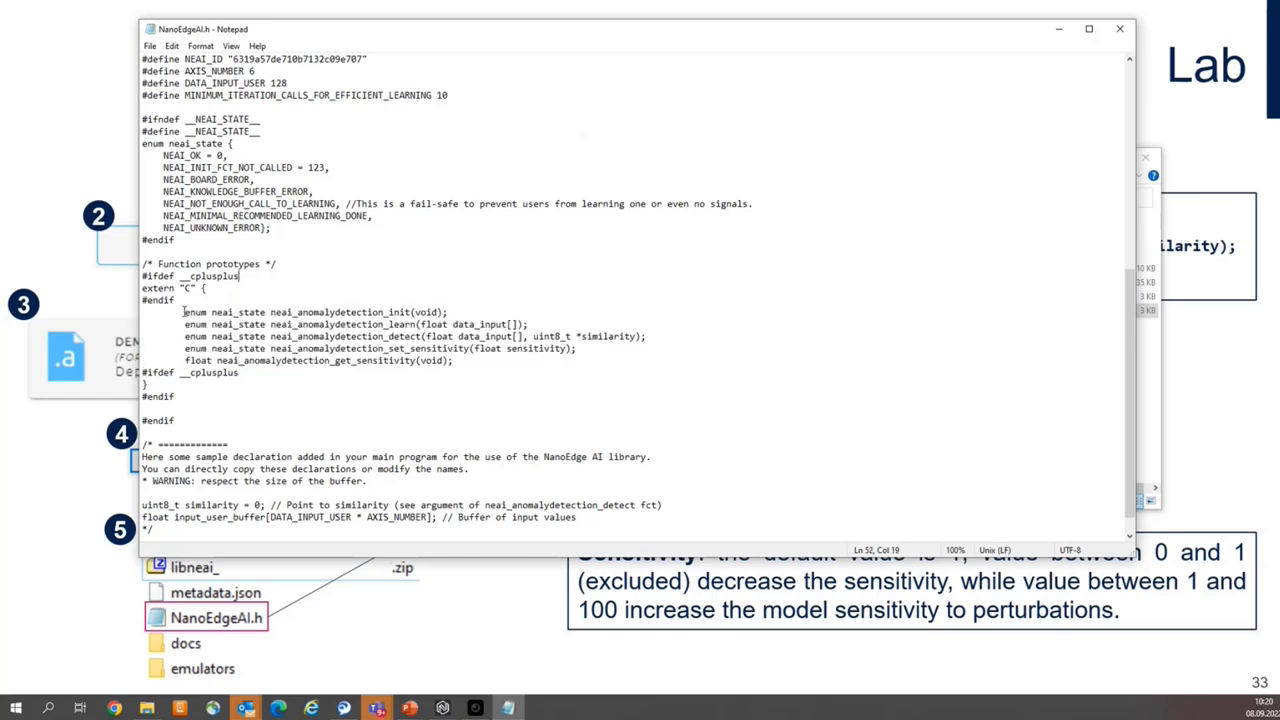
drag(184, 312, 400, 336)
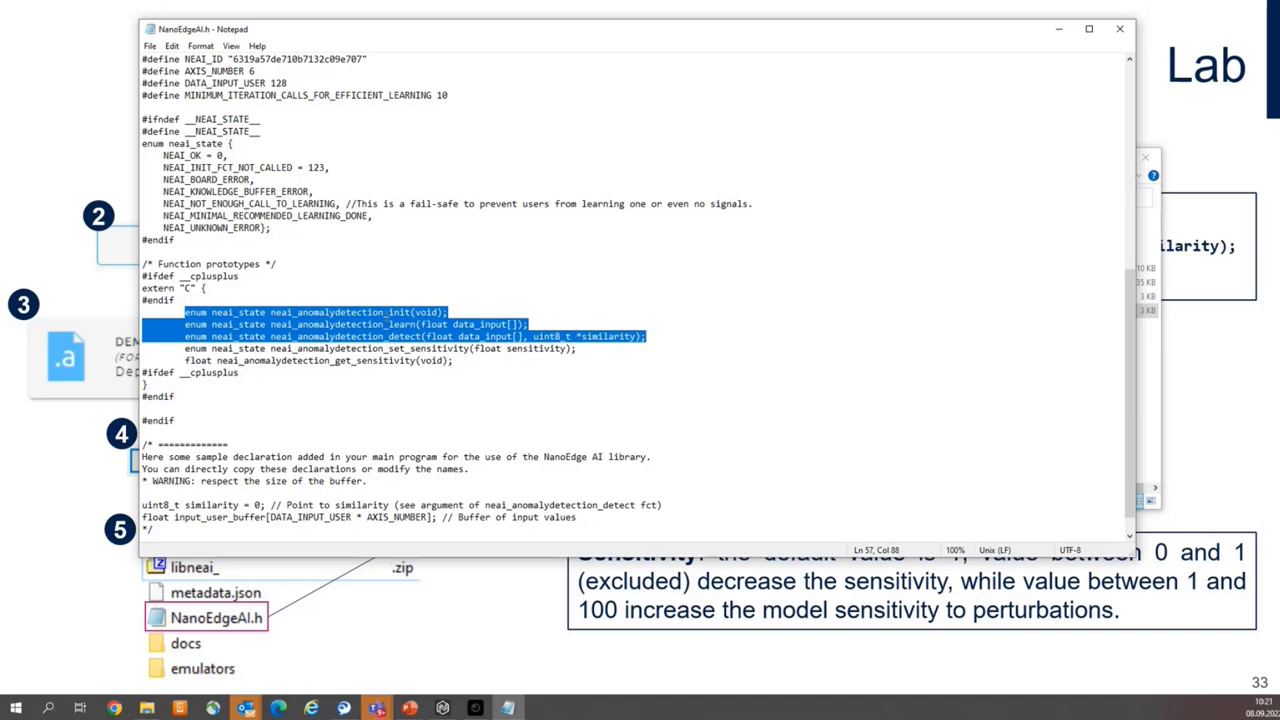
click(412, 324)
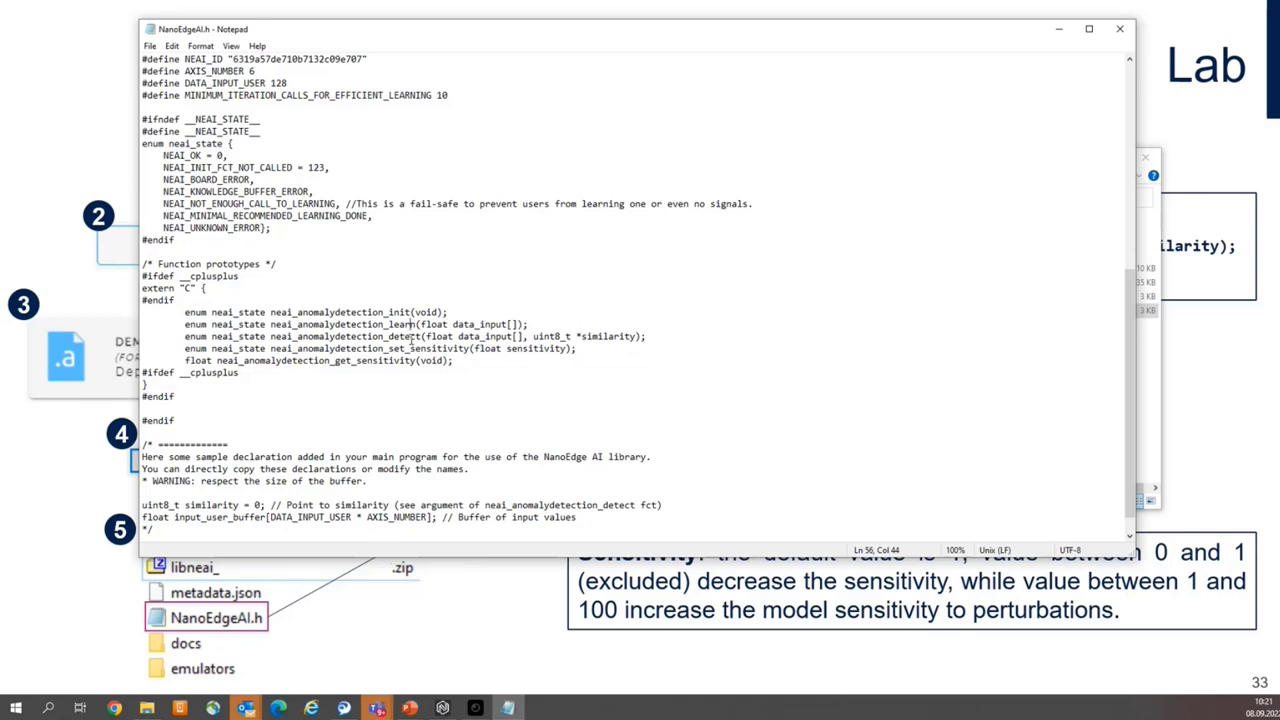
mouse_move(1172, 28)
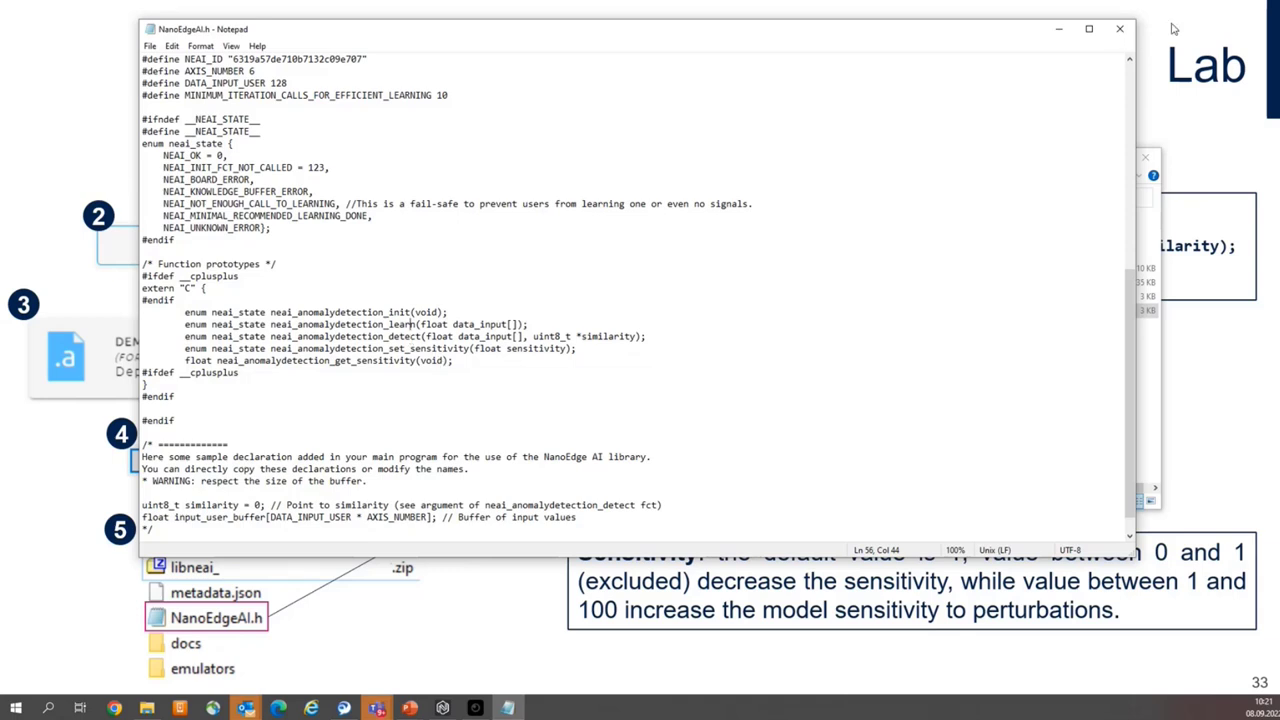